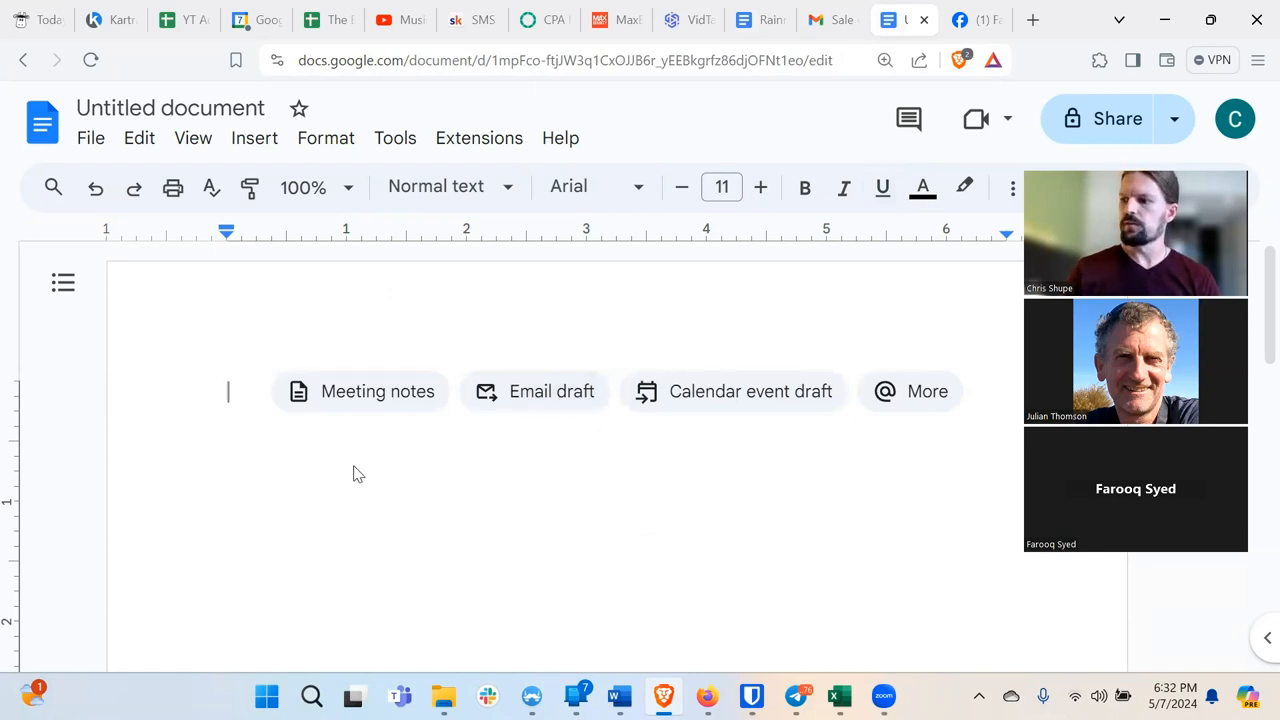
Enter "Copywriting" as the first line of the blank document.
{"action": "type", "text": "Co"}
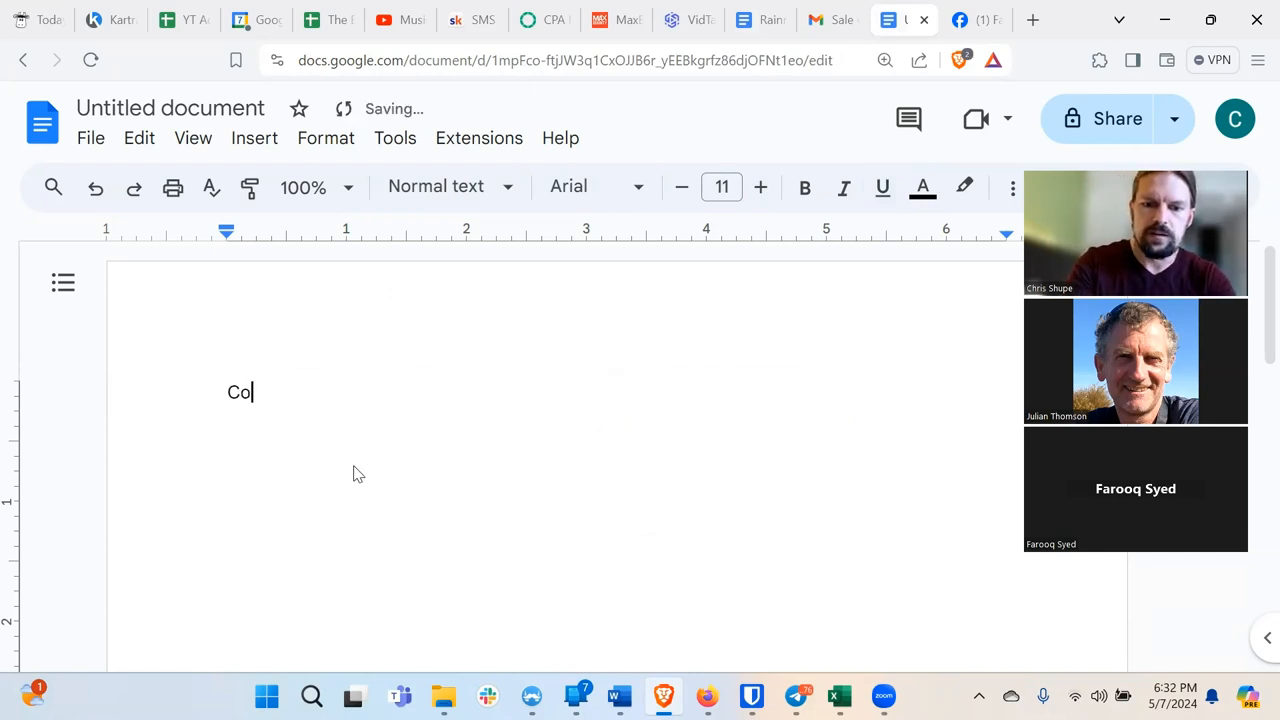
{"action": "type", "text": "pywriting"}
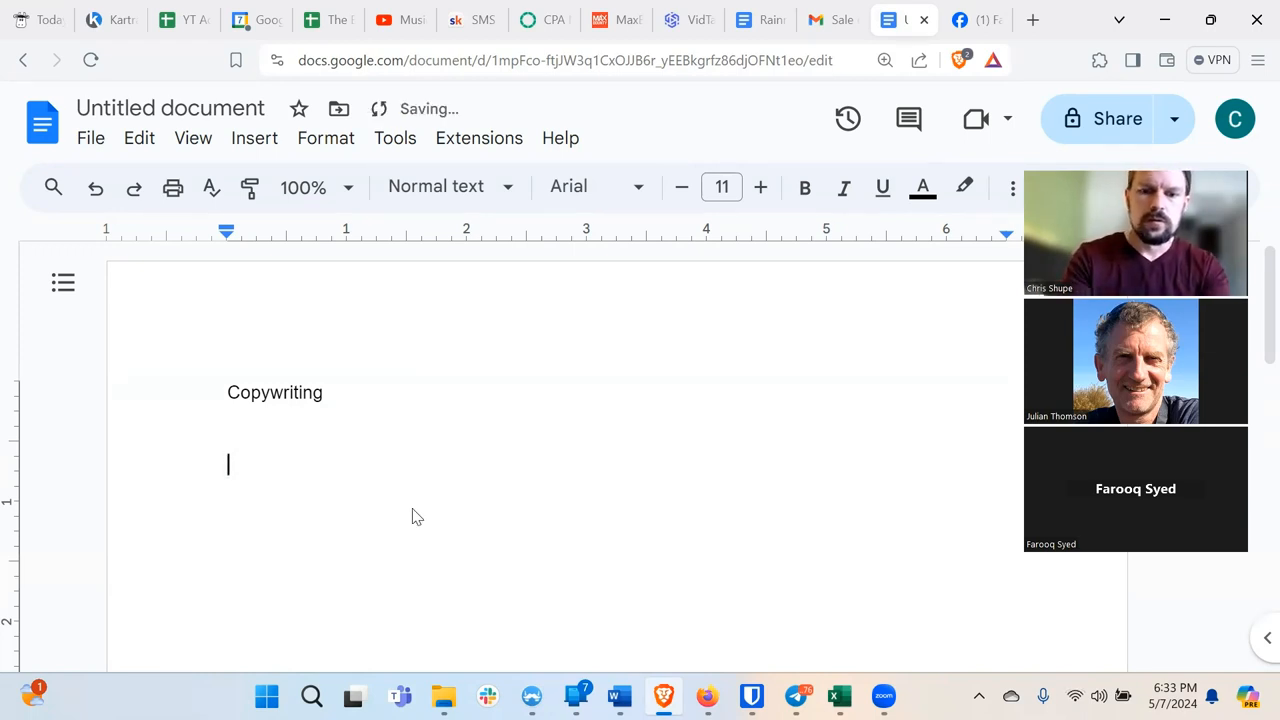
Add a "2 Skills:" heading with dash items Copywriting and Sales.
{"action": "type", "text": "2 Skills"}
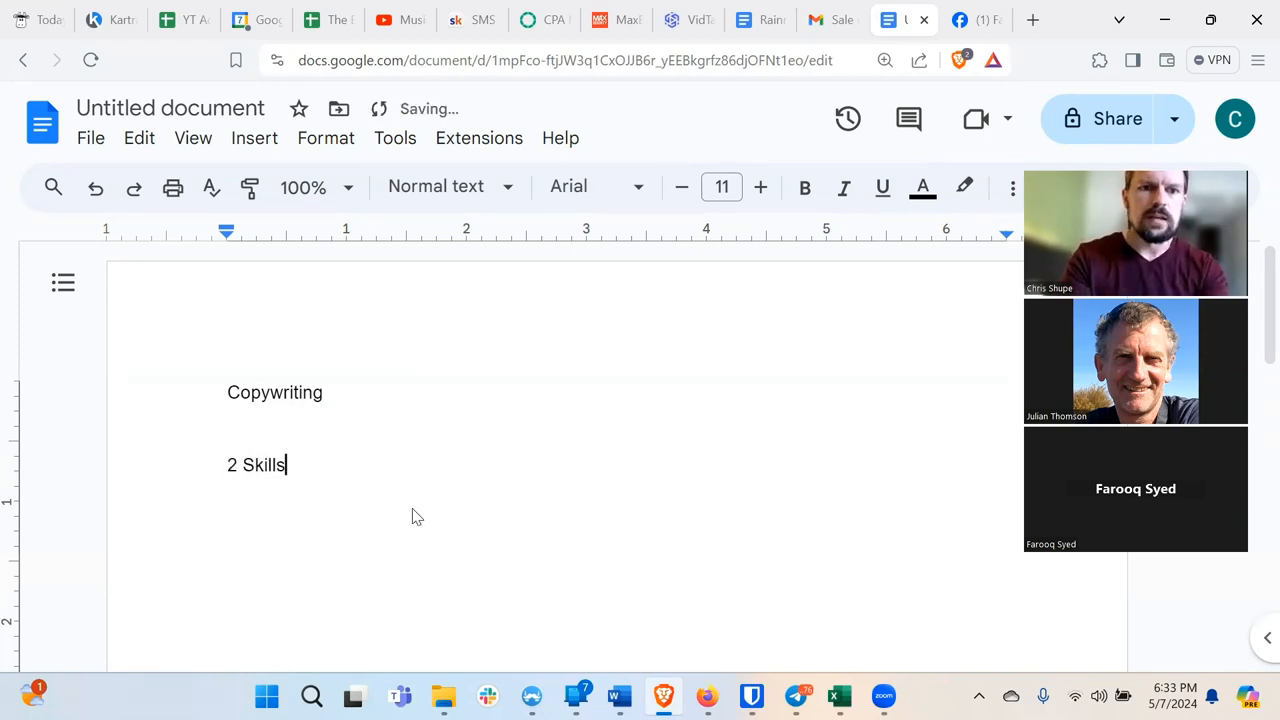
{"action": "type", "text": ":"}
{"action": "type", "text": "-"}
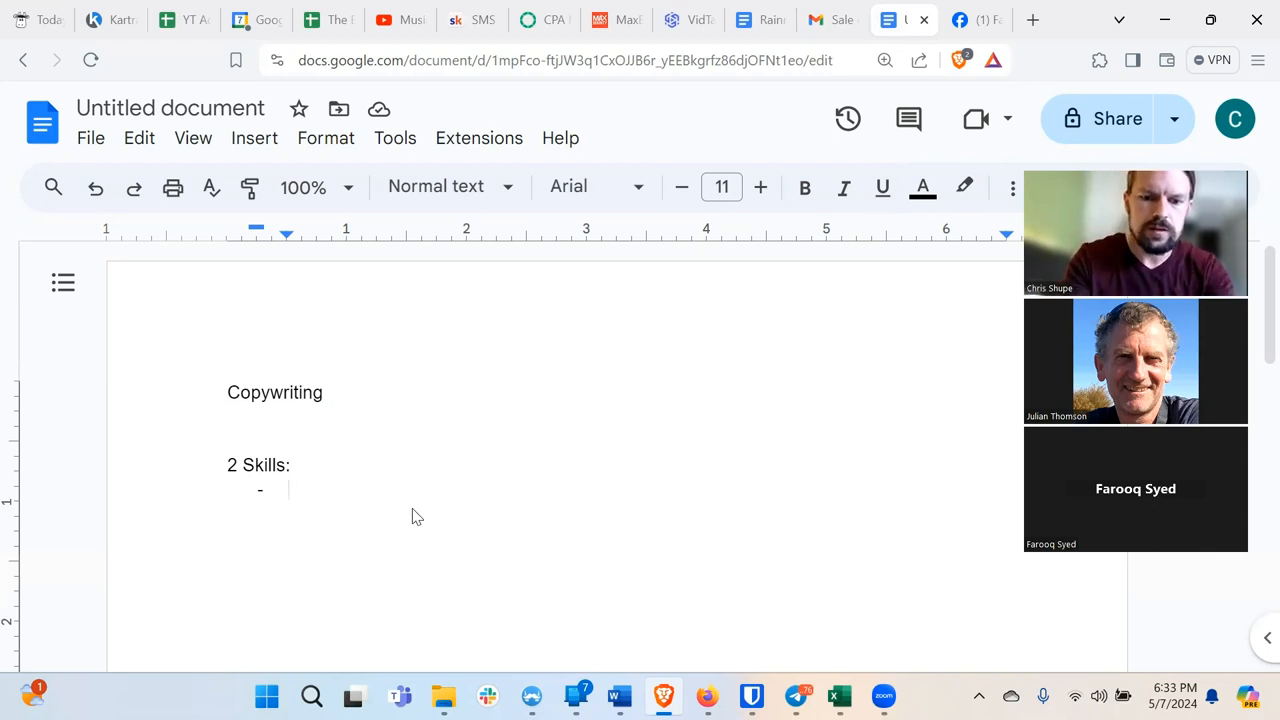
{"action": "type", "text": "Copywrit"}
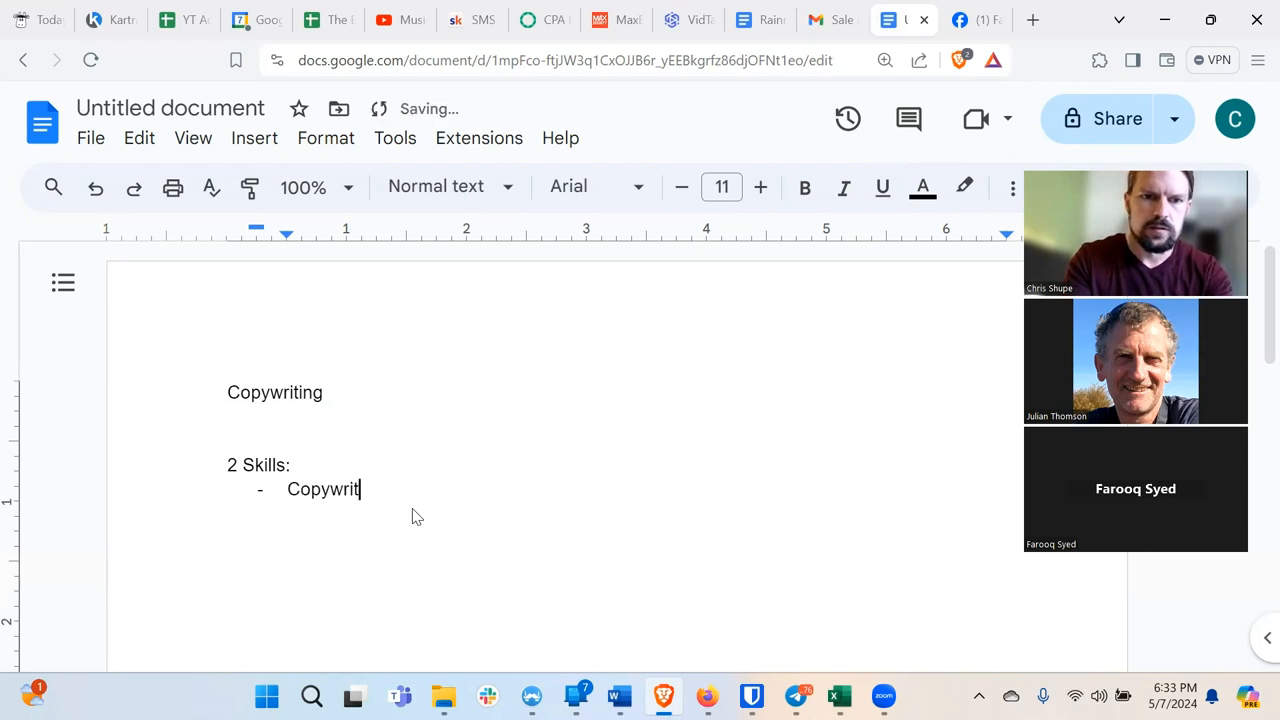
{"action": "type", "text": "ing"}
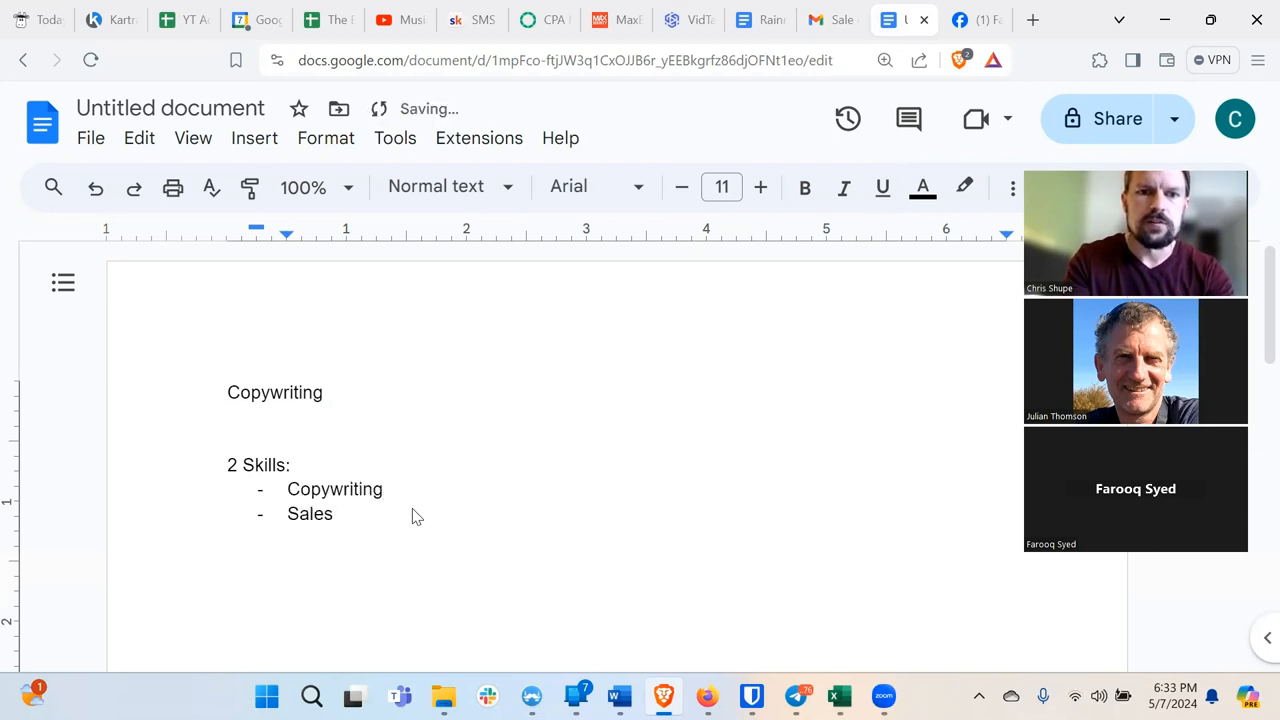
{"action": "left_click", "coordinate": [336, 512]}
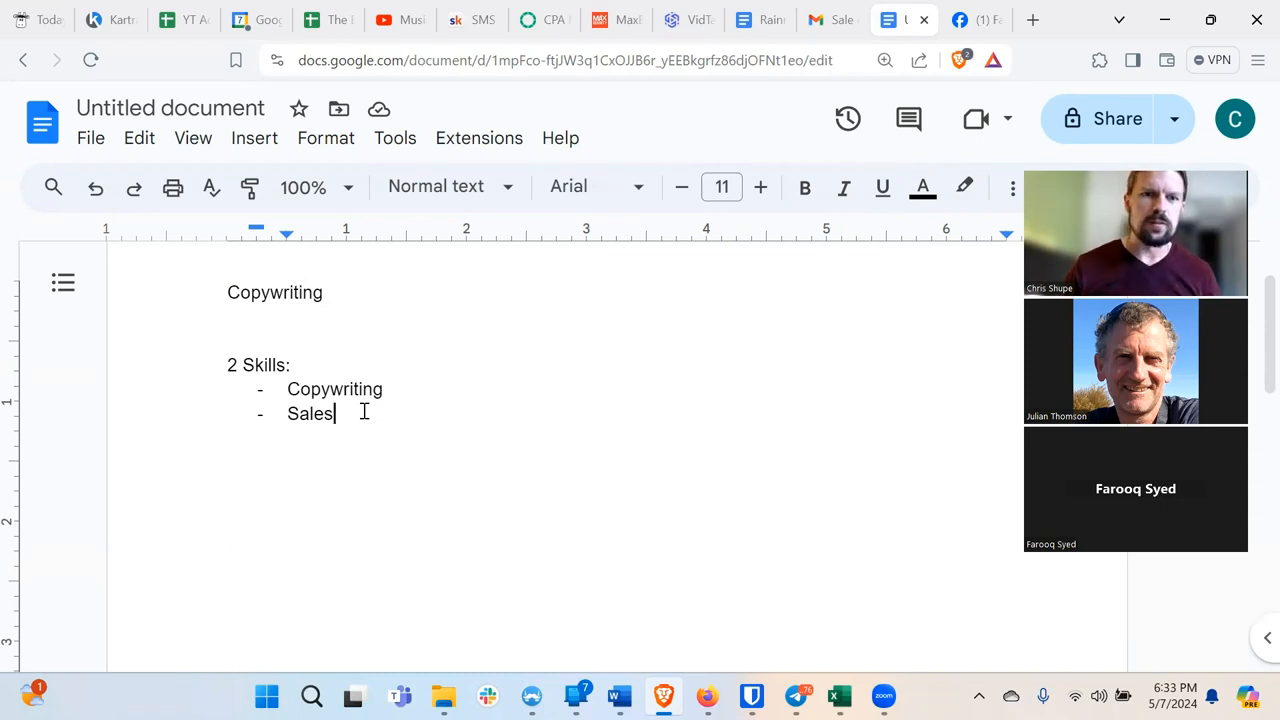
{"action": "double_click", "coordinate": [334, 388]}
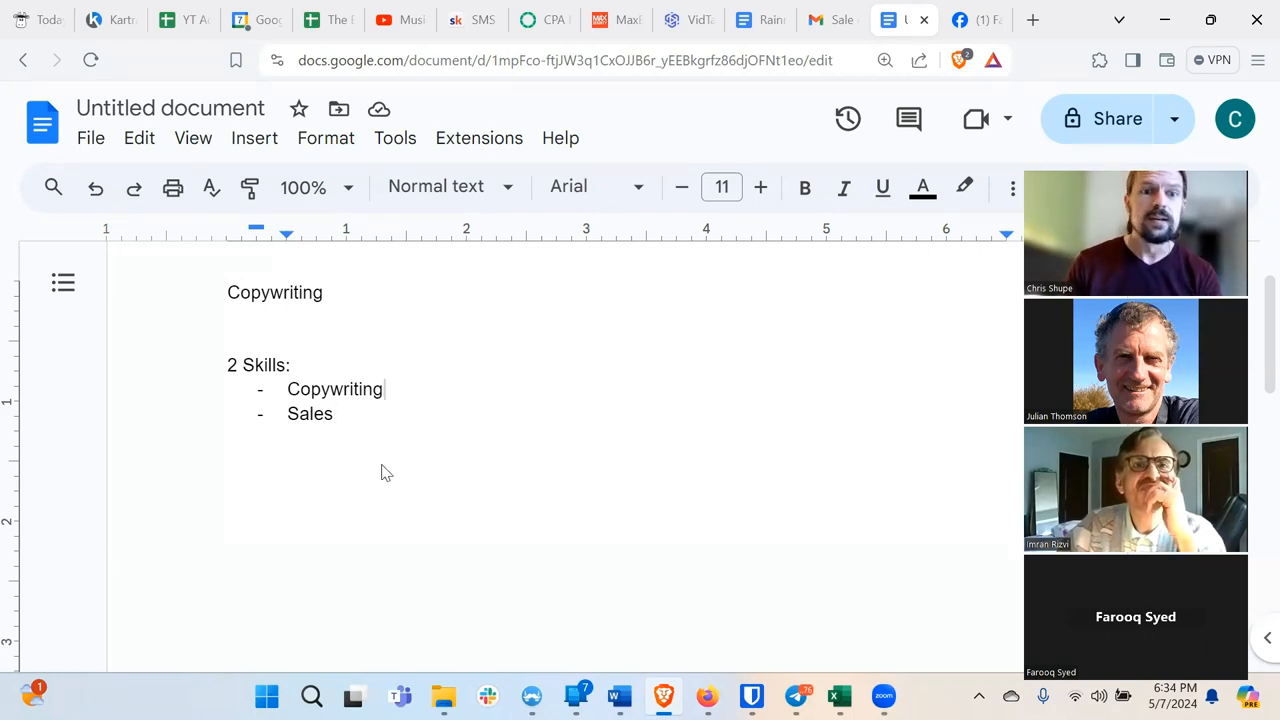
{"action": "double_click", "coordinate": [336, 388]}
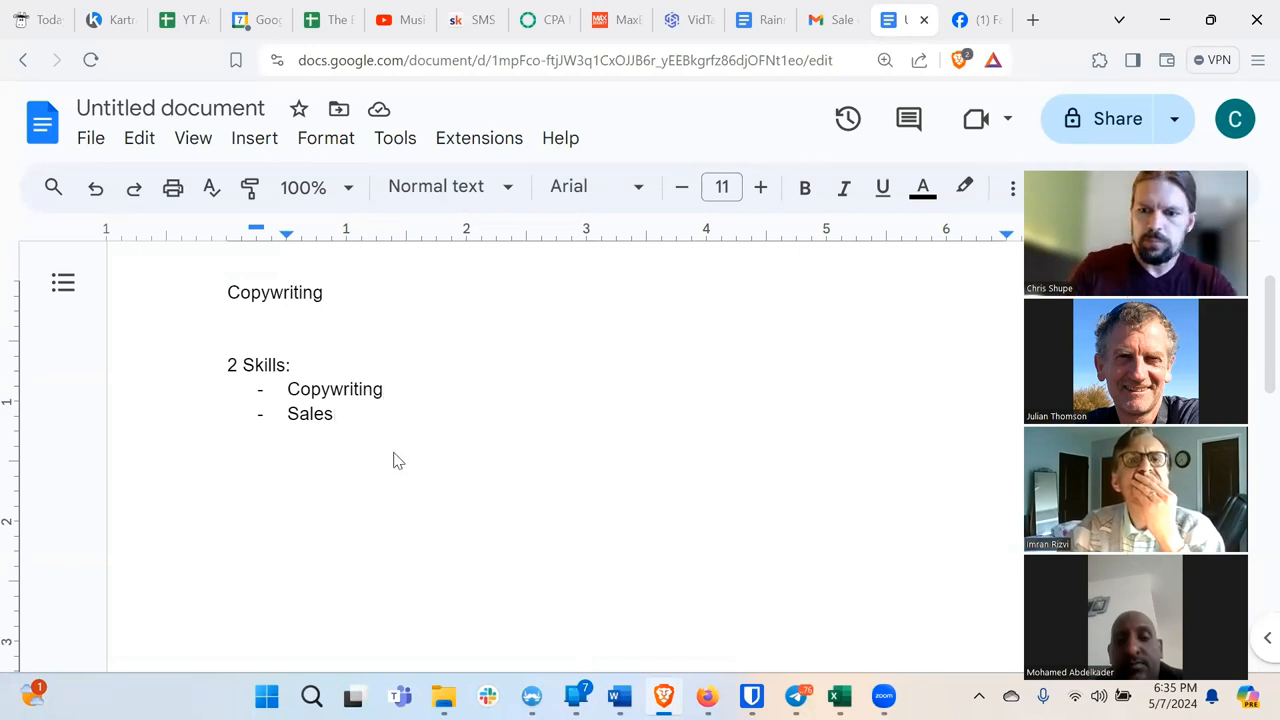
Add a "Why?" heading and start its dash list with Ads.
{"action": "type", "text": "W"}
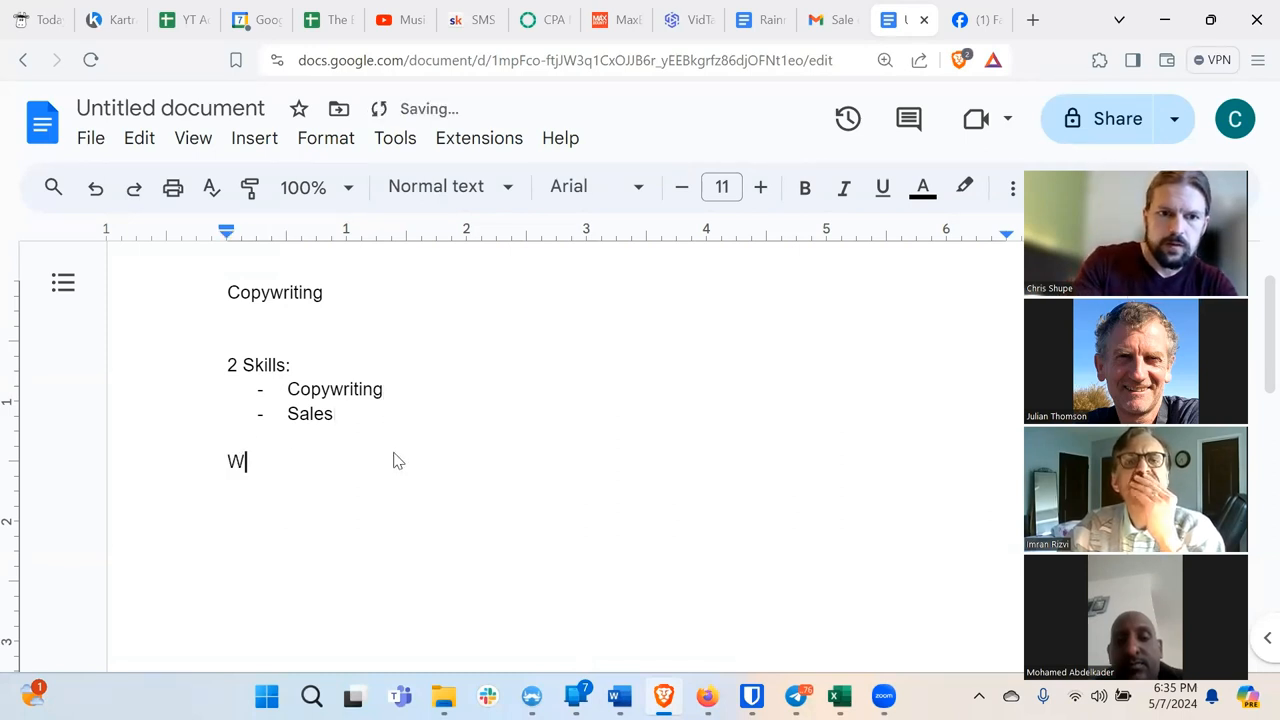
{"action": "type", "text": "hy"}
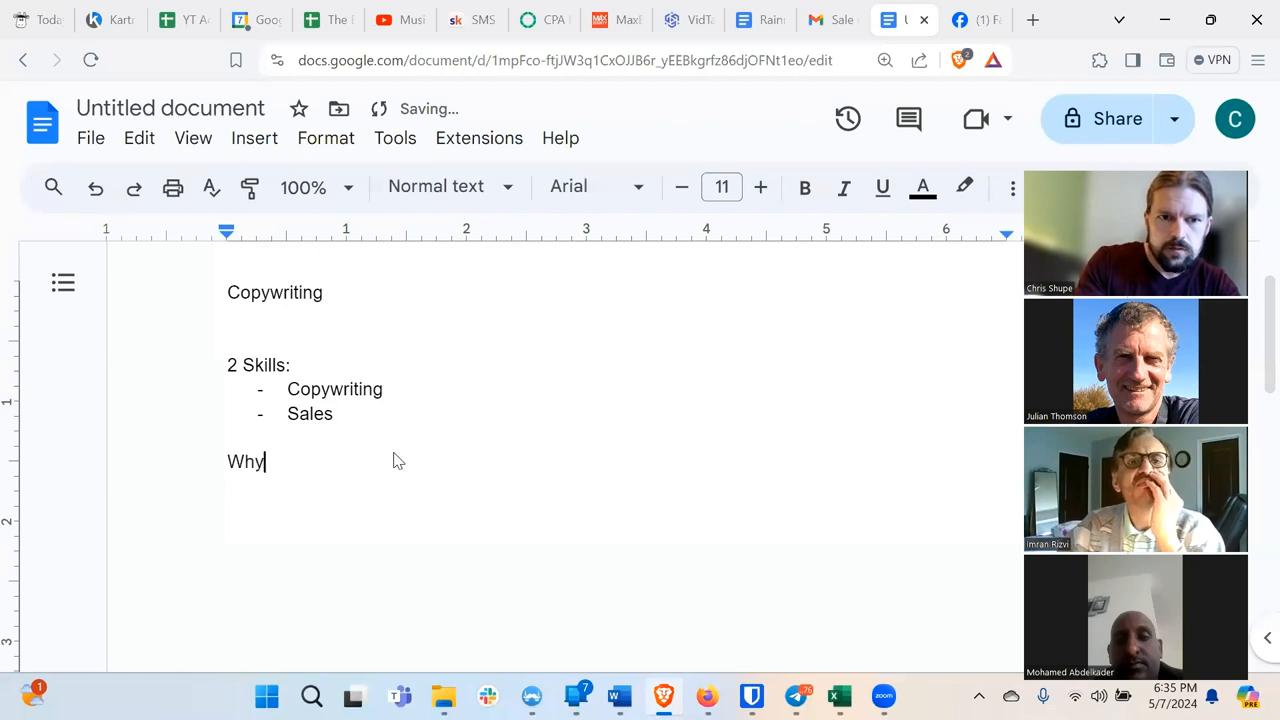
{"action": "type", "text": "?"}
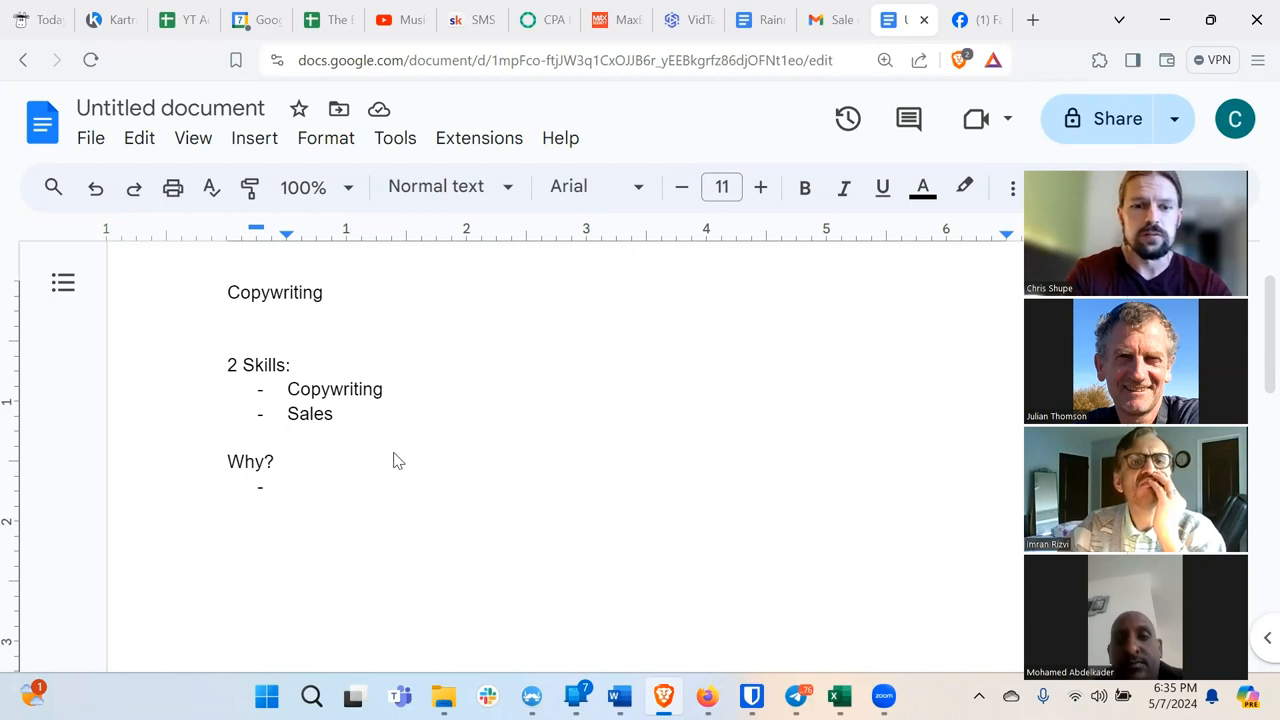
{"action": "type", "text": "Ads"}
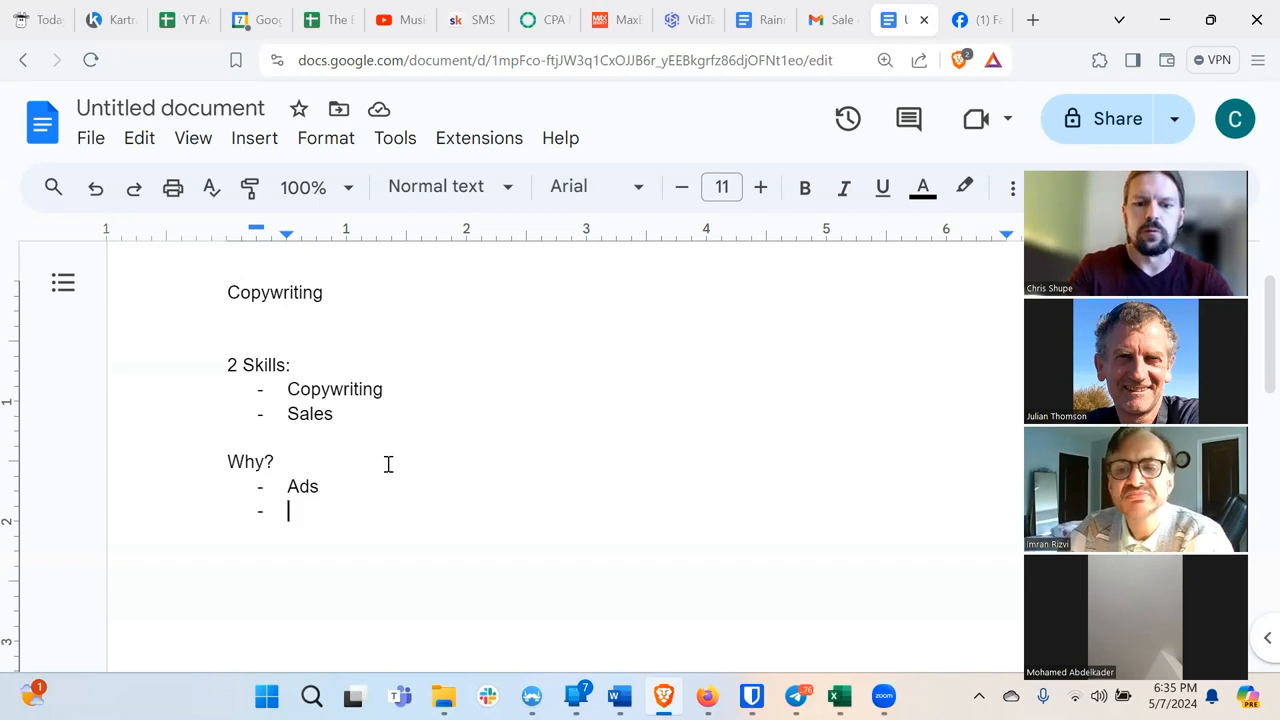
Complete the Why? list with Sales letters, Emails and Organic, then end the list.
{"action": "type", "text": "Sales"}
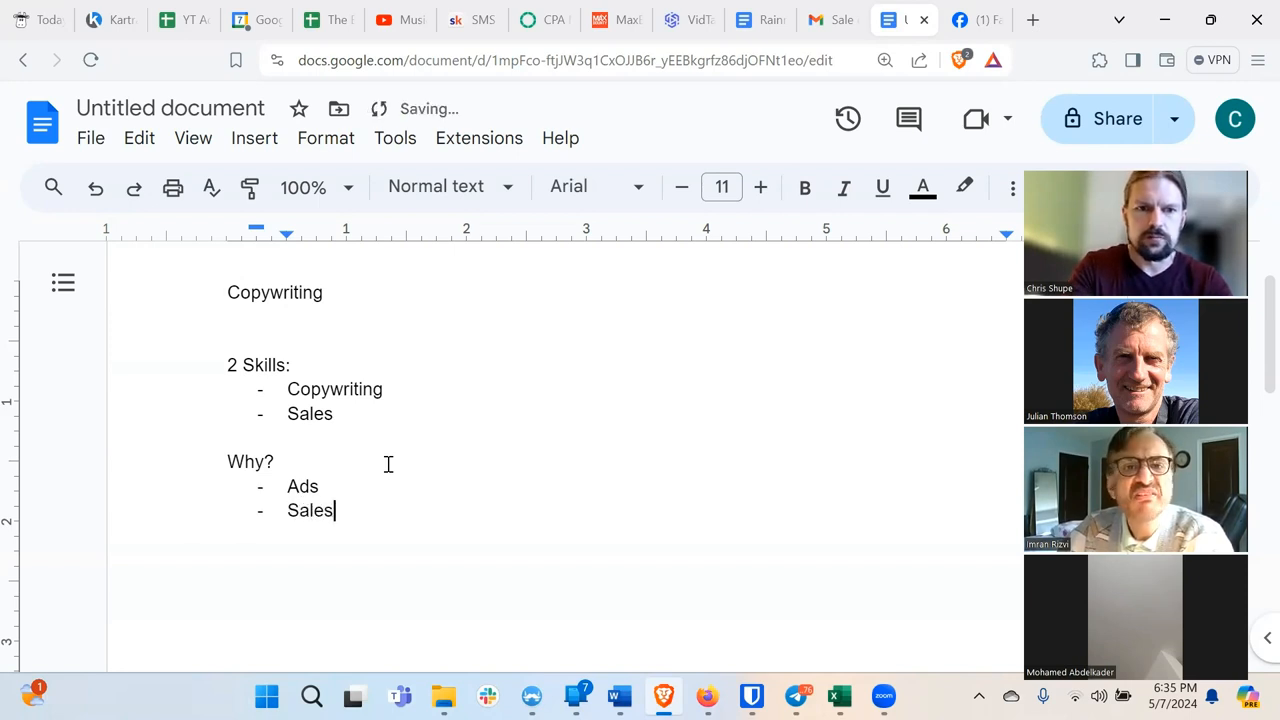
{"action": "type", "text": "letters"}
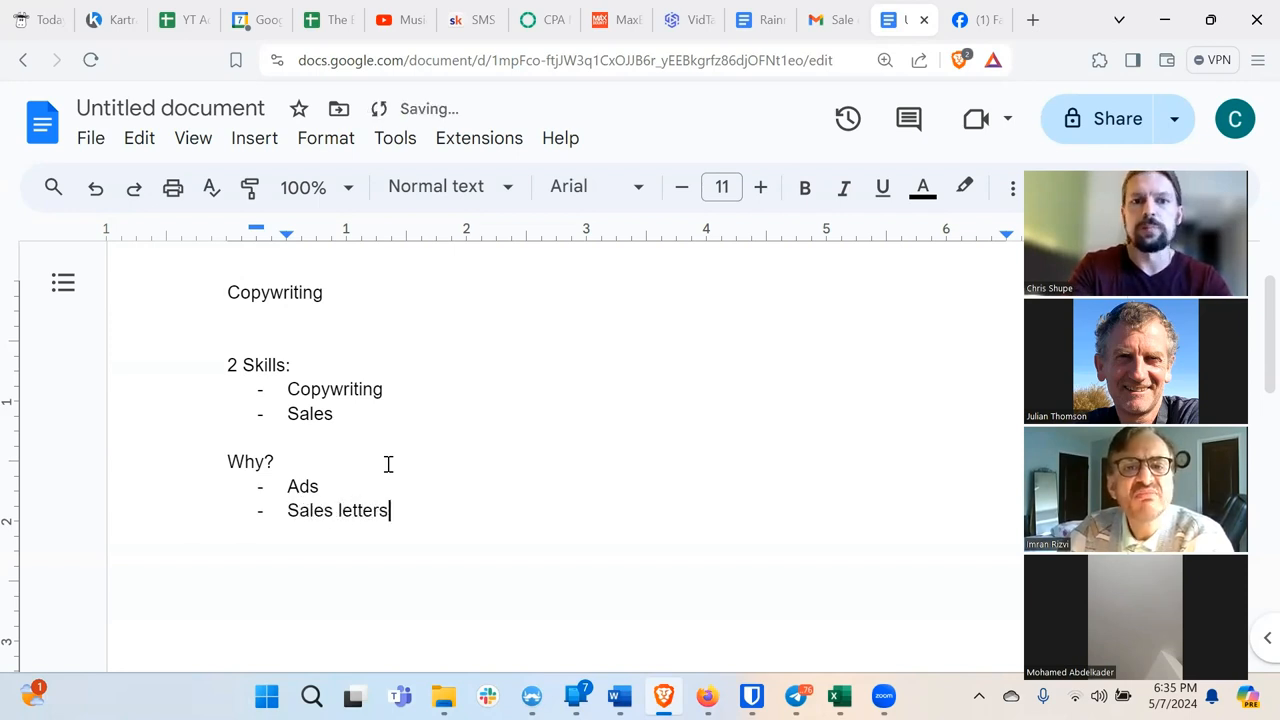
{"action": "type", "text": "Emails"}
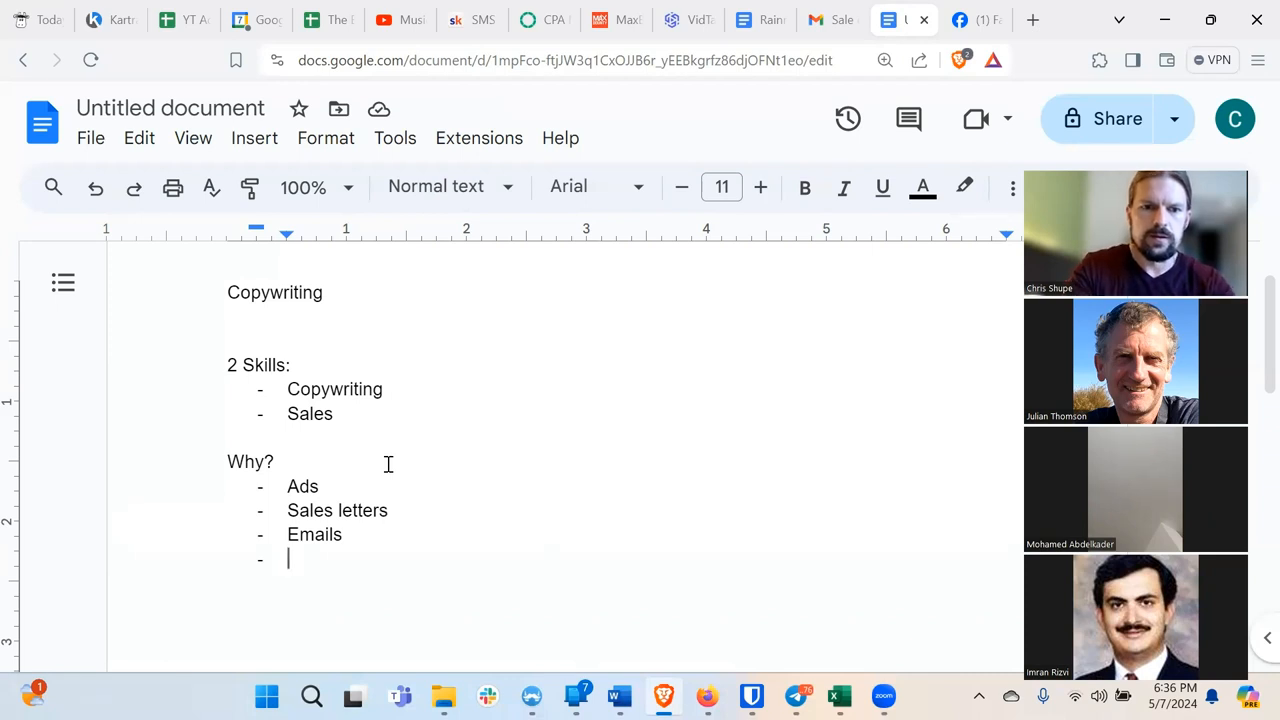
{"action": "type", "text": "Organic"}
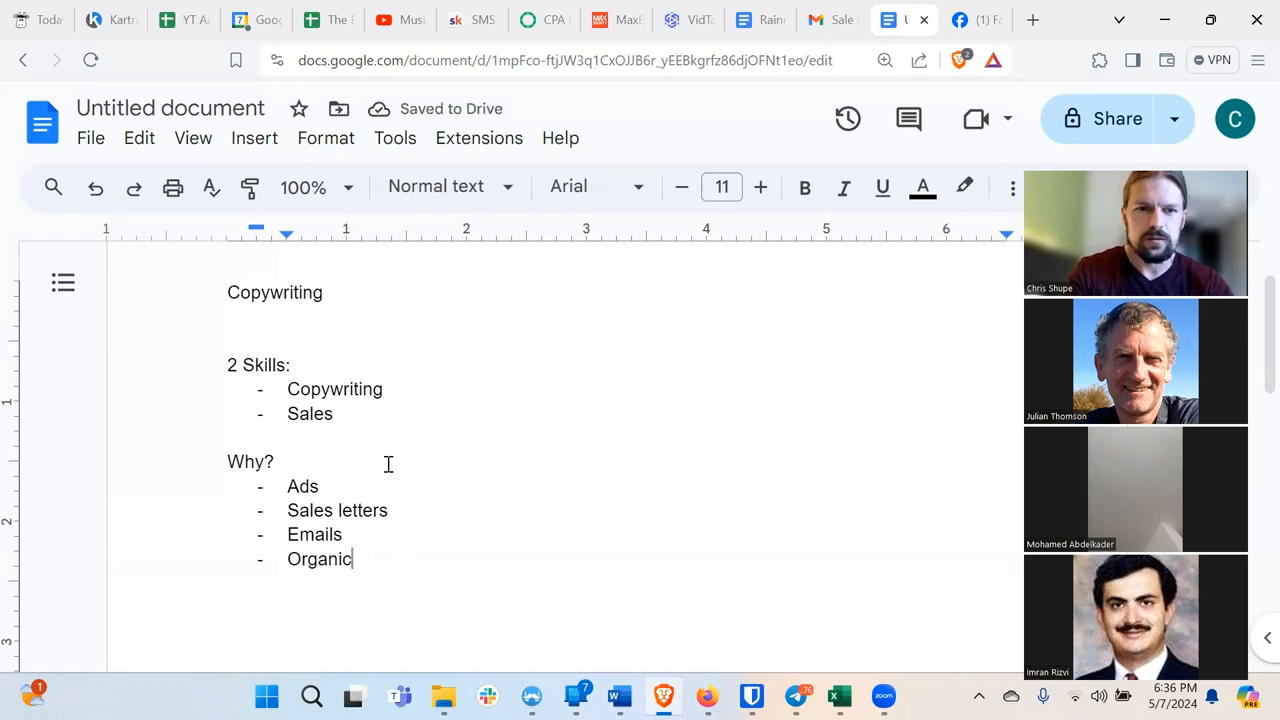
{"action": "key", "text": "enter"}
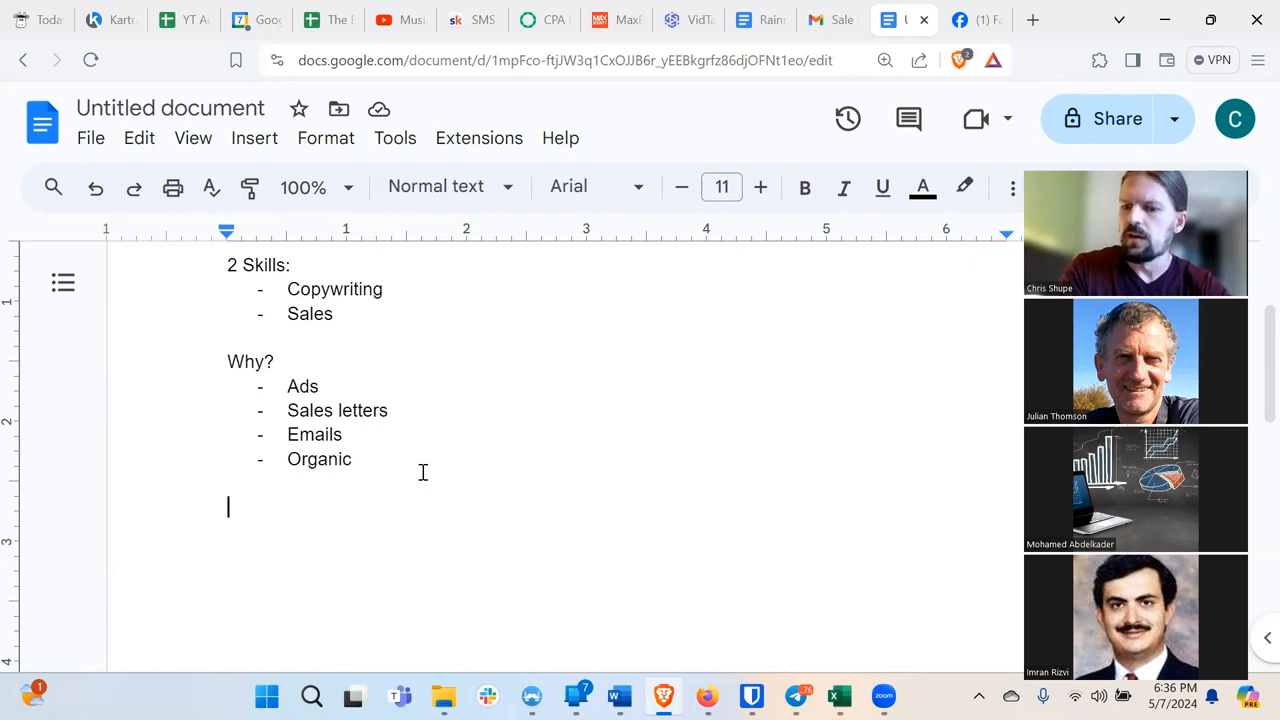
Write "Principle #1: Ease of Understanding" and start a numbered list beneath it.
{"action": "type", "text": "Princeip"}
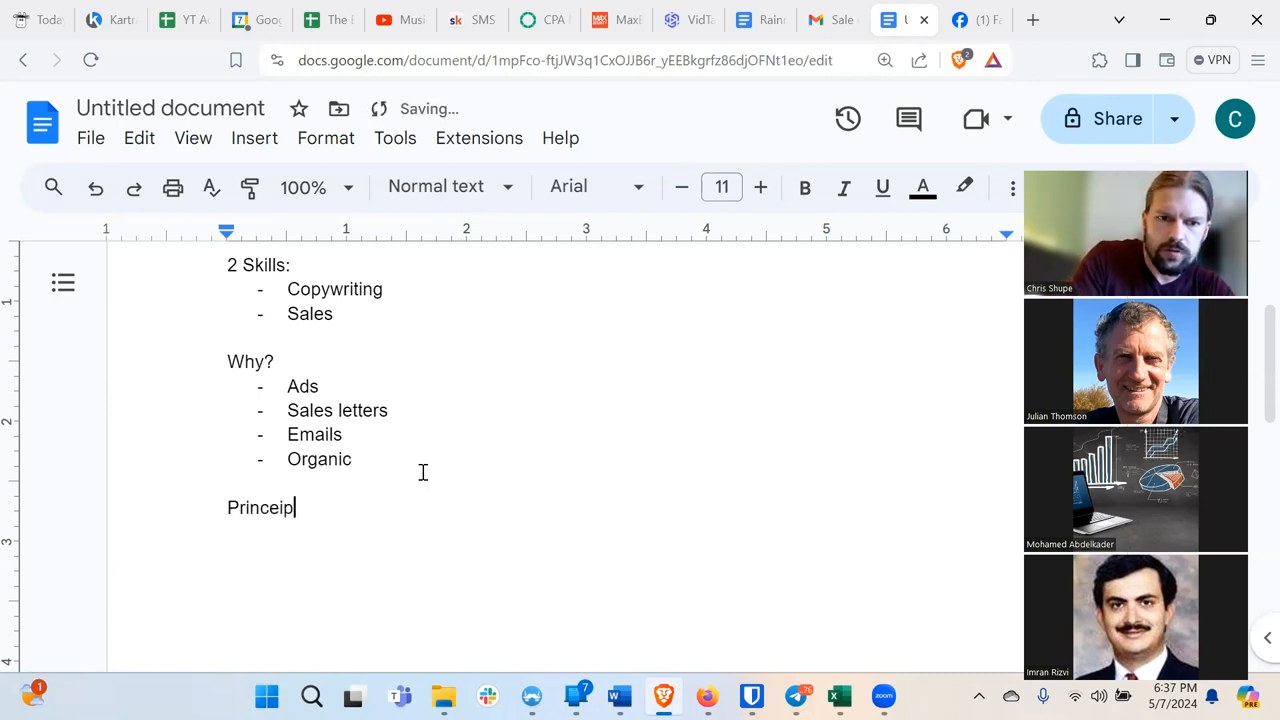
{"action": "type", "text": "Principle"}
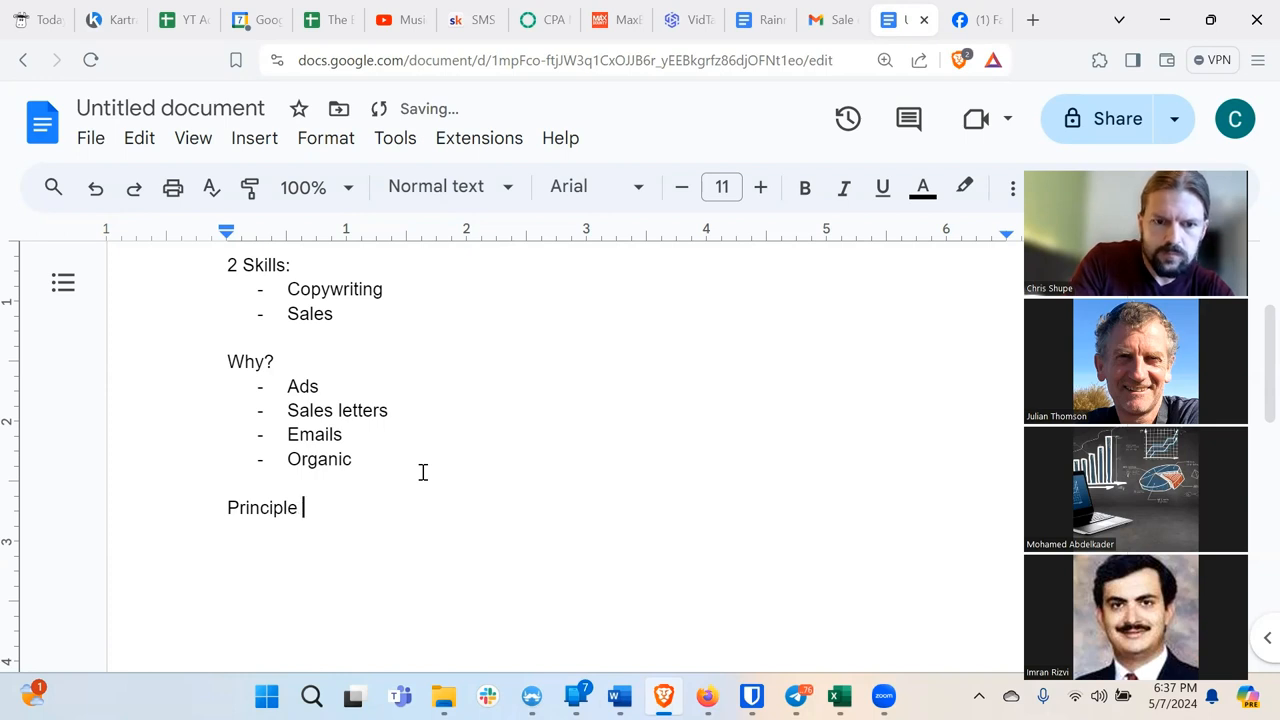
{"action": "type", "text": "#1:"}
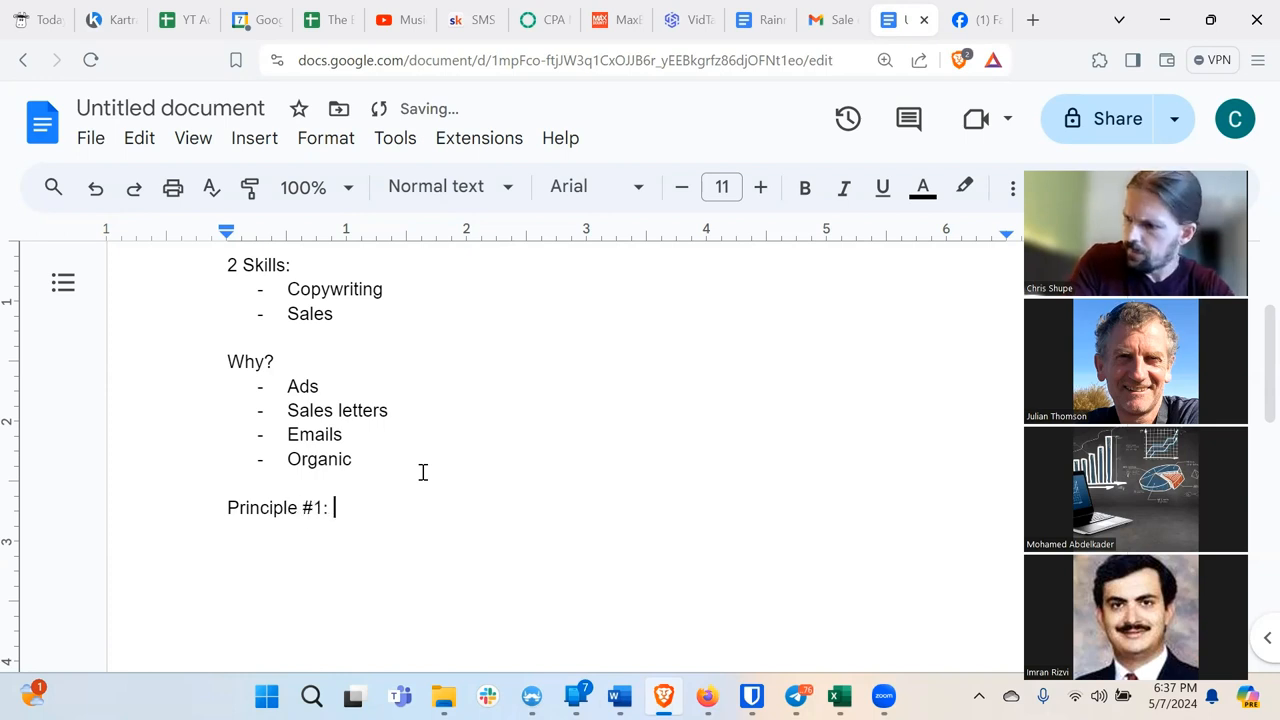
{"action": "type", "text": "Ease of"}
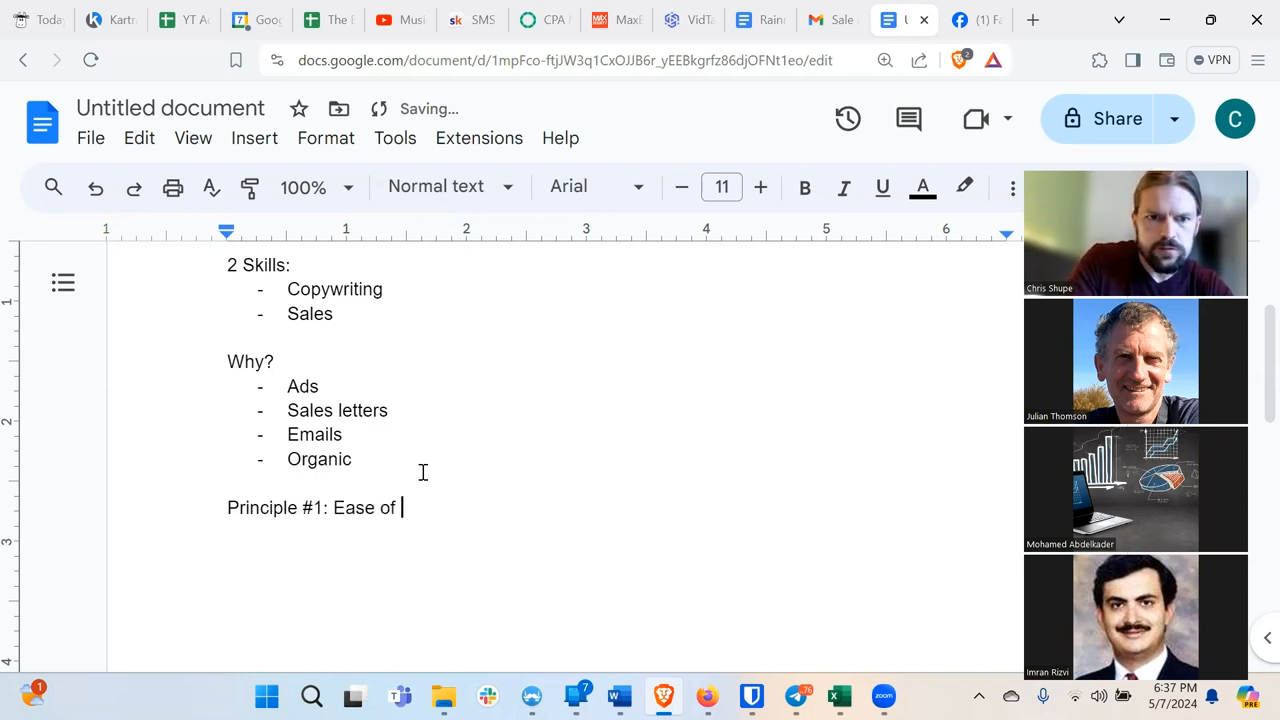
{"action": "type", "text": "Understanding"}
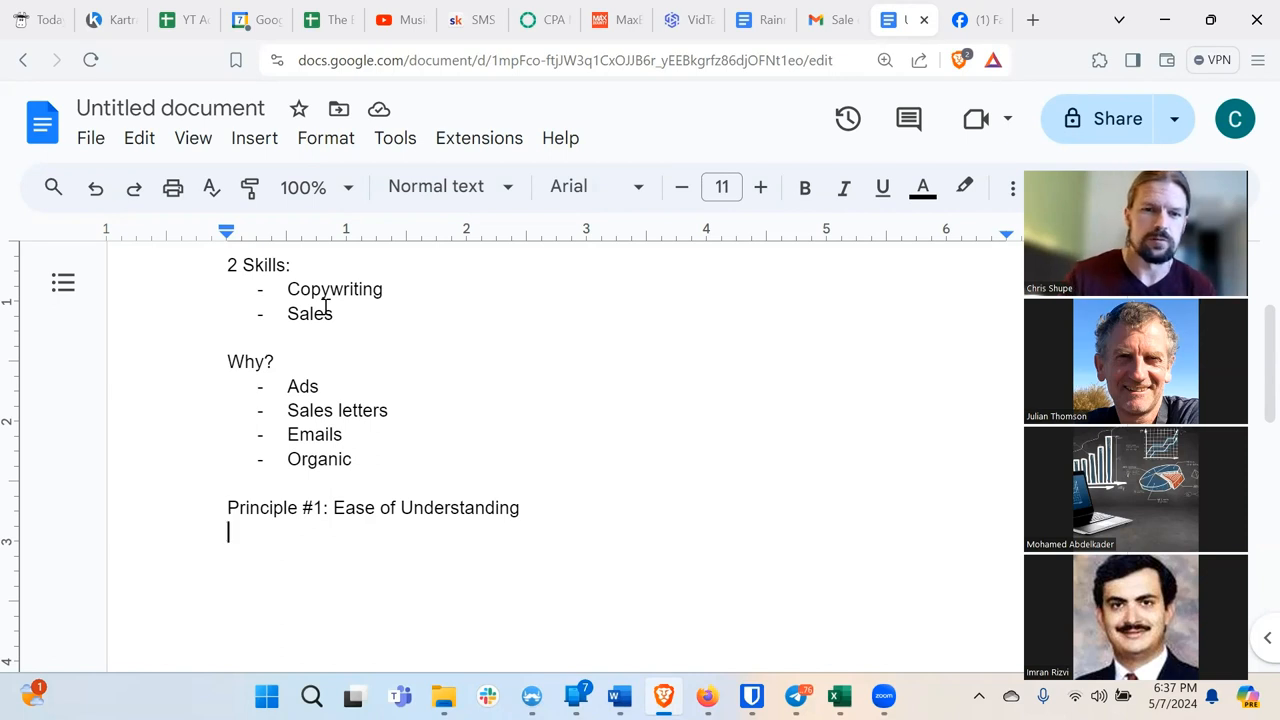
{"action": "scroll", "scroll_direction": "down", "scroll_amount": 3}
{"action": "type", "text": "1)"}
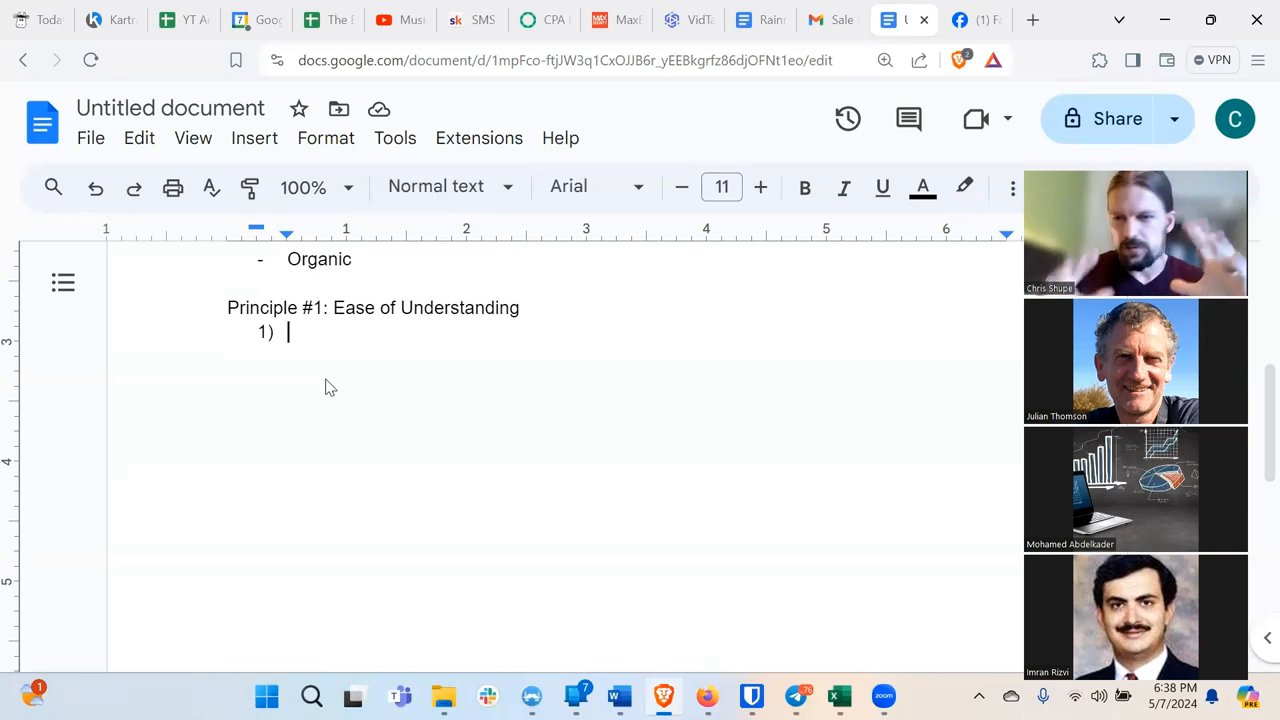
{"action": "scroll", "scroll_direction": "up", "scroll_amount": 3}
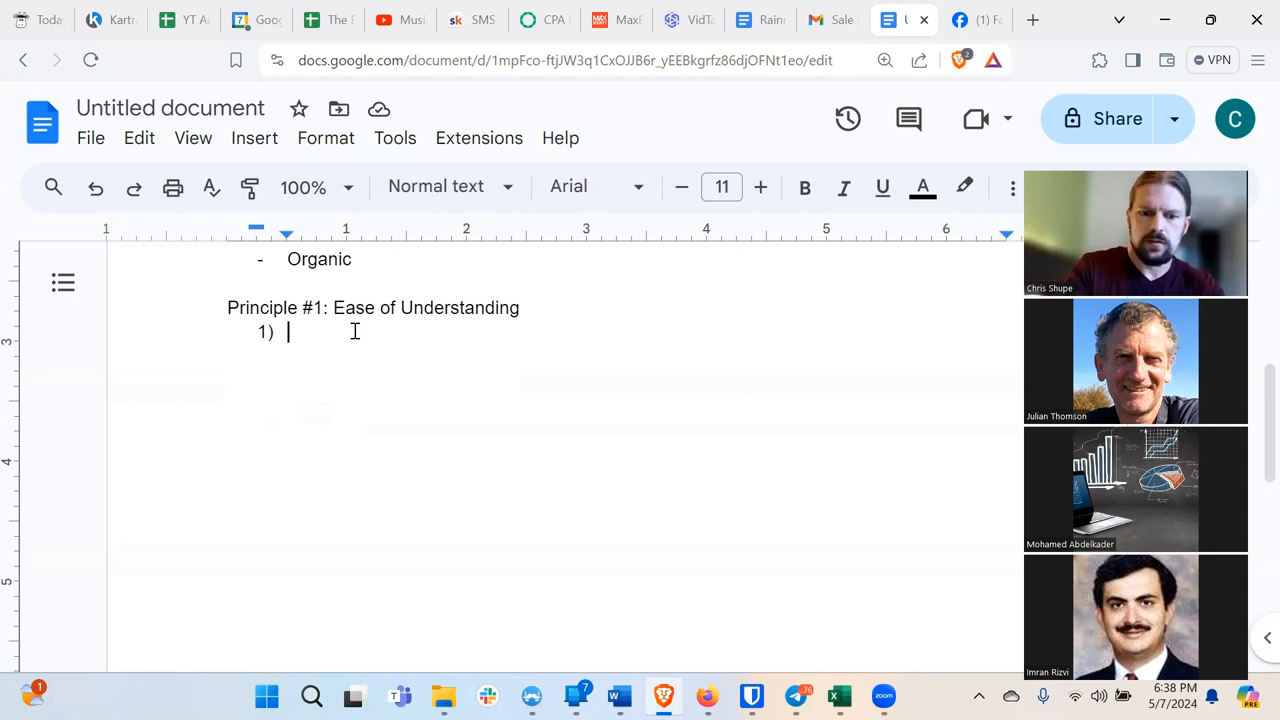
Fill numbered item 1) with "Conversational Language".
{"action": "type", "text": "Conversation"}
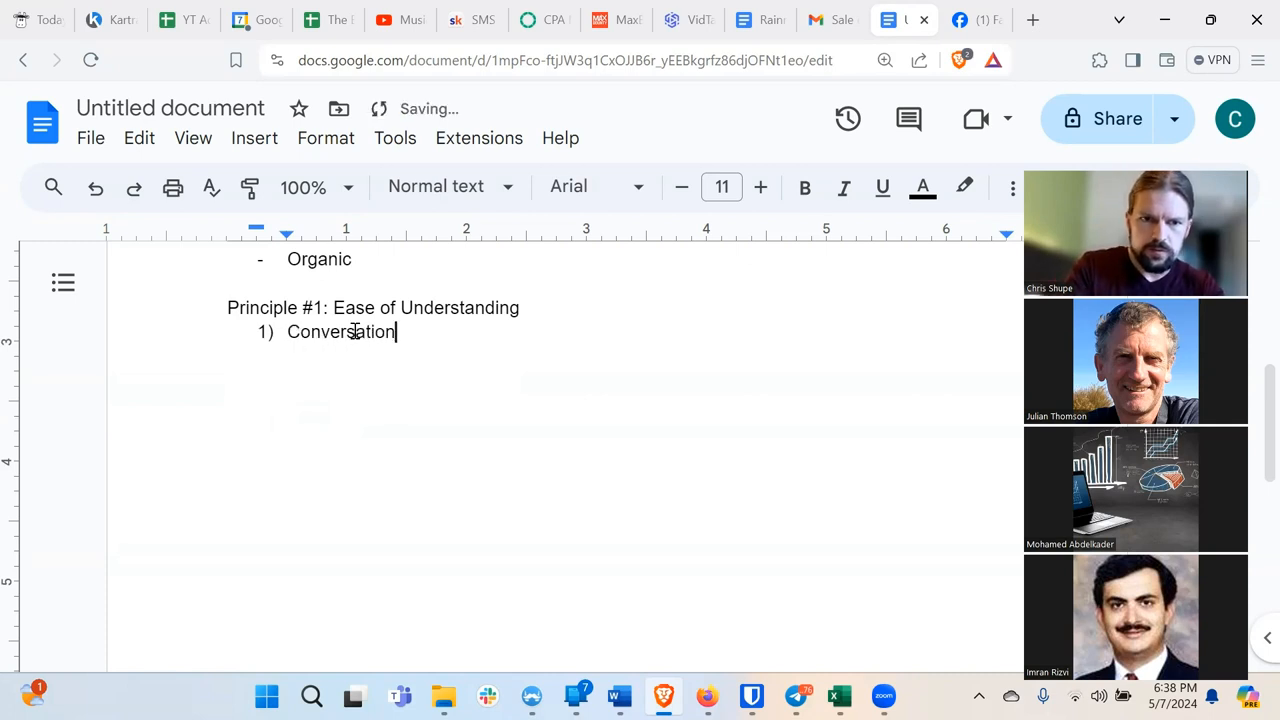
{"action": "type", "text": "al Language"}
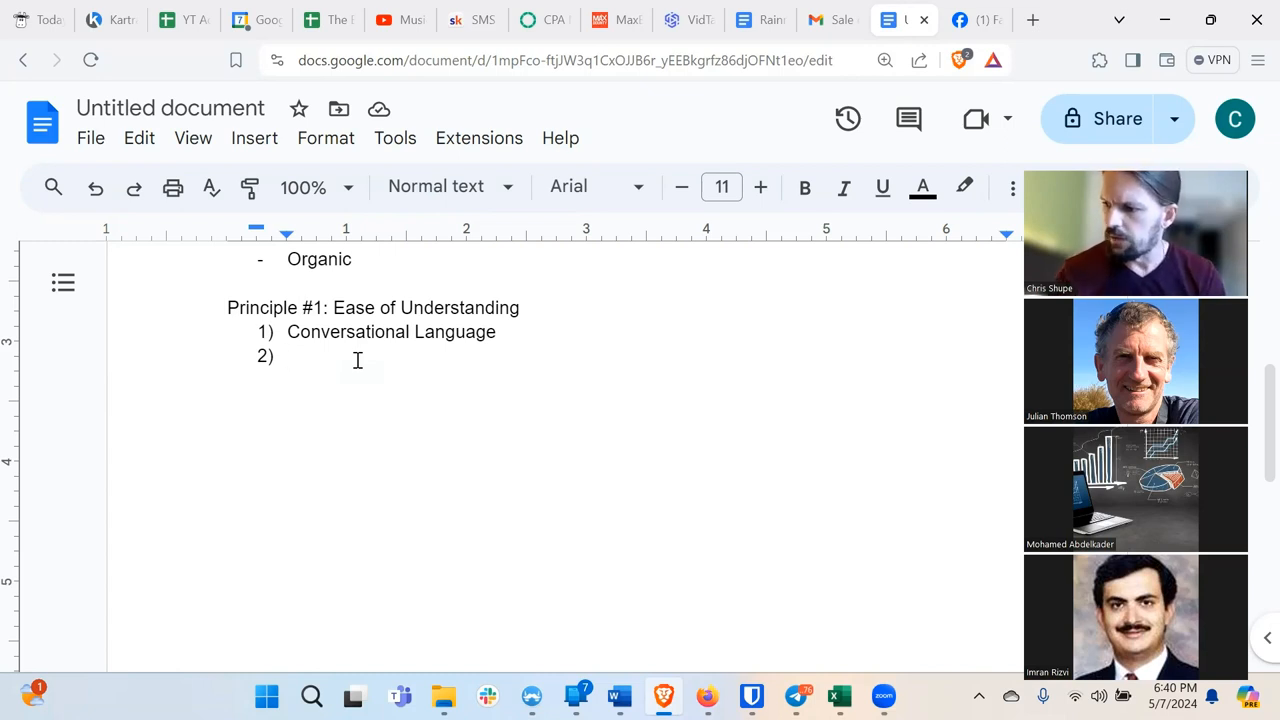
Fill numbered item 2) with "Short Paragraphs".
{"action": "type", "text": "Short"}
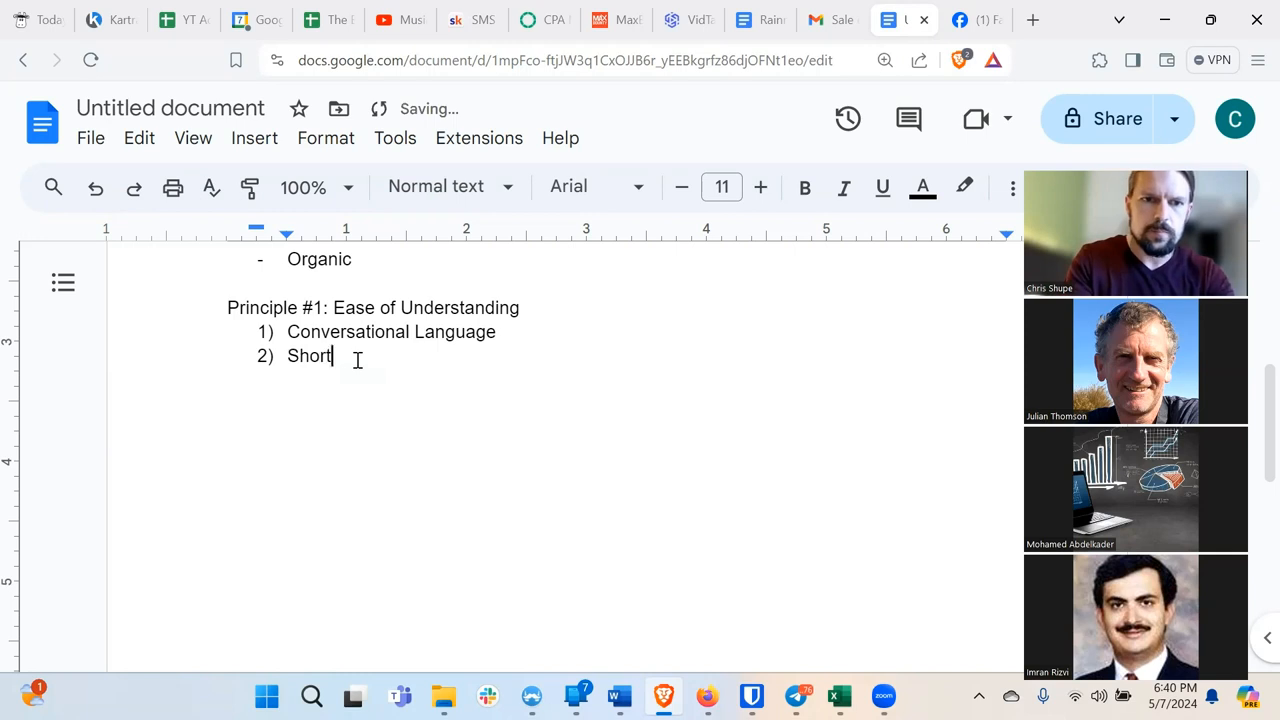
{"action": "type", "text": "Paragra"}
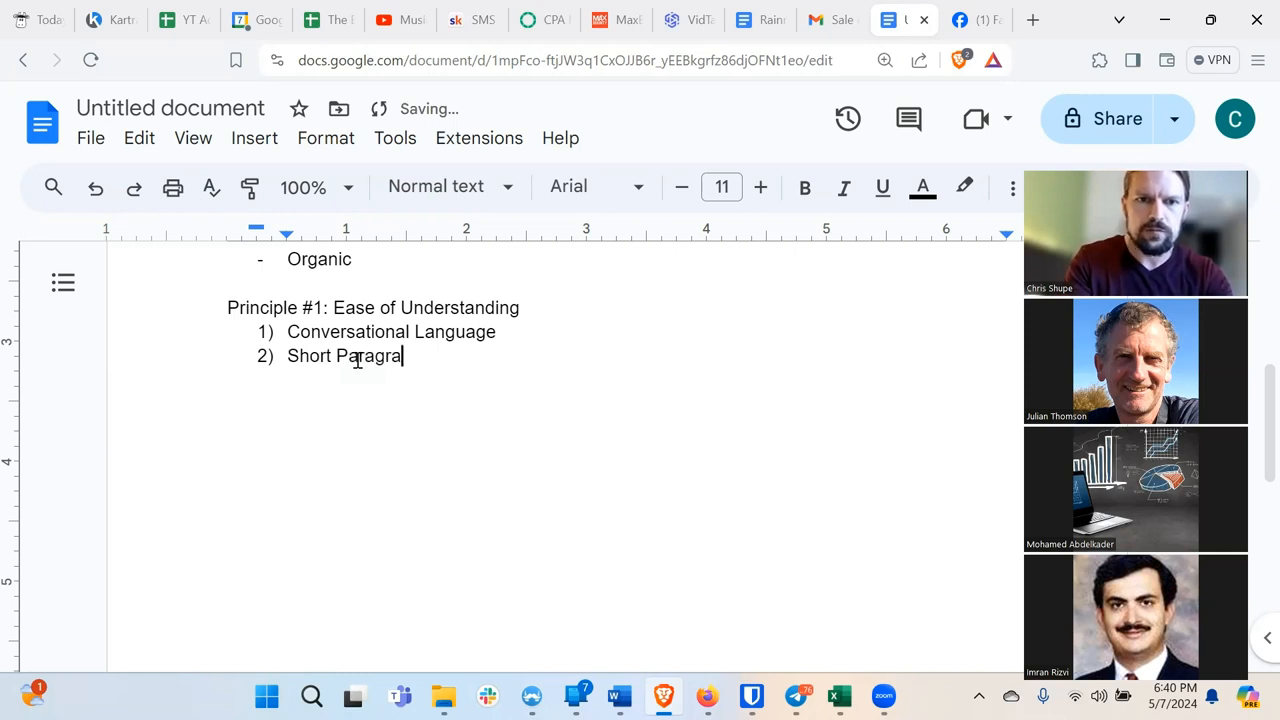
{"action": "type", "text": "phs"}
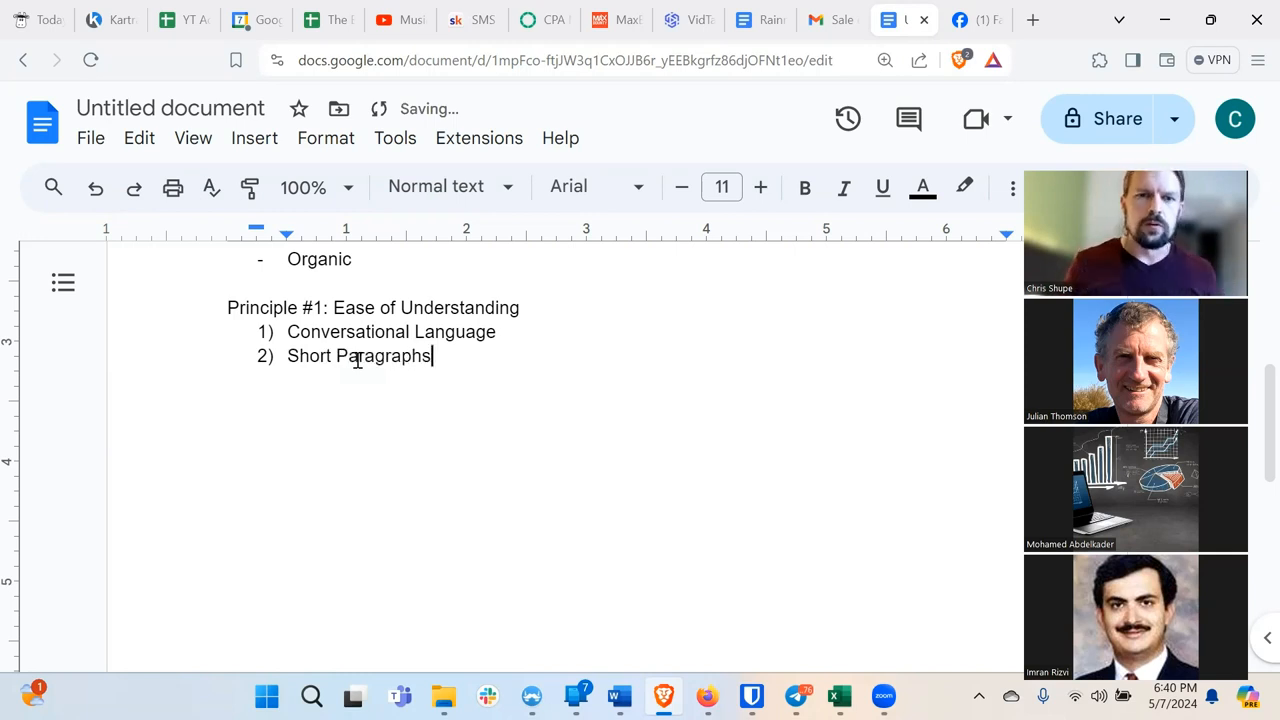
{"action": "mouse_move", "coordinate": [612, 348]}
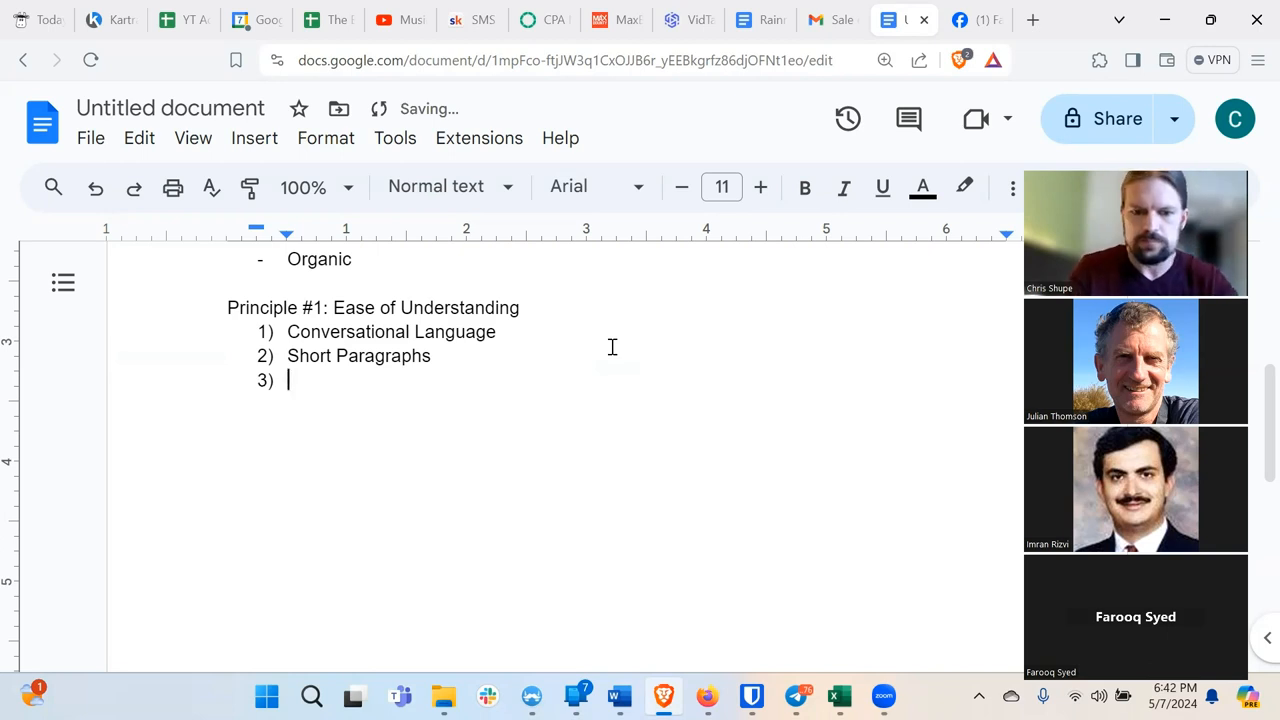
Fill numbered item 3) with "Short, Simple Sentences".
{"action": "type", "text": "Short, Simp"}
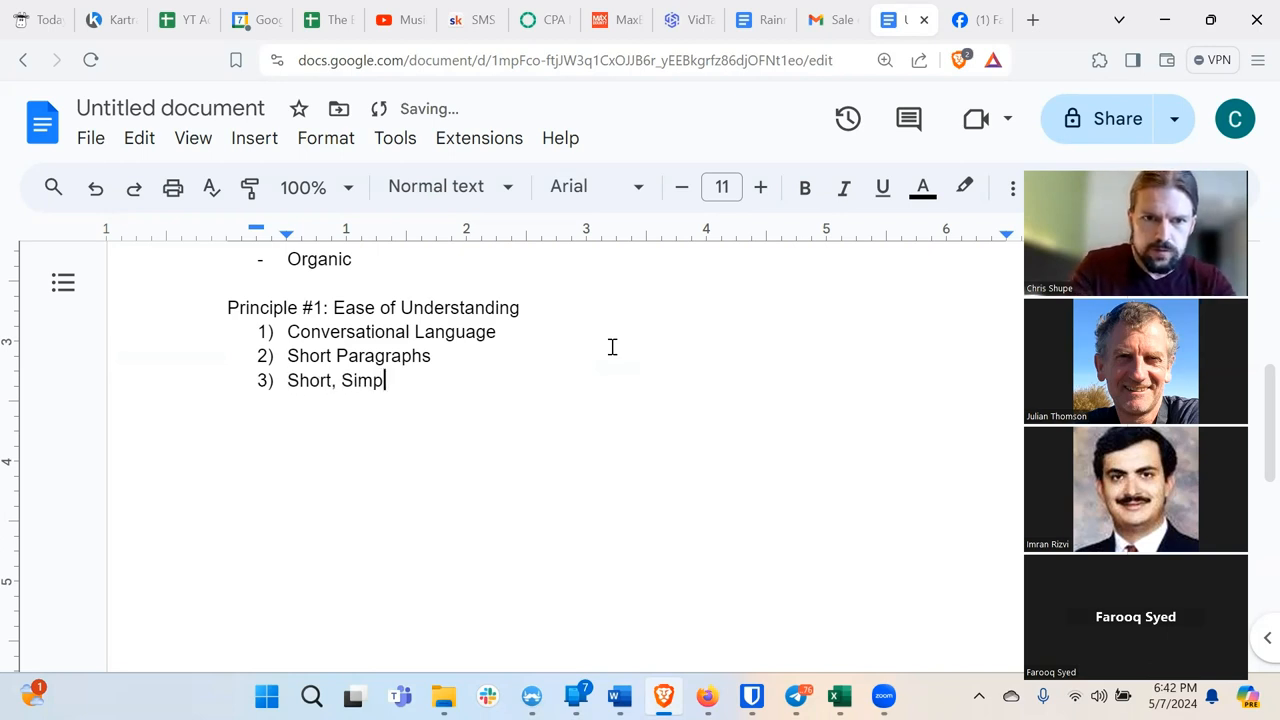
{"action": "type", "text": "le Sentences"}
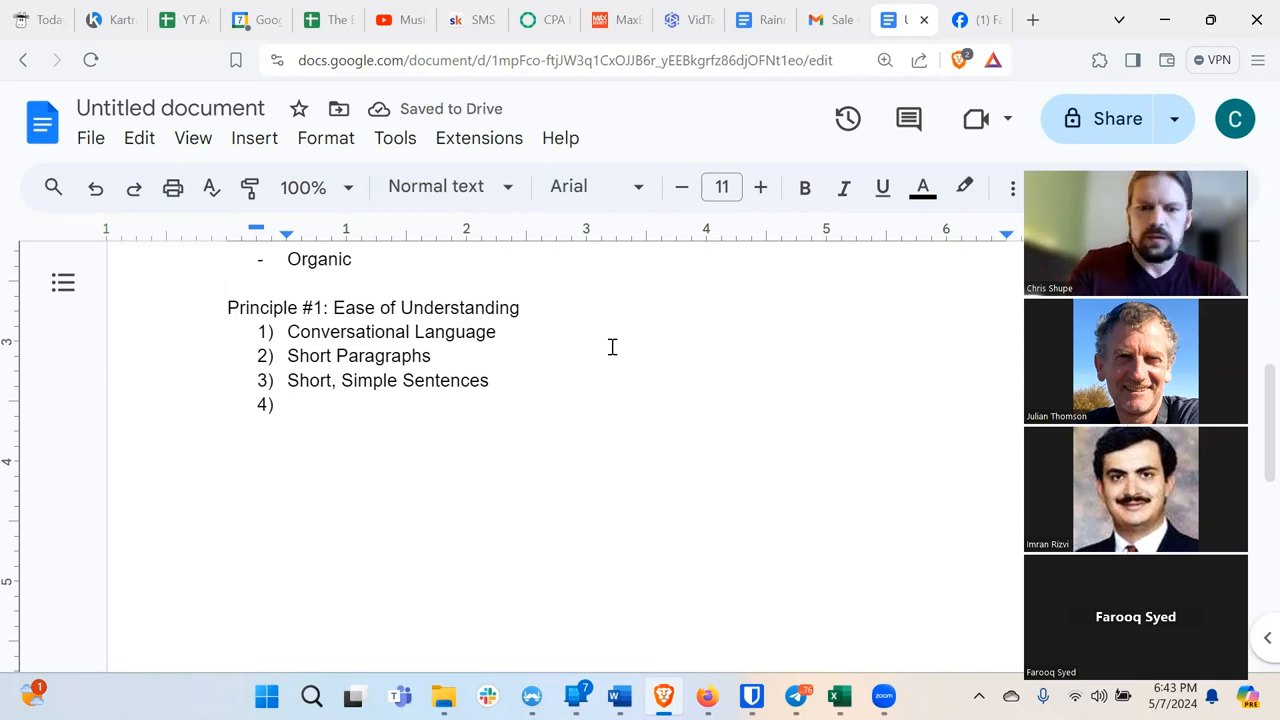
Fill numbered item 4) with "Simple Vocabulary (Small Words)".
{"action": "type", "text": "Simple Voca"}
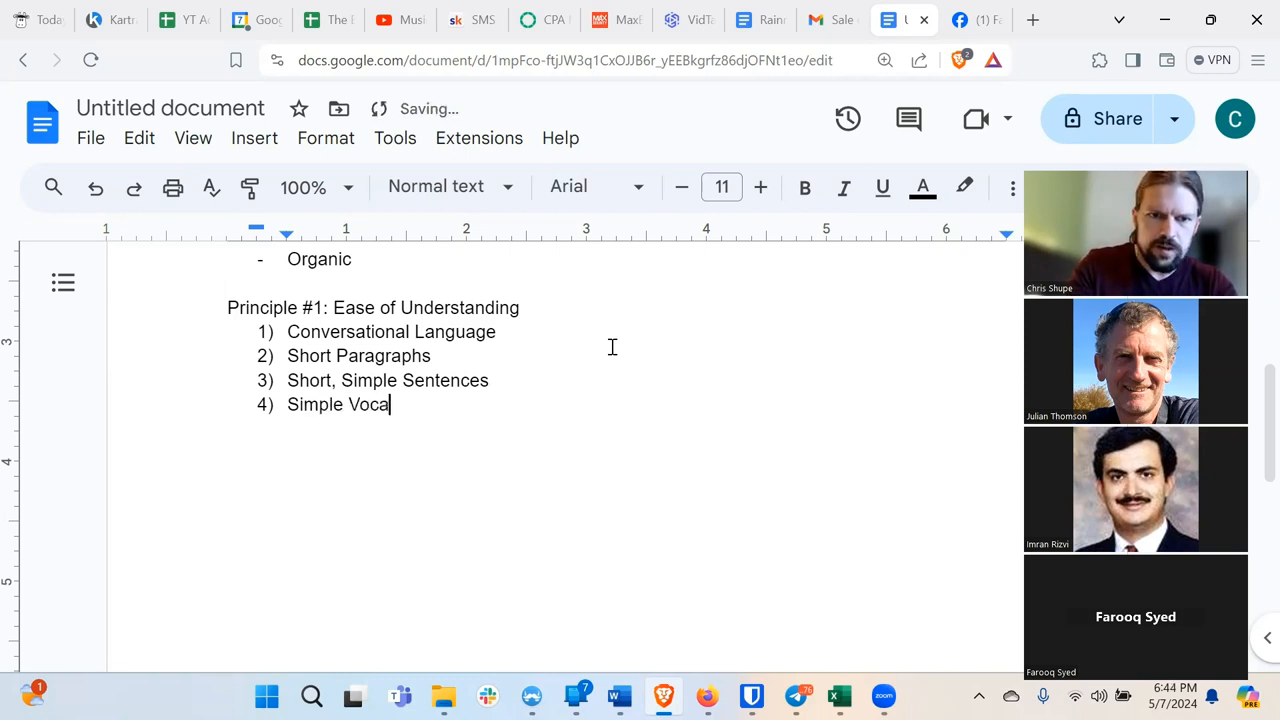
{"action": "type", "text": "bulary"}
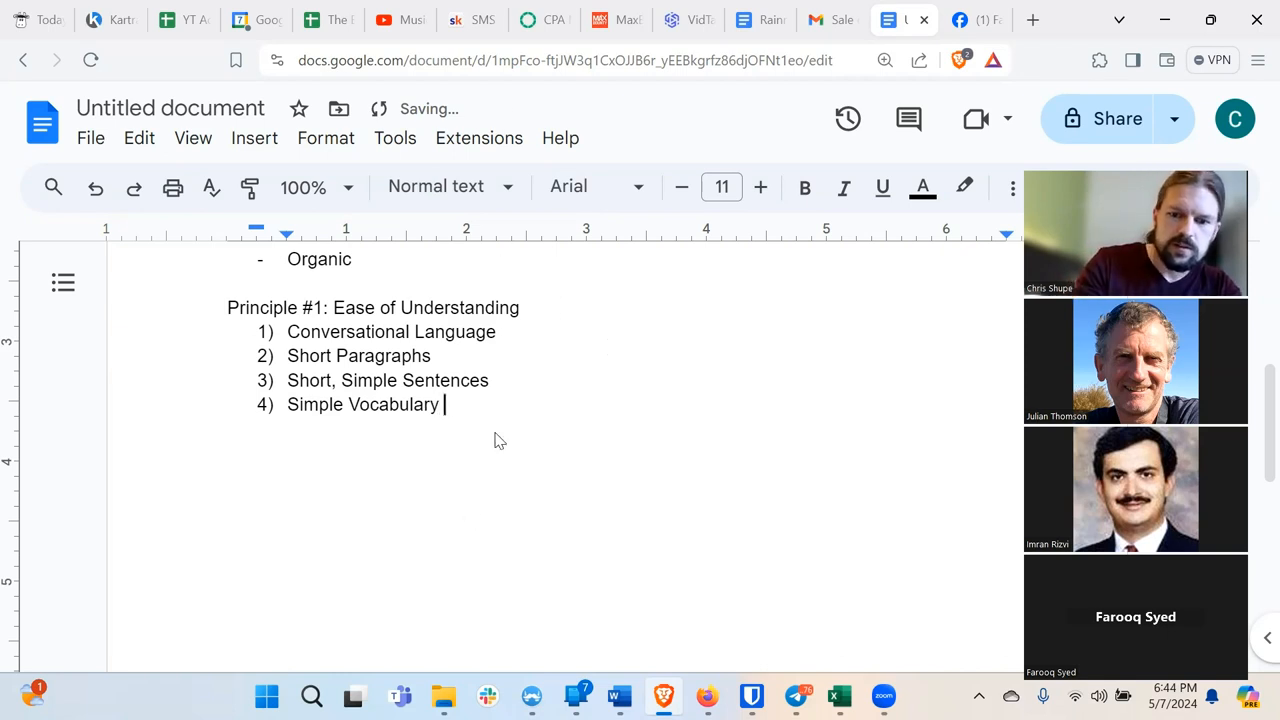
{"action": "type", "text": "(Small Wor"}
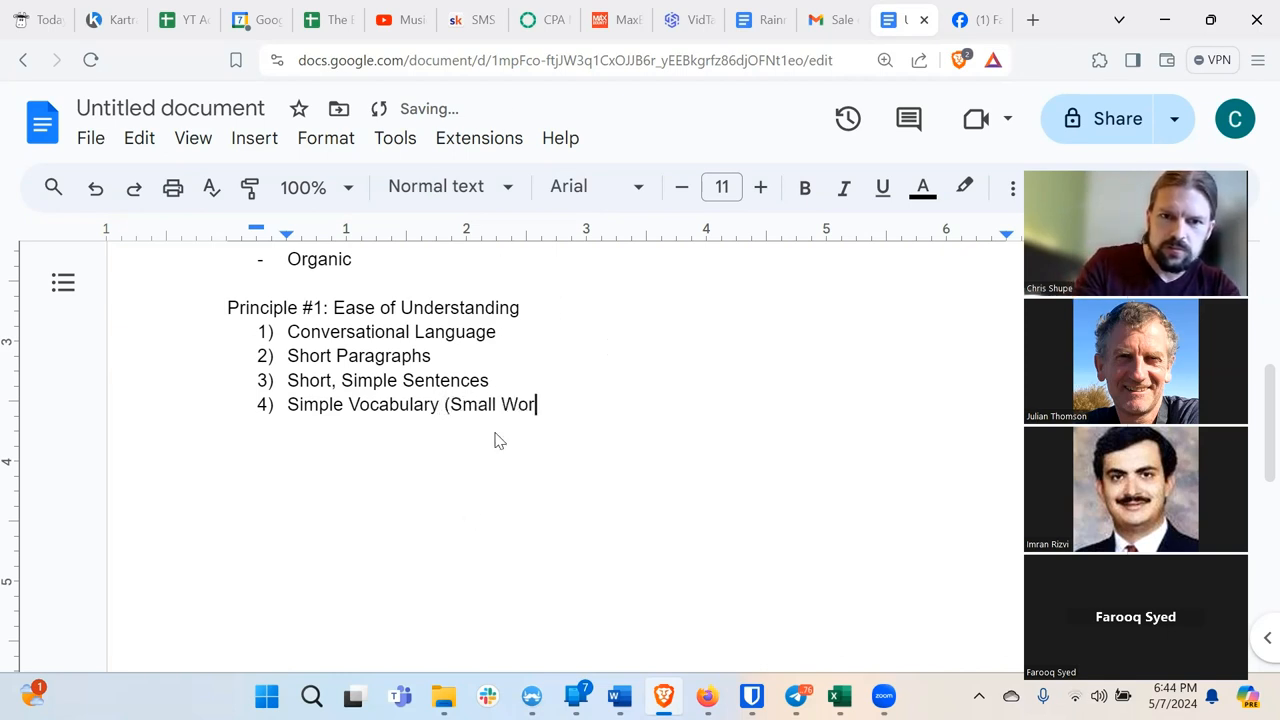
{"action": "type", "text": "ds)"}
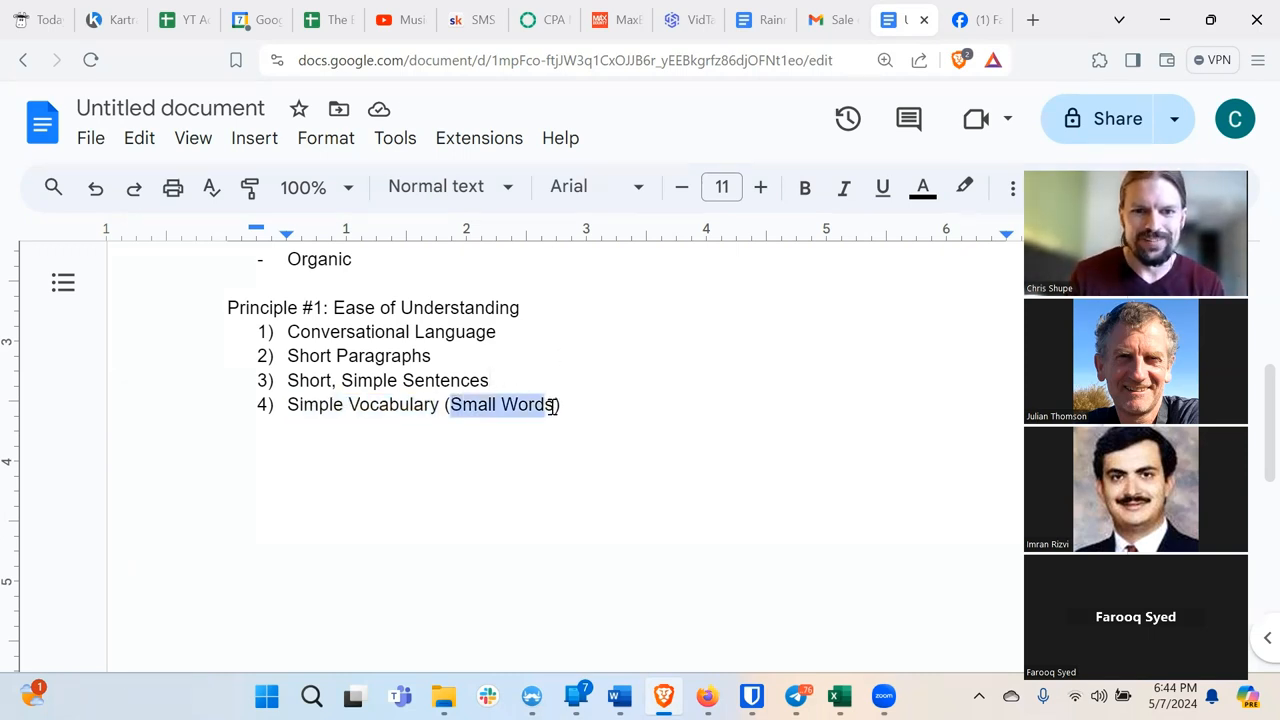
{"action": "left_click", "coordinate": [584, 404]}
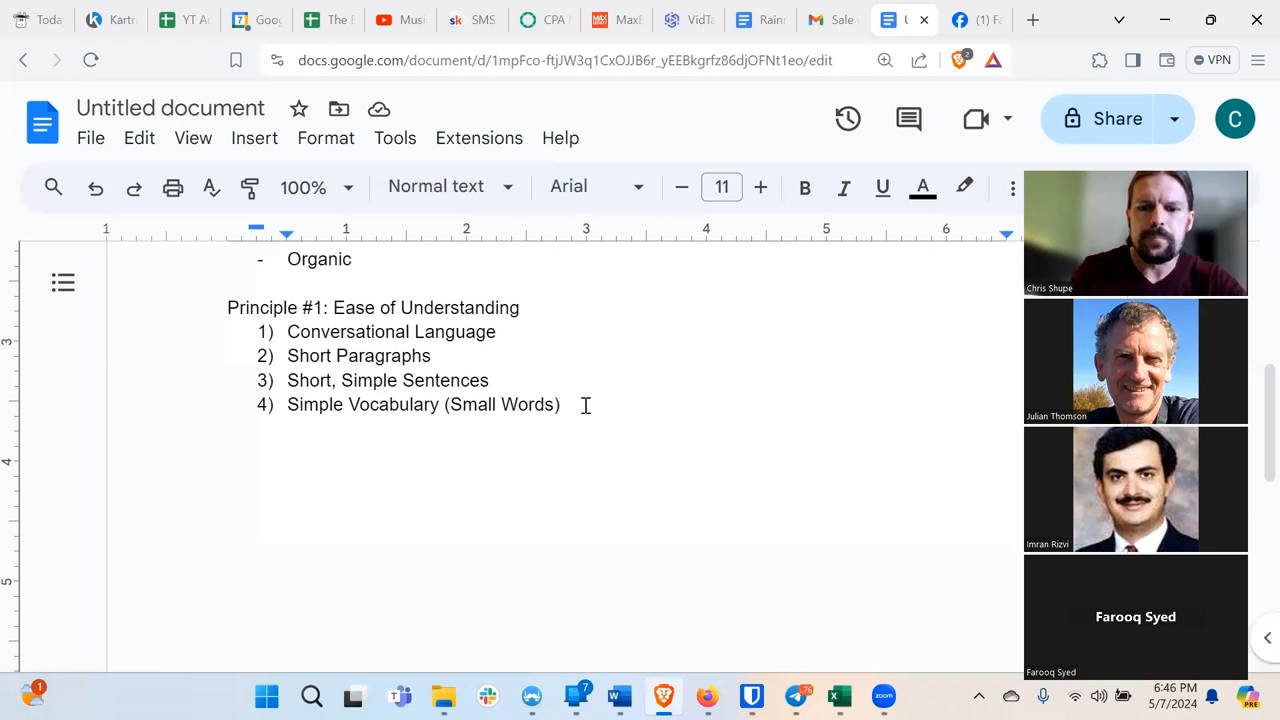
Append " - 5th grade level" to the Simple Vocabulary item.
{"action": "type", "text": "-"}
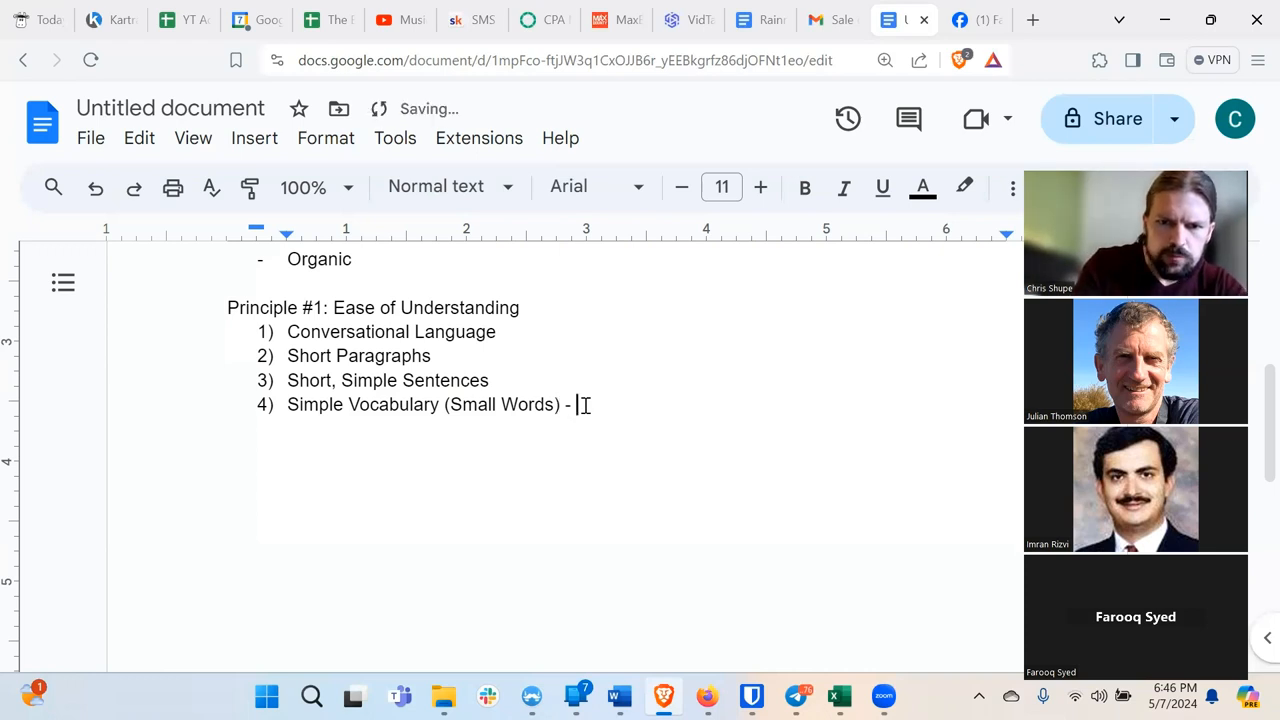
{"action": "type", "text": "5th grade"}
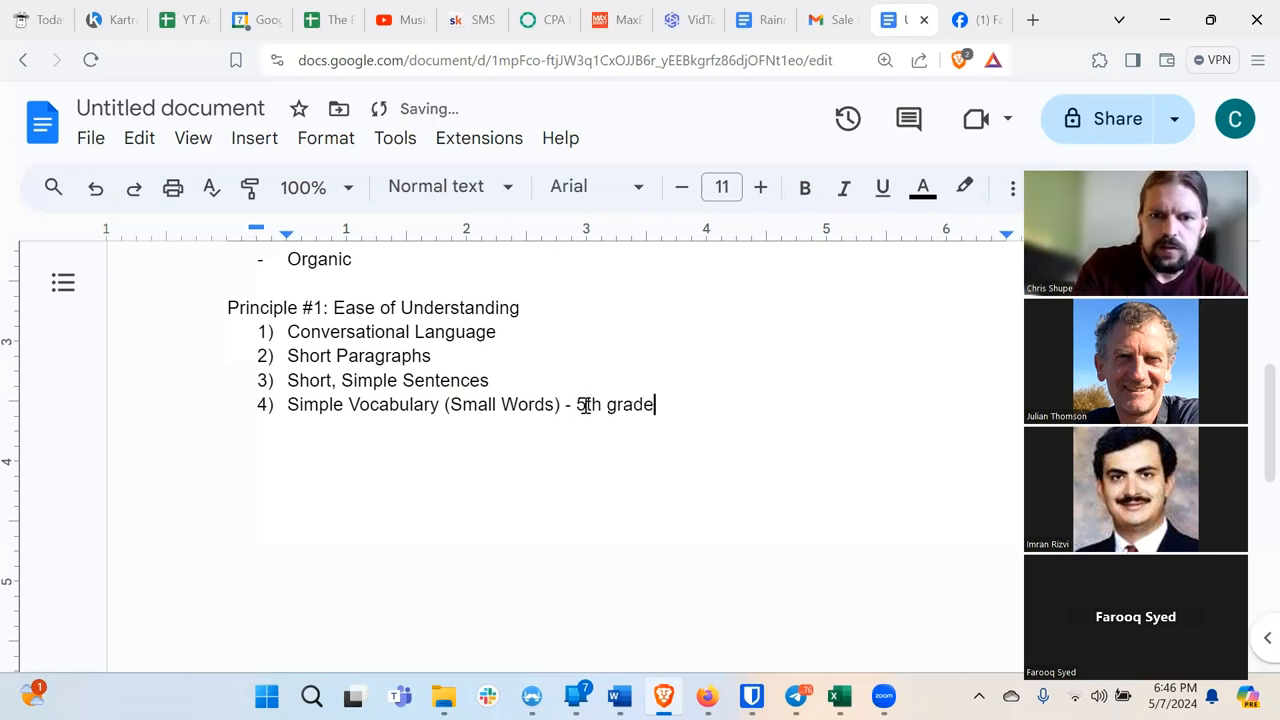
{"action": "type", "text": "level"}
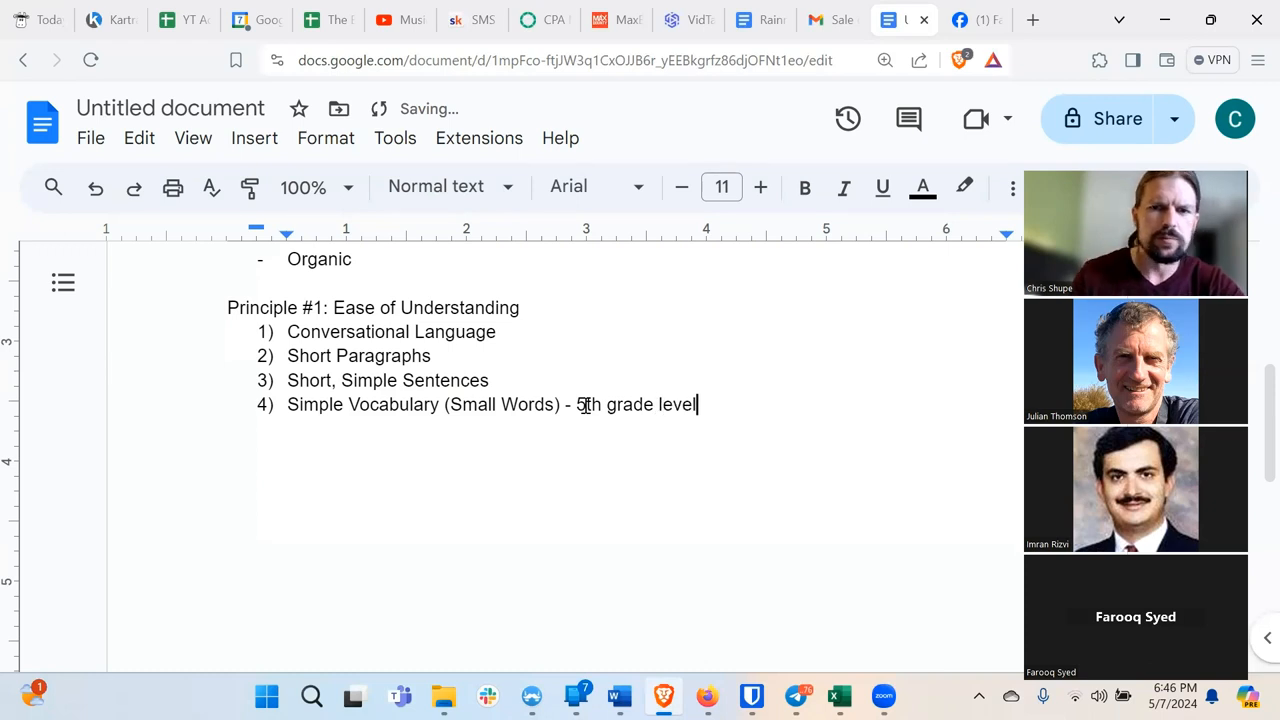
{"action": "mouse_move", "coordinate": [630, 434]}
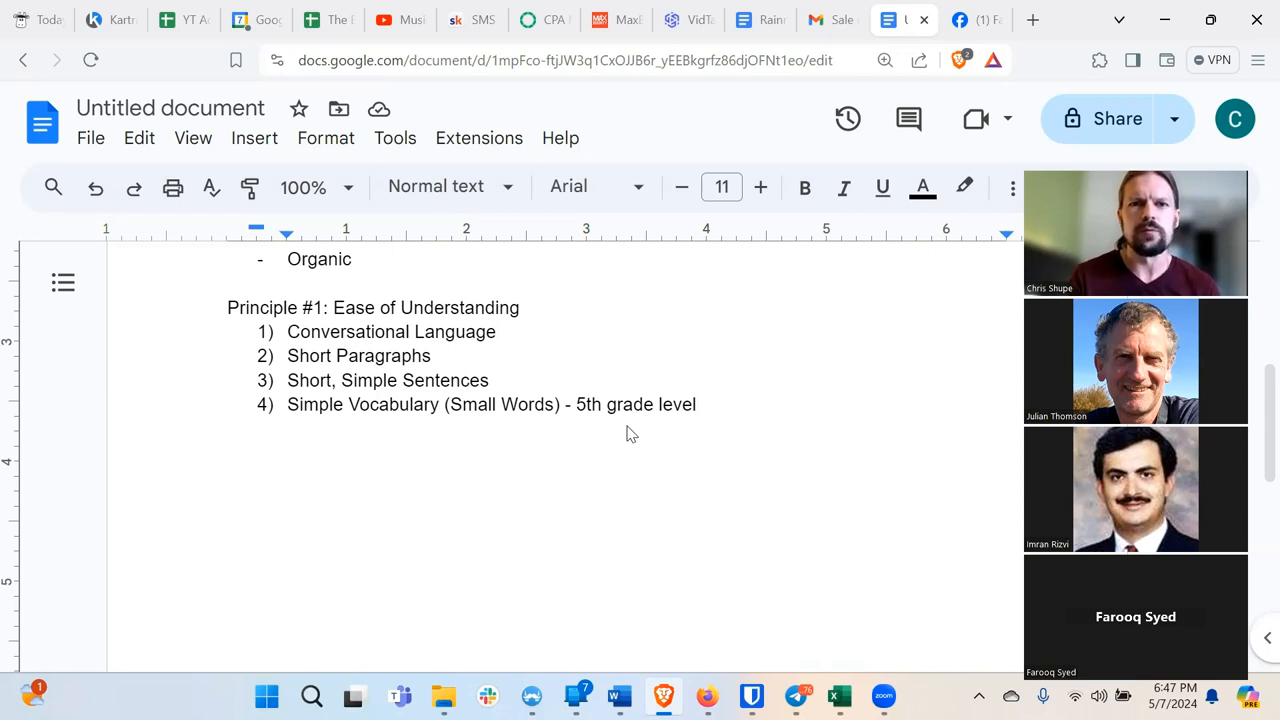
Open the Hemingway Editor site (hemingwayapp.com) in a new browser tab.
{"action": "left_click", "coordinate": [696, 404]}
{"action": "type", "text": "heing"}
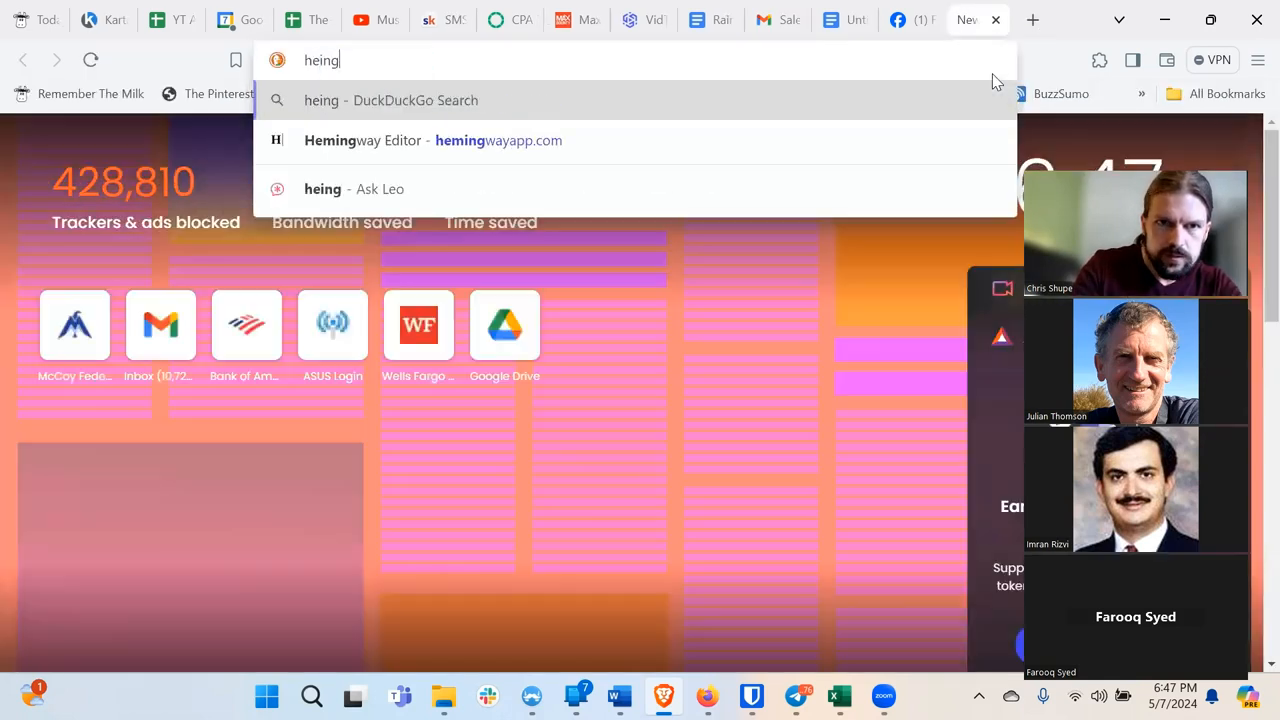
{"action": "key", "text": "Backspace"}
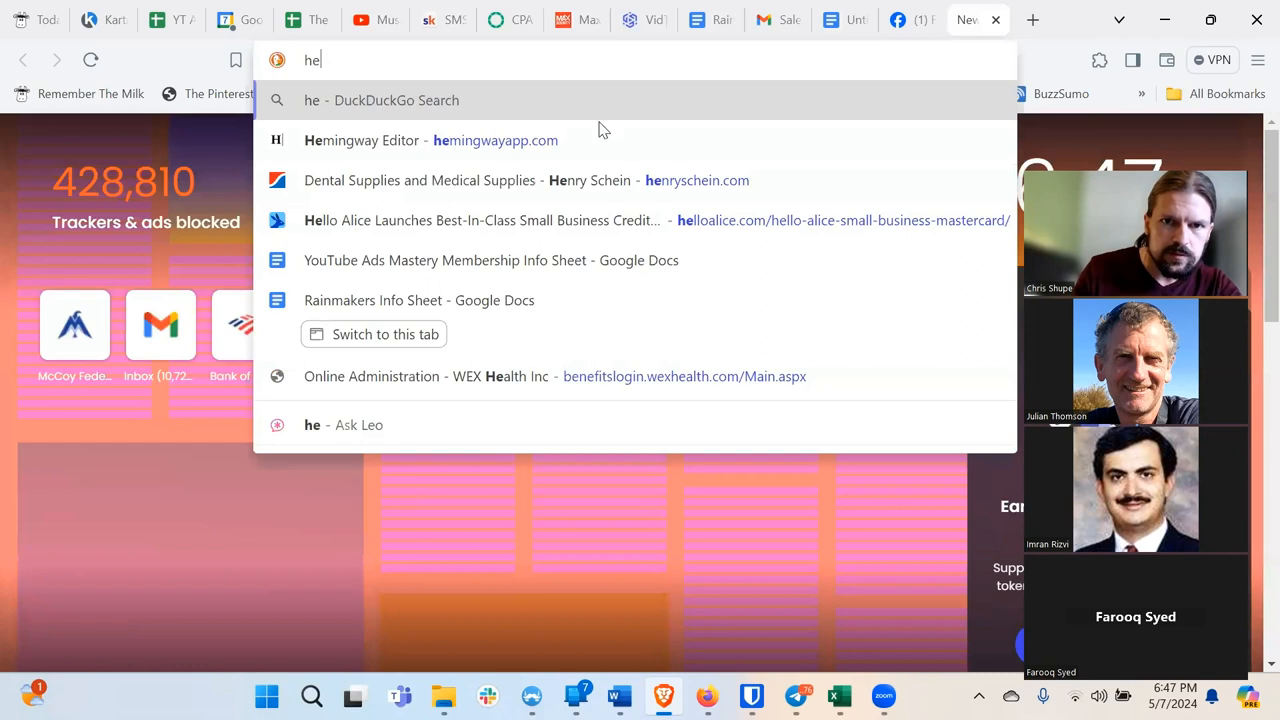
{"action": "left_click", "coordinate": [430, 140]}
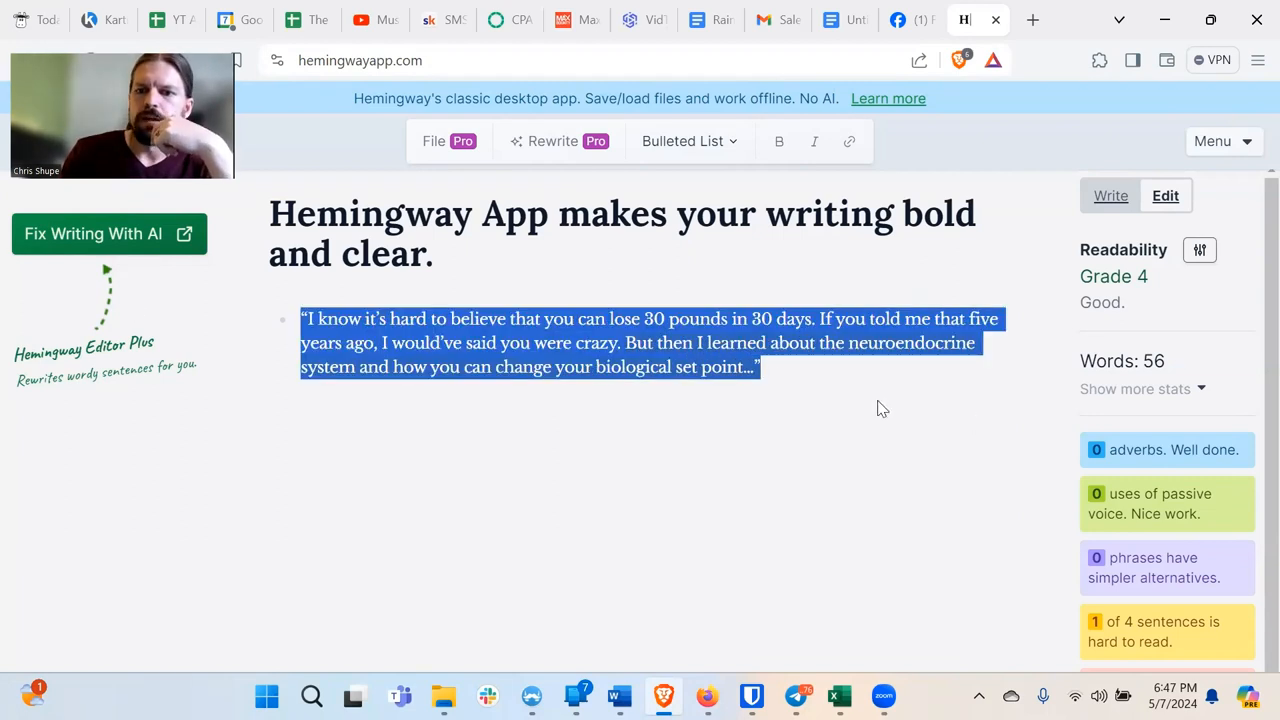
{"action": "mouse_move", "coordinate": [932, 392]}
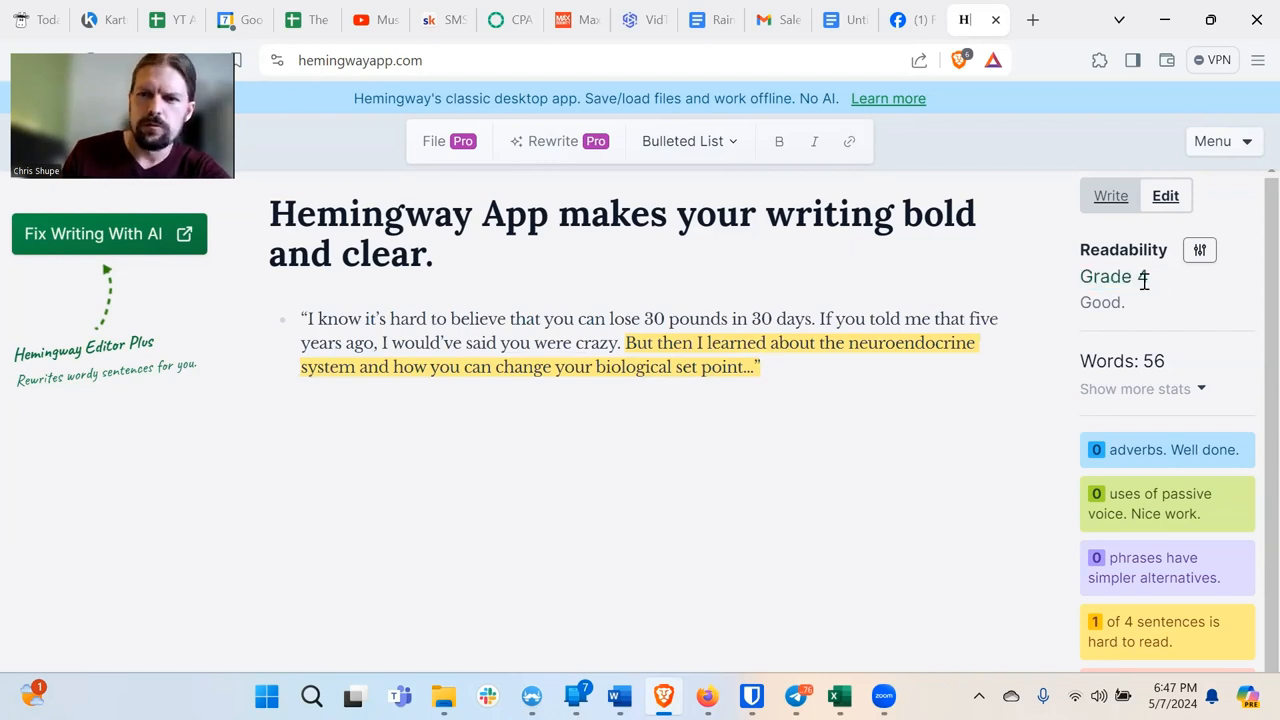
{"action": "mouse_move", "coordinate": [1156, 288]}
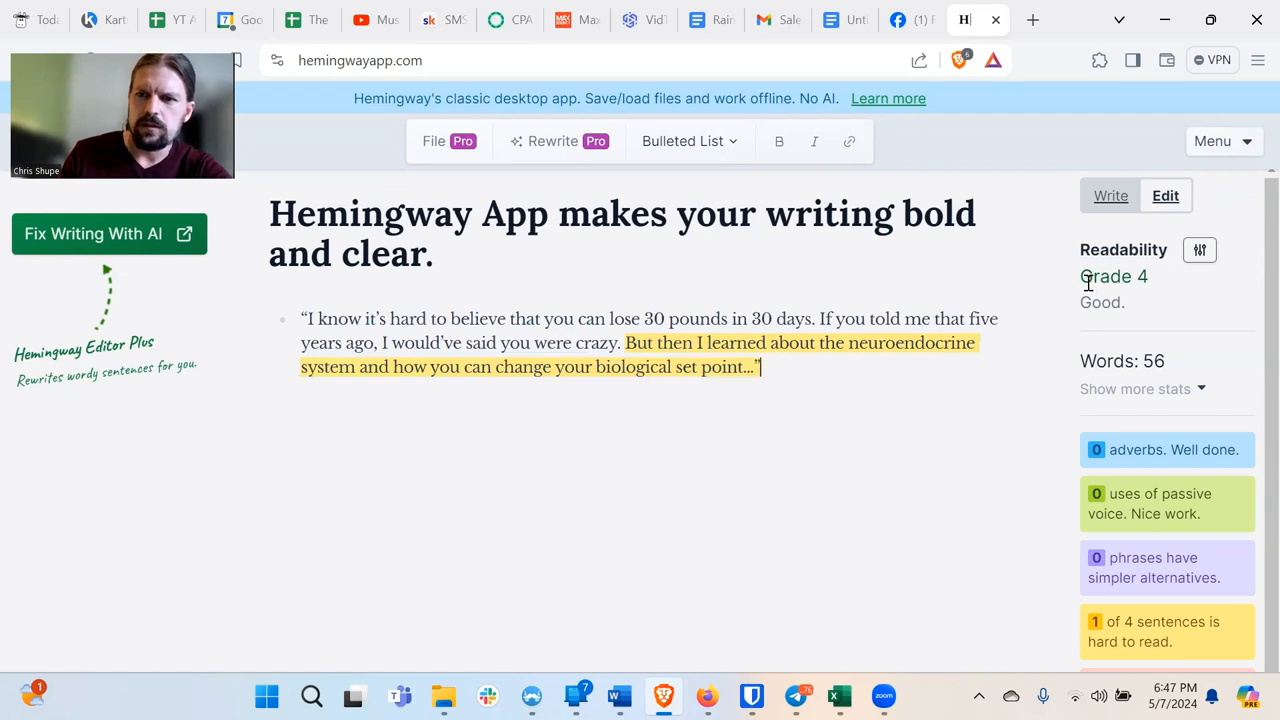
Review the weight-loss quote's Grade 4 rating and select text in its hard-to-read sentence.
{"action": "double_click", "coordinate": [1112, 276]}
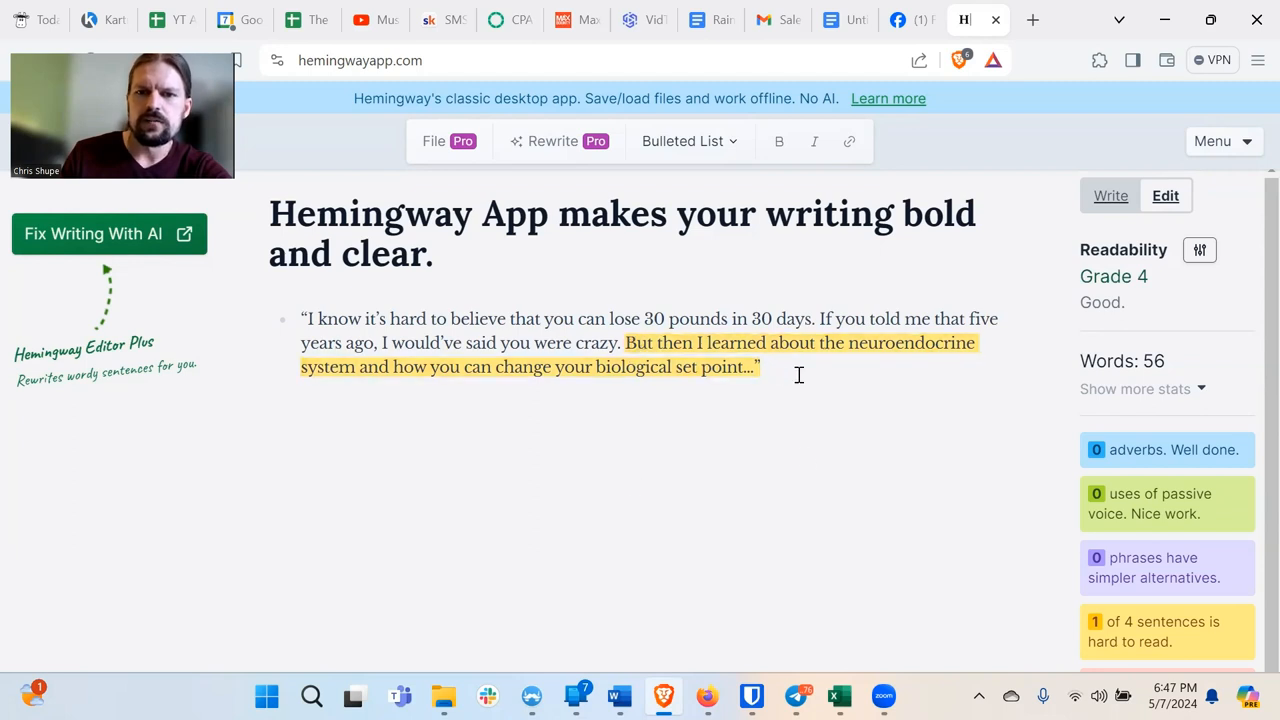
{"action": "mouse_move", "coordinate": [1120, 648]}
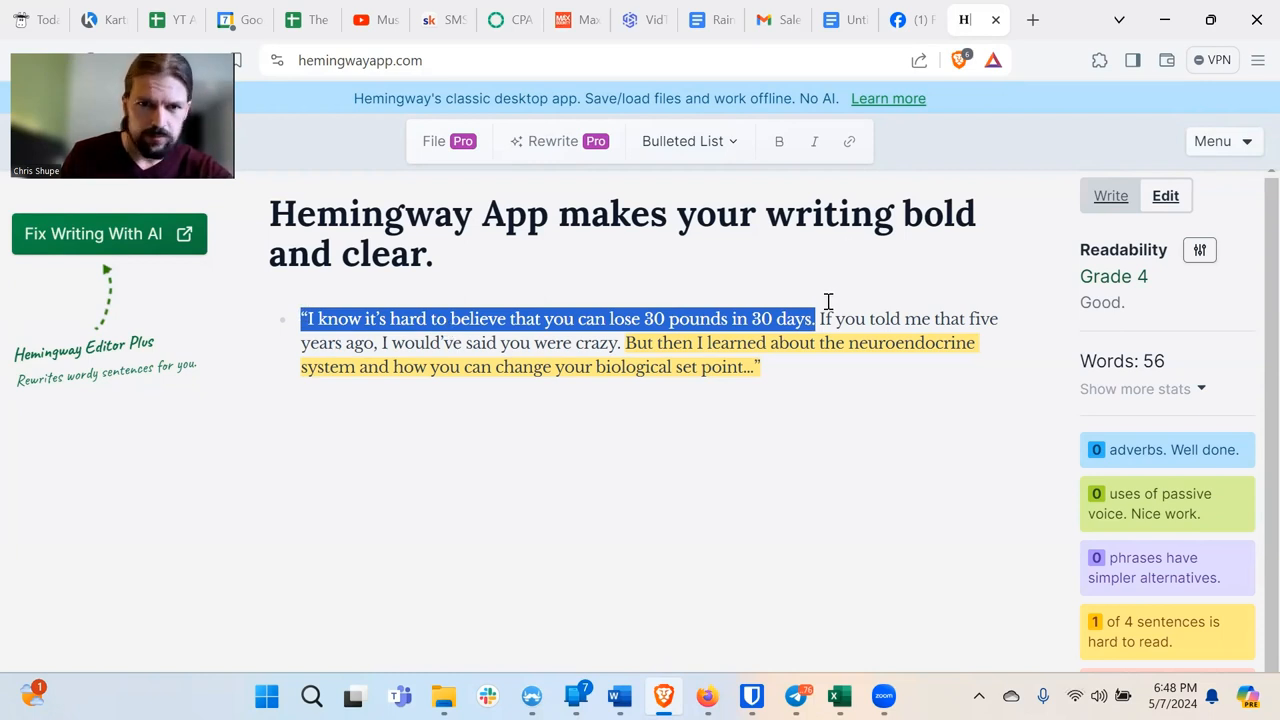
{"action": "left_click", "coordinate": [358, 342]}
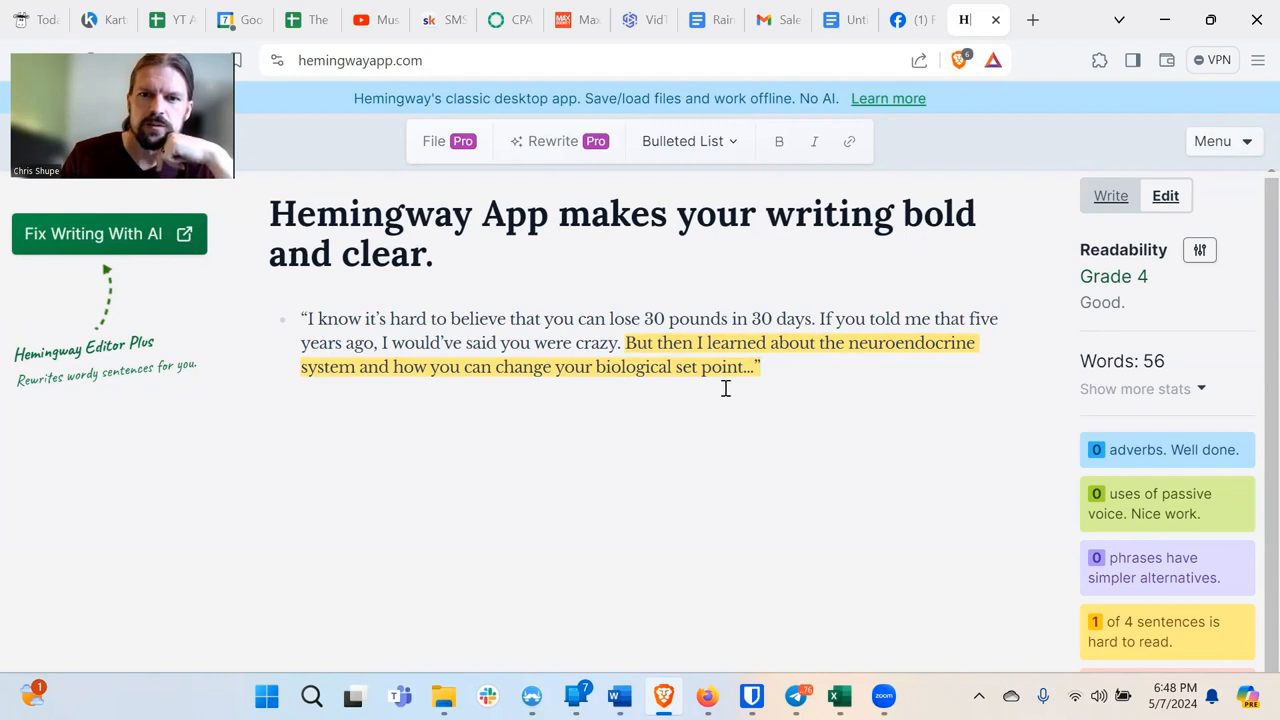
{"action": "mouse_move", "coordinate": [784, 376]}
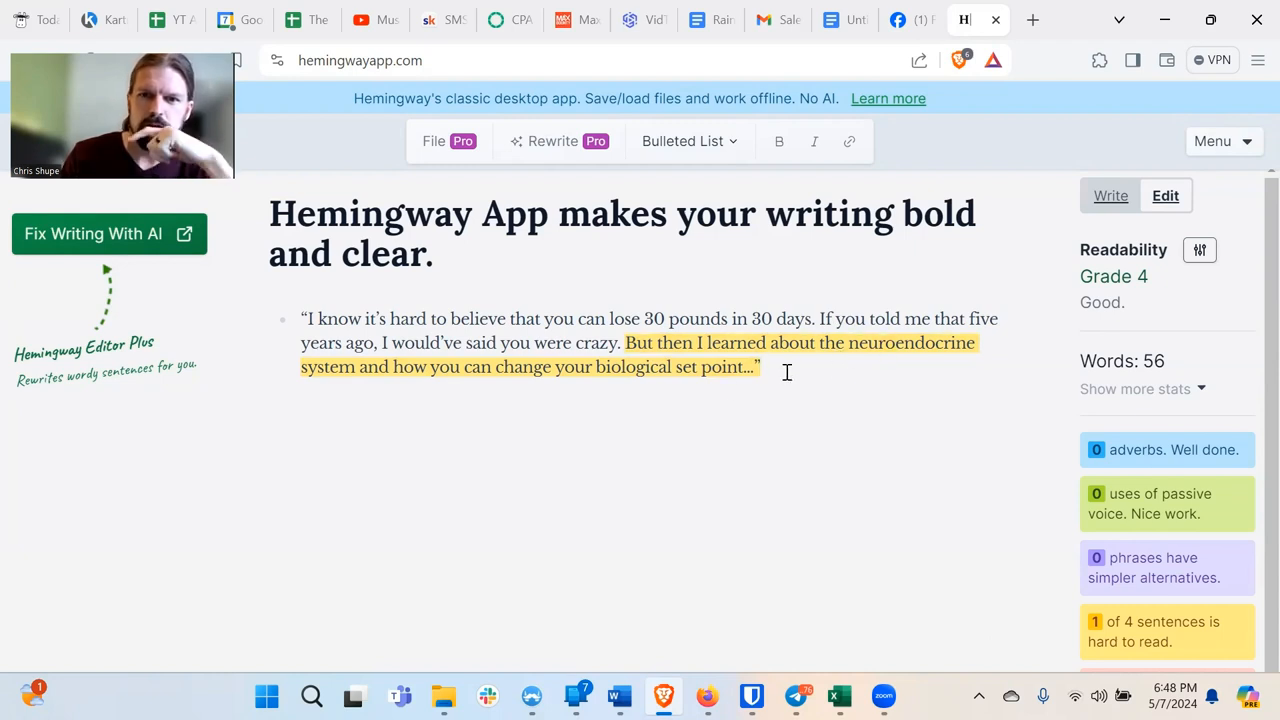
{"action": "left_click", "coordinate": [760, 366]}
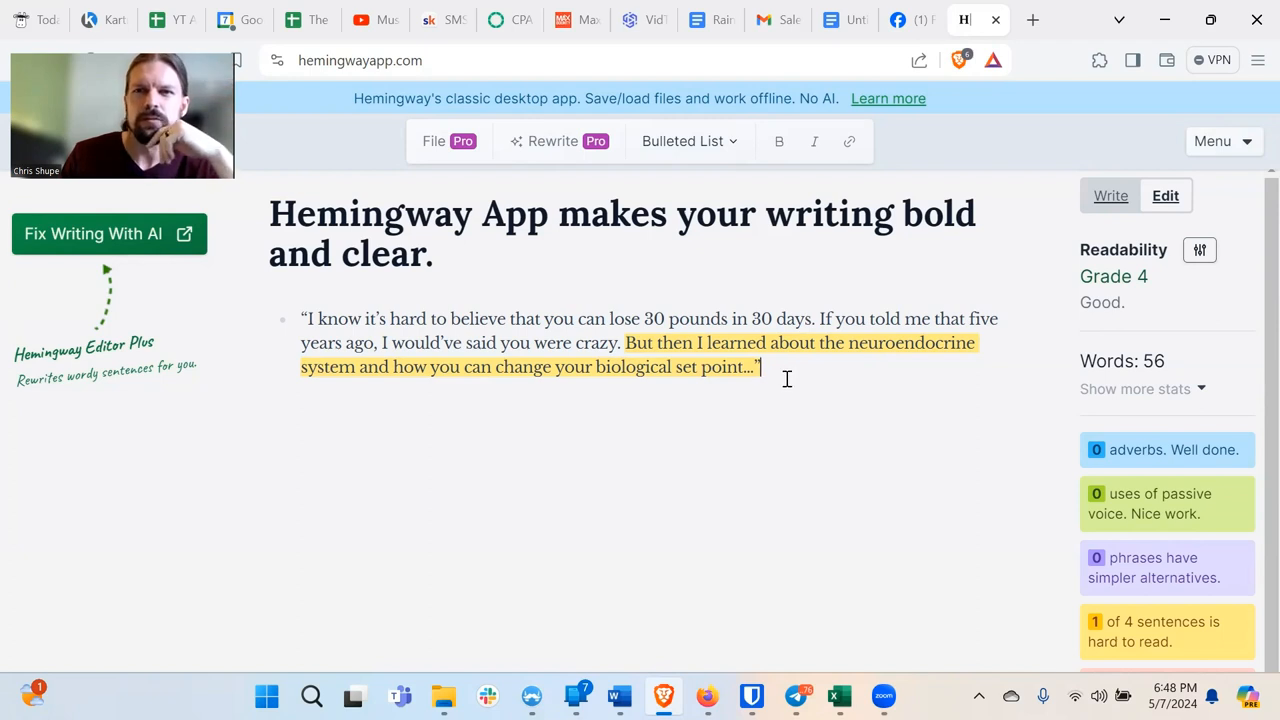
{"action": "mouse_move", "coordinate": [652, 434]}
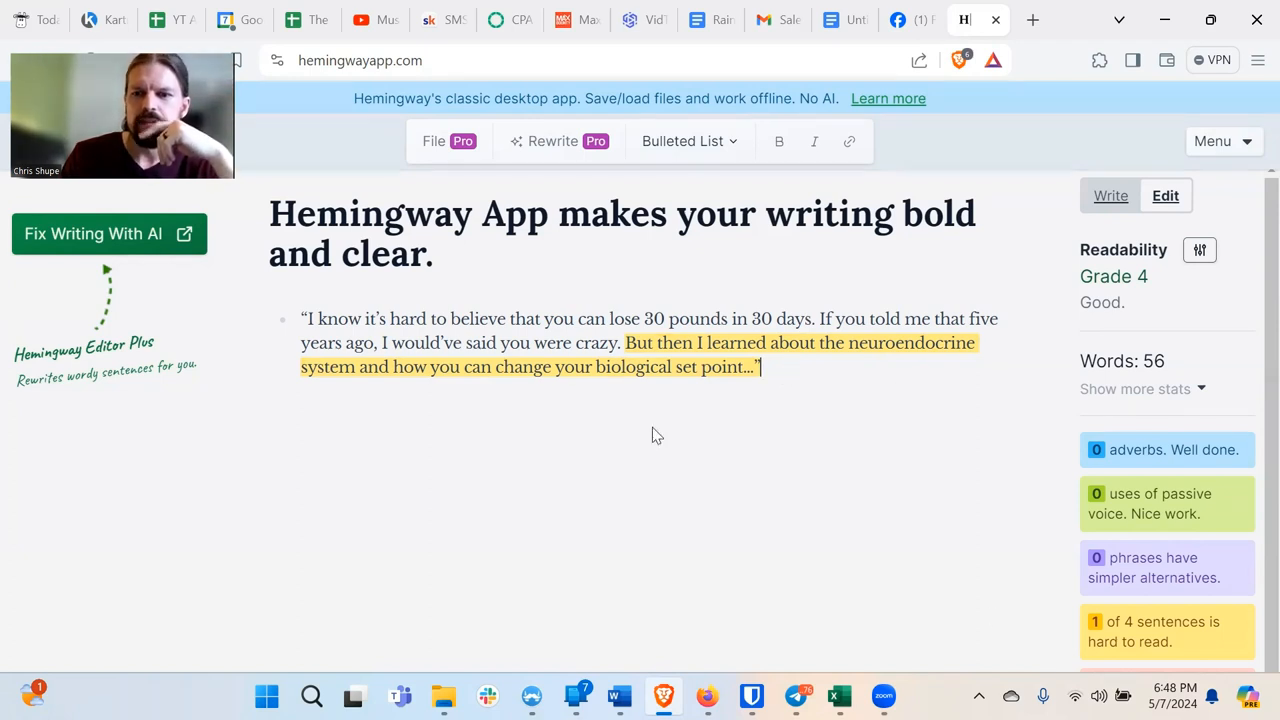
{"action": "left_click_drag", "start_coordinate": [624, 342], "coordinate": [760, 366]}
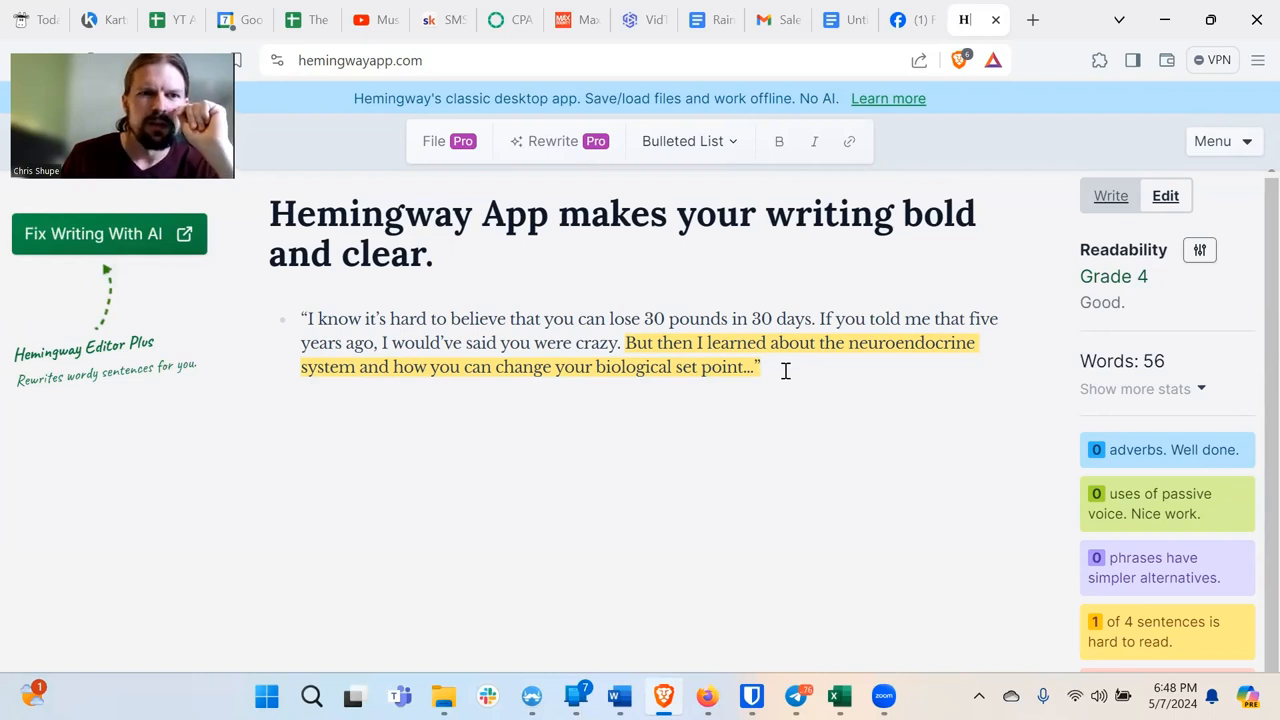
{"action": "mouse_move", "coordinate": [868, 224]}
{"action": "type", "text": ", which"}
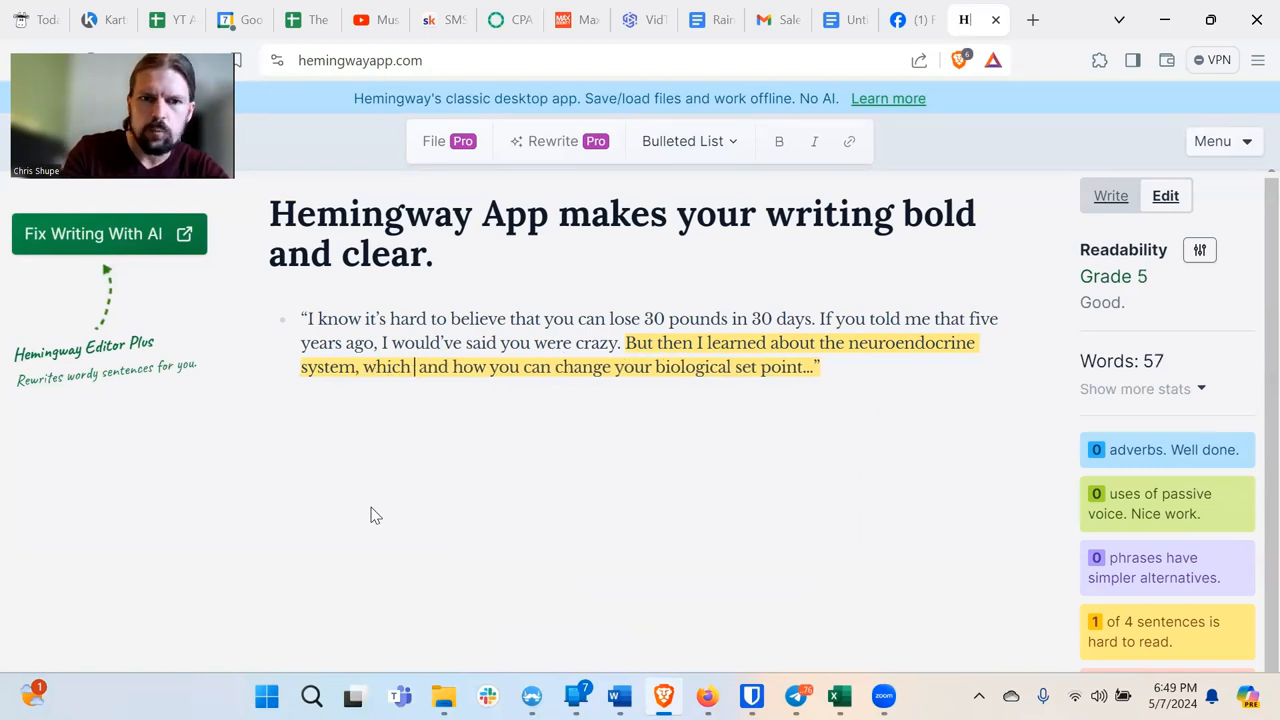
Expand the sentence with 'is this amazing ... has that' wording about the body's system.
{"action": "type", "text": "is this"}
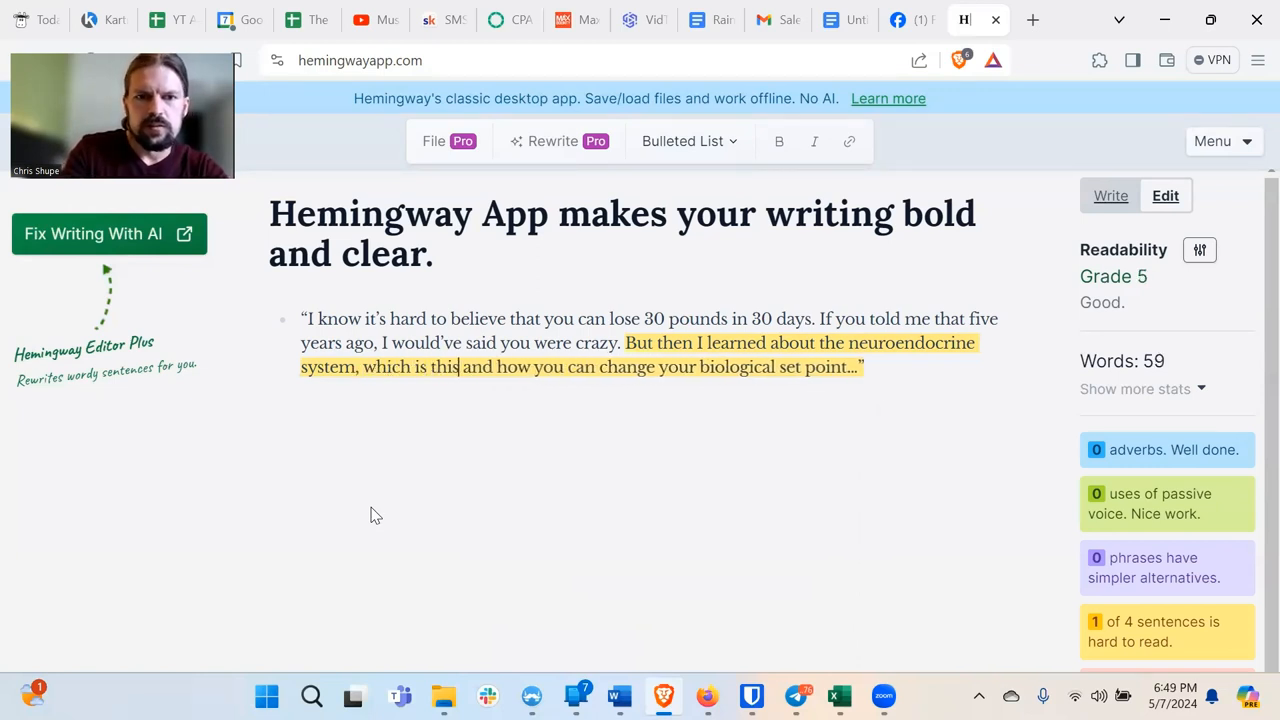
{"action": "type", "text": "amazing system your body"}
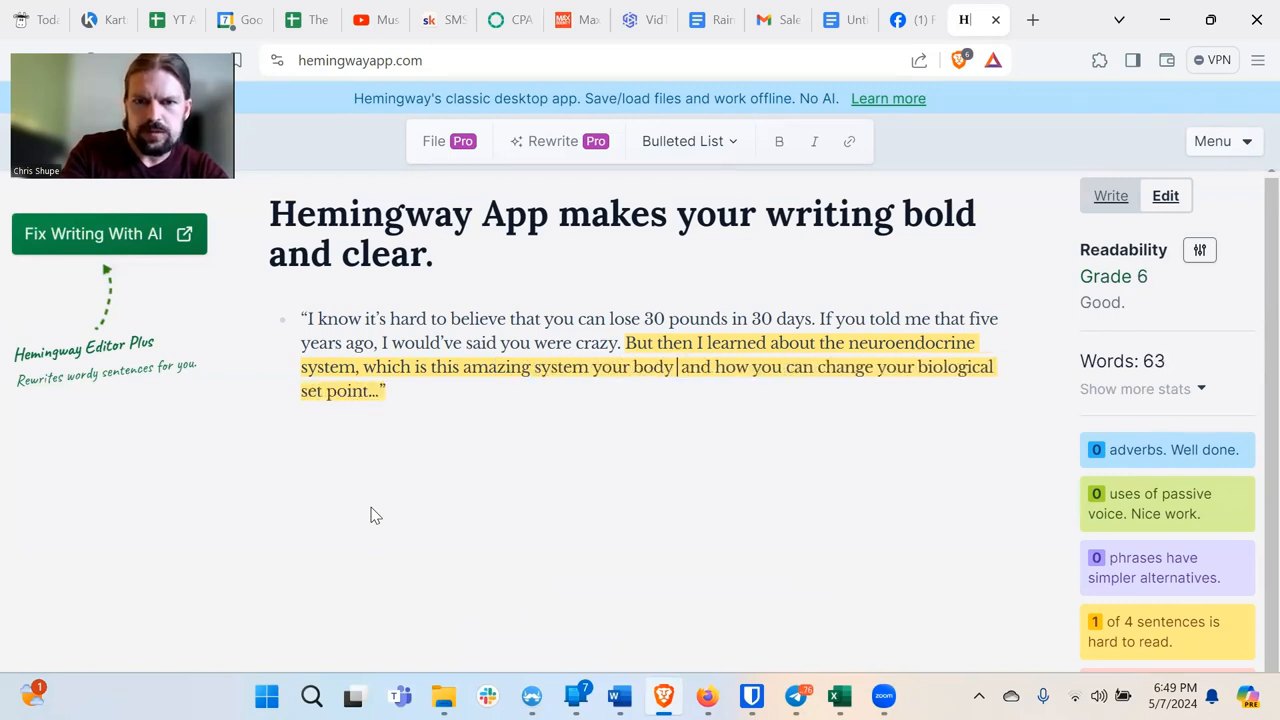
{"action": "type", "text": "has that does..."}
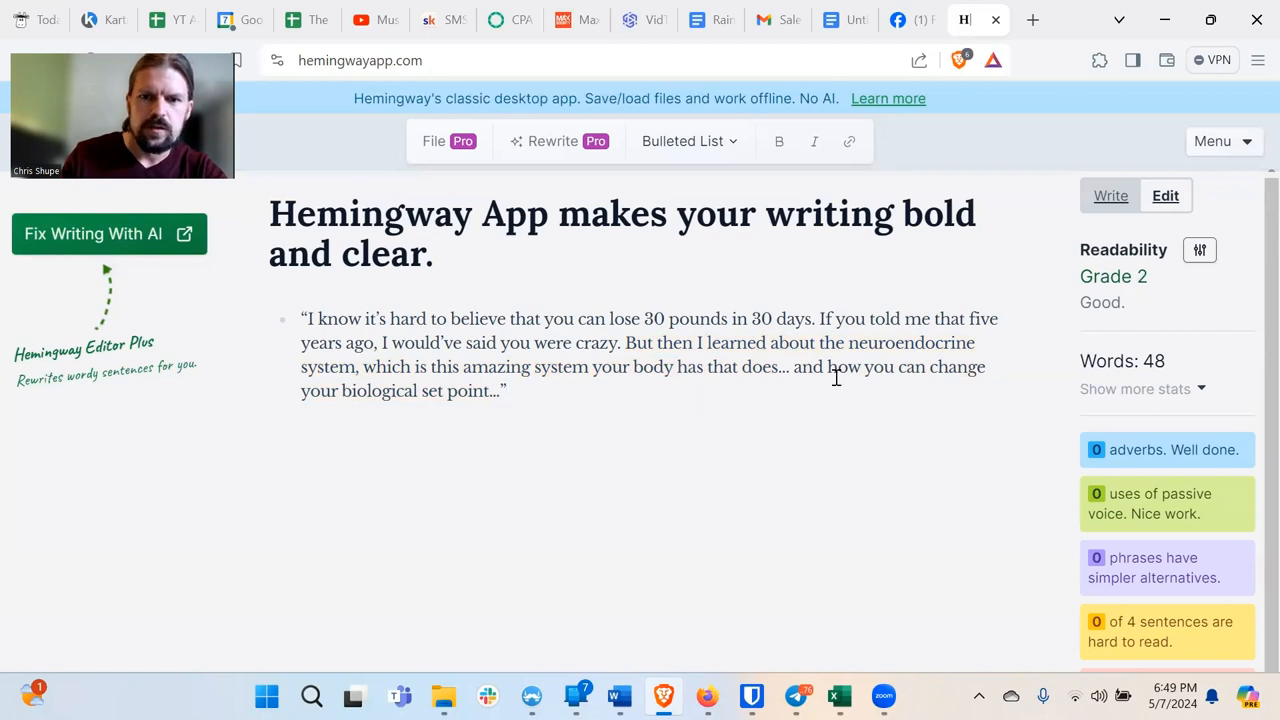
{"action": "left_click_drag", "start_coordinate": [672, 342], "coordinate": [788, 366]}
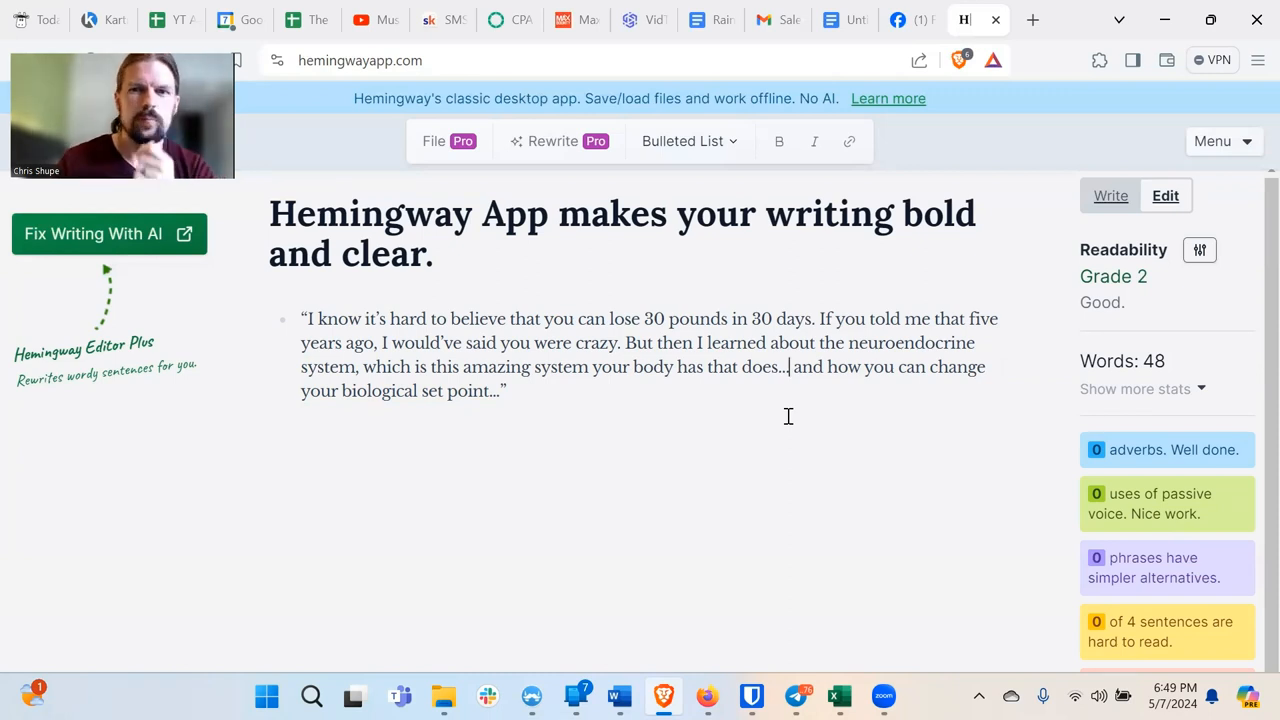
{"action": "mouse_move", "coordinate": [840, 382]}
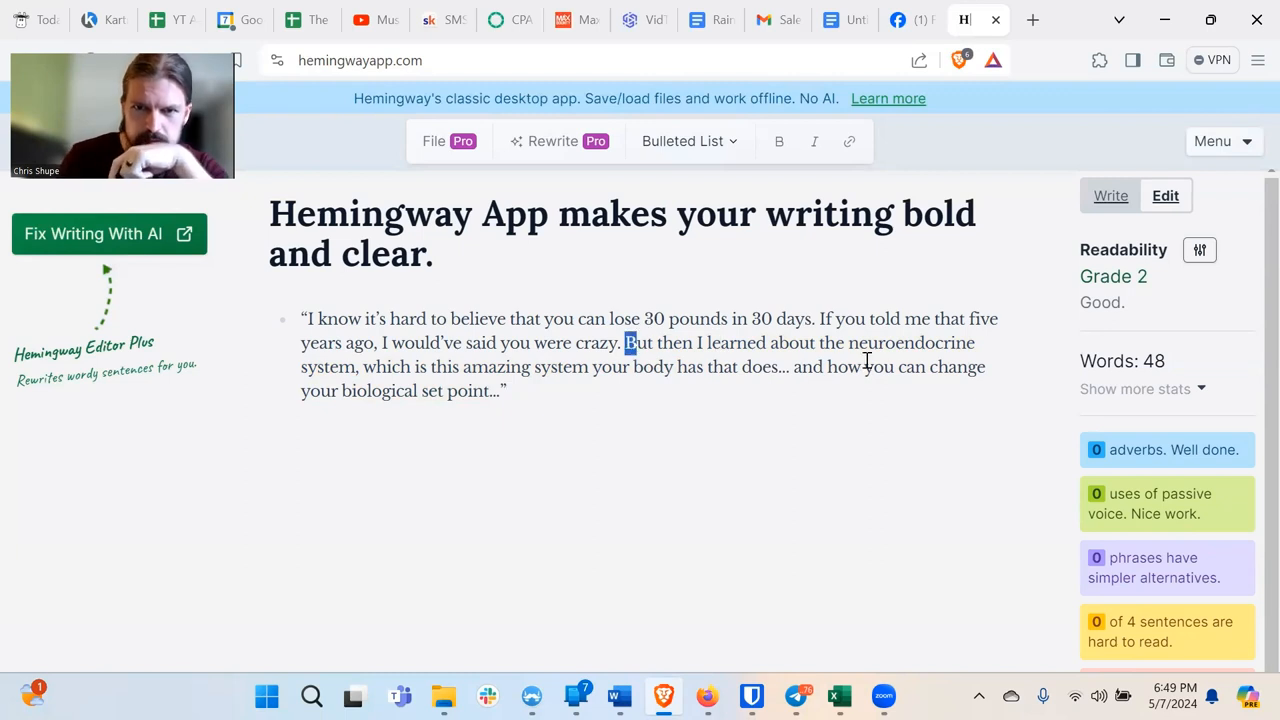
Replace 'and' with 'And because of this,' and add 'actually' to split the sentence.
{"action": "left_click", "coordinate": [824, 368]}
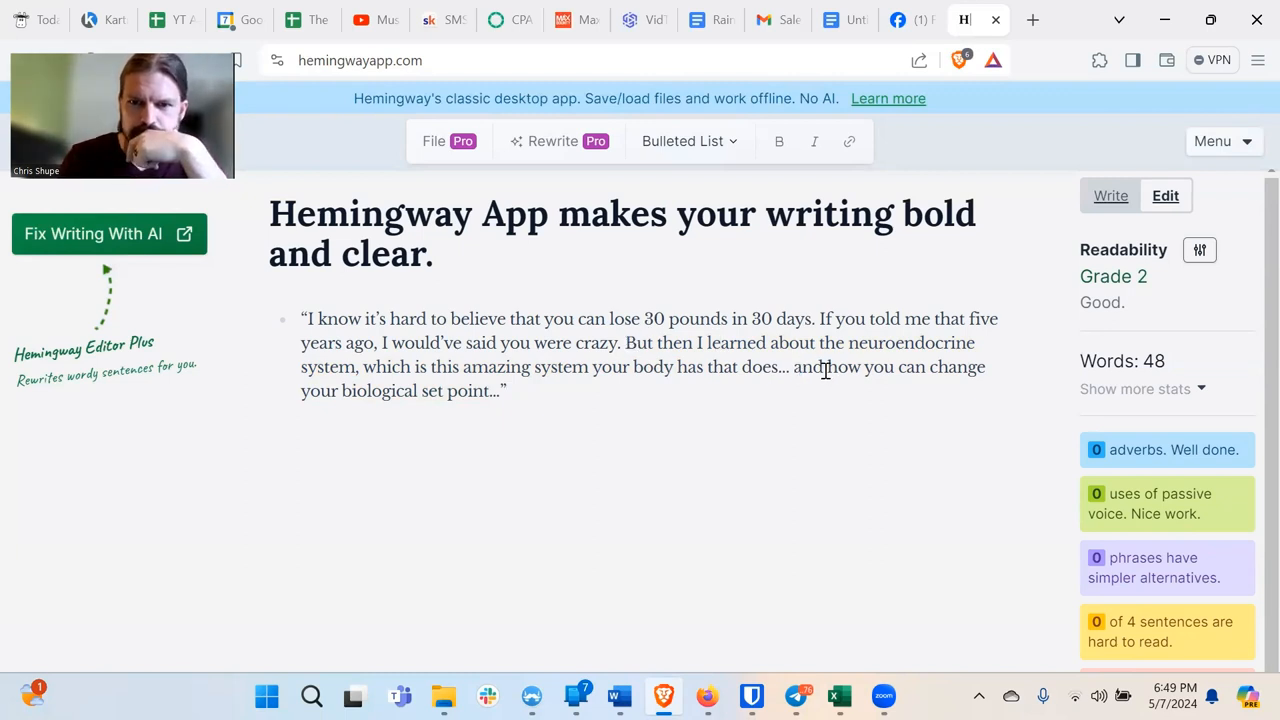
{"action": "mouse_move", "coordinate": [808, 388]}
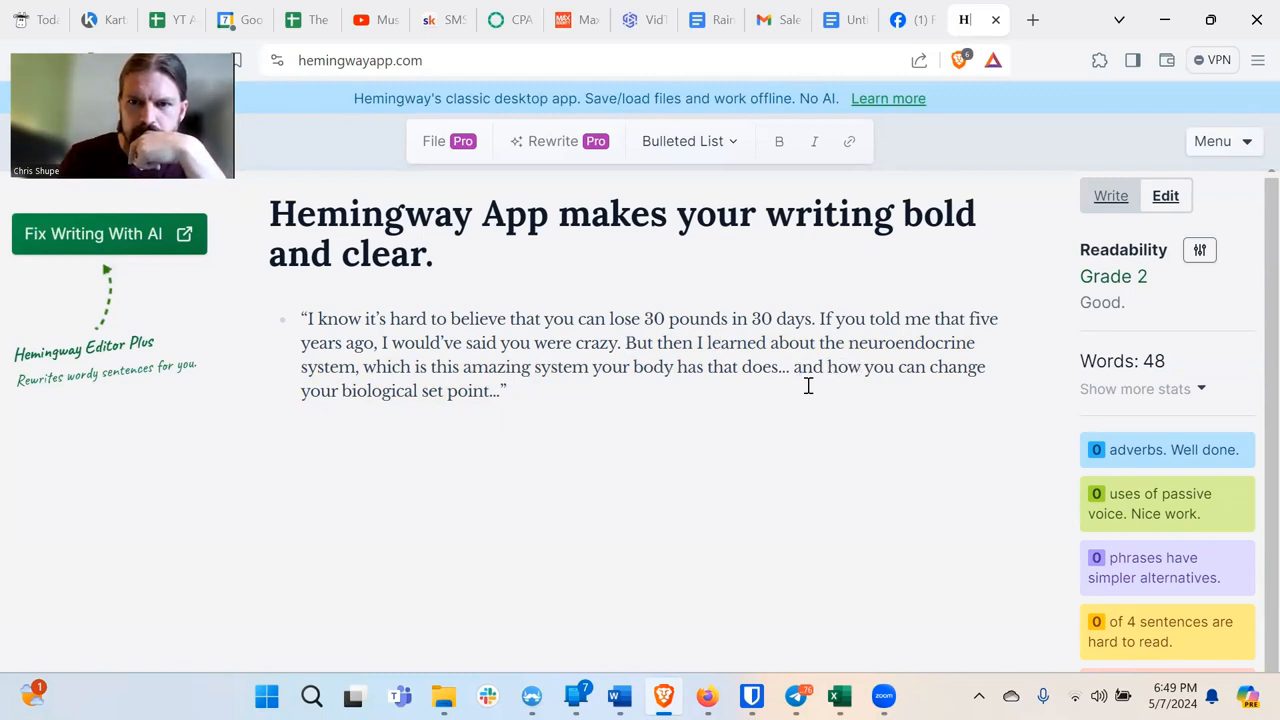
{"action": "double_click", "coordinate": [806, 368]}
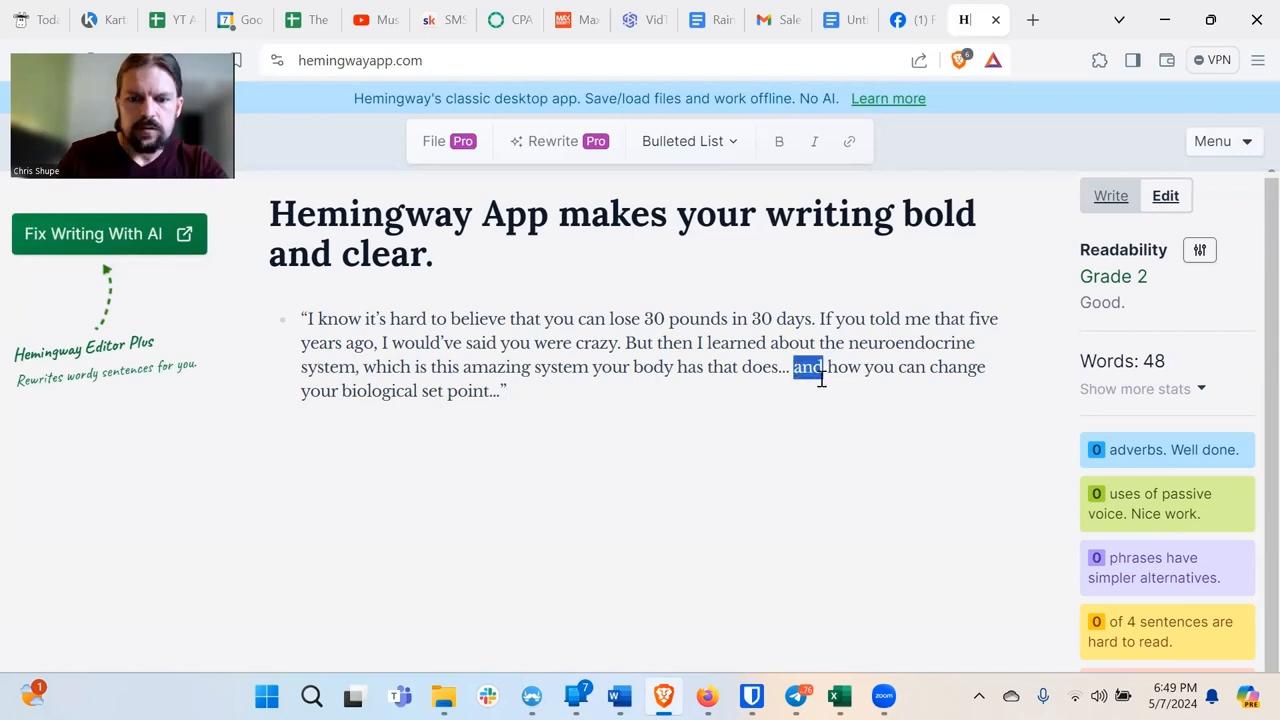
{"action": "type", "text": "And because of"}
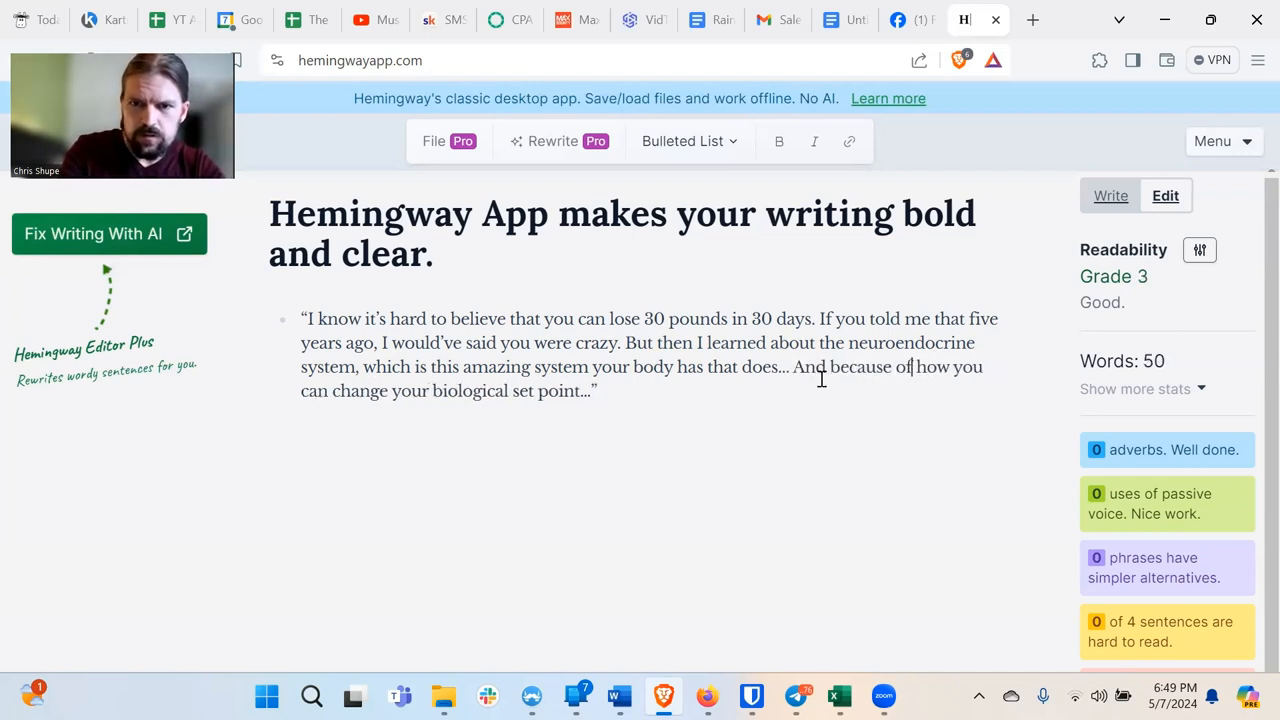
{"action": "type", "text": "this,"}
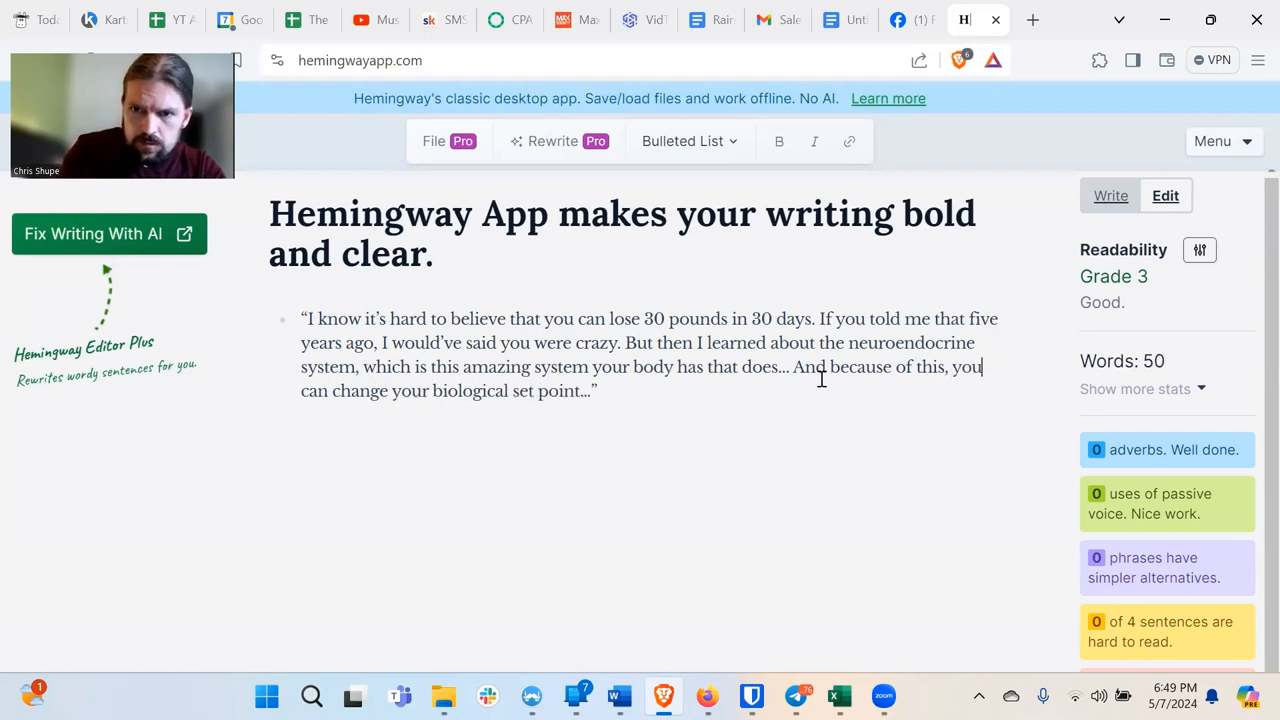
{"action": "mouse_move", "coordinate": [576, 450]}
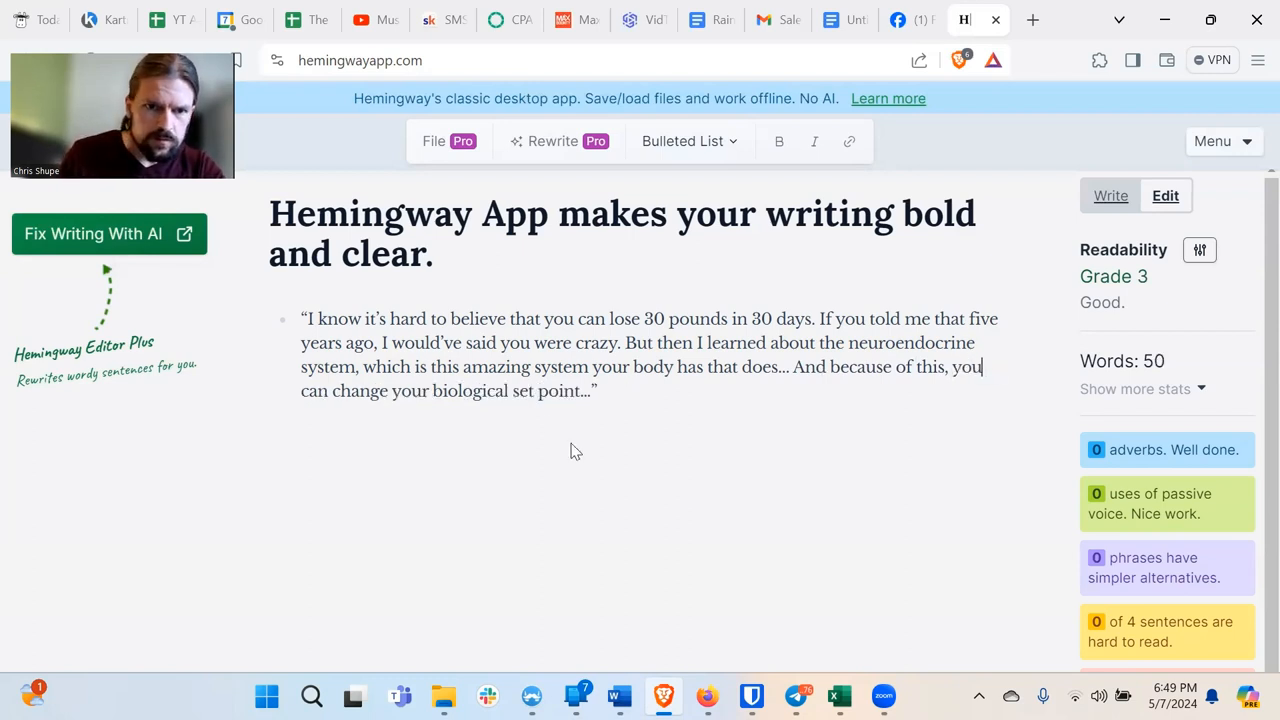
{"action": "type", "text": "actually"}
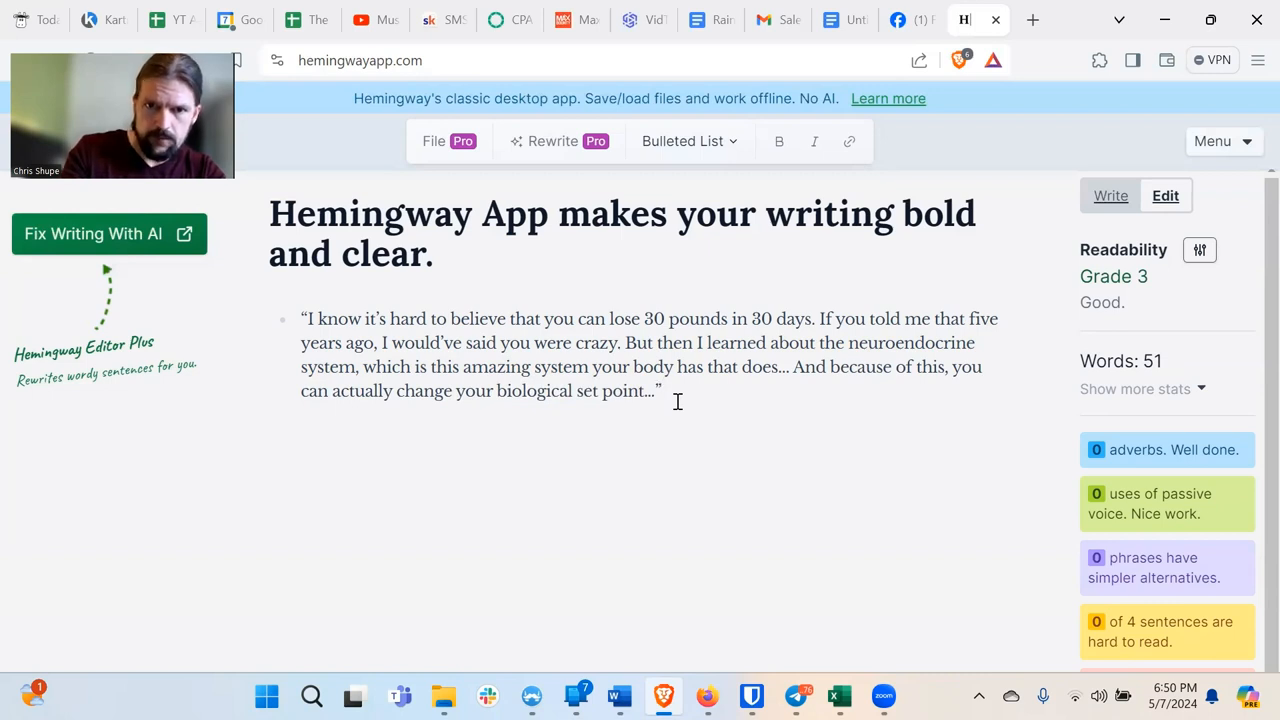
Add 'Which is' so the rewritten quote reaches Grade 3 with no hard sentences.
{"action": "type", "text": "Whi"}
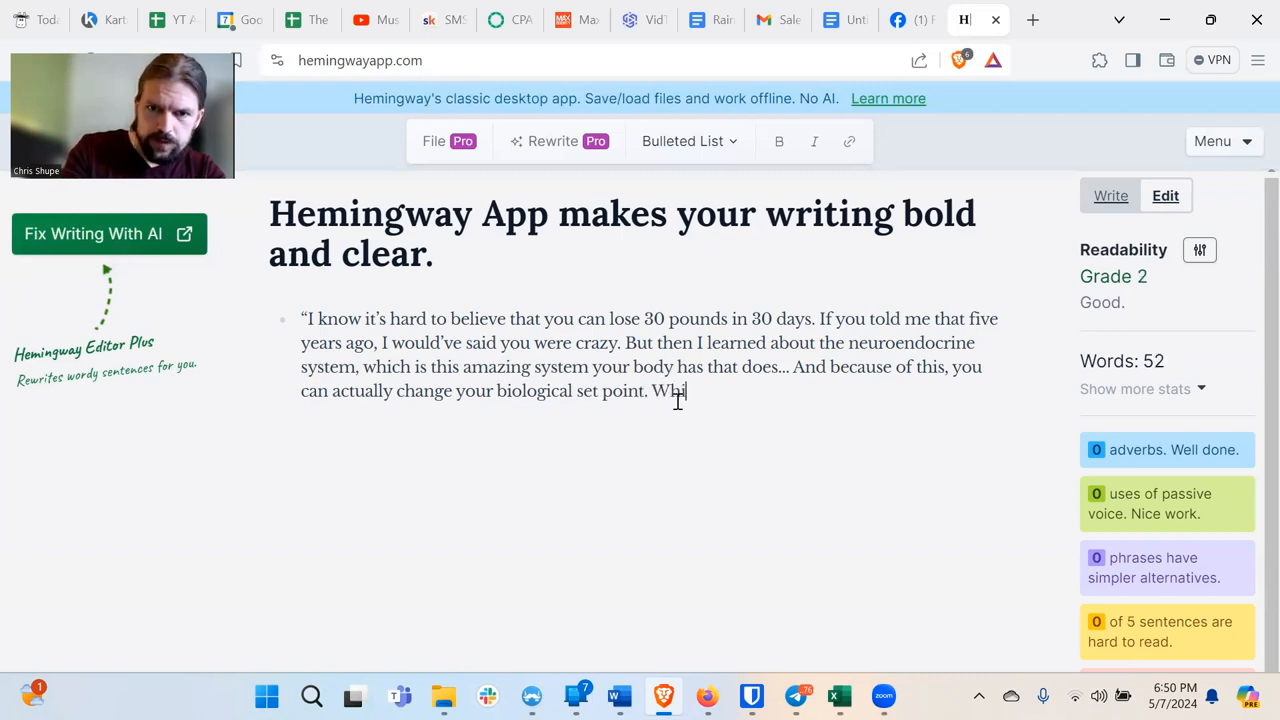
{"action": "type", "text": "ich is..."}
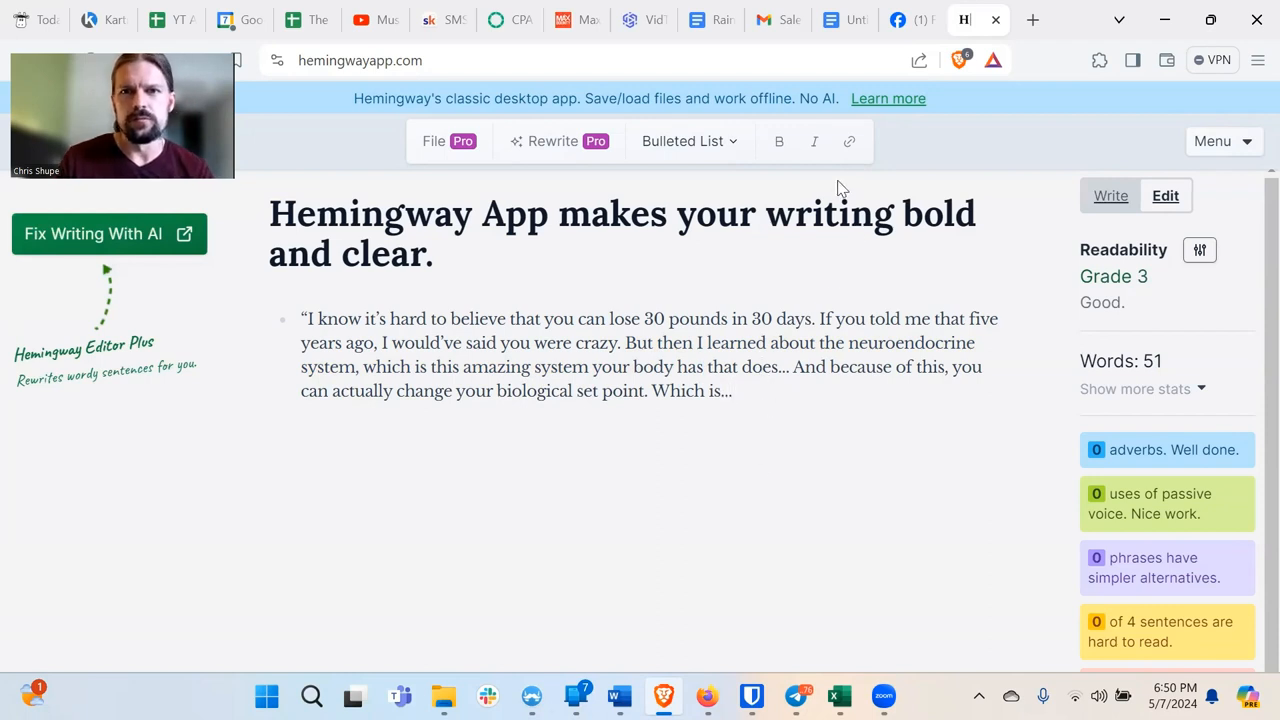
{"action": "mouse_move", "coordinate": [784, 452]}
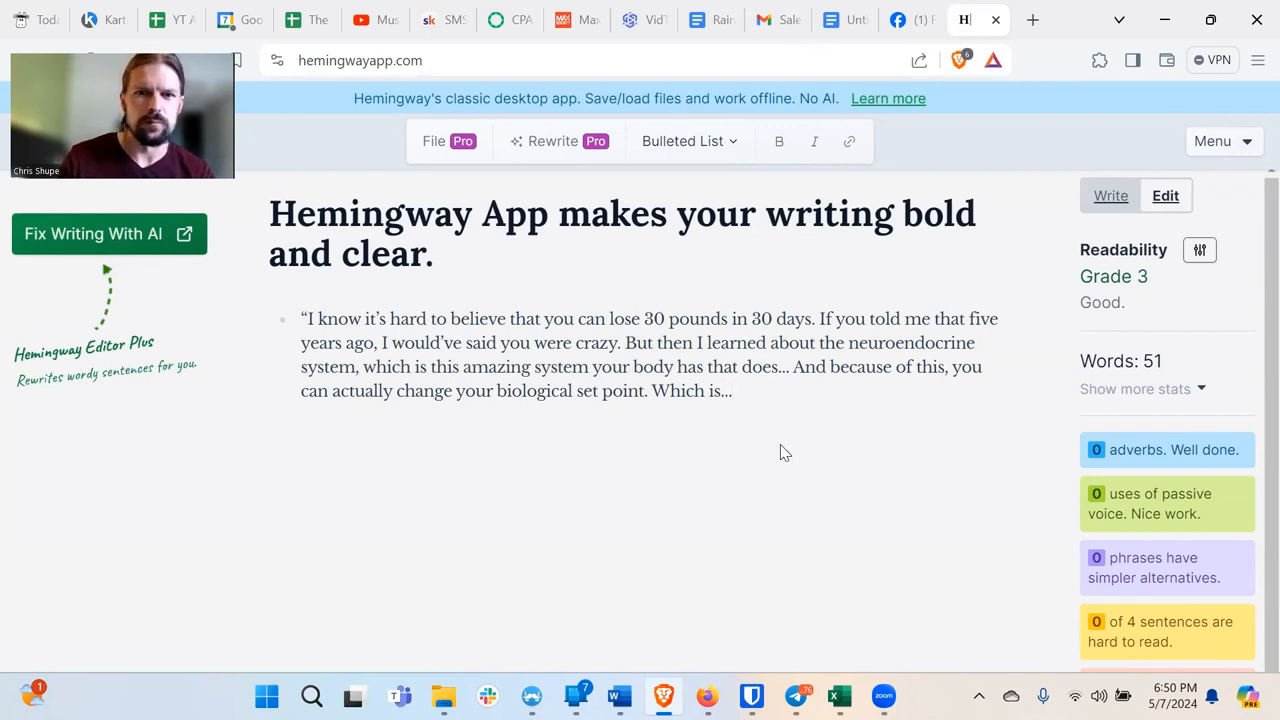
{"action": "double_click", "coordinate": [476, 366]}
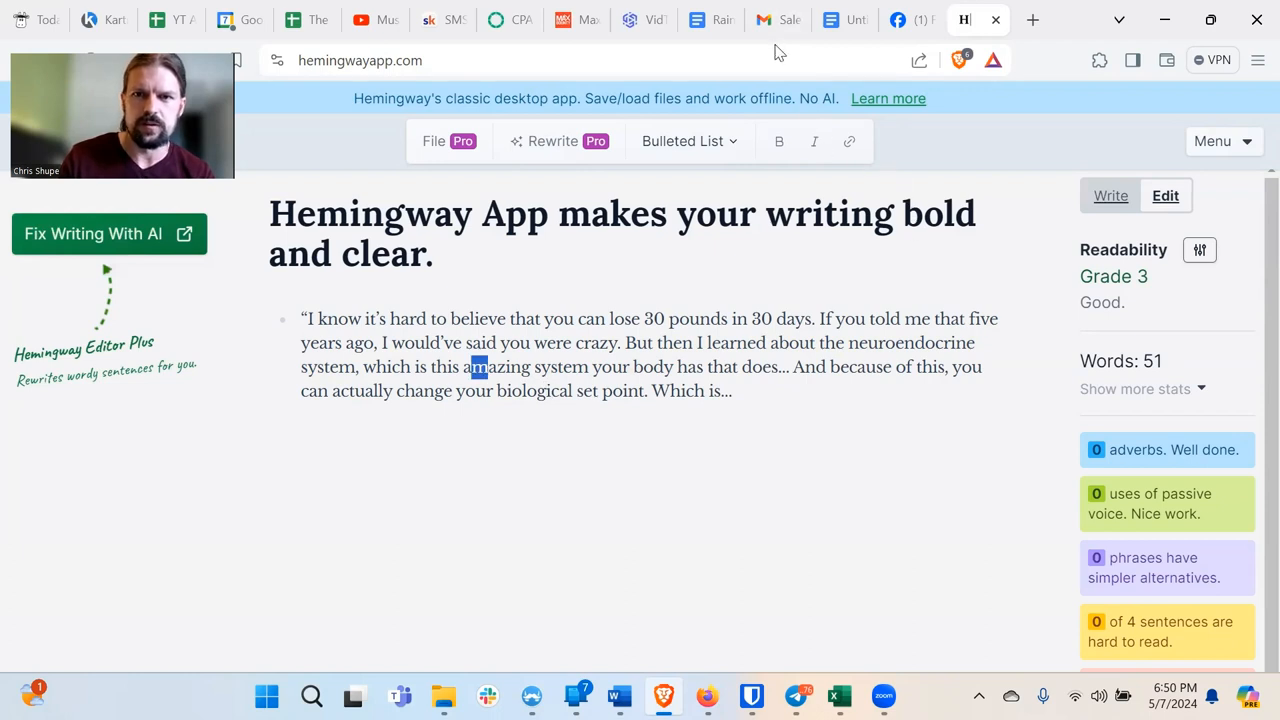
{"action": "mouse_move", "coordinate": [844, 20]}
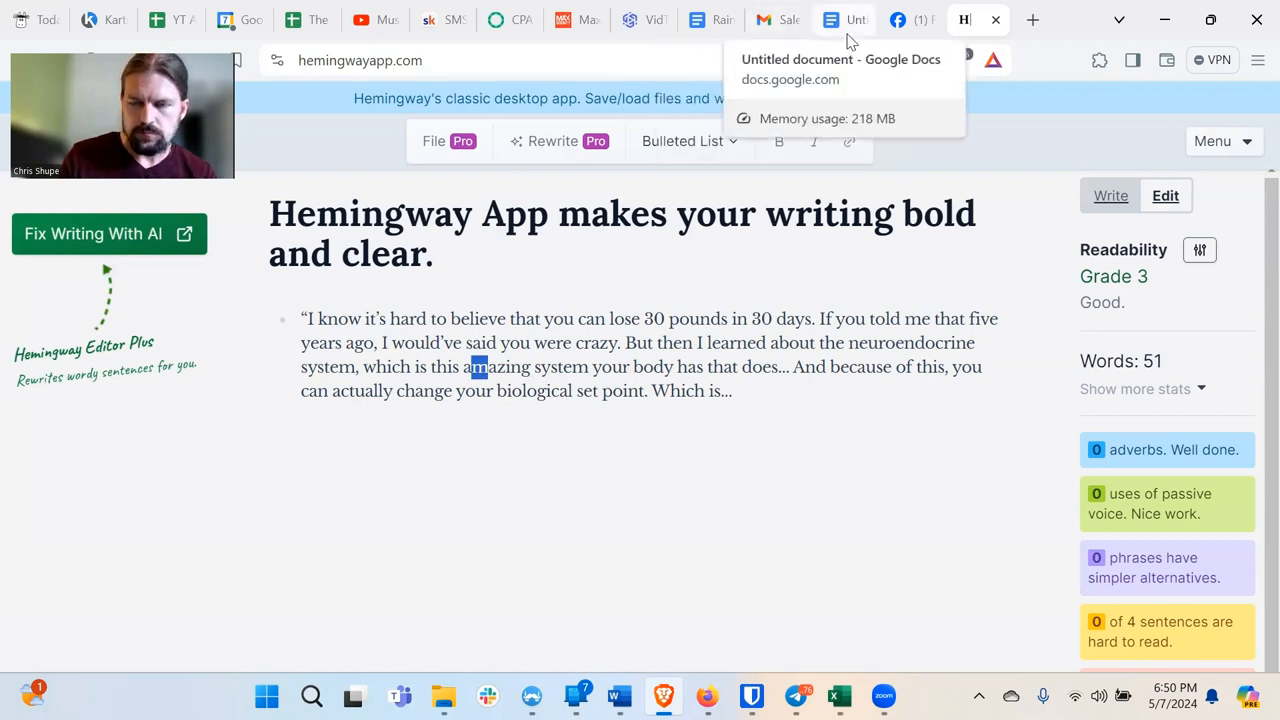
Back in the lecture notes, add item 5) 'Explain Complex Topics Simply' under Principle #1.
{"action": "left_click", "coordinate": [844, 20]}
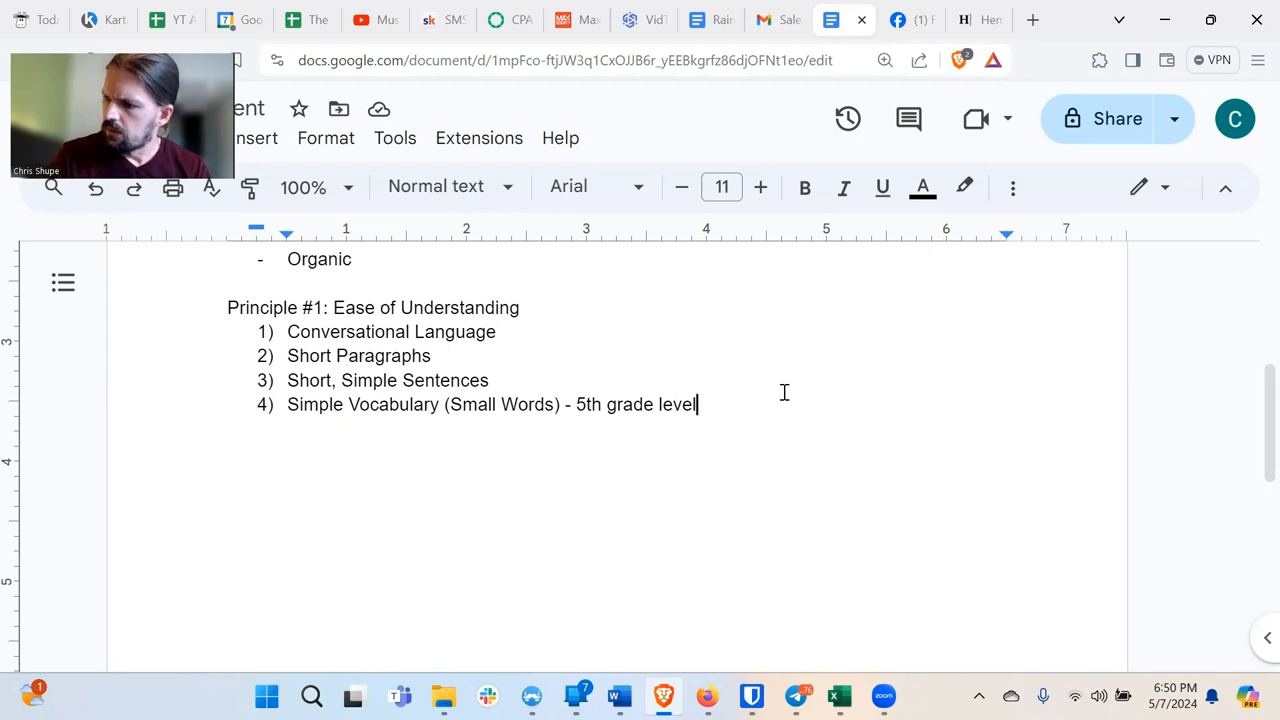
{"action": "type", "text": "E"}
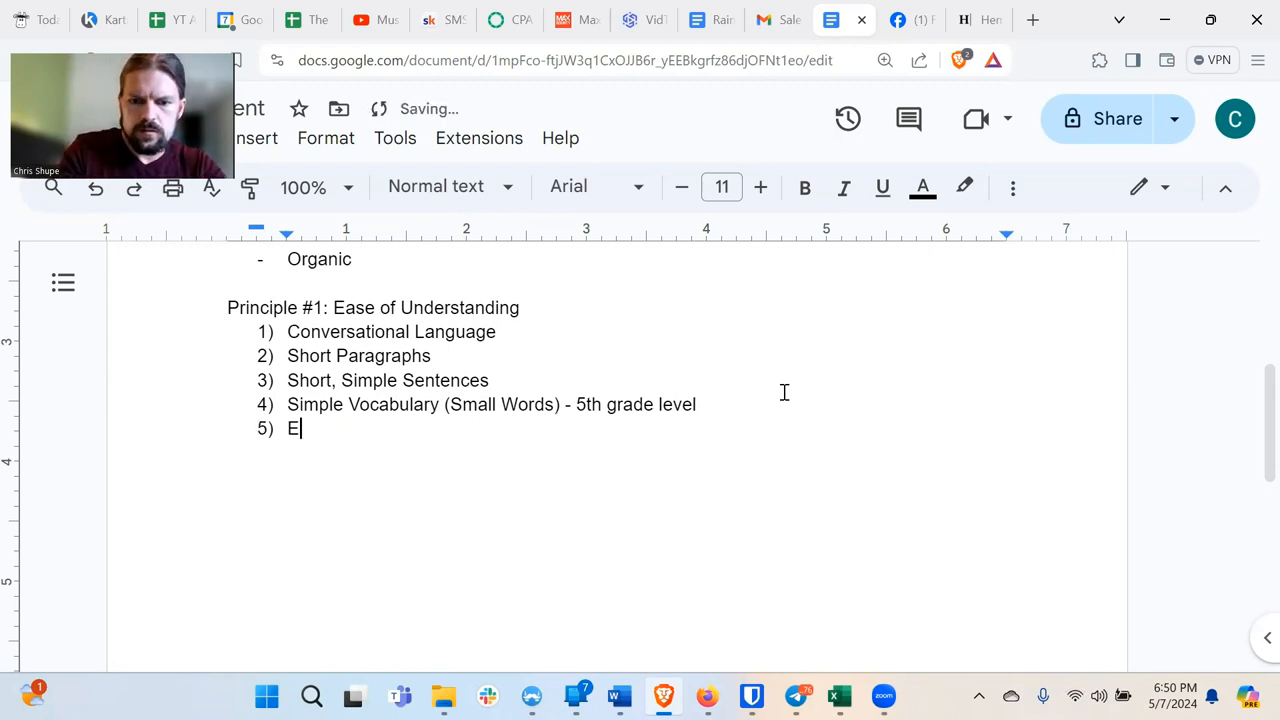
{"action": "type", "text": "xplain C"}
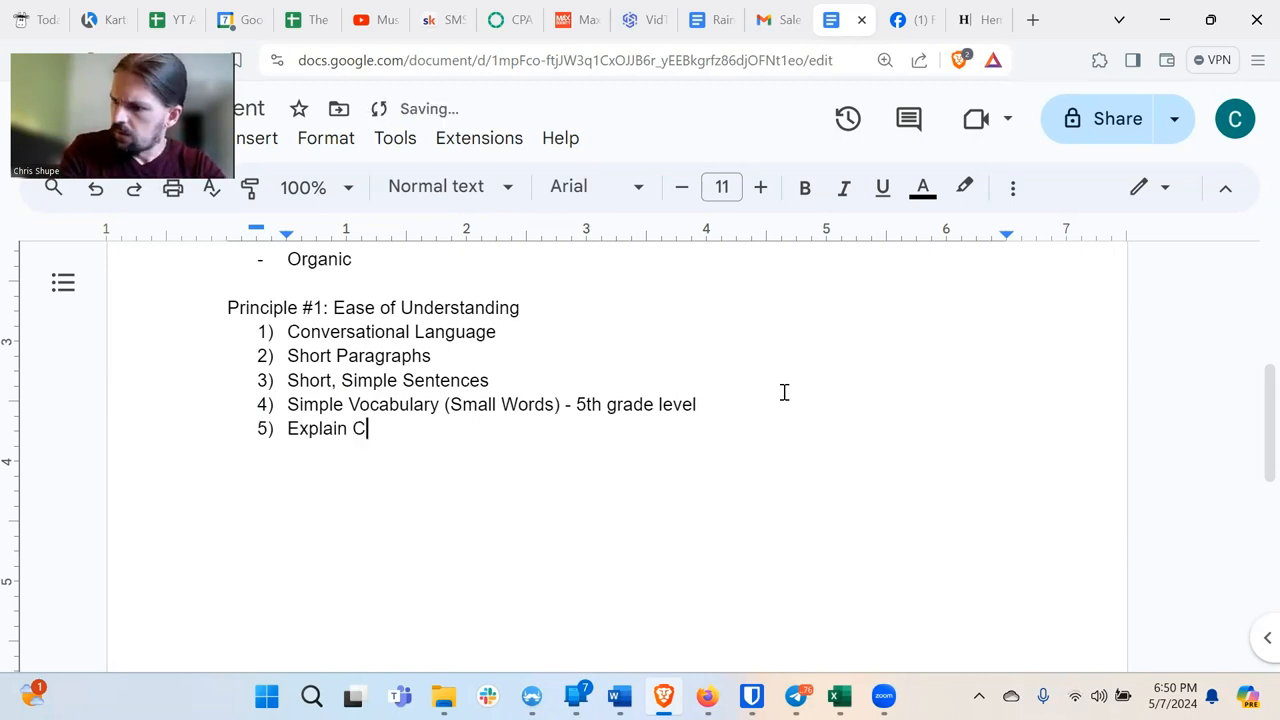
{"action": "type", "text": "omplex Topics"}
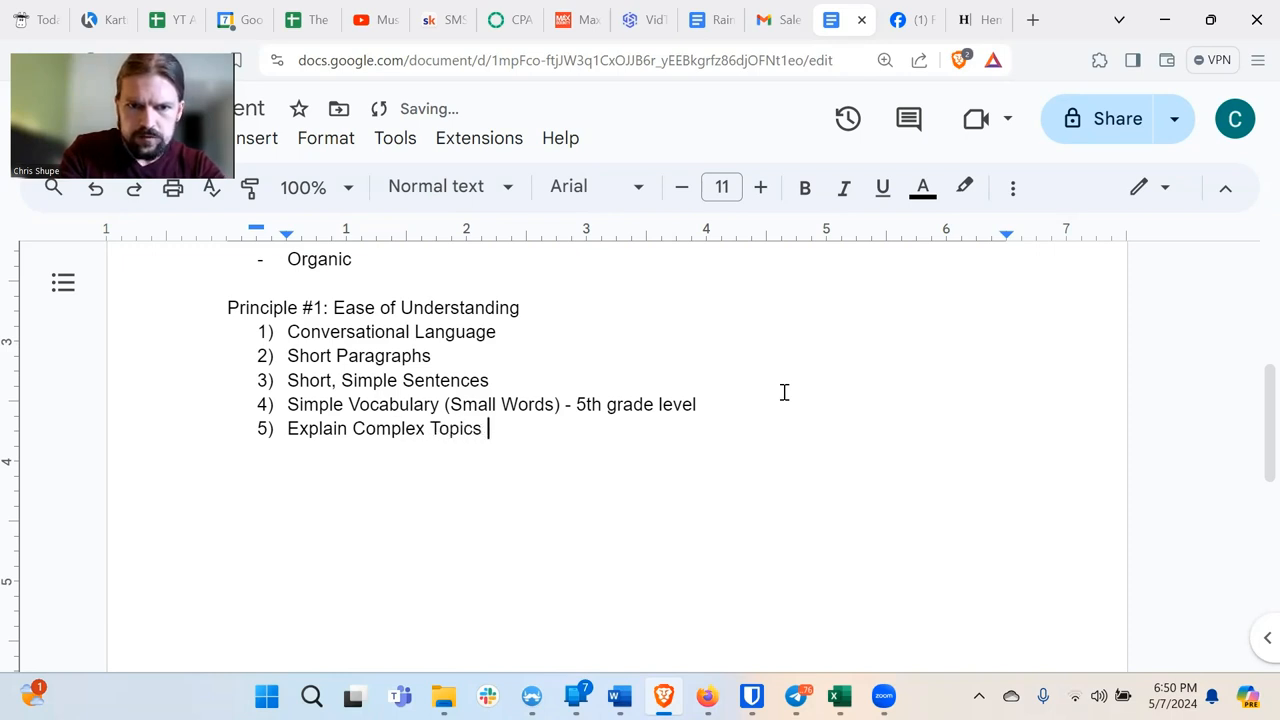
{"action": "type", "text": "Simply"}
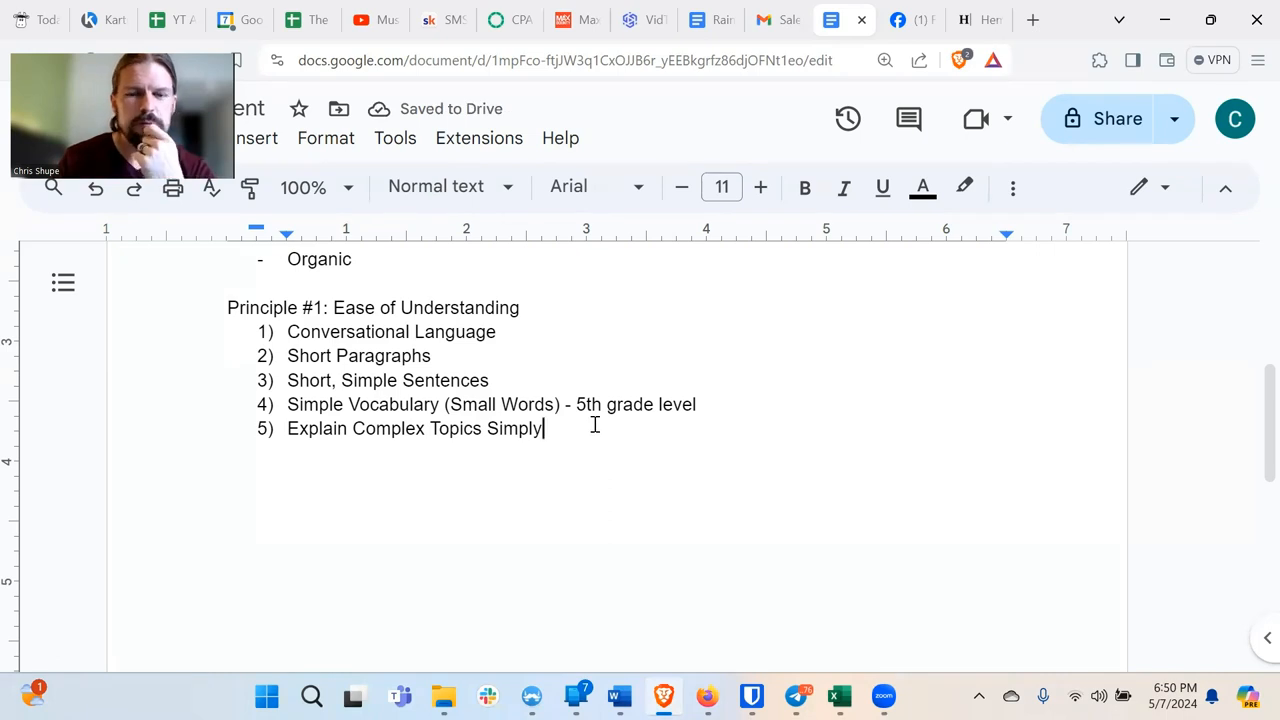
{"action": "mouse_move", "coordinate": [624, 404]}
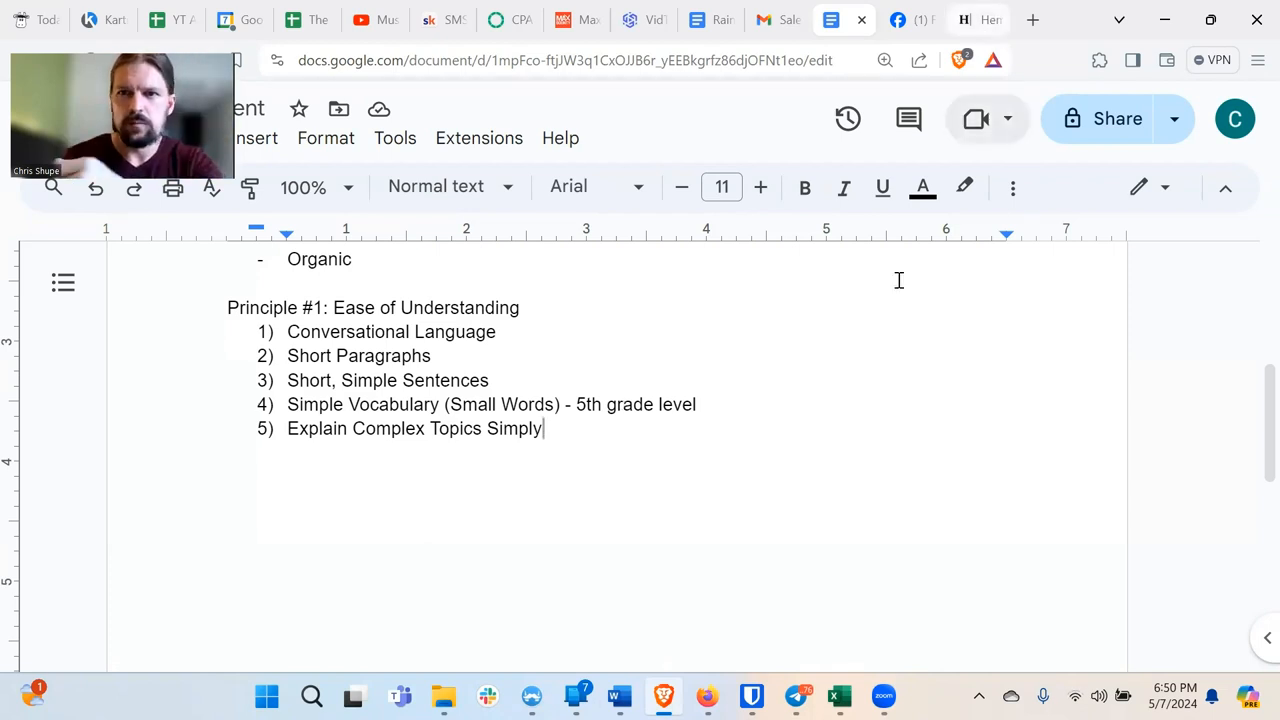
{"action": "mouse_move", "coordinate": [680, 384]}
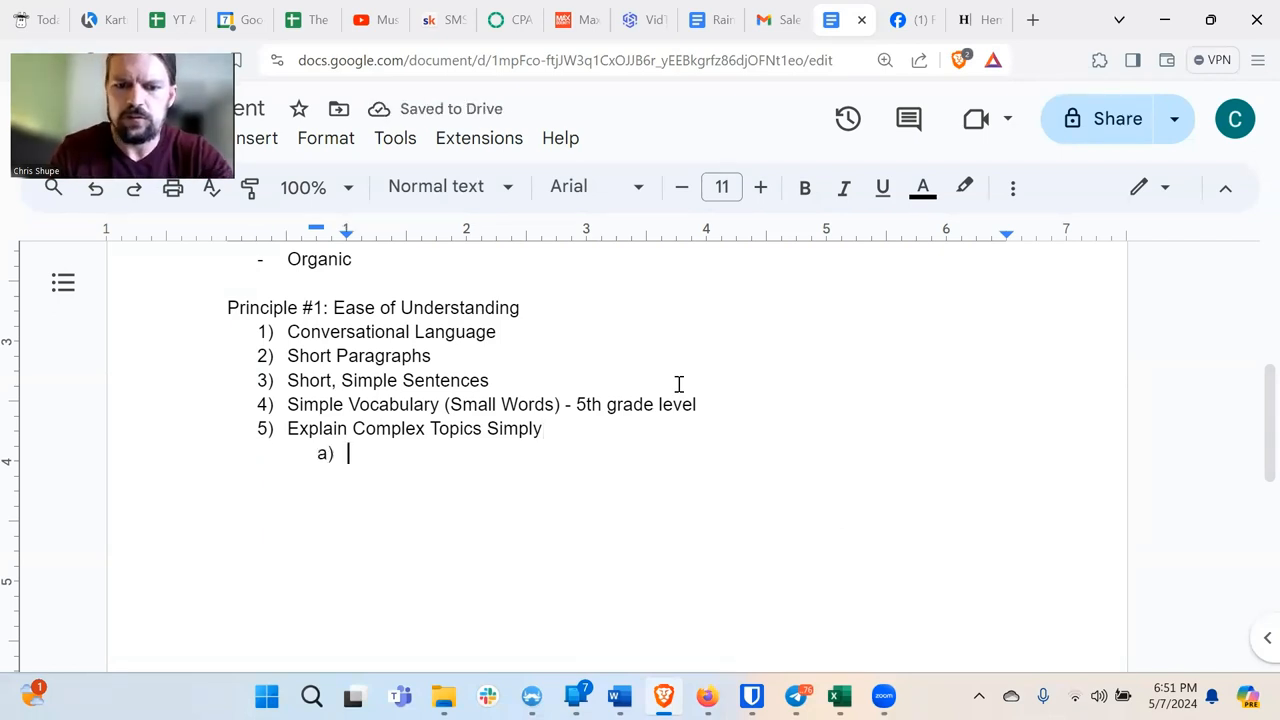
Add lettered sub-points a) Visuals and b) Analogies under item 5).
{"action": "type", "text": "Visuals"}
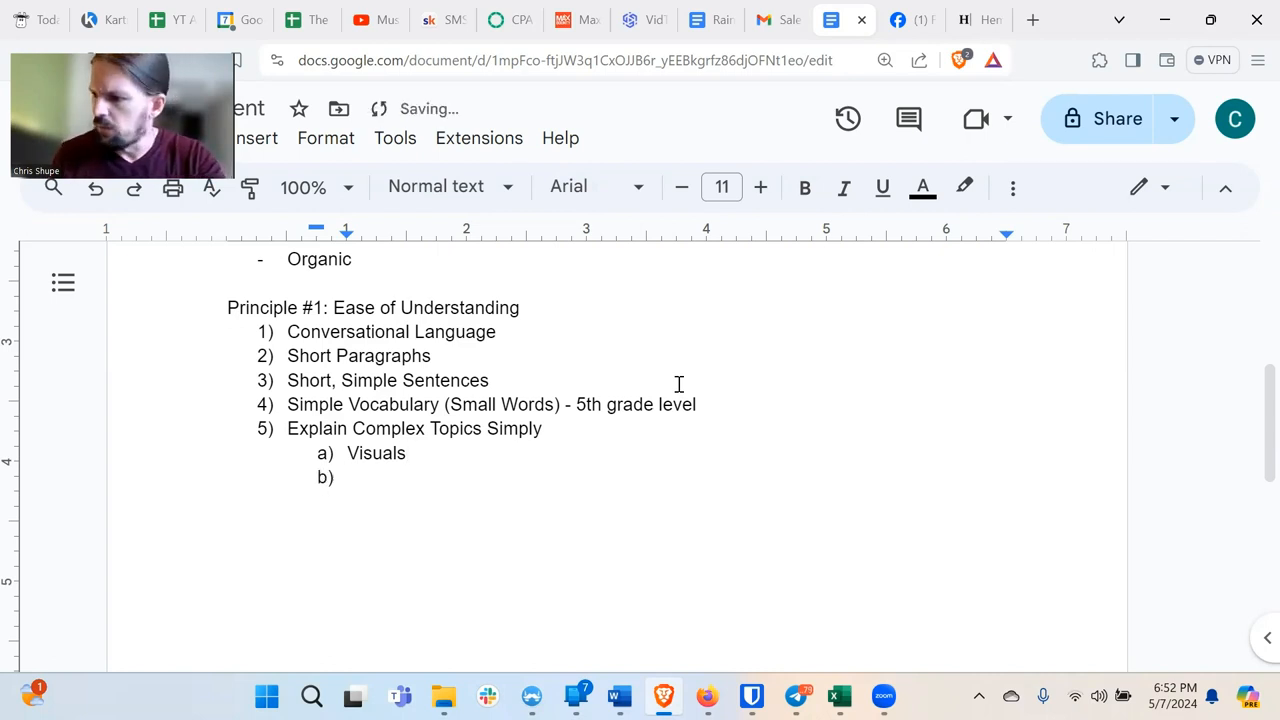
{"action": "type", "text": "Anal"}
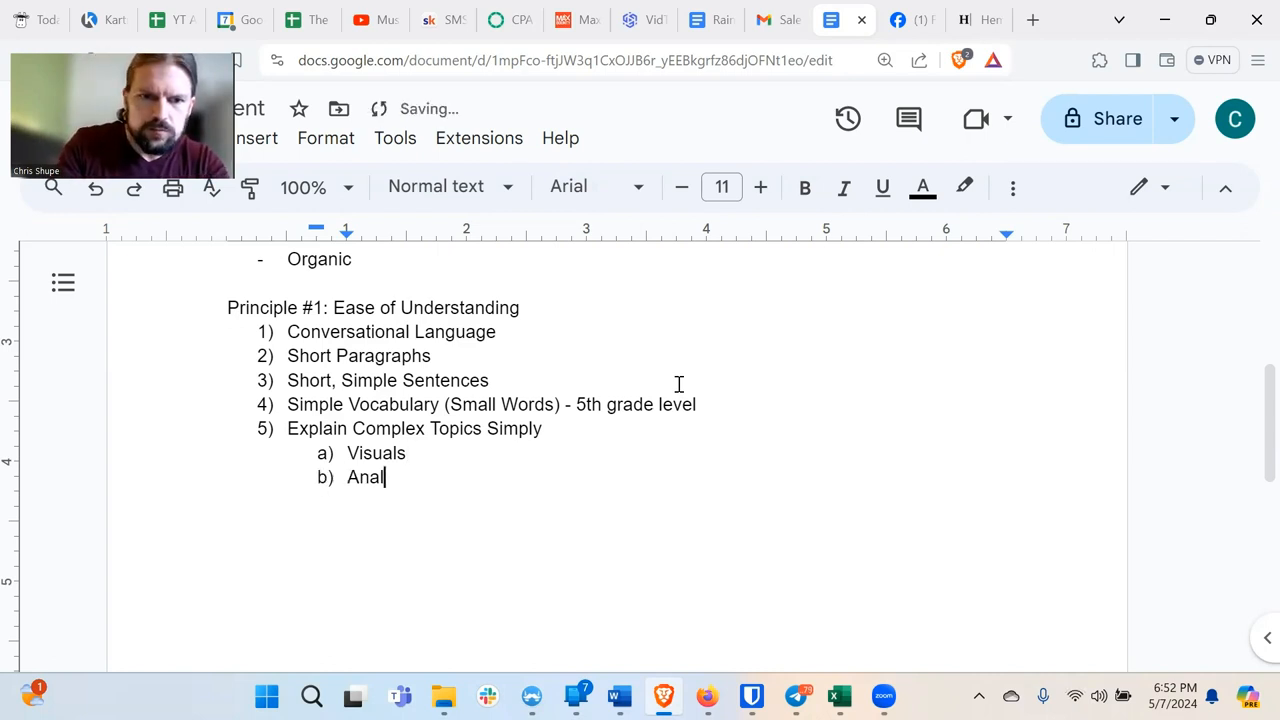
{"action": "type", "text": "ogies"}
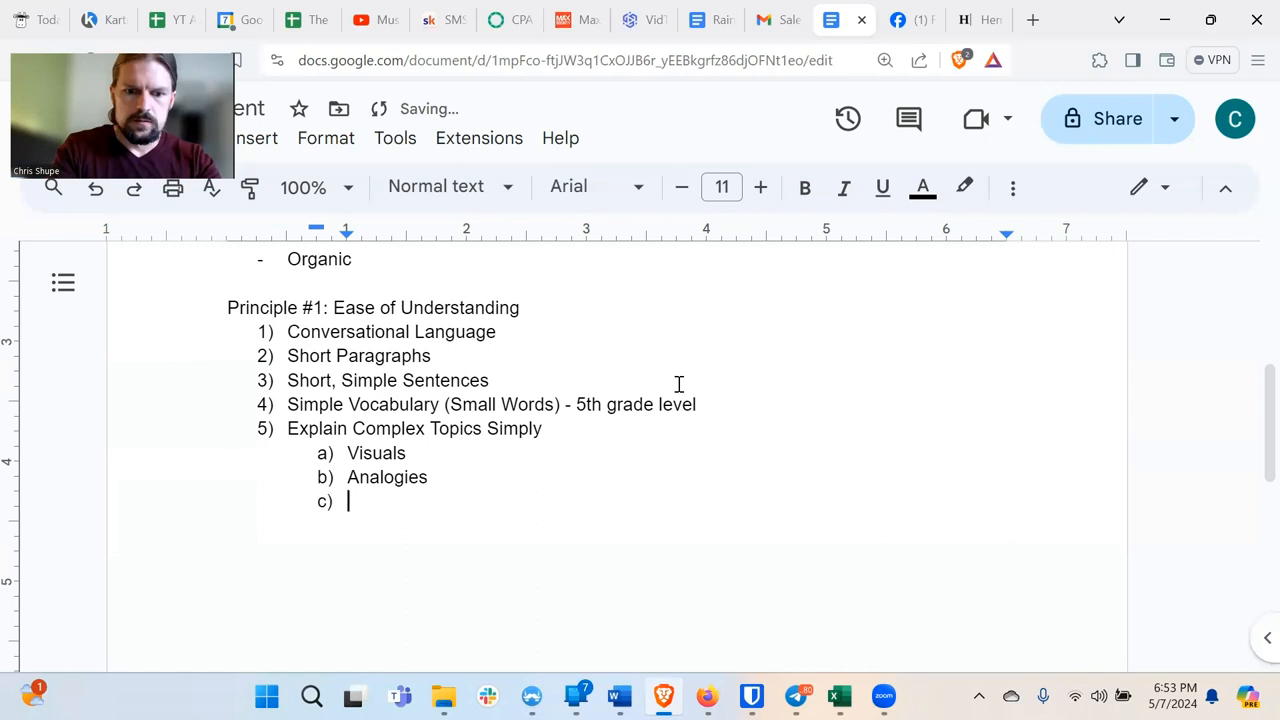
Add sub-point c) Stories under Explain Complex Topics Simply.
{"action": "type", "text": "Stories"}
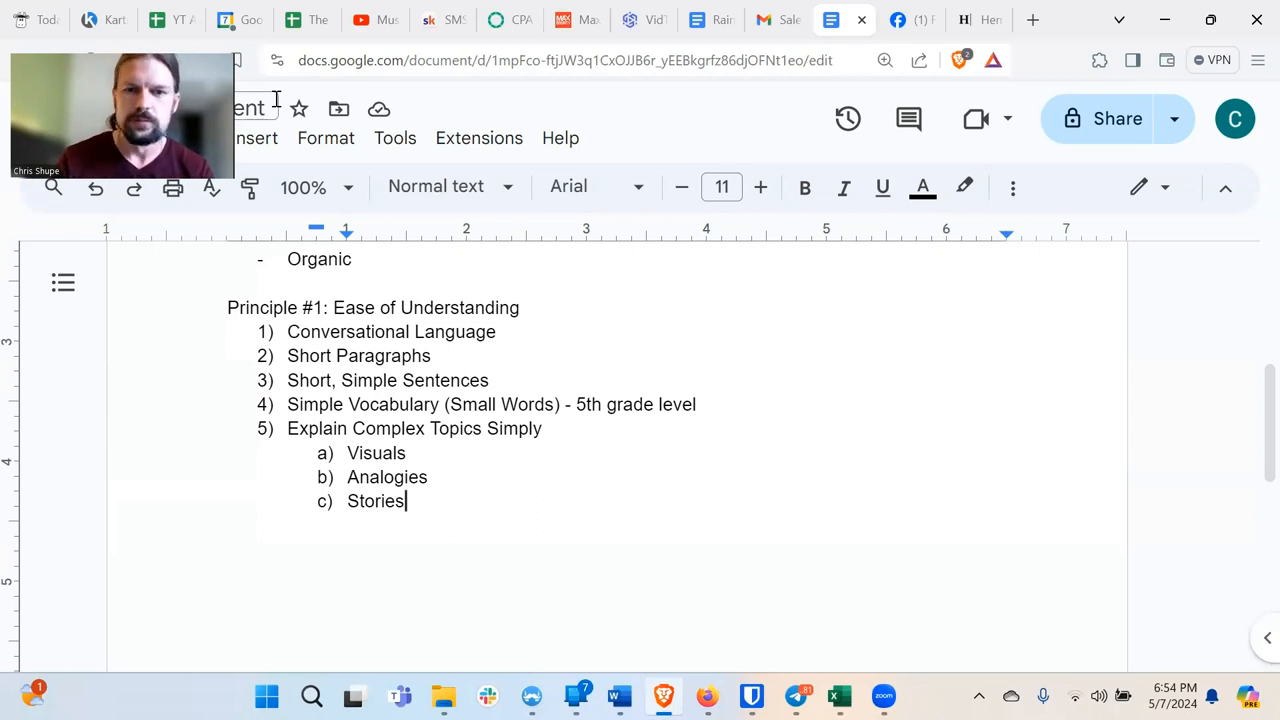
{"action": "scroll", "scroll_direction": "down", "scroll_amount": 3}
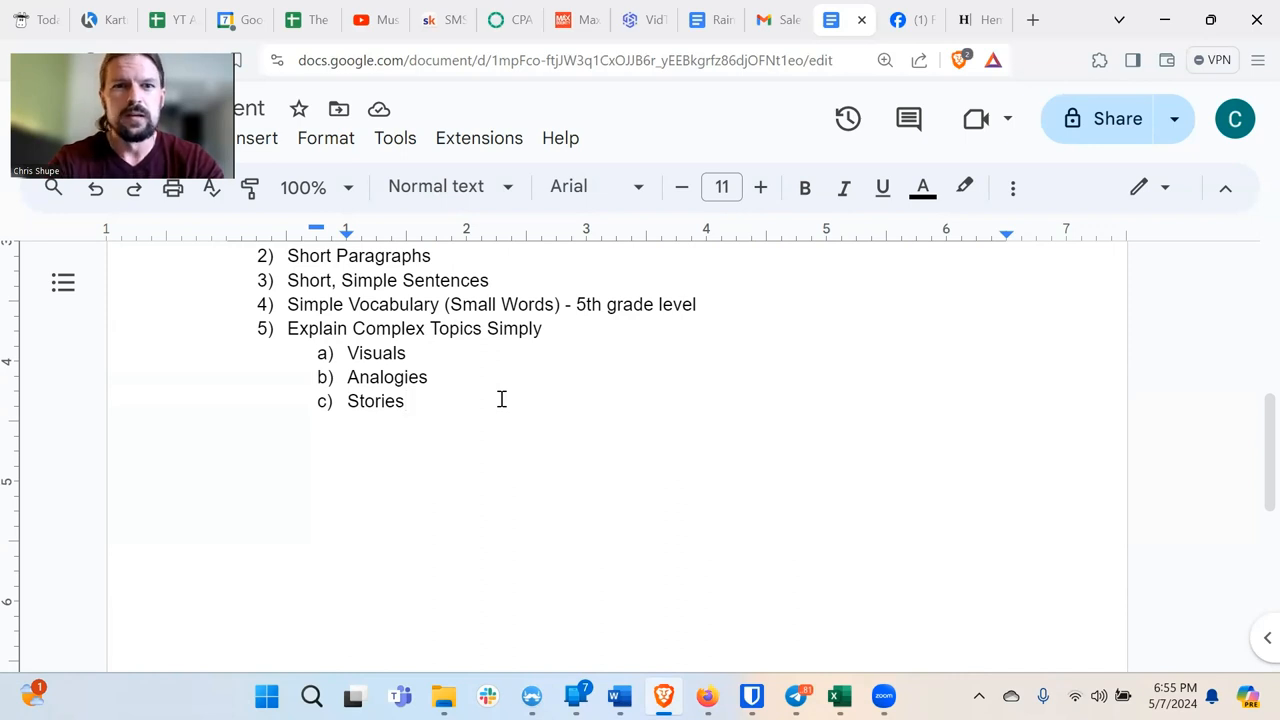
Add a fourth sub-point d) Examples after Stories.
{"action": "left_click", "coordinate": [404, 400]}
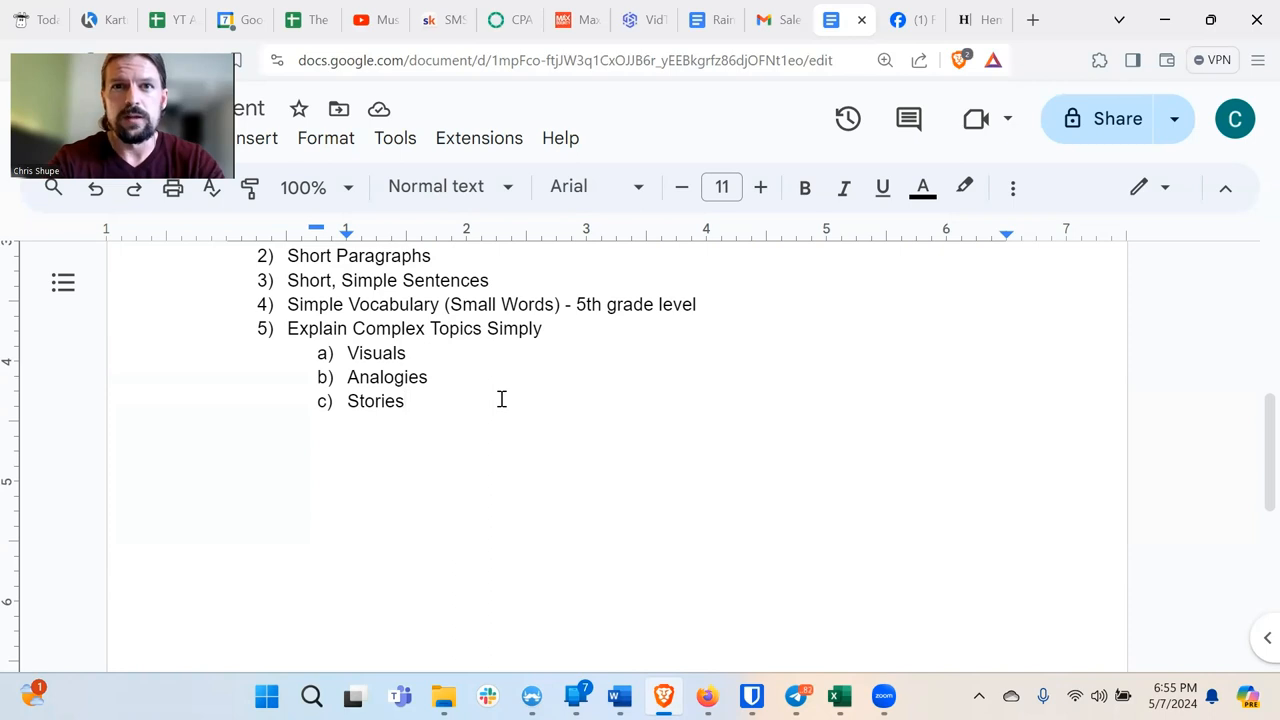
{"action": "left_click", "coordinate": [404, 400]}
{"action": "type", "text": "Exampl"}
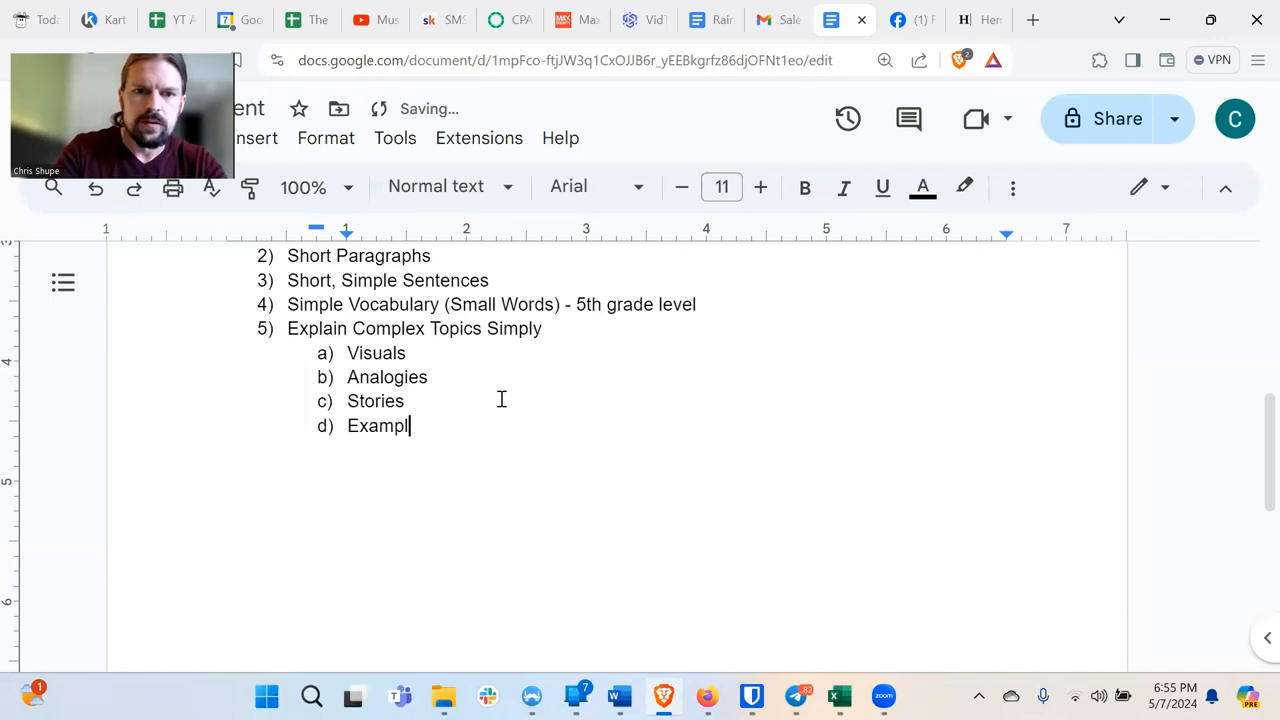
{"action": "type", "text": "es"}
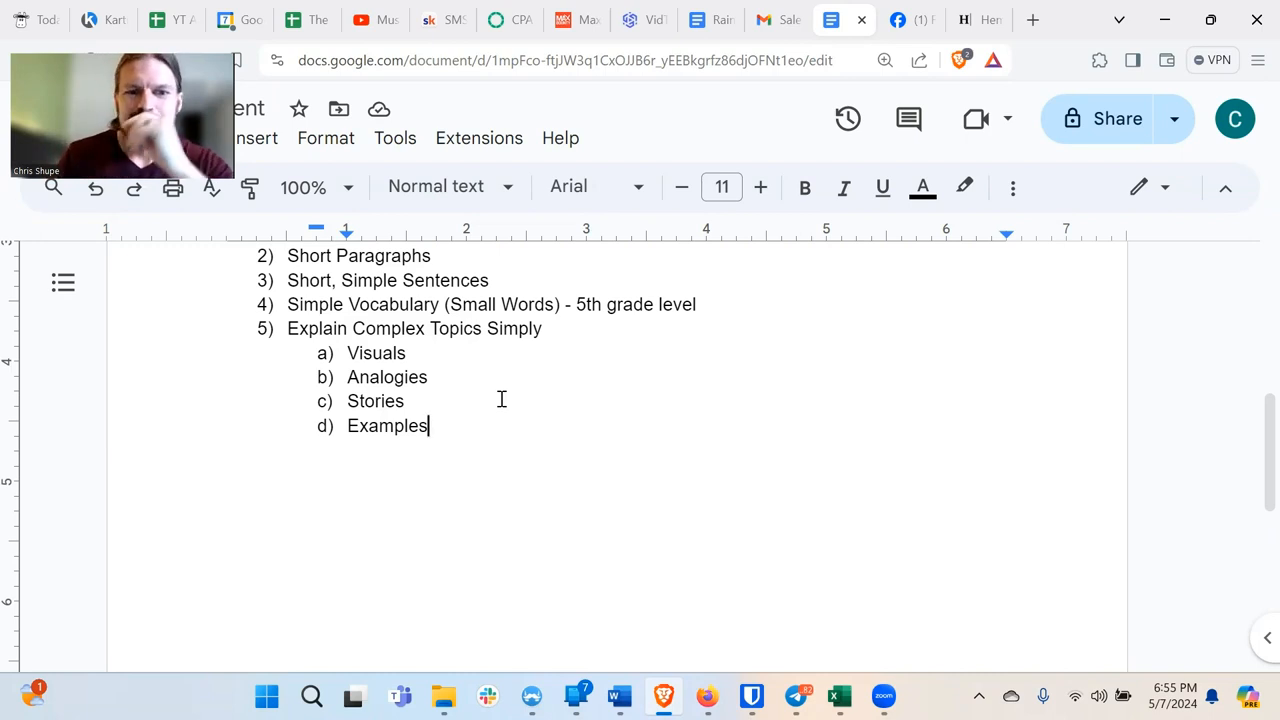
{"action": "mouse_move", "coordinate": [476, 432]}
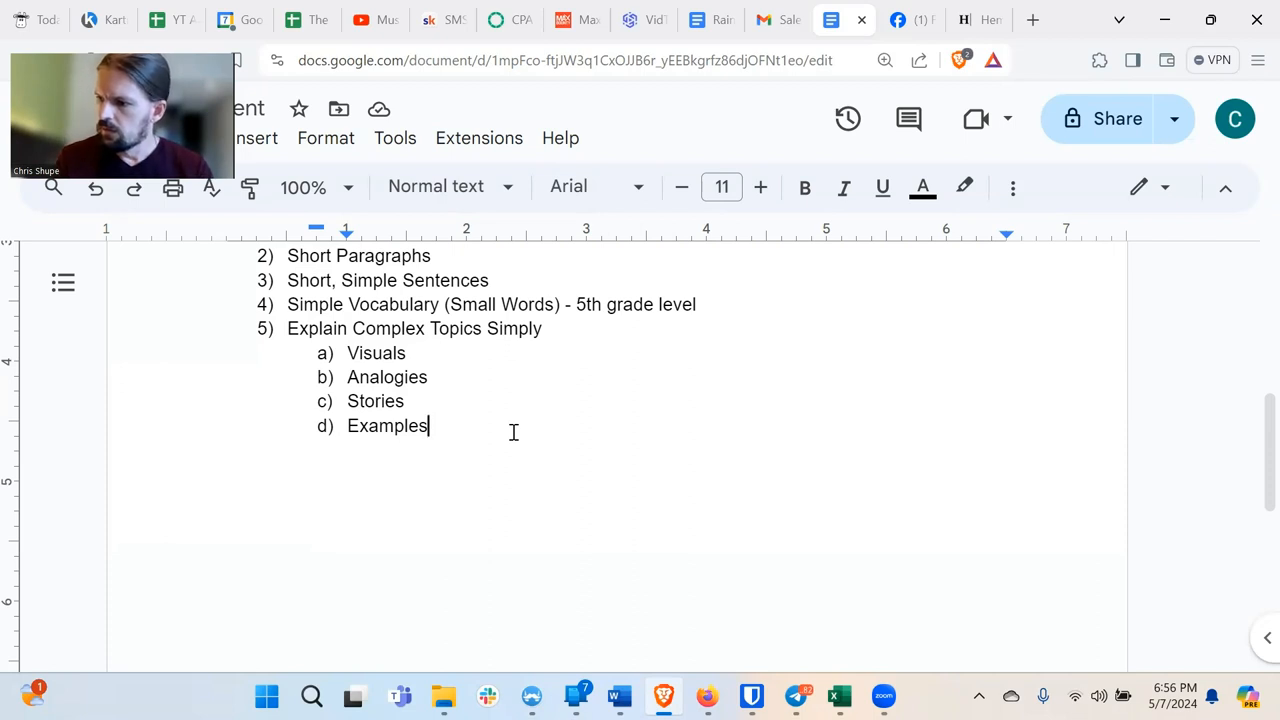
{"action": "mouse_move", "coordinate": [492, 458]}
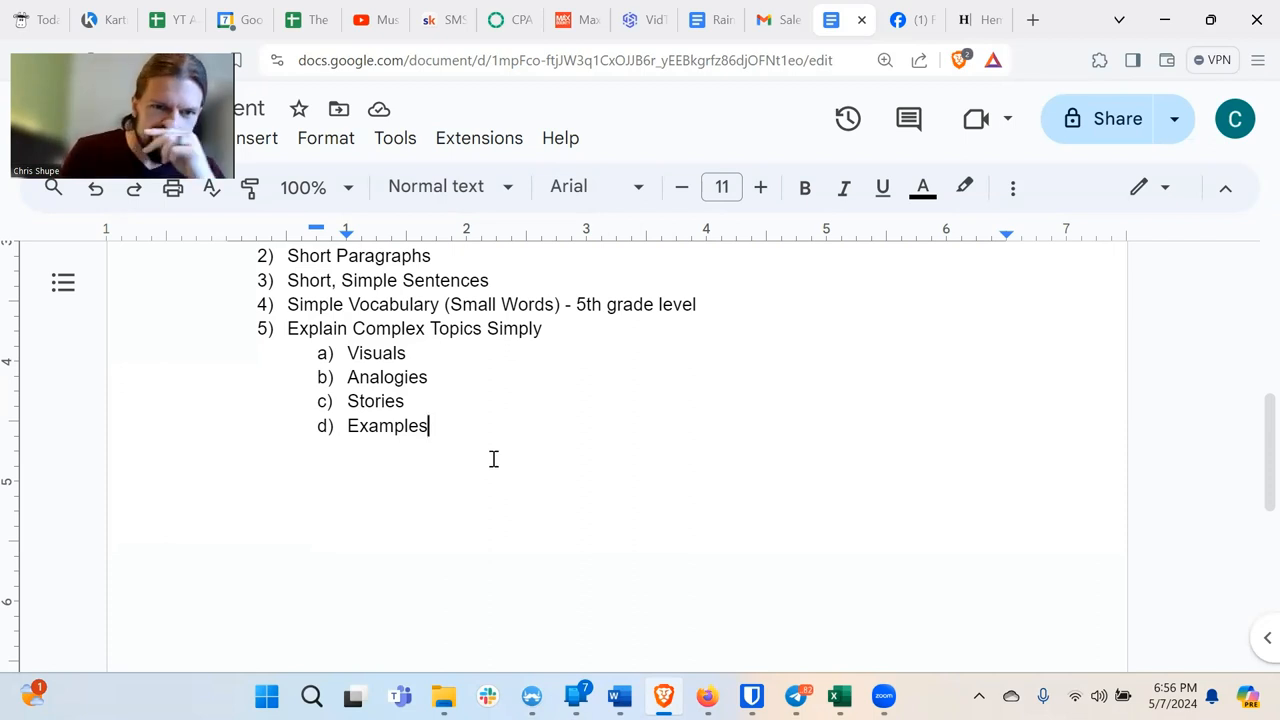
{"action": "scroll", "scroll_direction": "up", "scroll_amount": 3}
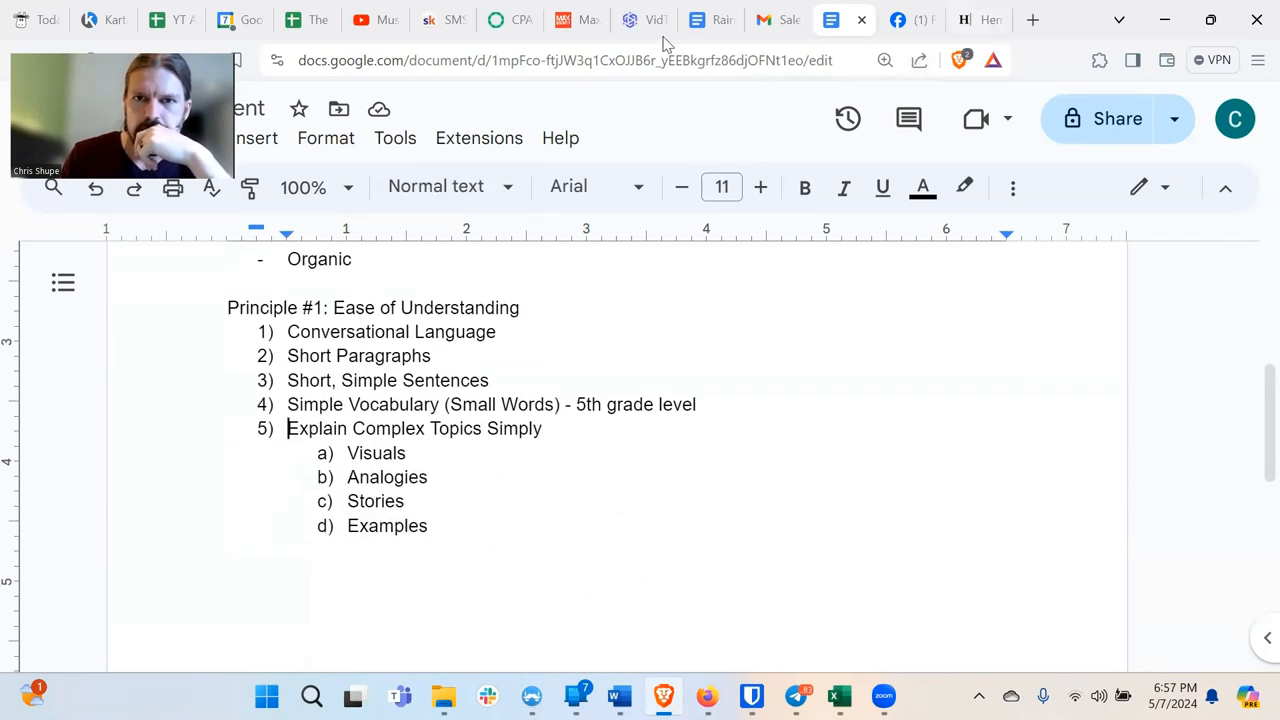
{"action": "mouse_move", "coordinate": [656, 48]}
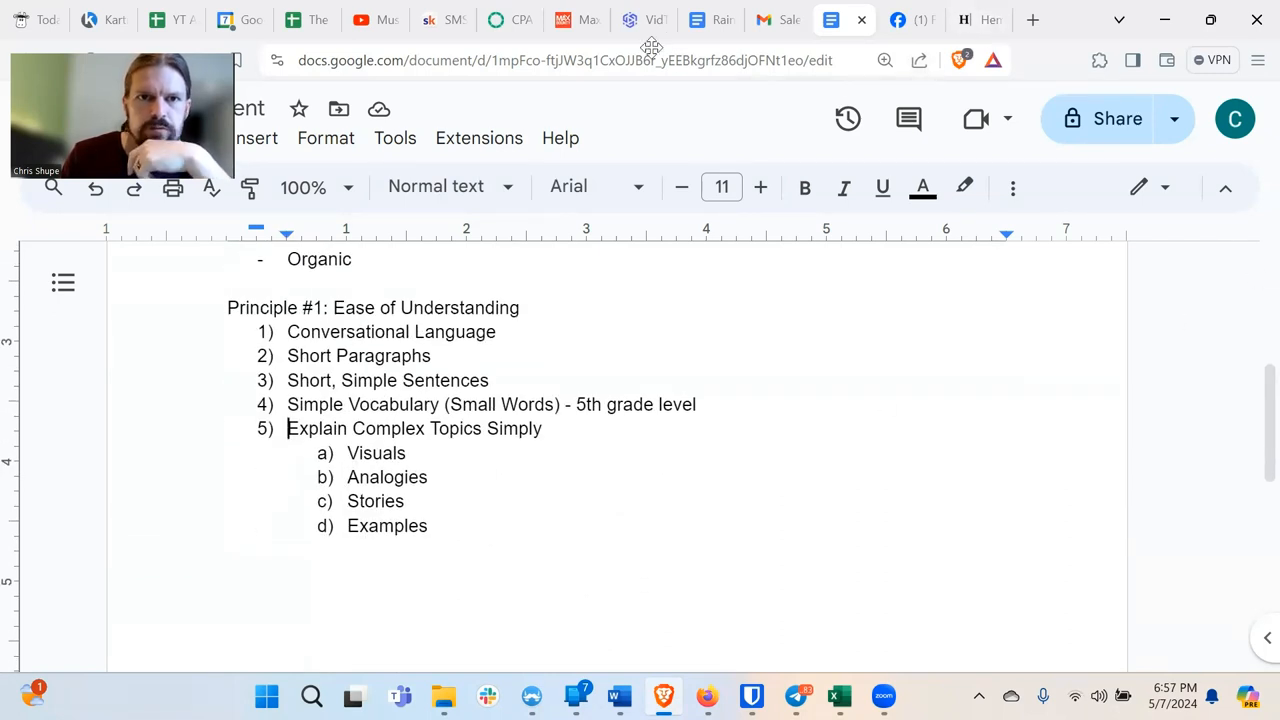
{"action": "mouse_move", "coordinate": [150, 48]}
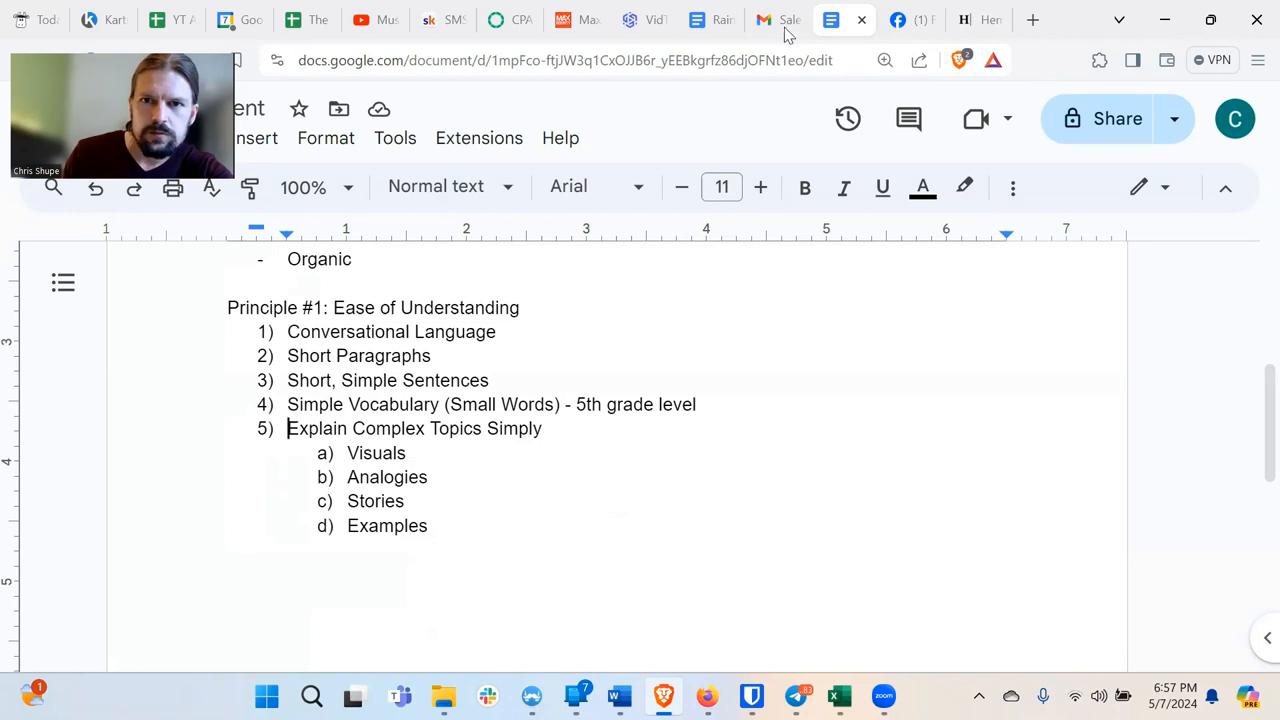
Switch to the Gmail tab showing the 'Sale ends in 4 hours' email.
{"action": "left_click", "coordinate": [776, 20]}
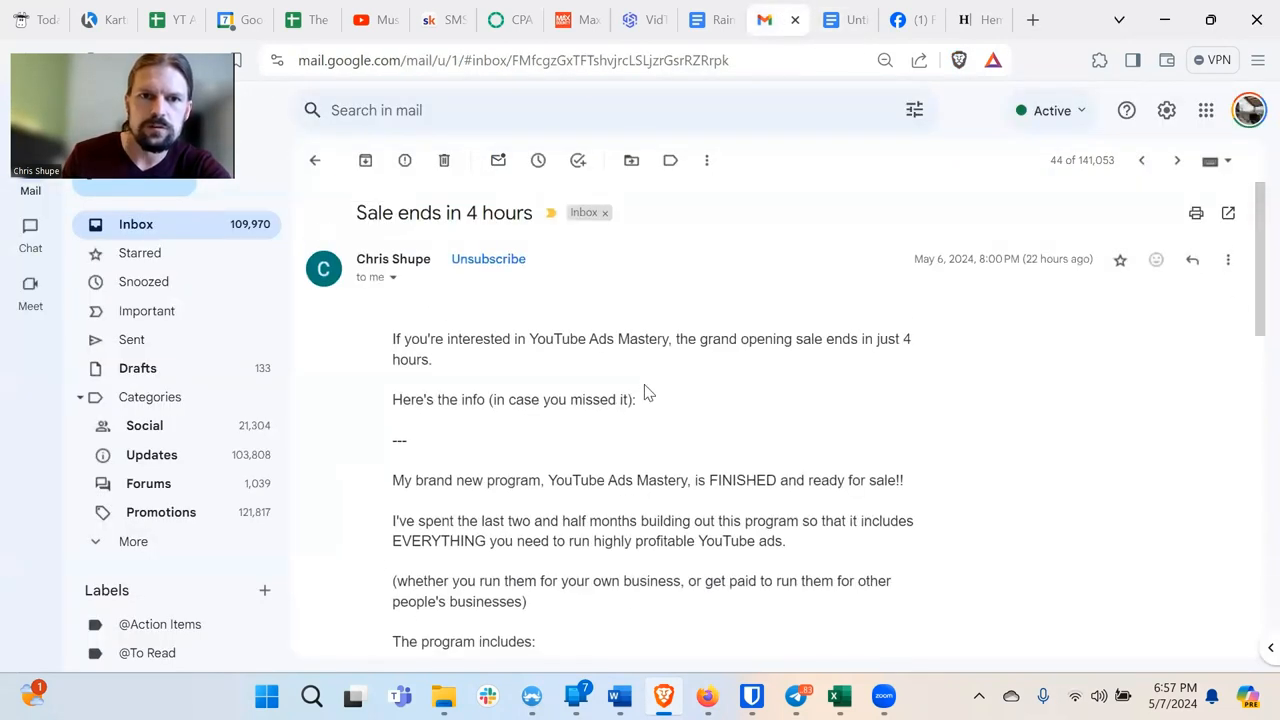
{"action": "mouse_move", "coordinate": [668, 418]}
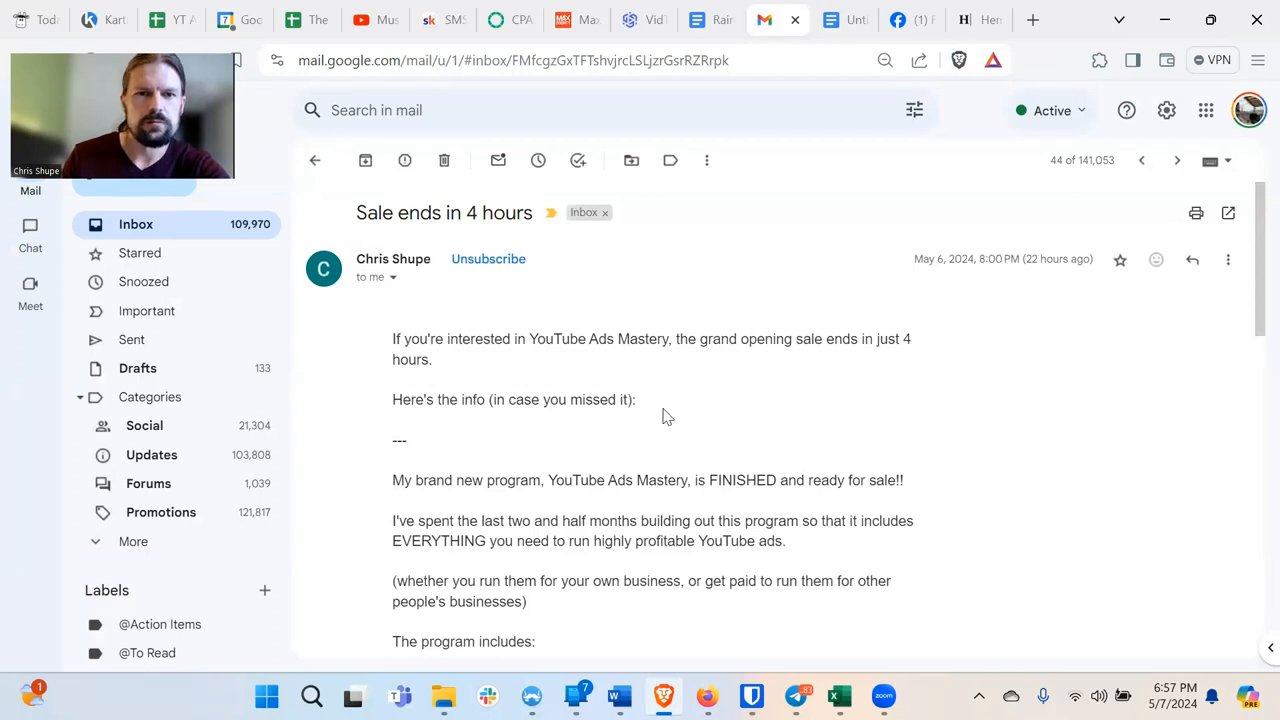
{"action": "scroll", "scroll_direction": "down", "scroll_amount": 3}
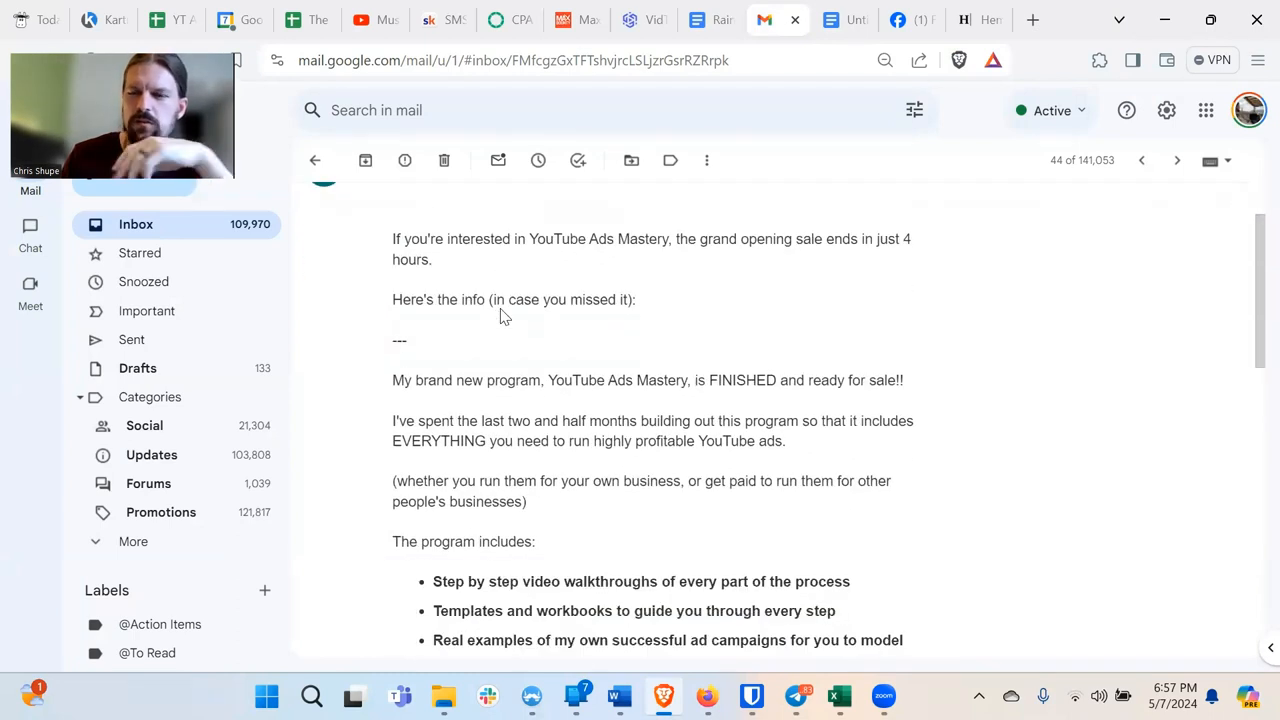
{"action": "mouse_move", "coordinate": [600, 348]}
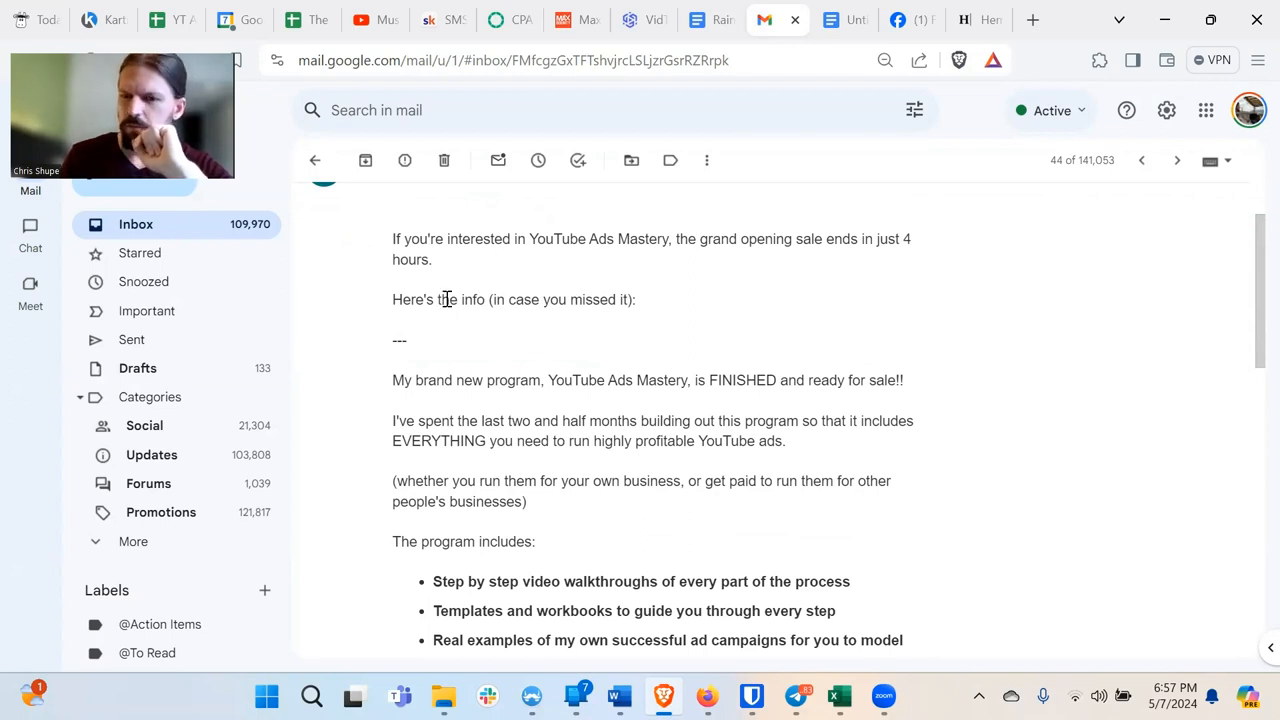
{"action": "mouse_move", "coordinate": [844, 20]}
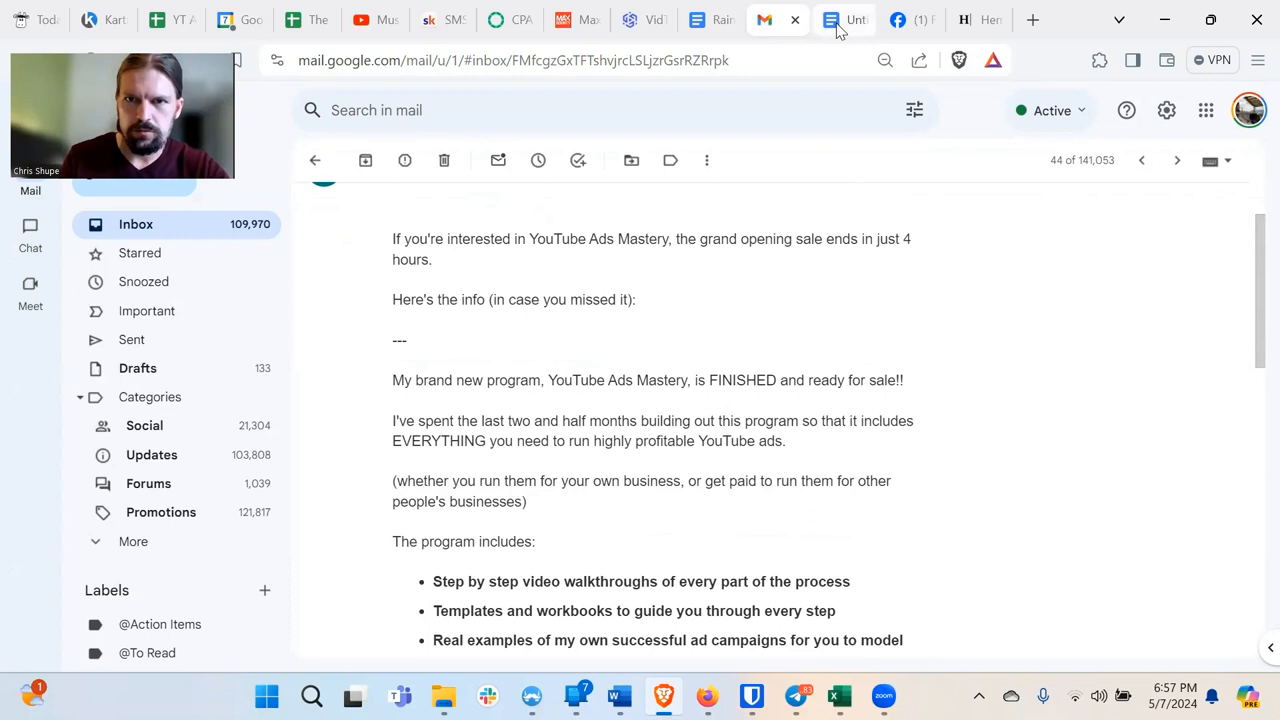
{"action": "left_click", "coordinate": [844, 20]}
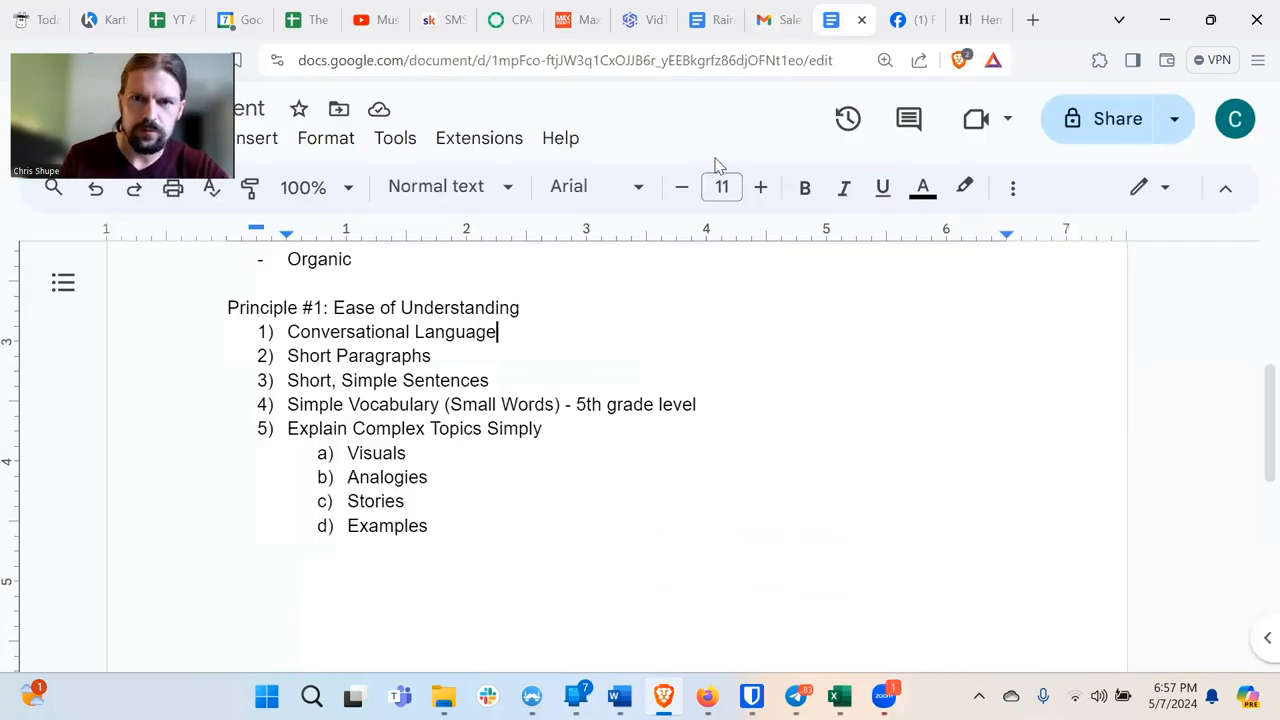
{"action": "left_click", "coordinate": [776, 20]}
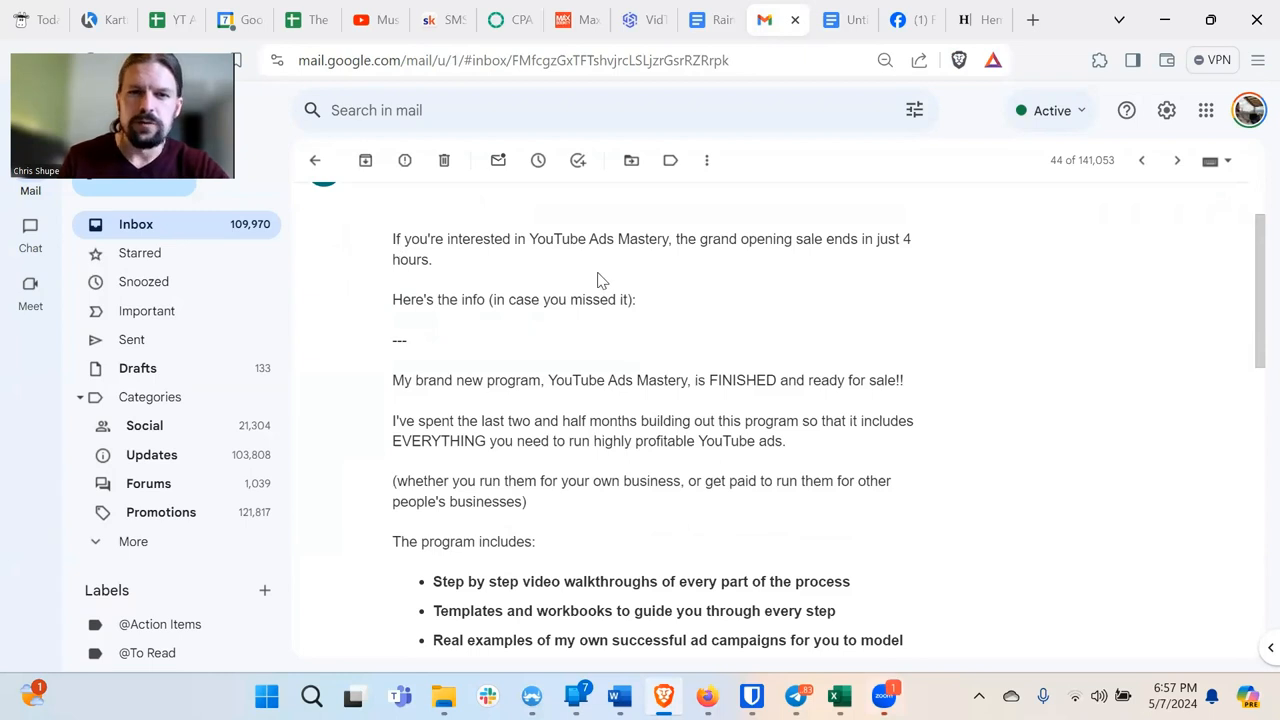
{"action": "mouse_move", "coordinate": [610, 280]}
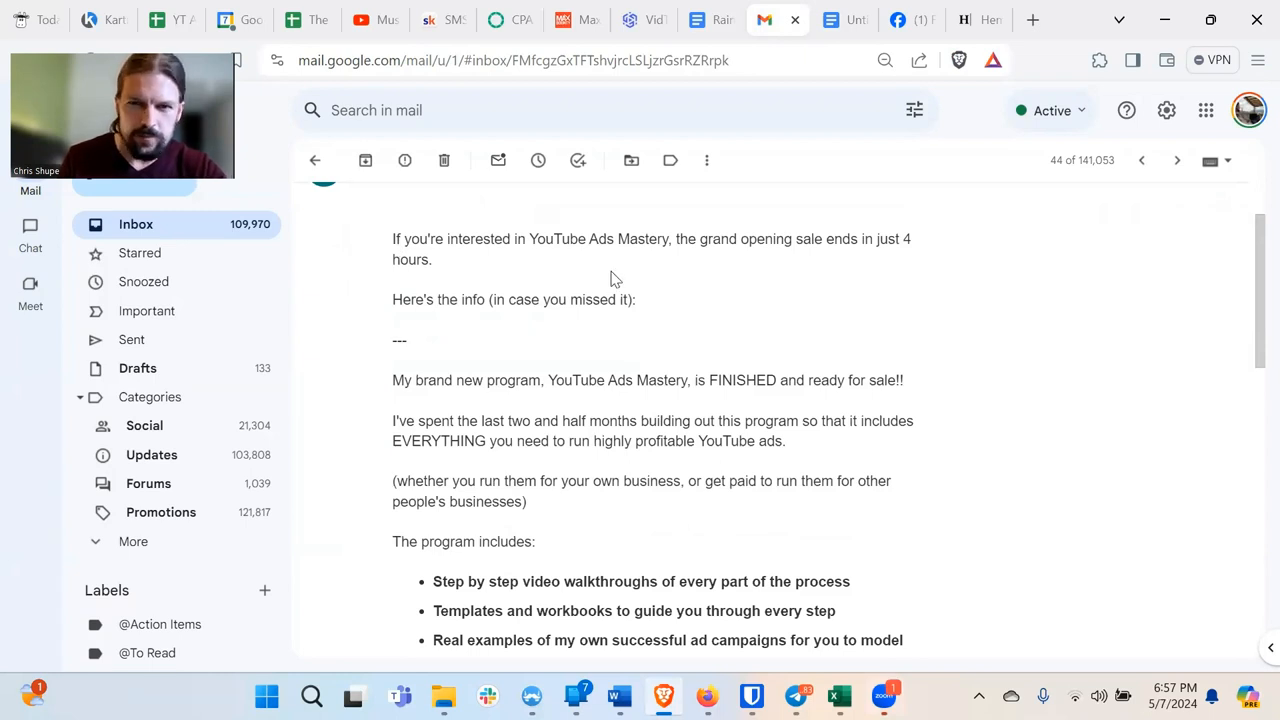
{"action": "mouse_move", "coordinate": [584, 330]}
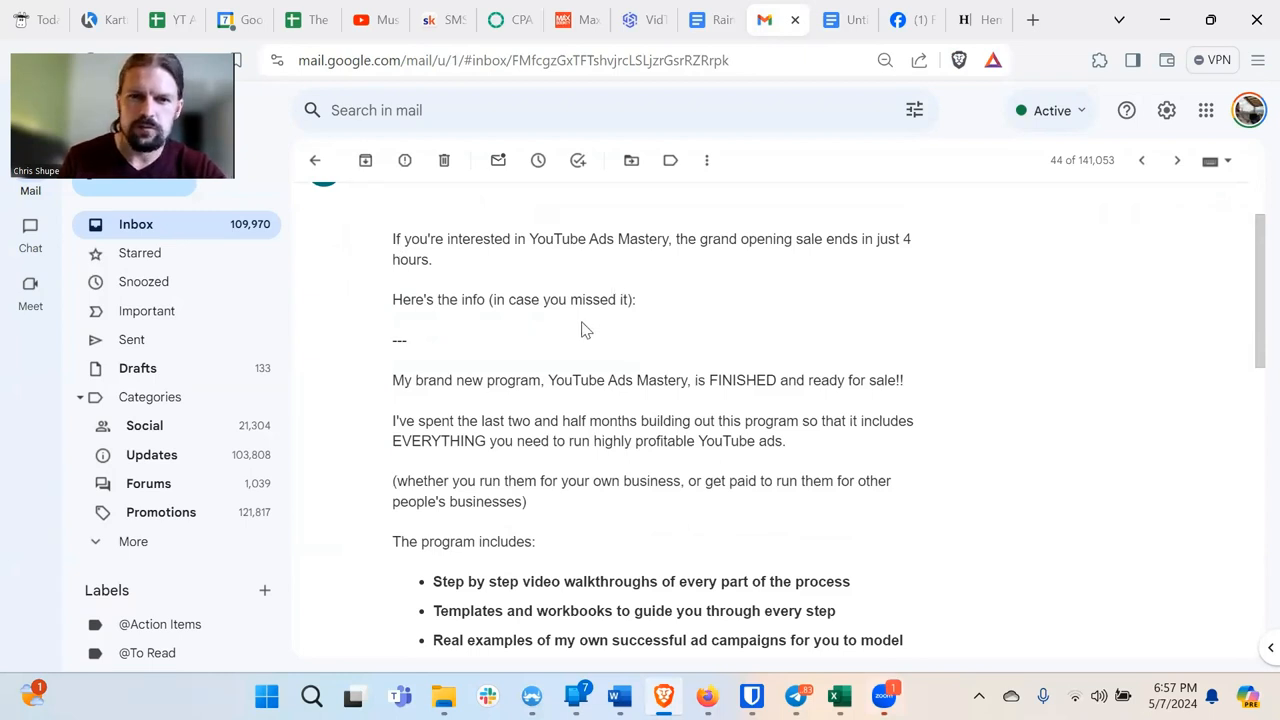
{"action": "mouse_move", "coordinate": [420, 408]}
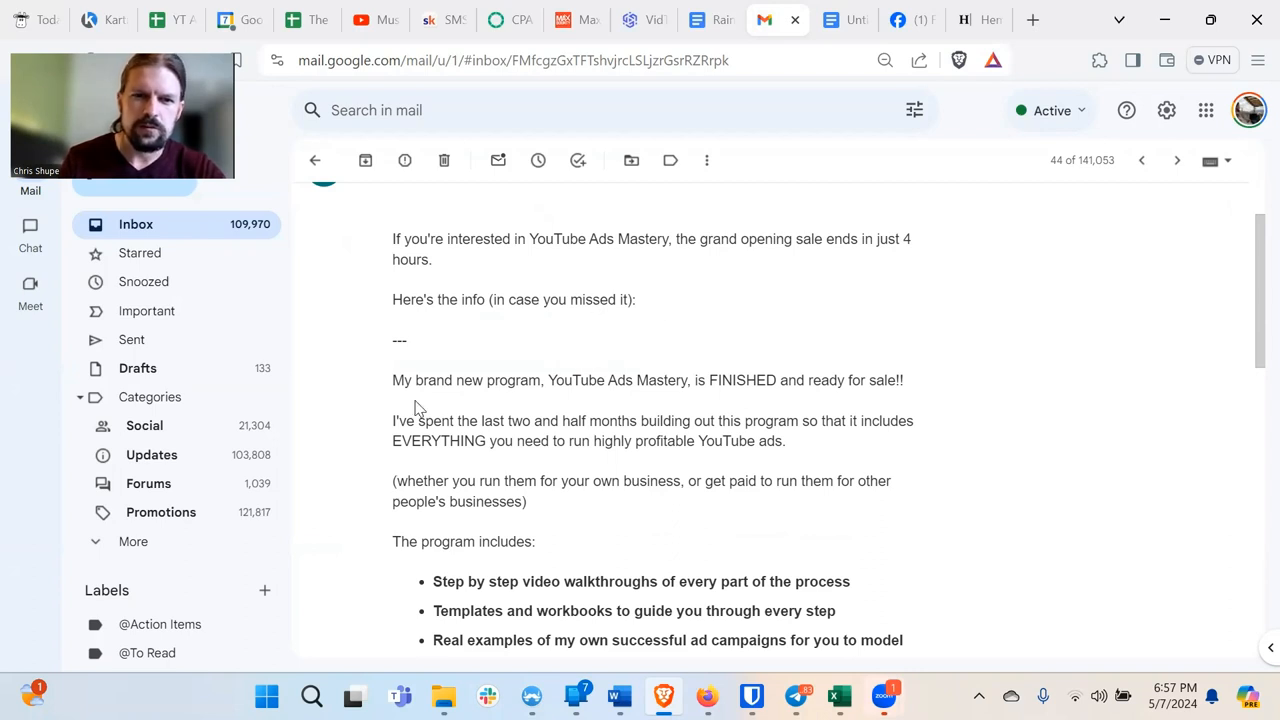
{"action": "mouse_move", "coordinate": [676, 408]}
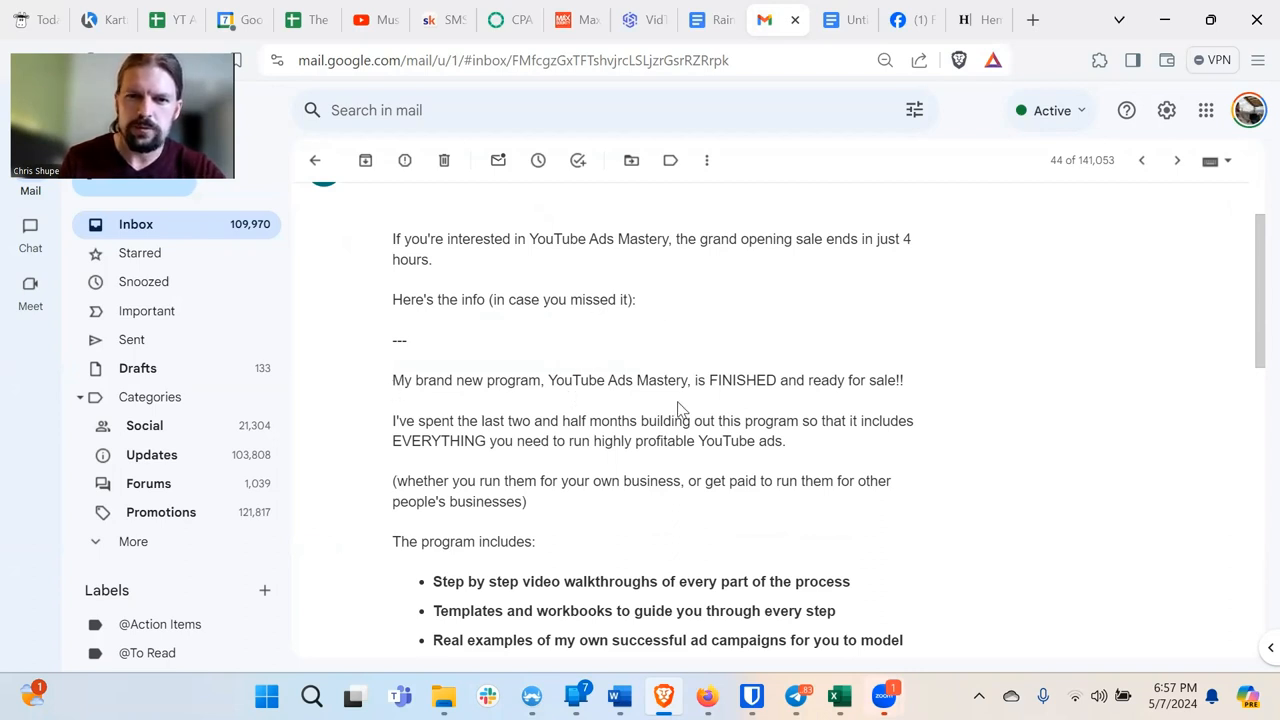
{"action": "mouse_move", "coordinate": [790, 412]}
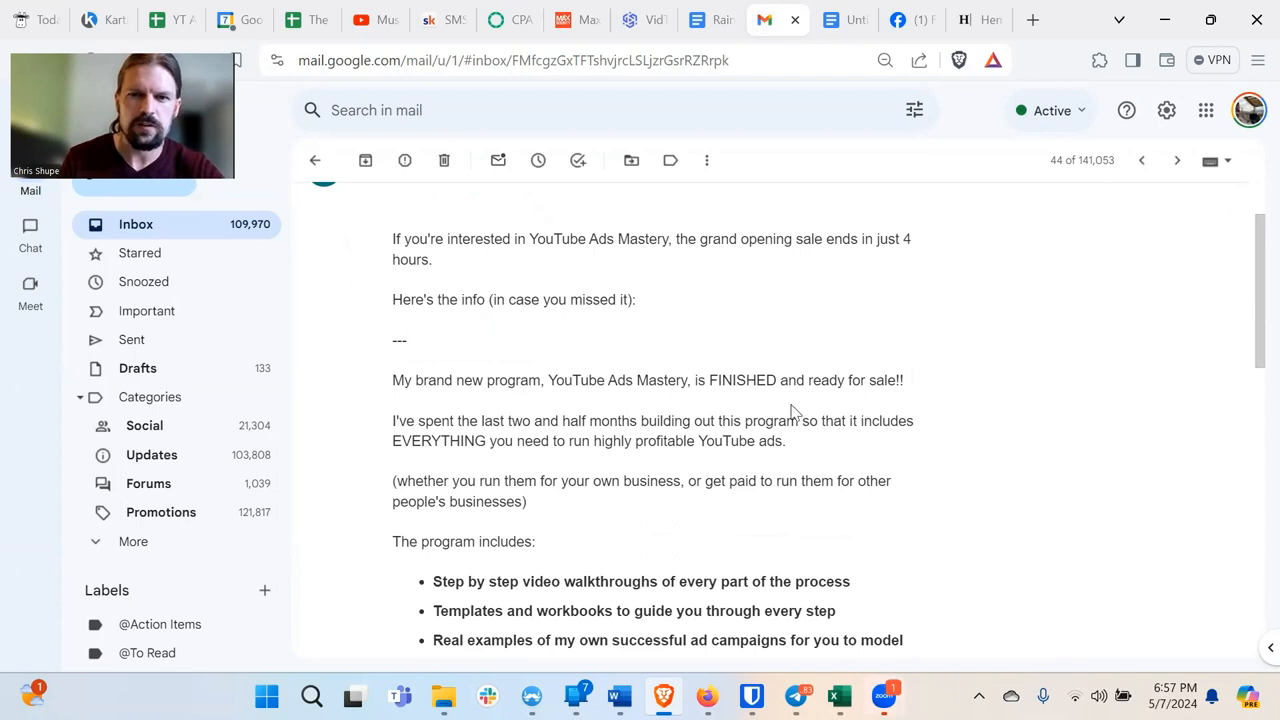
{"action": "mouse_move", "coordinate": [934, 308]}
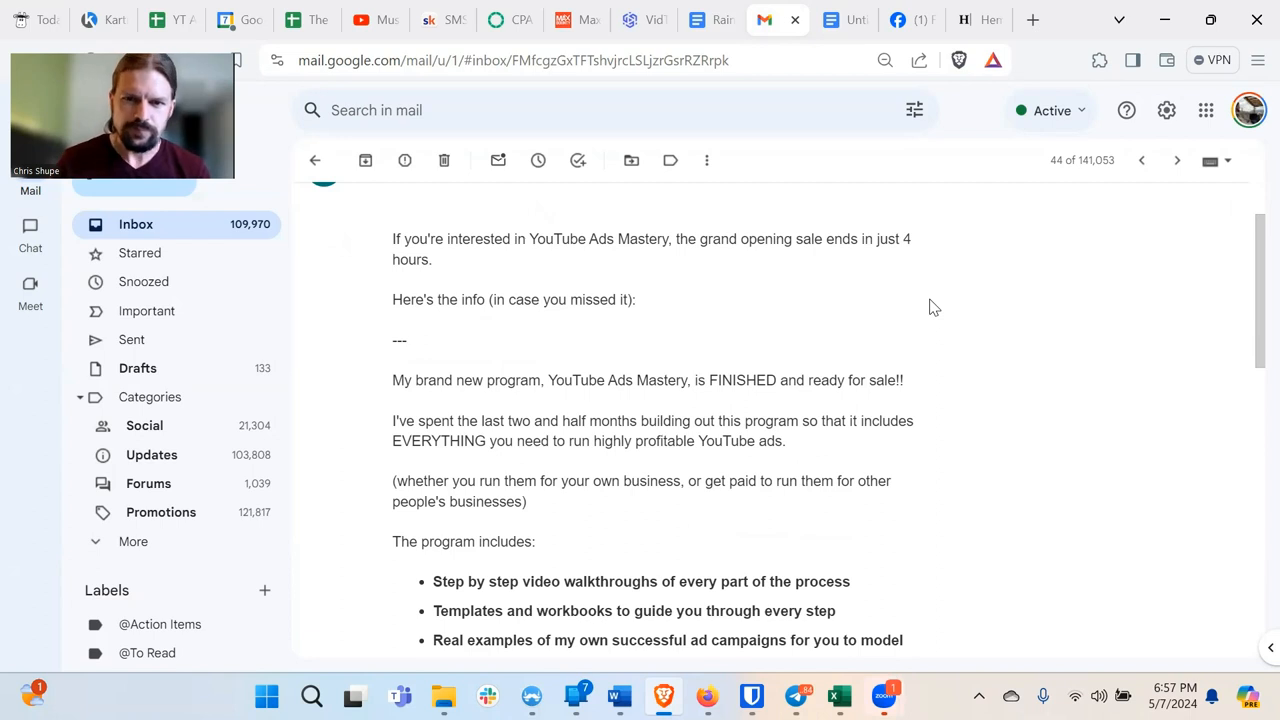
{"action": "mouse_move", "coordinate": [820, 460]}
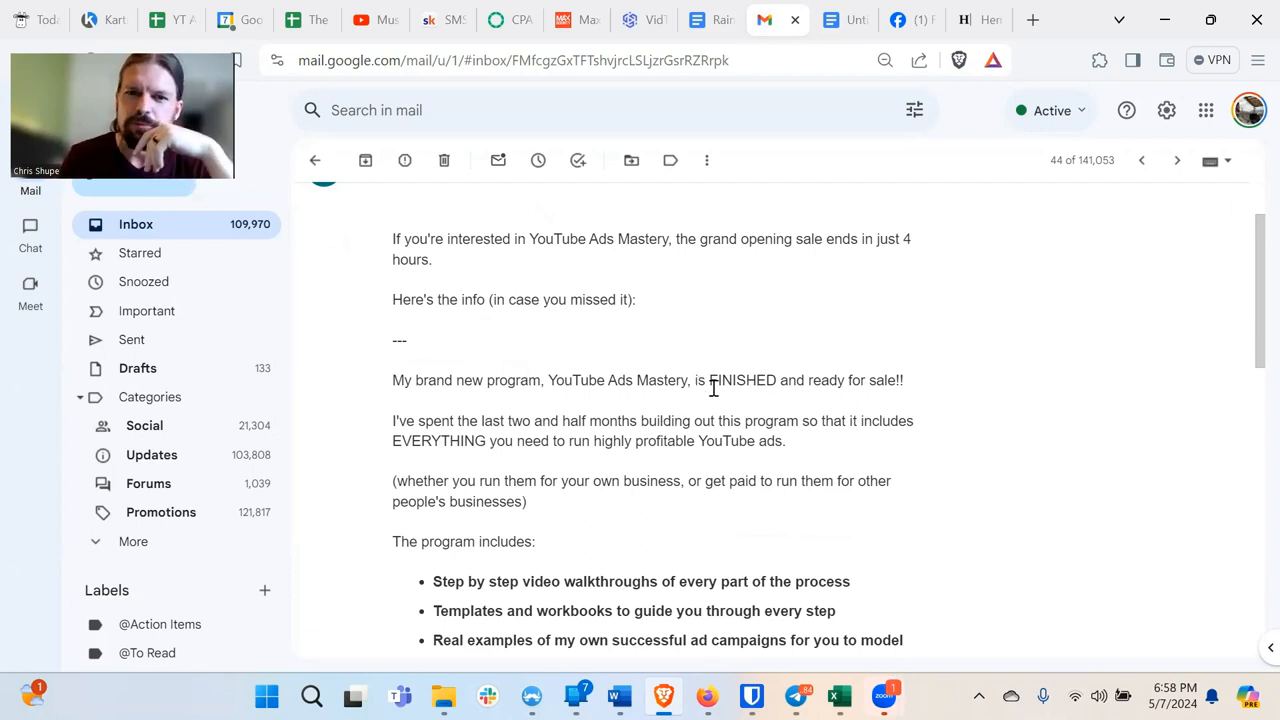
{"action": "double_click", "coordinate": [744, 380]}
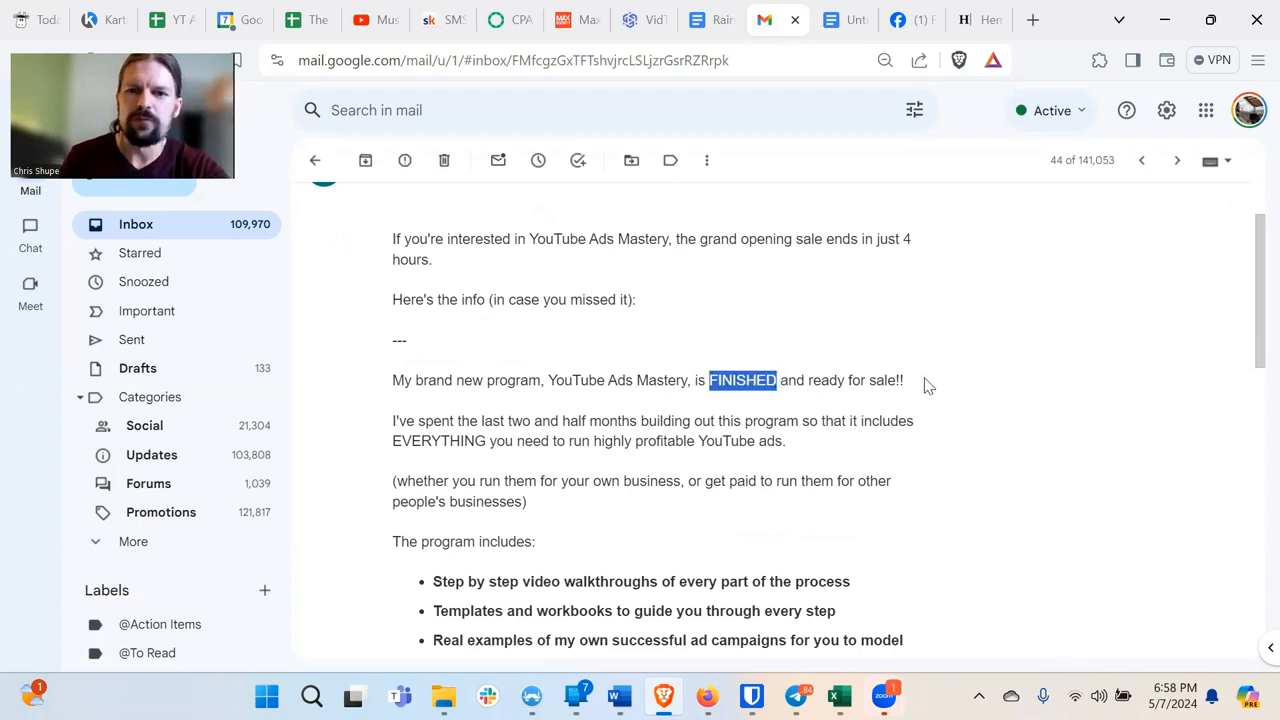
{"action": "left_click", "coordinate": [396, 408]}
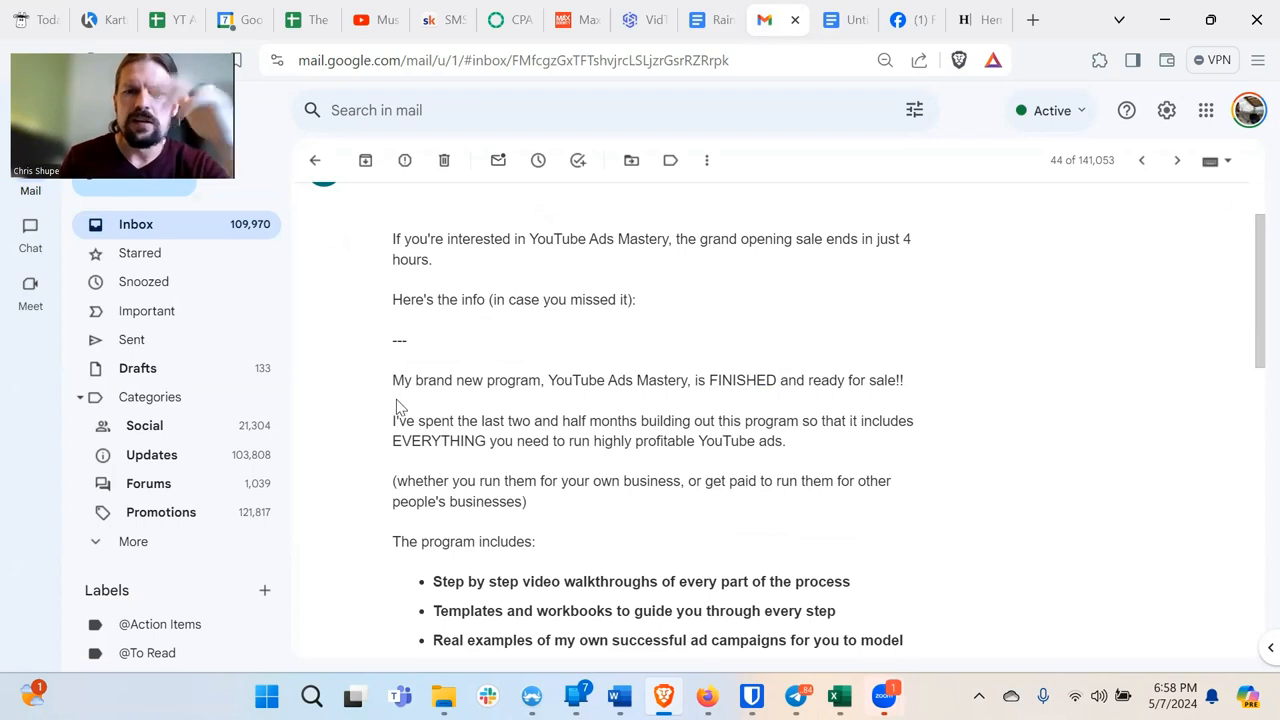
{"action": "mouse_move", "coordinate": [378, 408]}
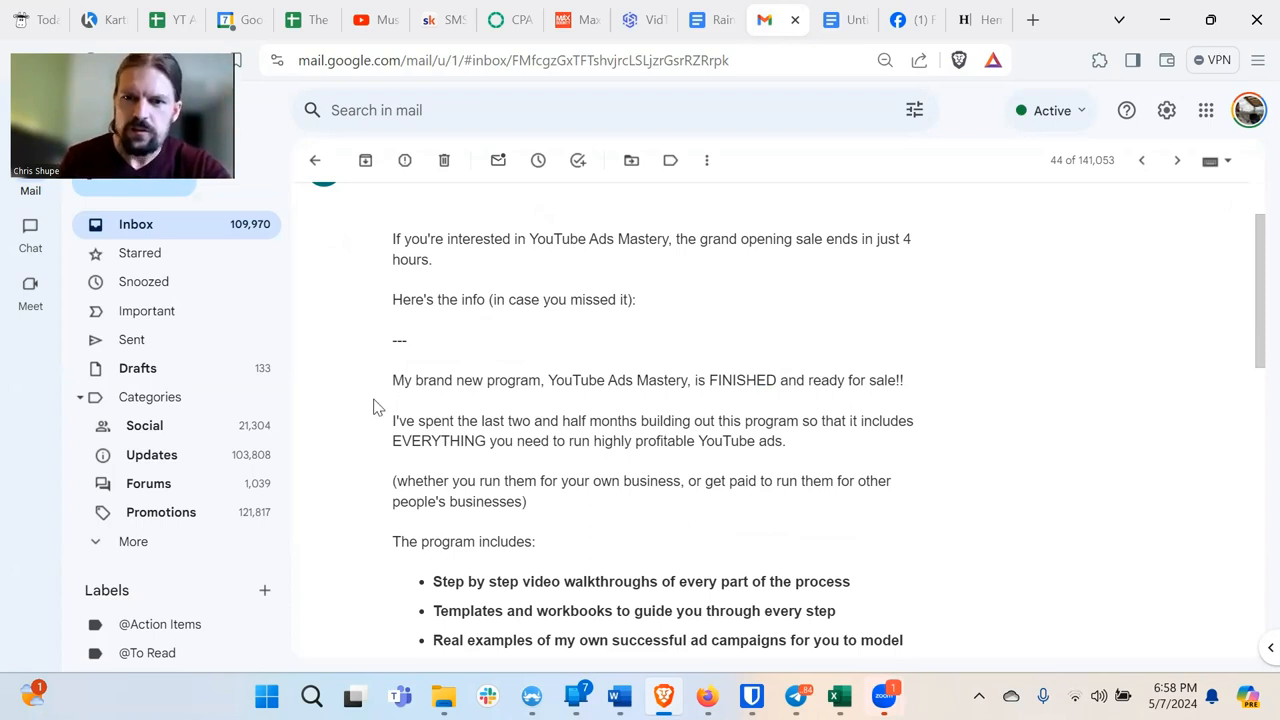
{"action": "mouse_move", "coordinate": [568, 444]}
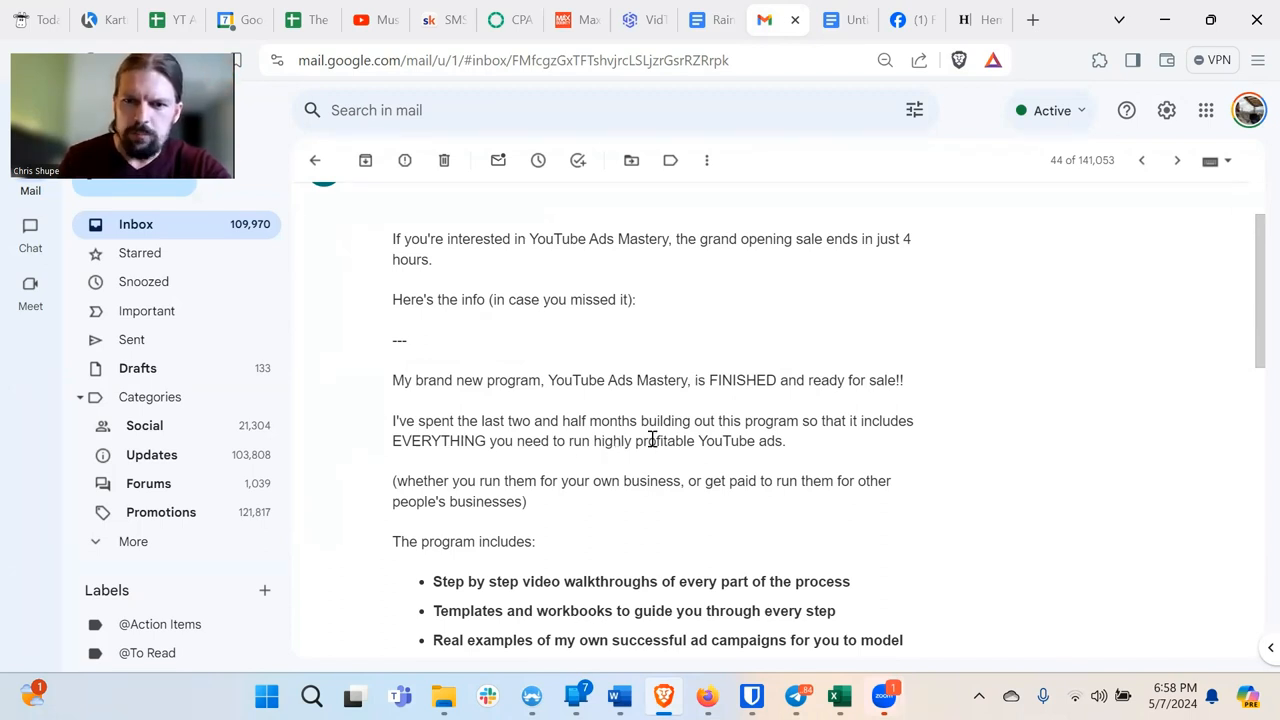
{"action": "mouse_move", "coordinate": [816, 456]}
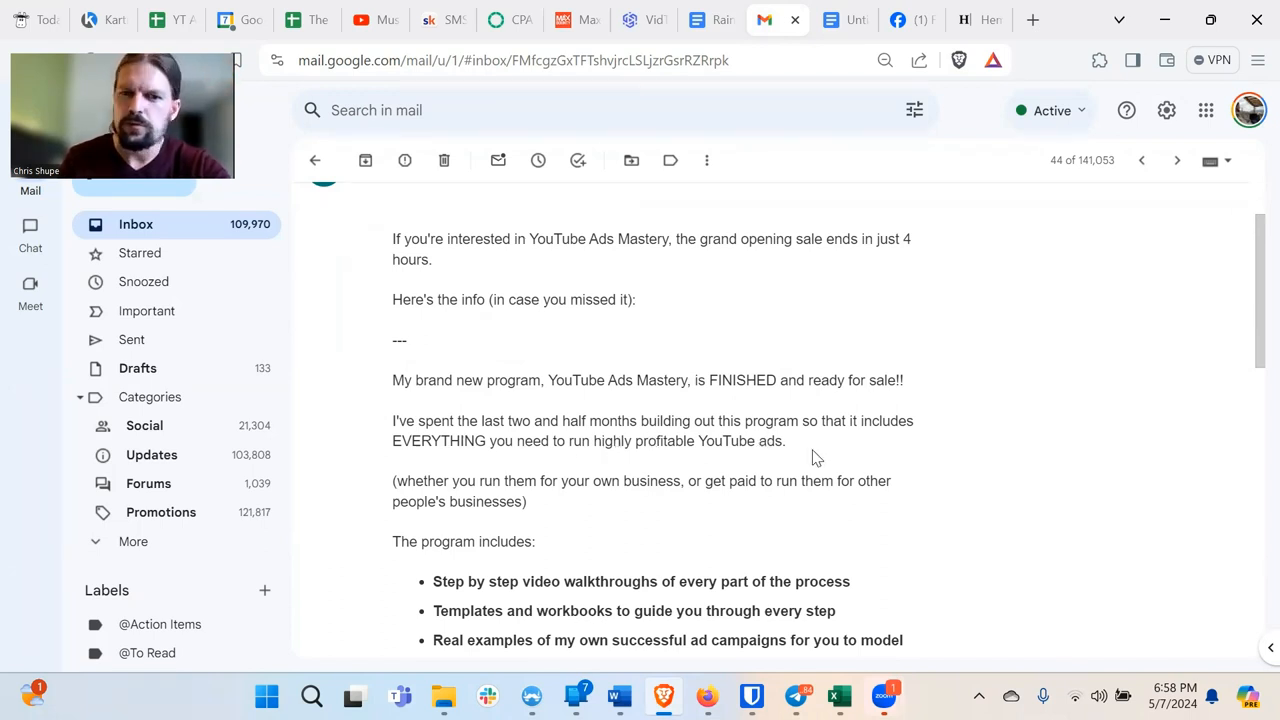
{"action": "mouse_move", "coordinate": [820, 512]}
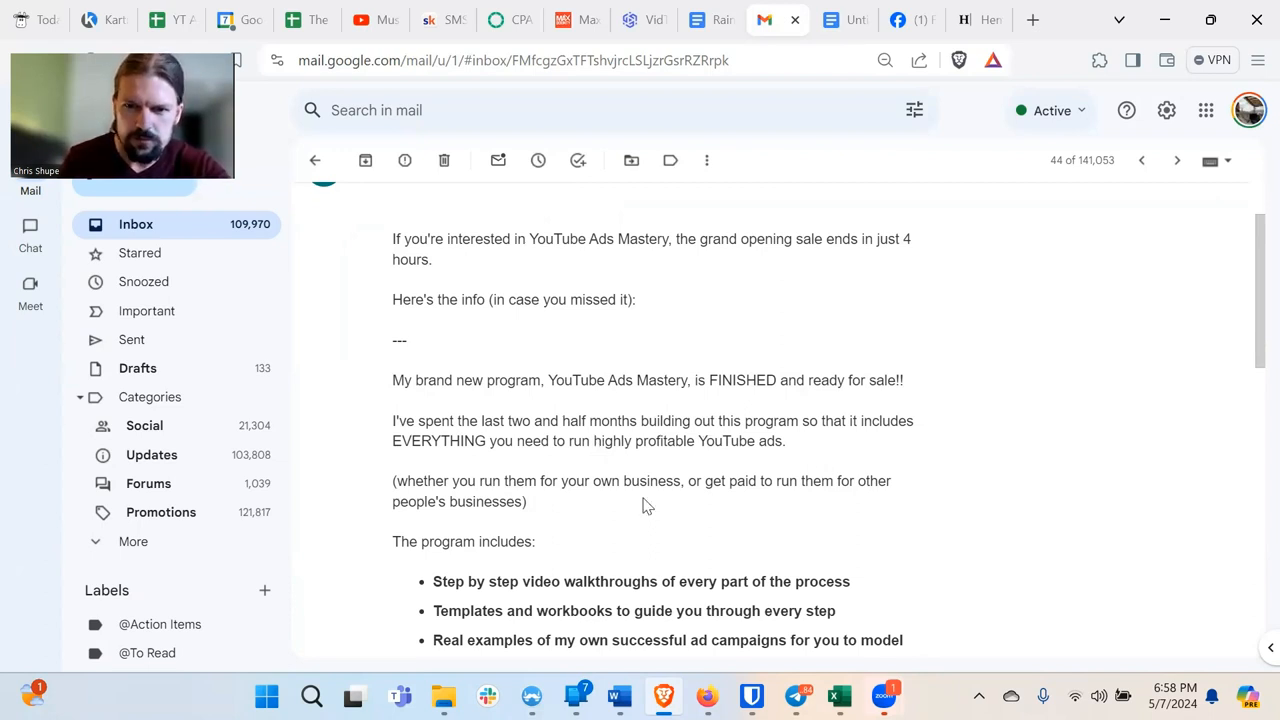
{"action": "mouse_move", "coordinate": [608, 448]}
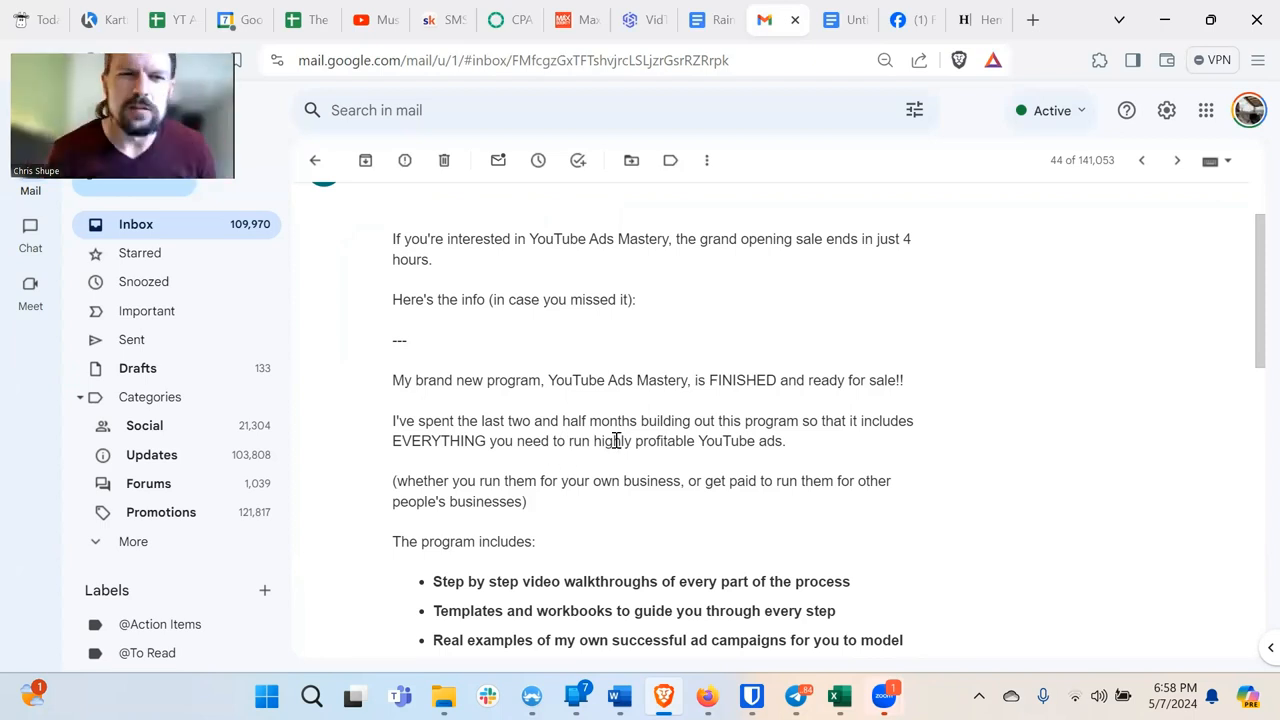
{"action": "mouse_move", "coordinate": [676, 370]}
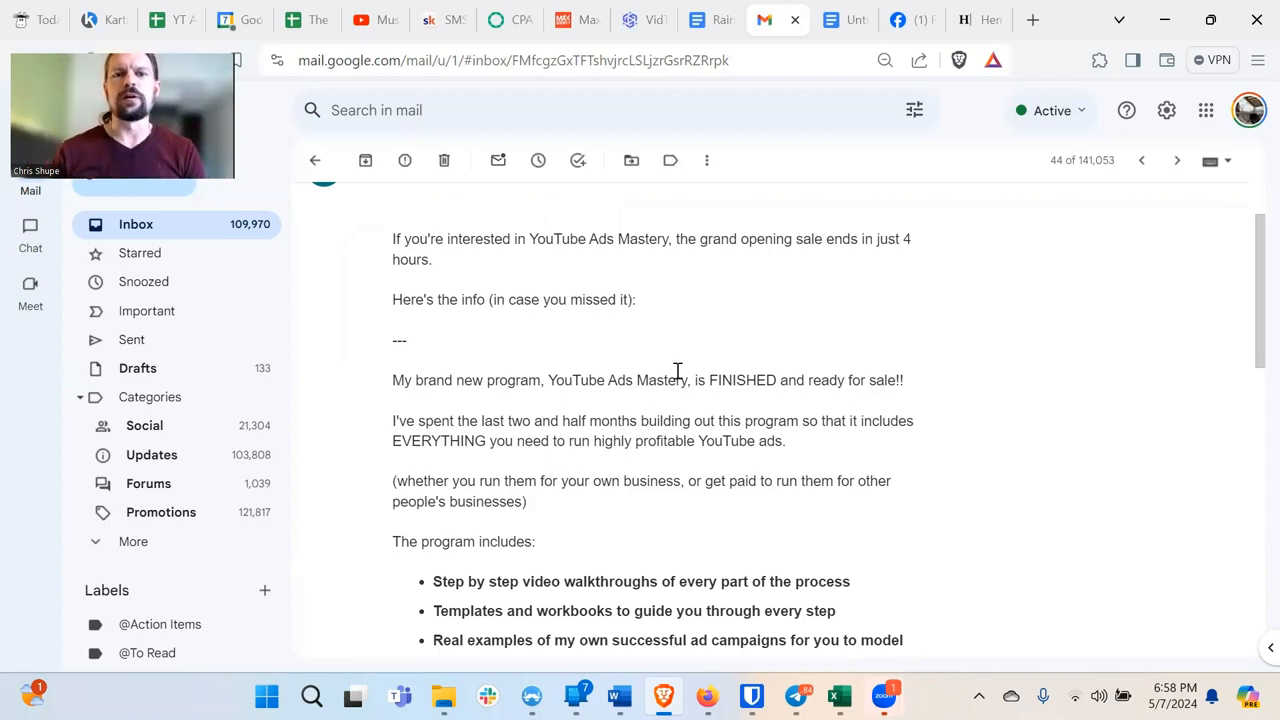
{"action": "double_click", "coordinate": [742, 380]}
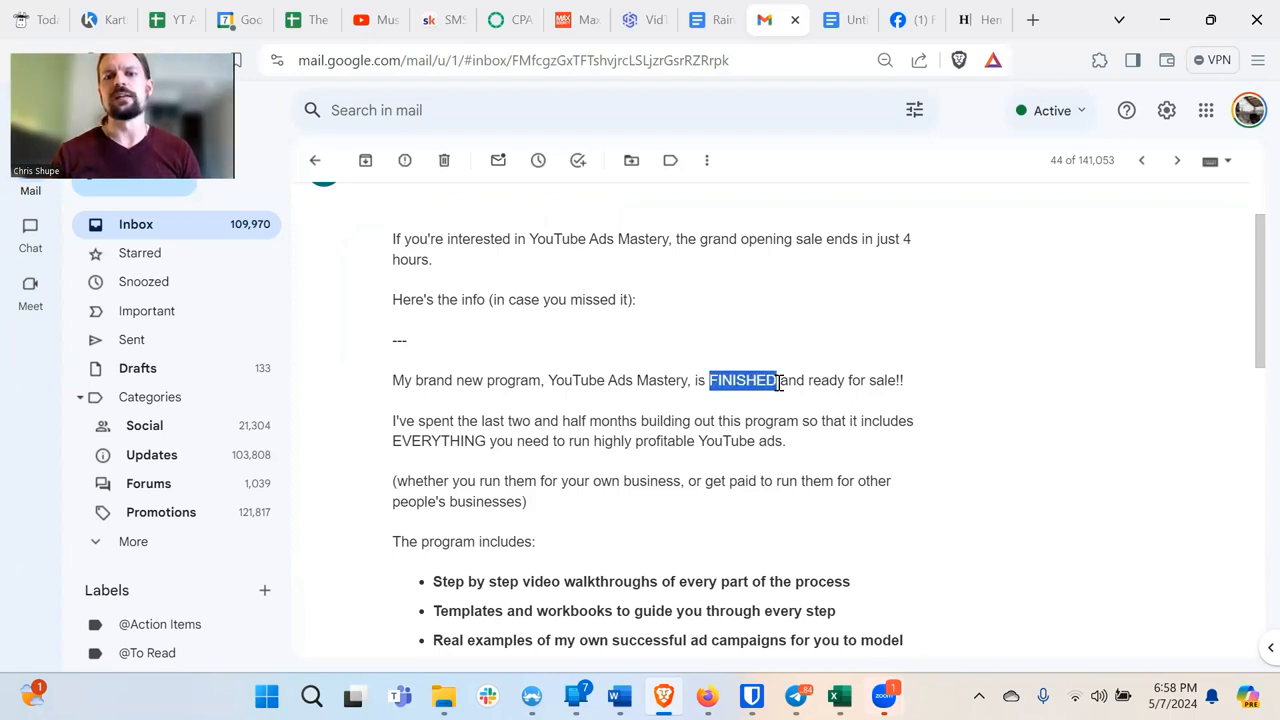
{"action": "left_click", "coordinate": [788, 400]}
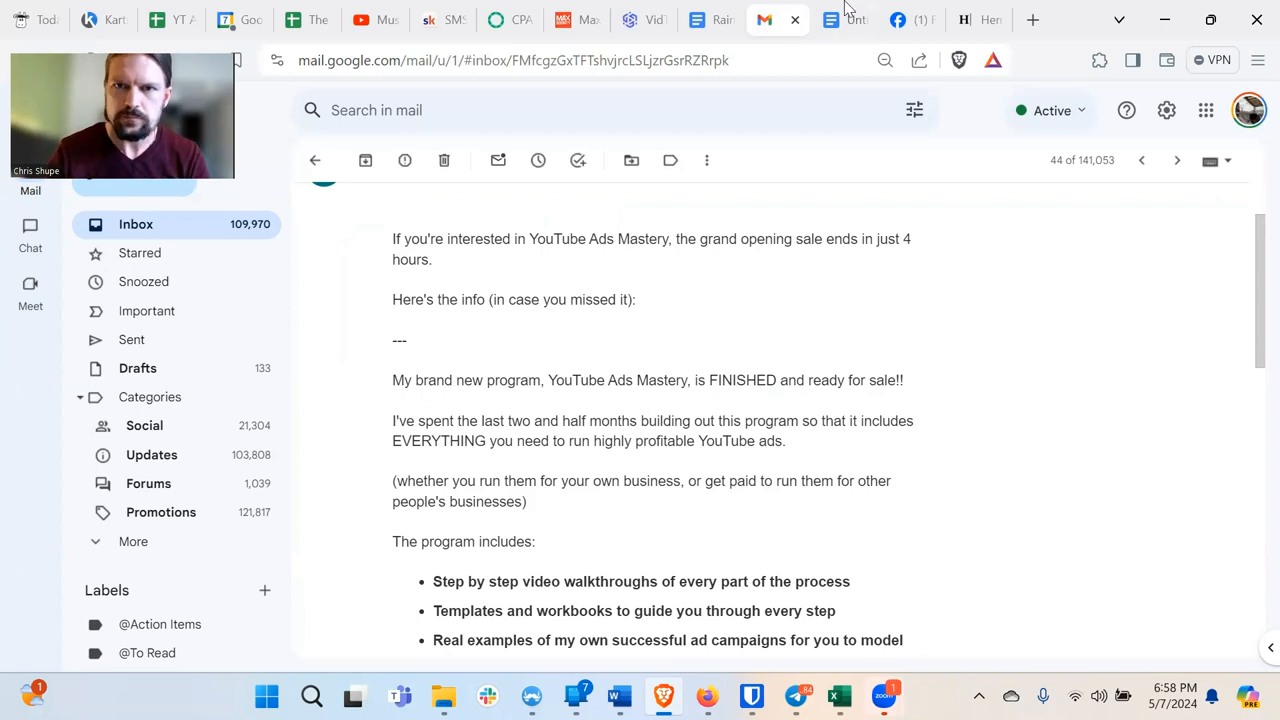
{"action": "left_click", "coordinate": [844, 20]}
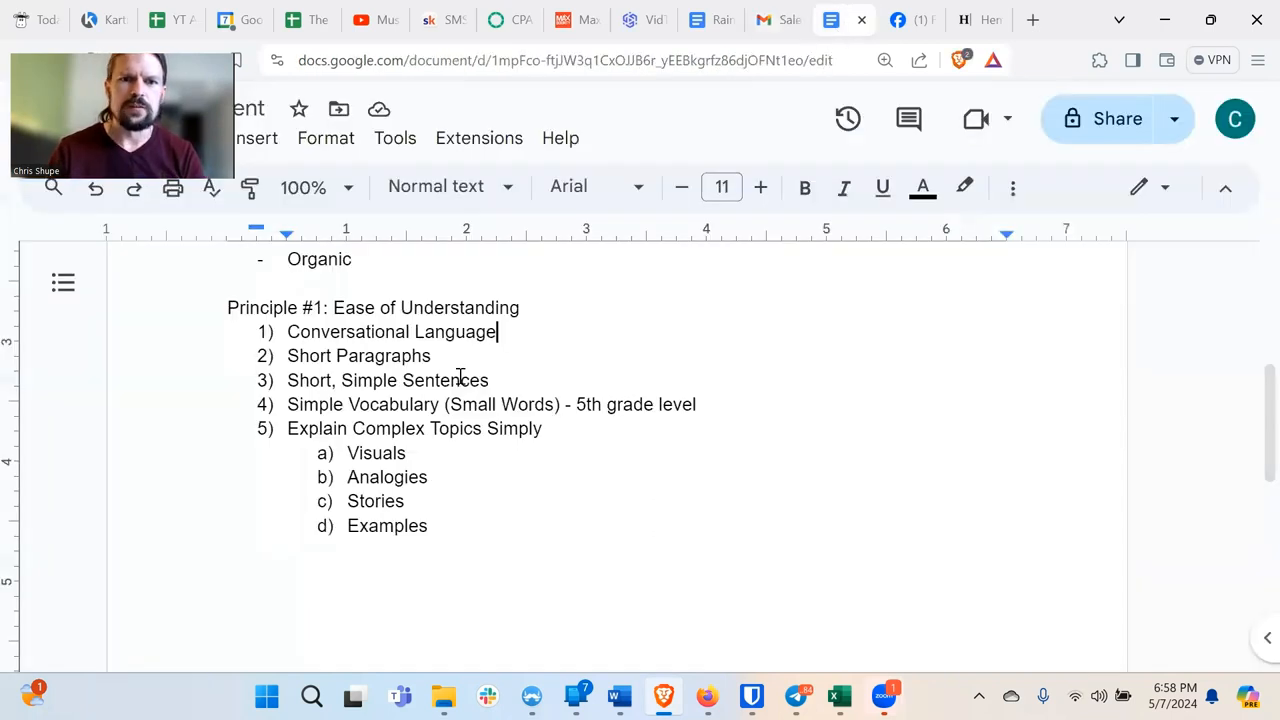
{"action": "left_click", "coordinate": [764, 20]}
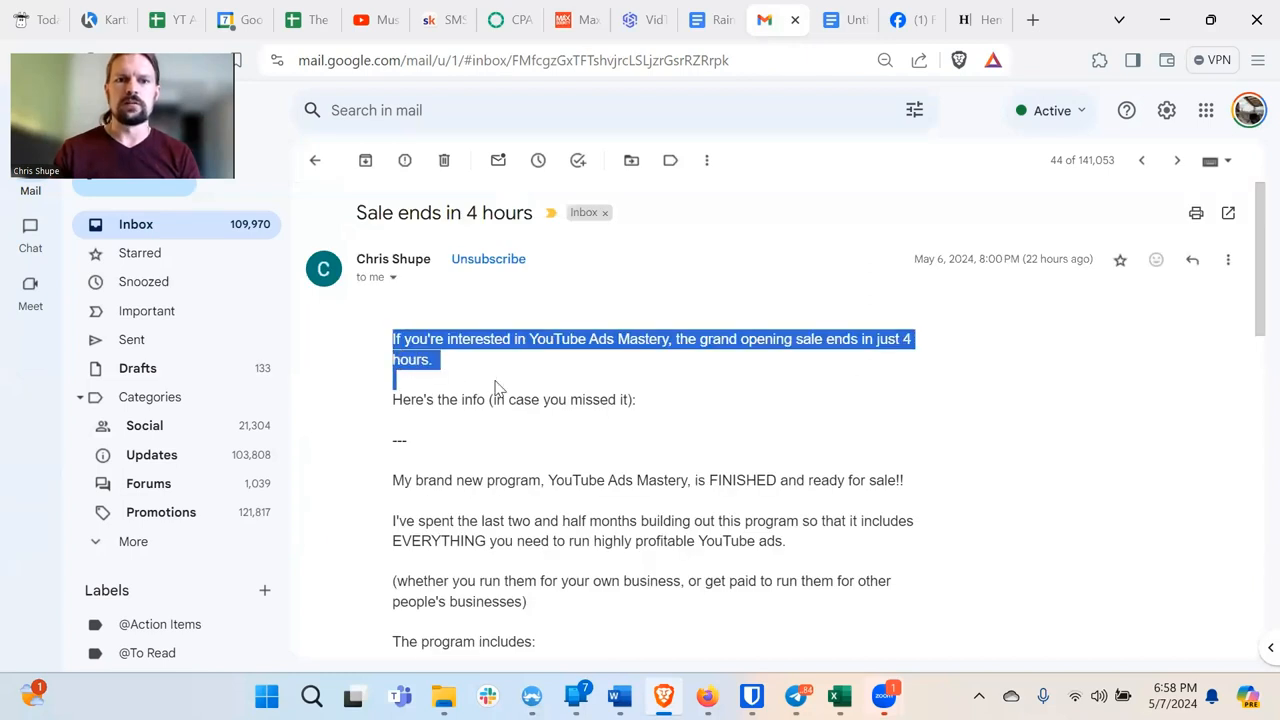
Read the YouTube Ads Mastery email, highlighting the program-offer paragraphs, then return to the notes.
{"action": "left_click", "coordinate": [836, 480]}
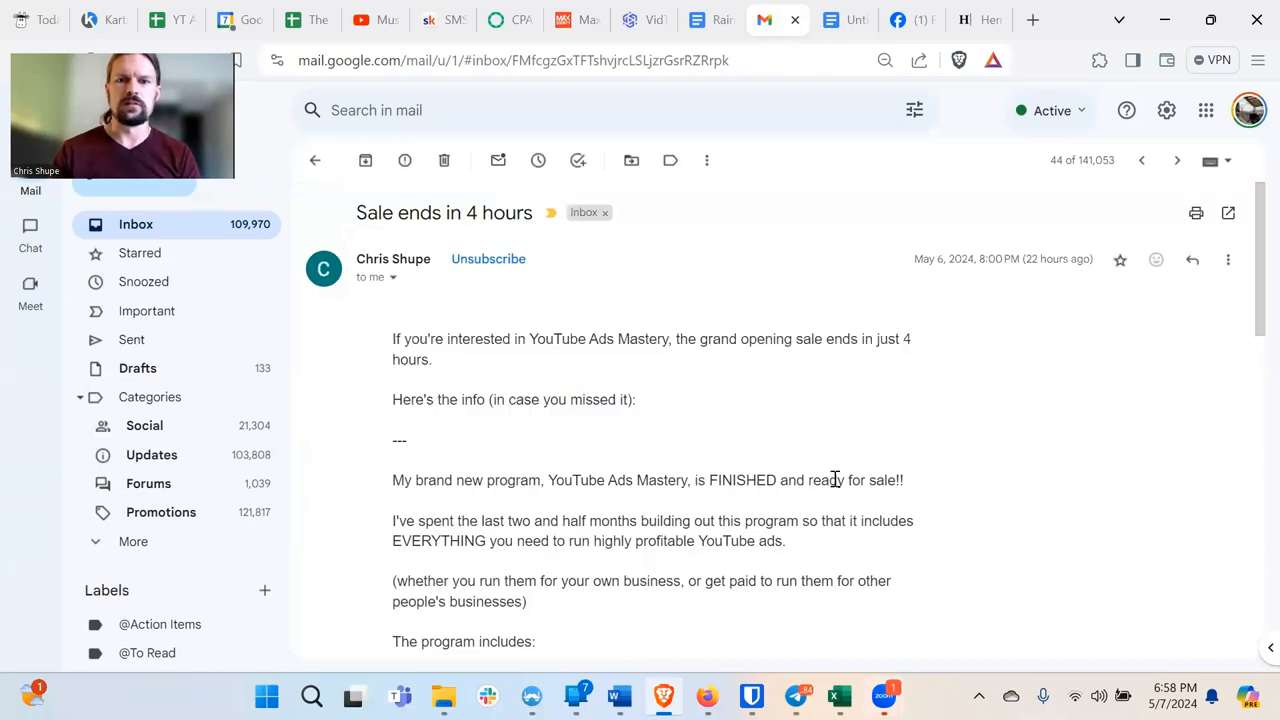
{"action": "scroll", "scroll_direction": "down", "scroll_amount": 3}
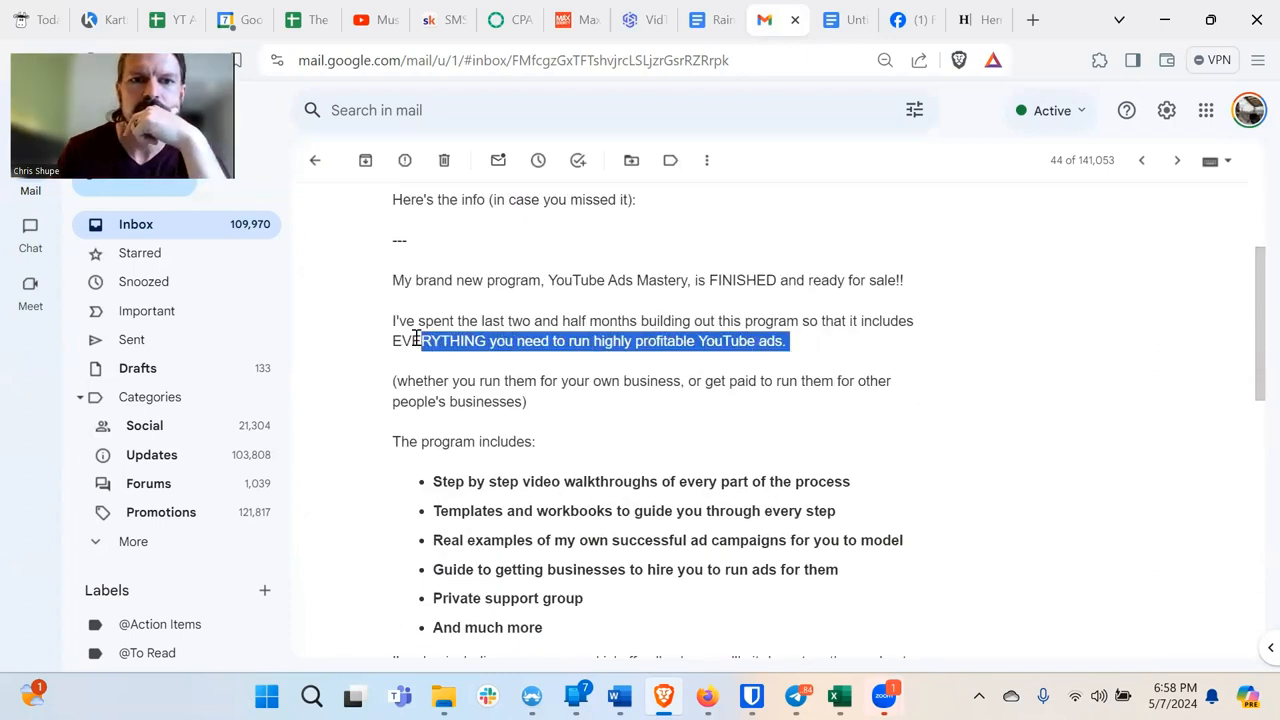
{"action": "left_click", "coordinate": [548, 404]}
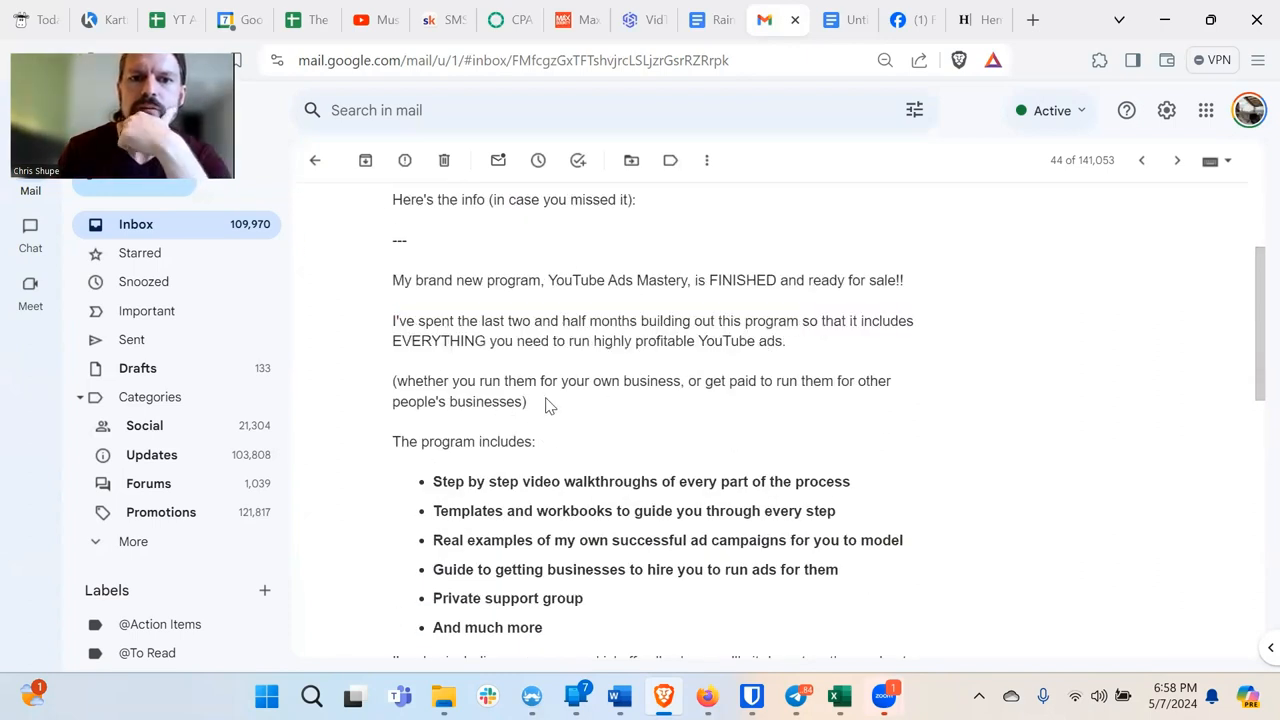
{"action": "left_click_drag", "start_coordinate": [392, 320], "coordinate": [528, 400]}
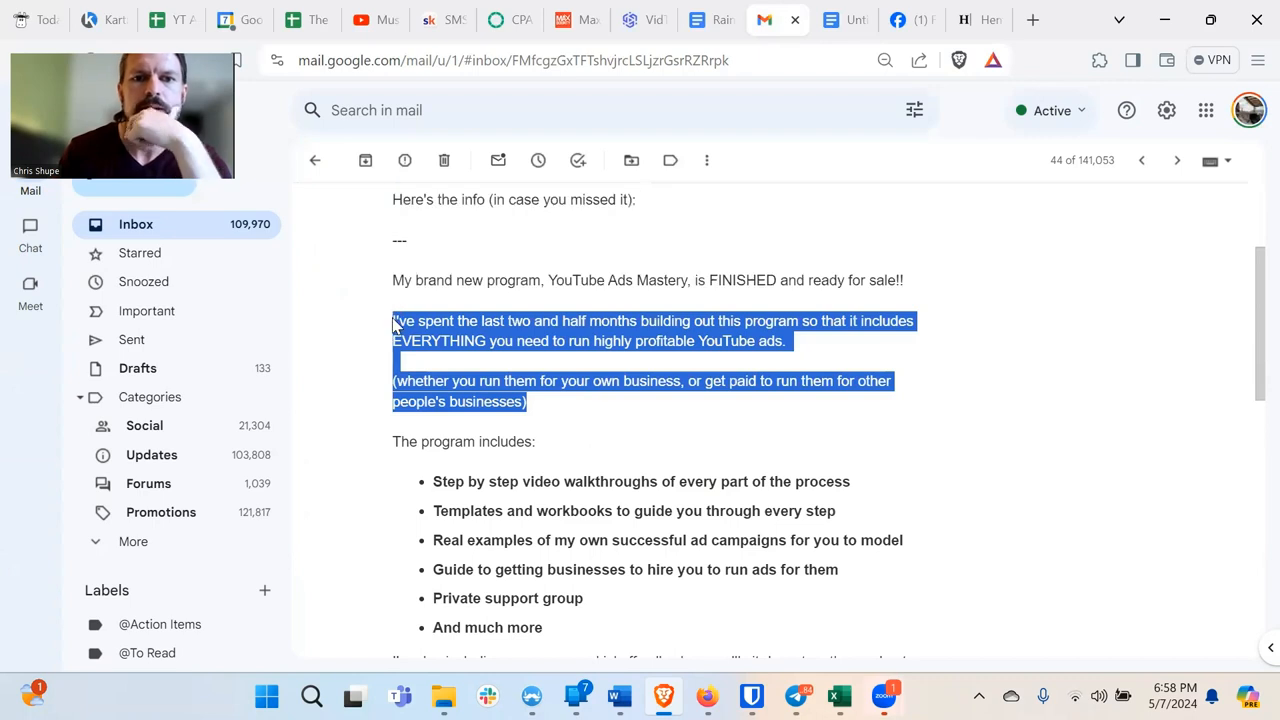
{"action": "mouse_move", "coordinate": [614, 420]}
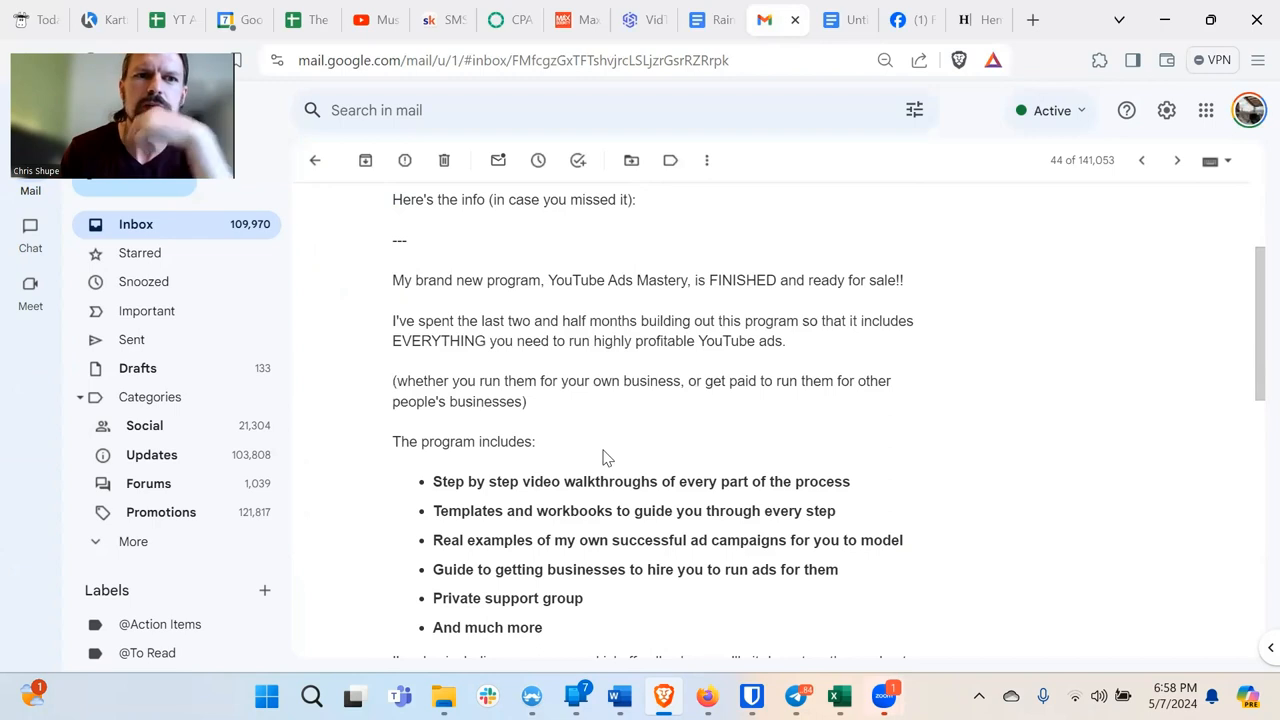
{"action": "mouse_move", "coordinate": [610, 388]}
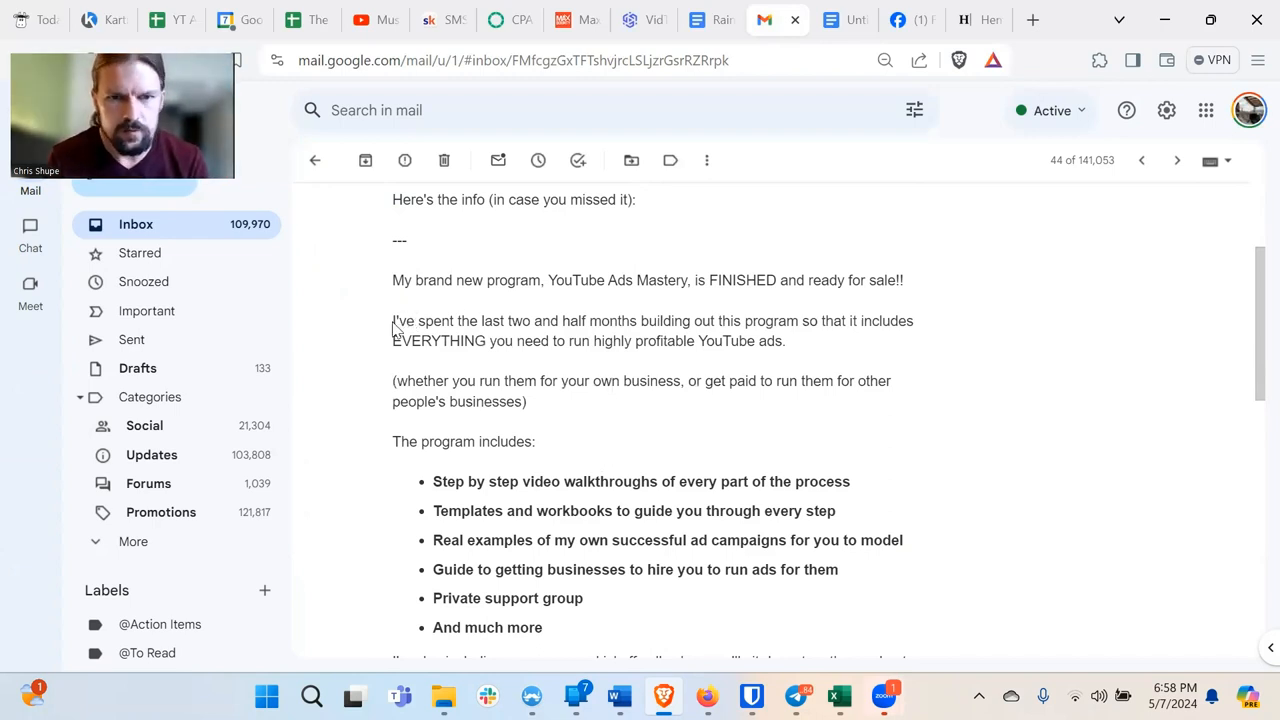
{"action": "mouse_move", "coordinate": [930, 344]}
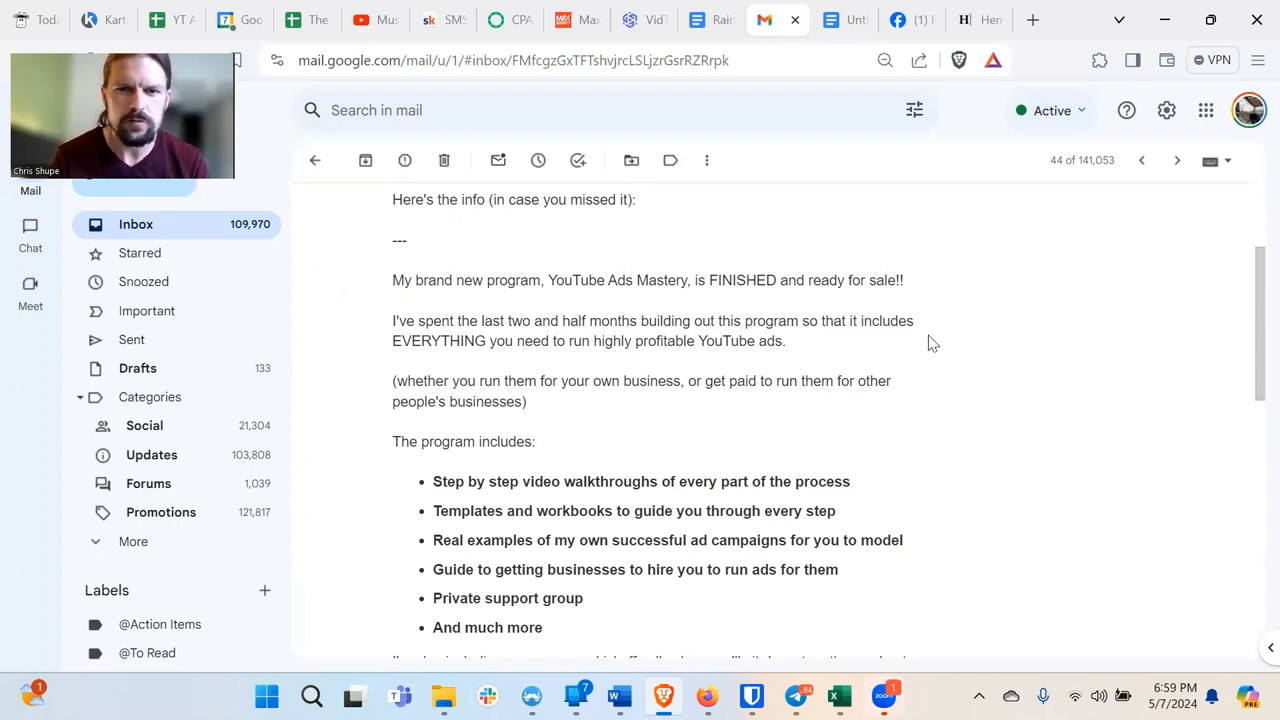
{"action": "mouse_move", "coordinate": [536, 388]}
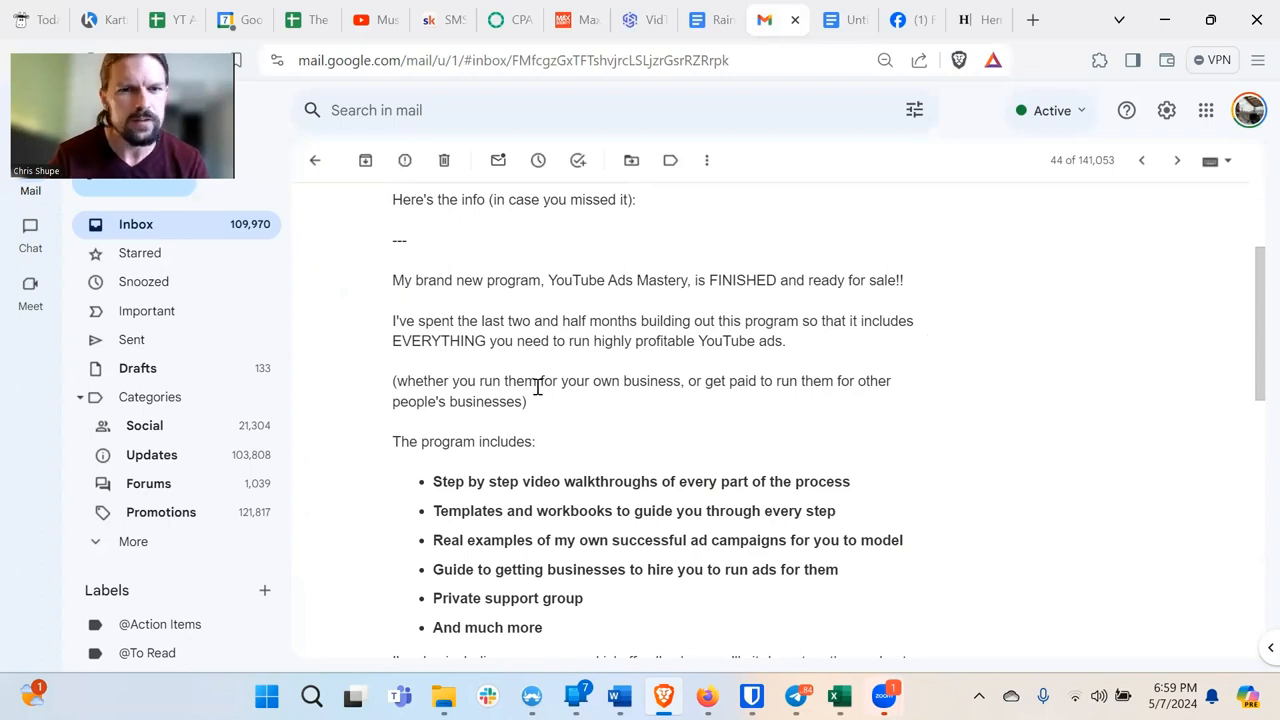
{"action": "mouse_move", "coordinate": [700, 388]}
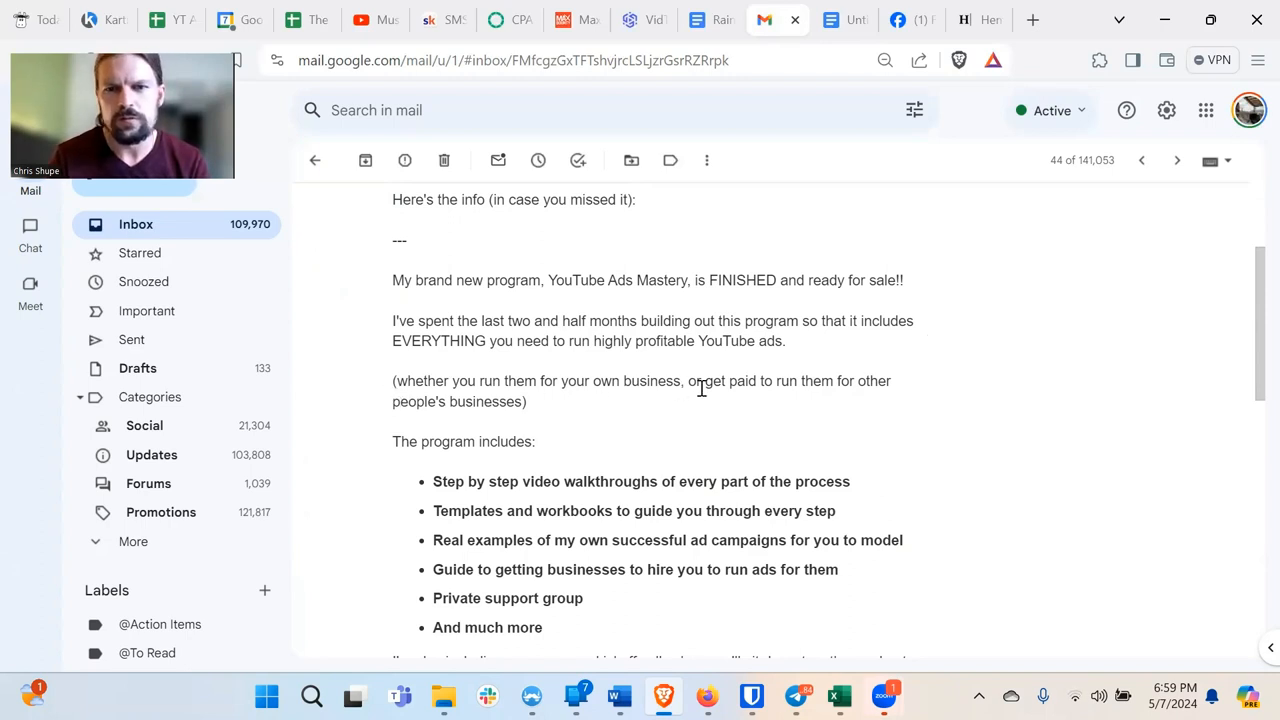
{"action": "mouse_move", "coordinate": [900, 404]}
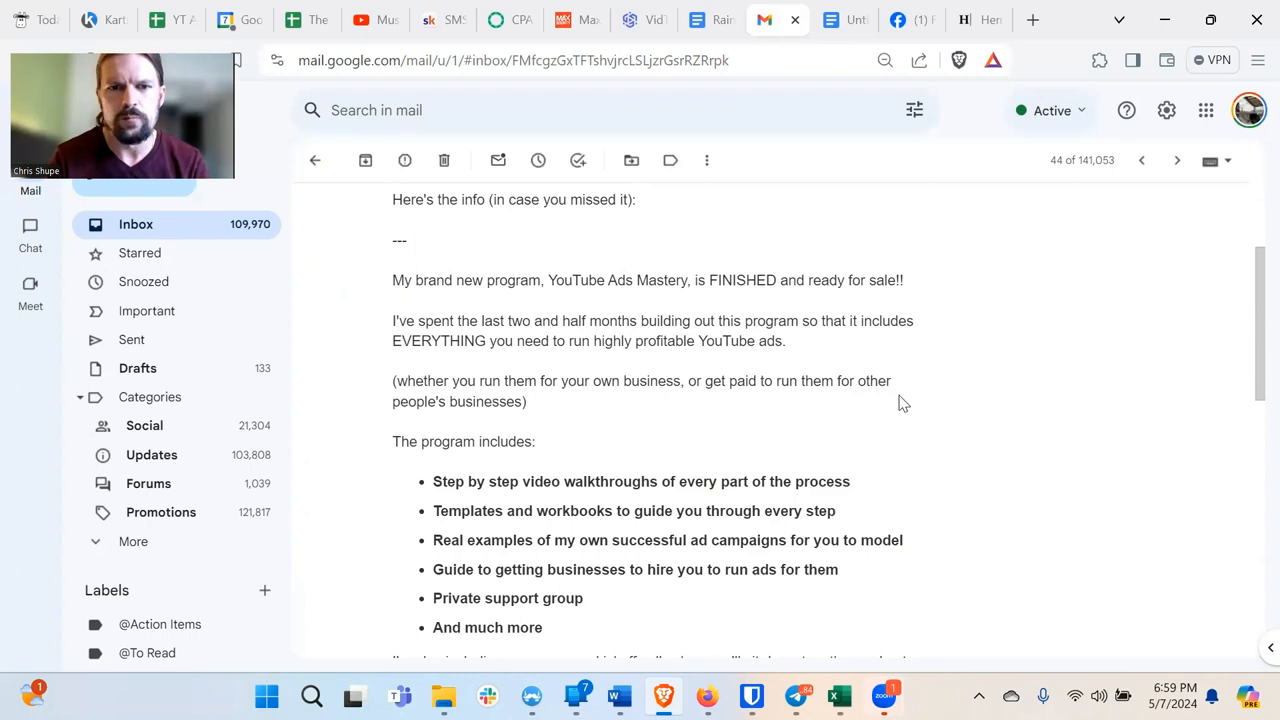
{"action": "mouse_move", "coordinate": [530, 432]}
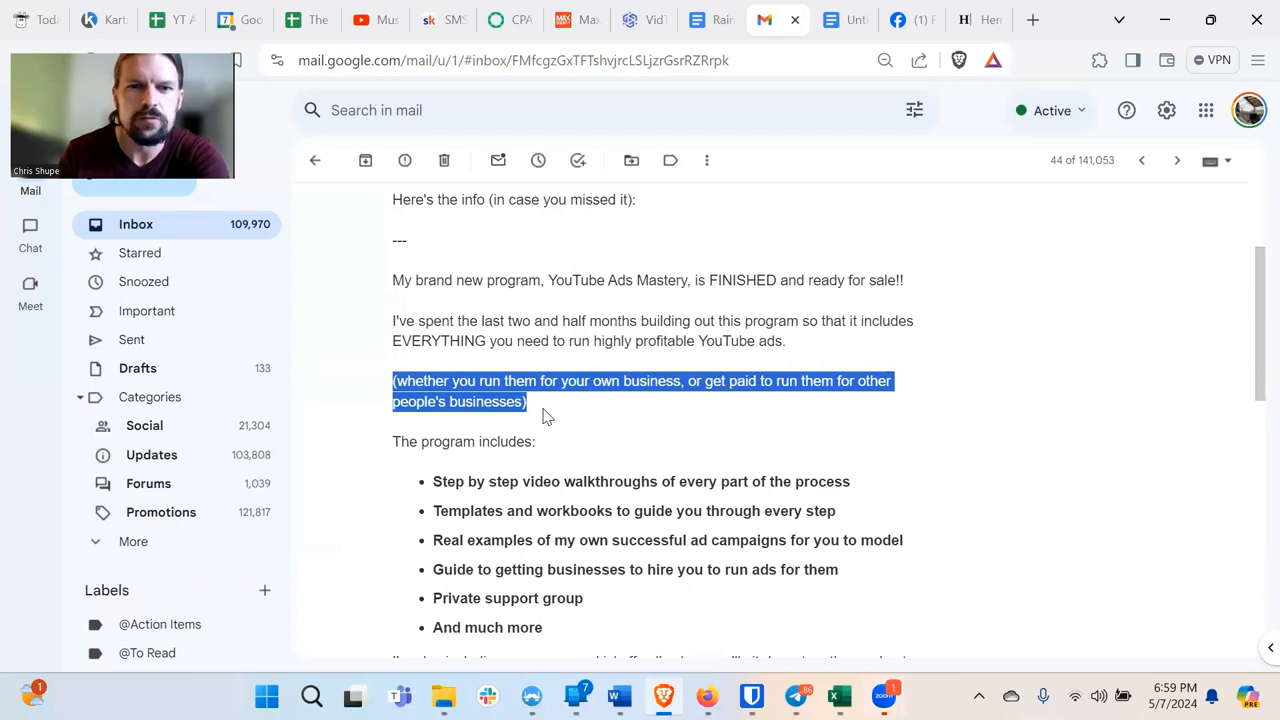
{"action": "mouse_move", "coordinate": [550, 414]}
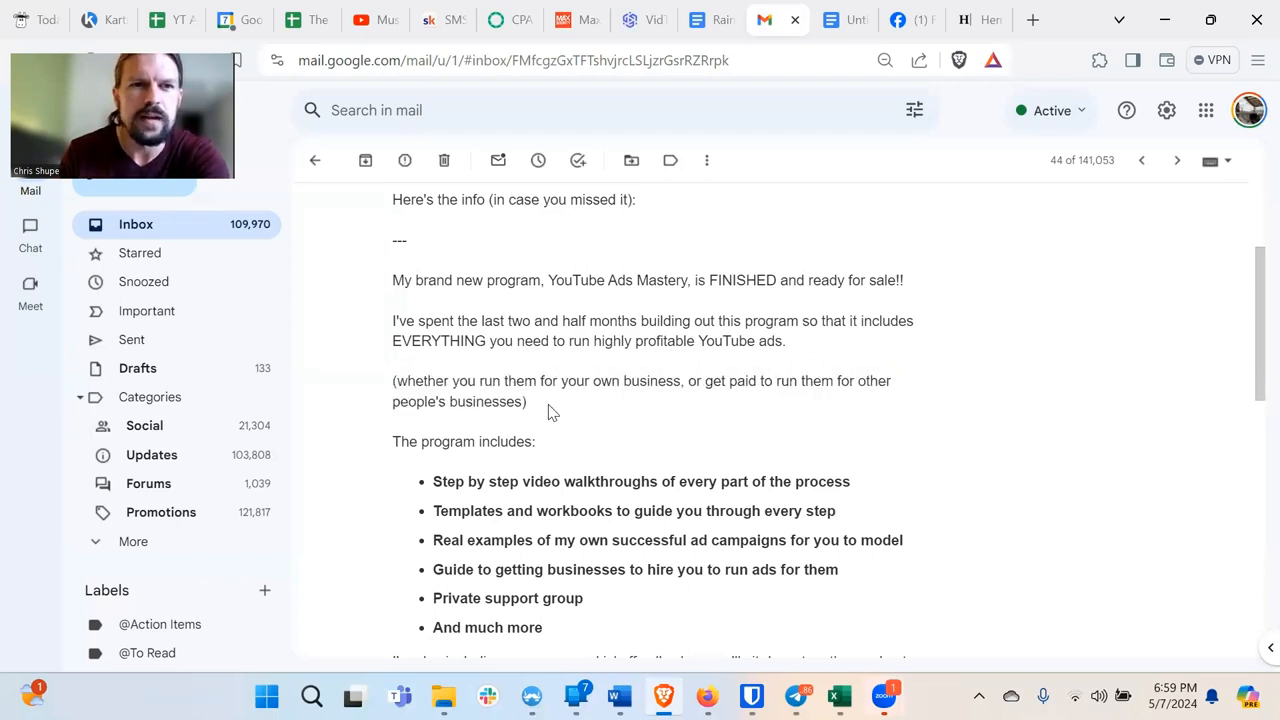
{"action": "mouse_move", "coordinate": [552, 328]}
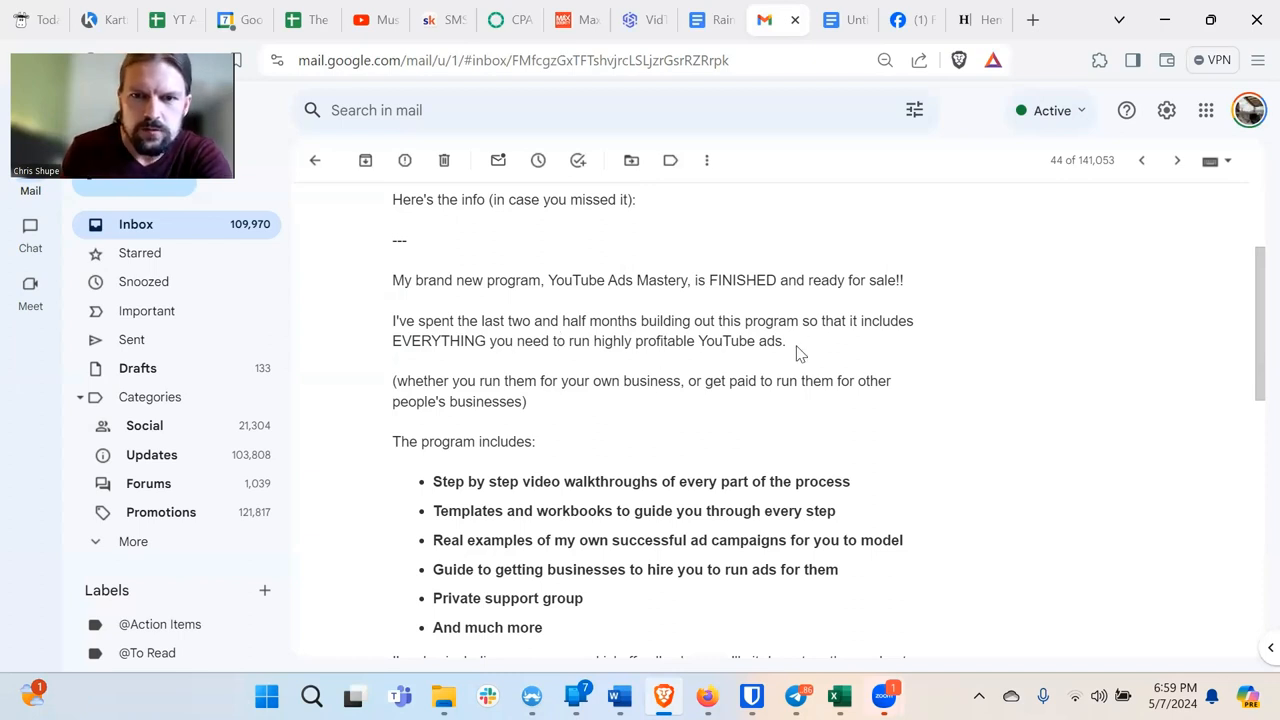
{"action": "mouse_move", "coordinate": [576, 384]}
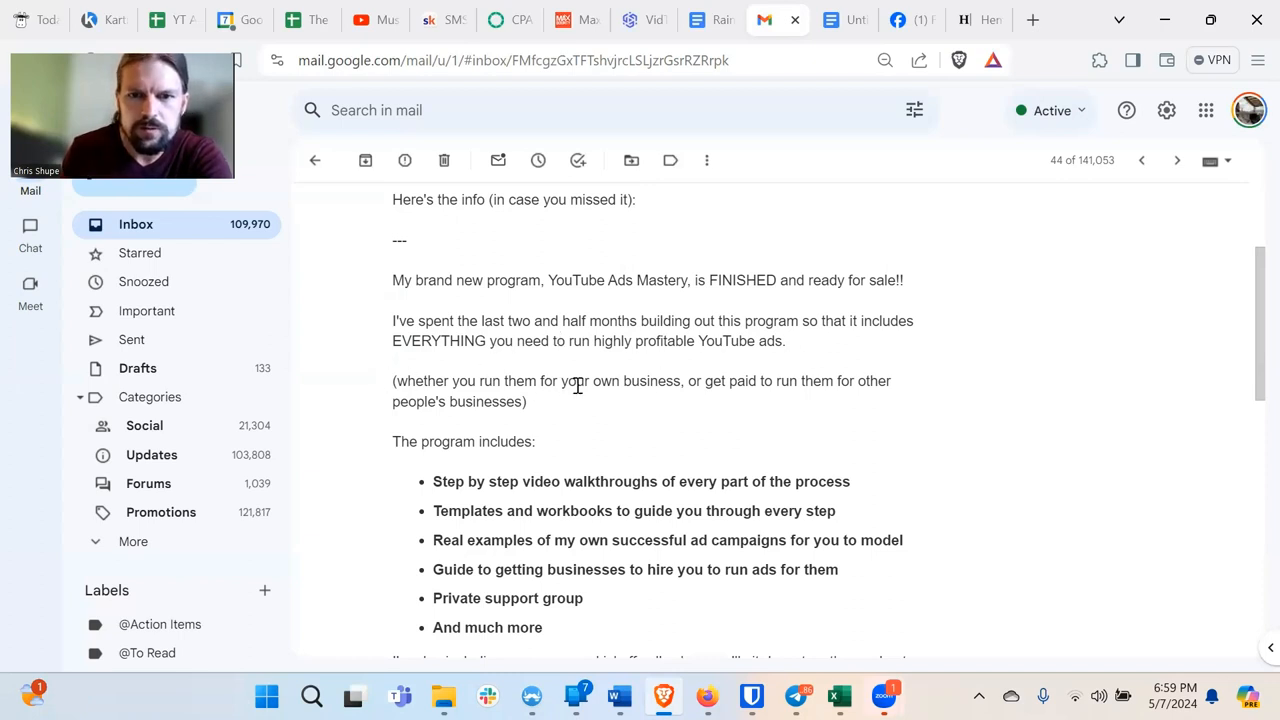
{"action": "mouse_move", "coordinate": [424, 400]}
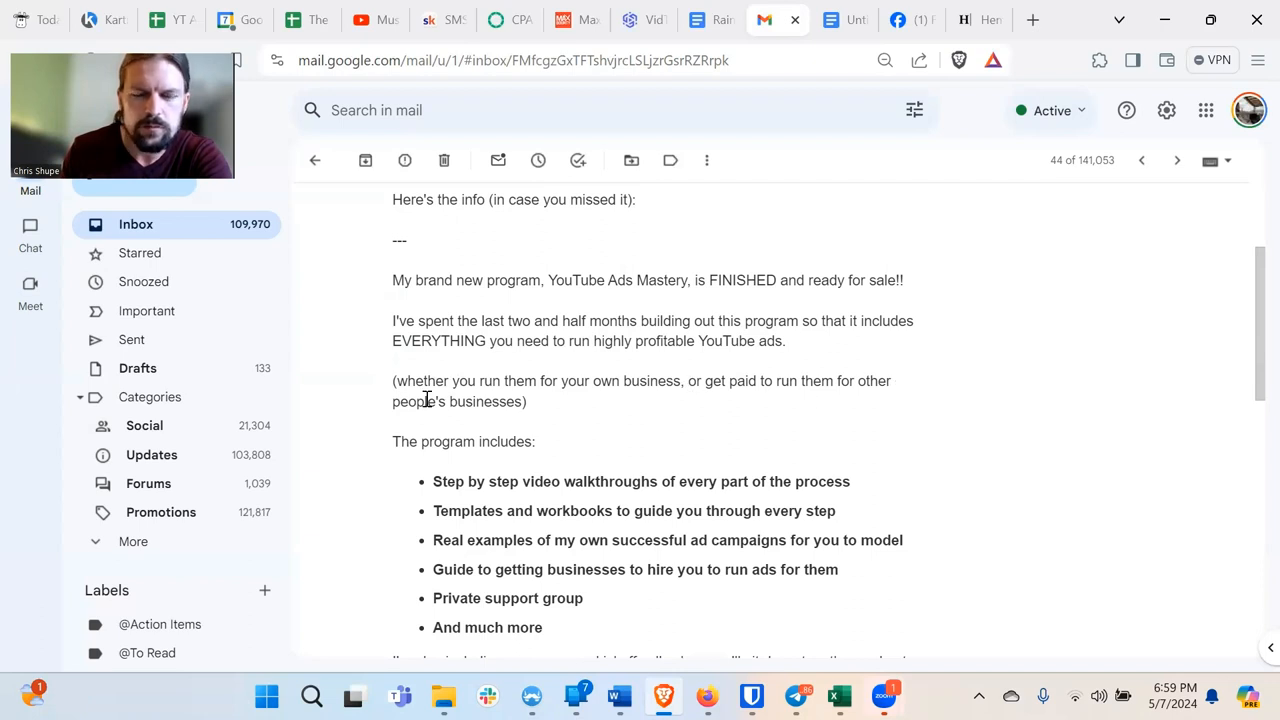
{"action": "mouse_move", "coordinate": [536, 414]}
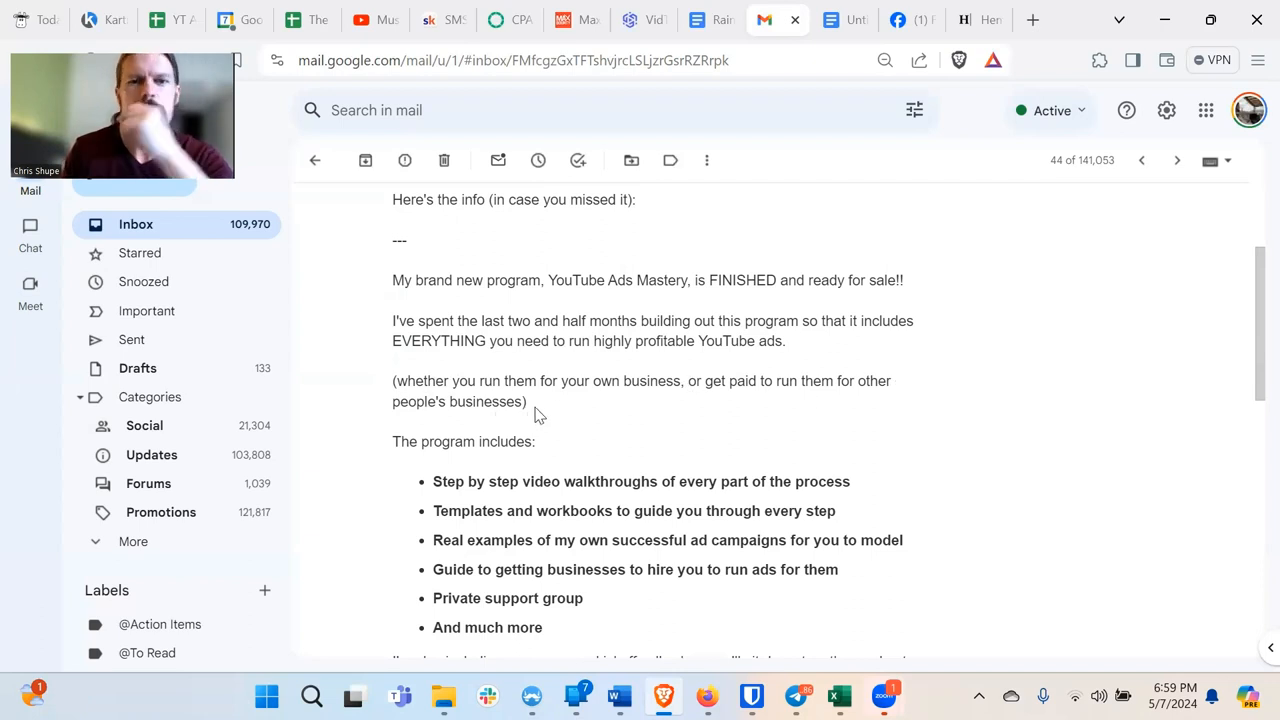
{"action": "mouse_move", "coordinate": [614, 400]}
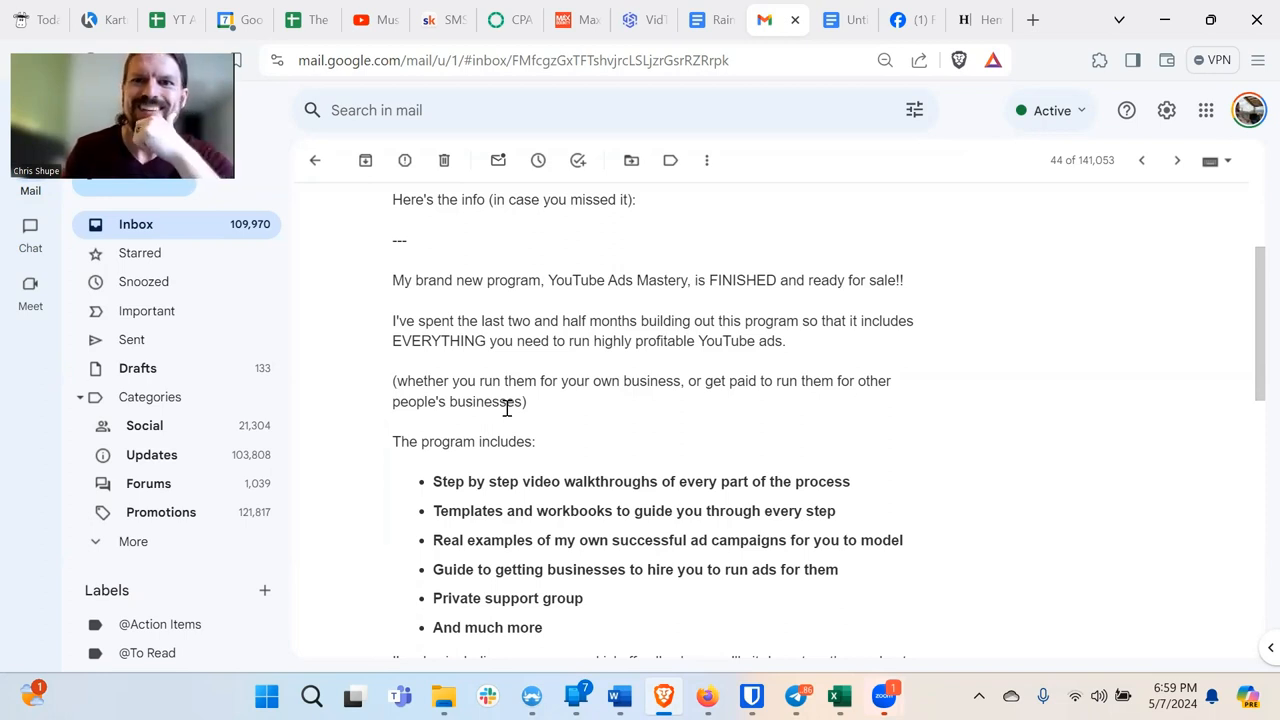
{"action": "mouse_move", "coordinate": [778, 198]}
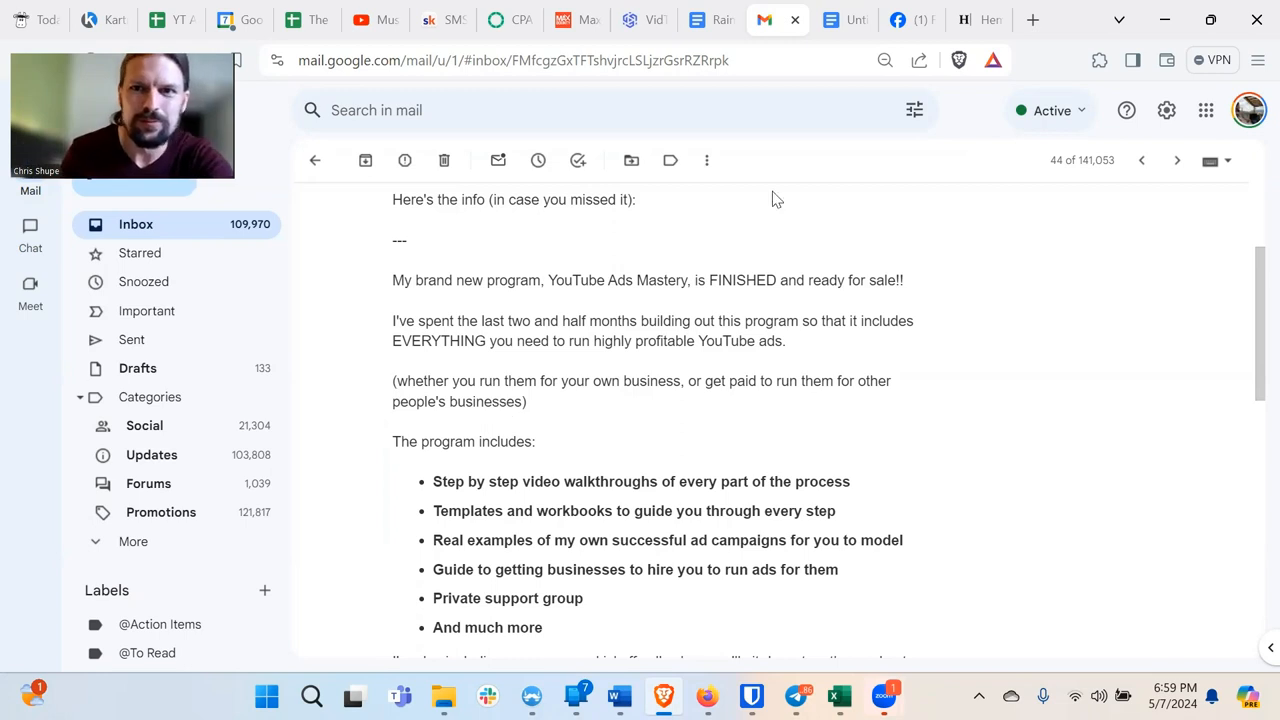
{"action": "mouse_move", "coordinate": [550, 376]}
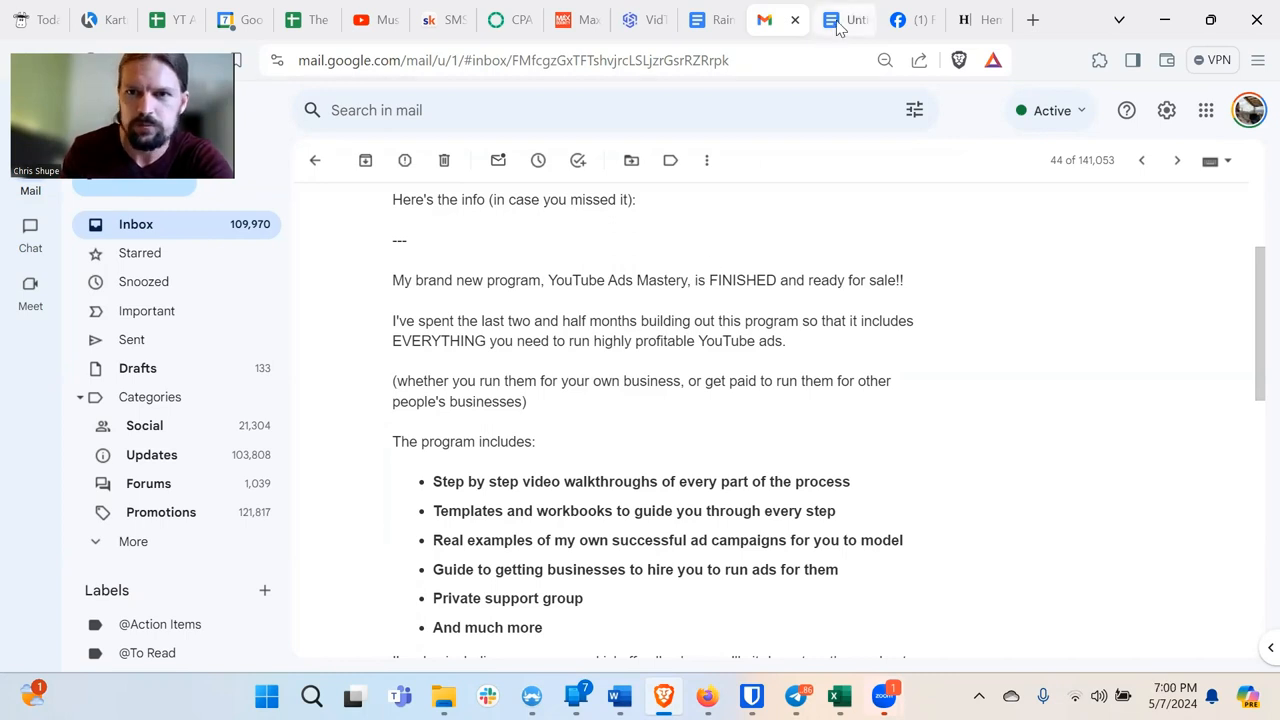
{"action": "left_click", "coordinate": [844, 20]}
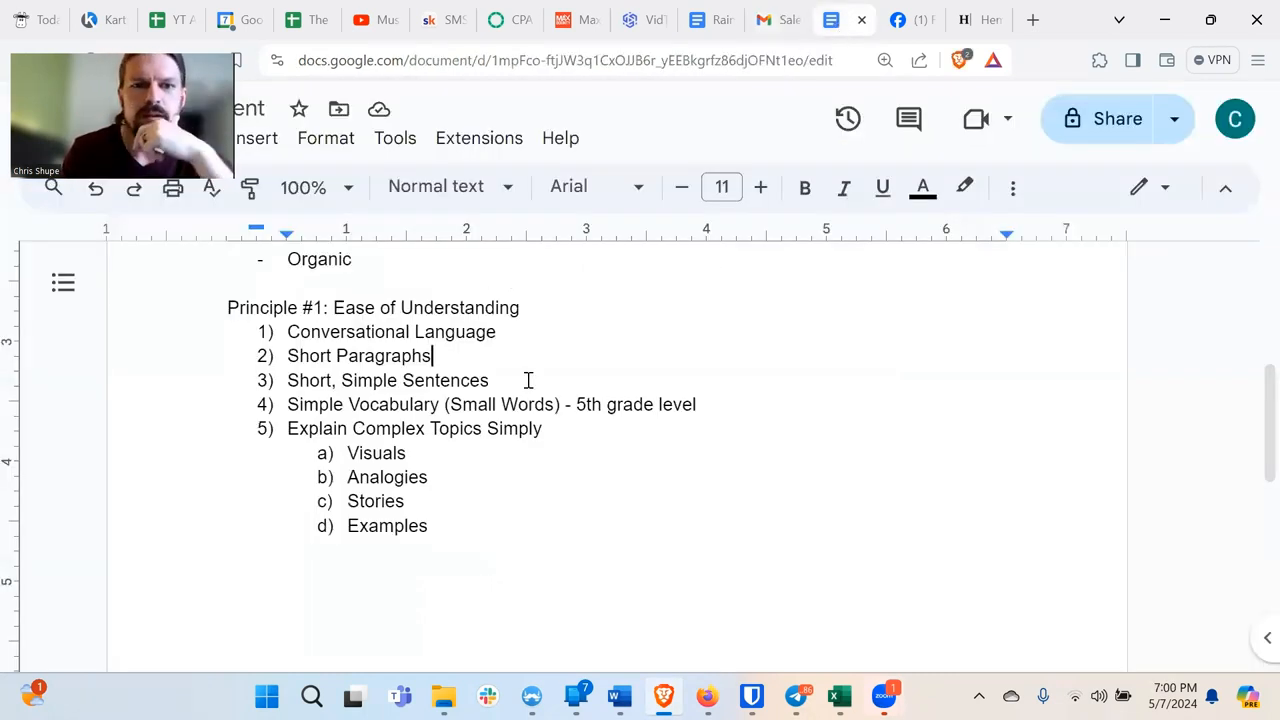
{"action": "left_click", "coordinate": [776, 20]}
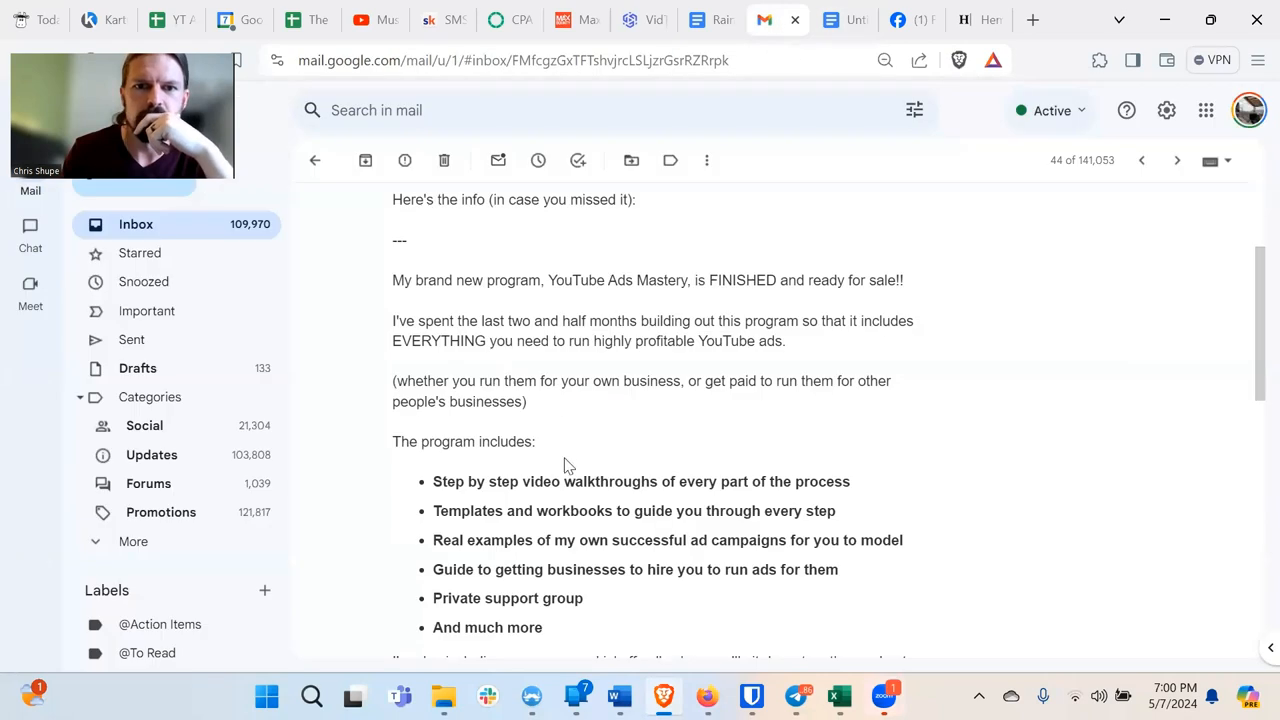
{"action": "left_click_drag", "start_coordinate": [392, 320], "coordinate": [528, 400]}
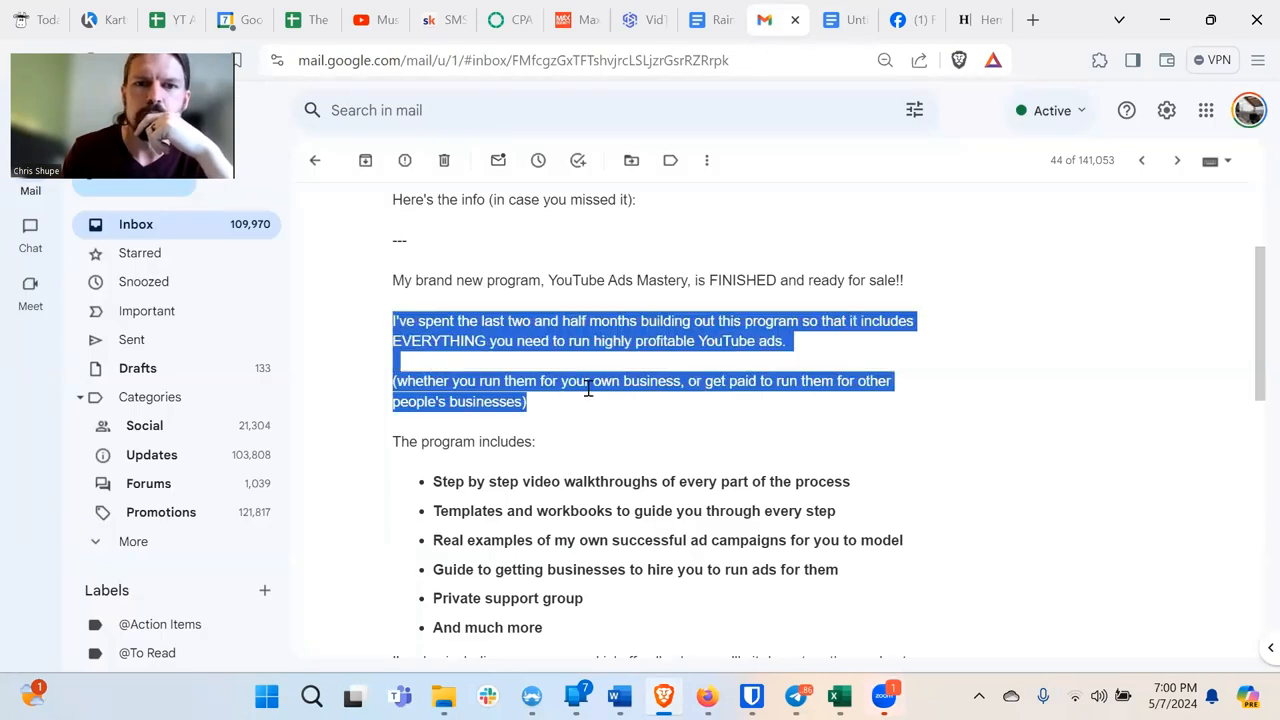
{"action": "mouse_move", "coordinate": [590, 414]}
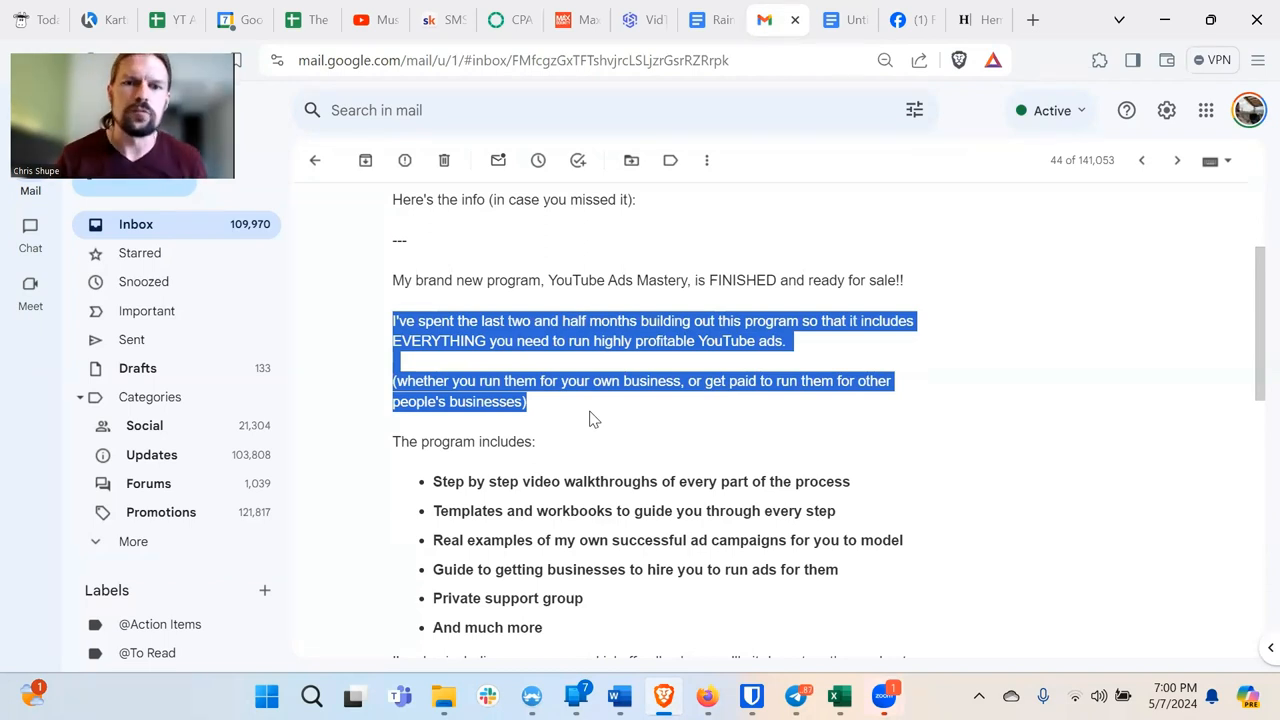
{"action": "left_click", "coordinate": [776, 360]}
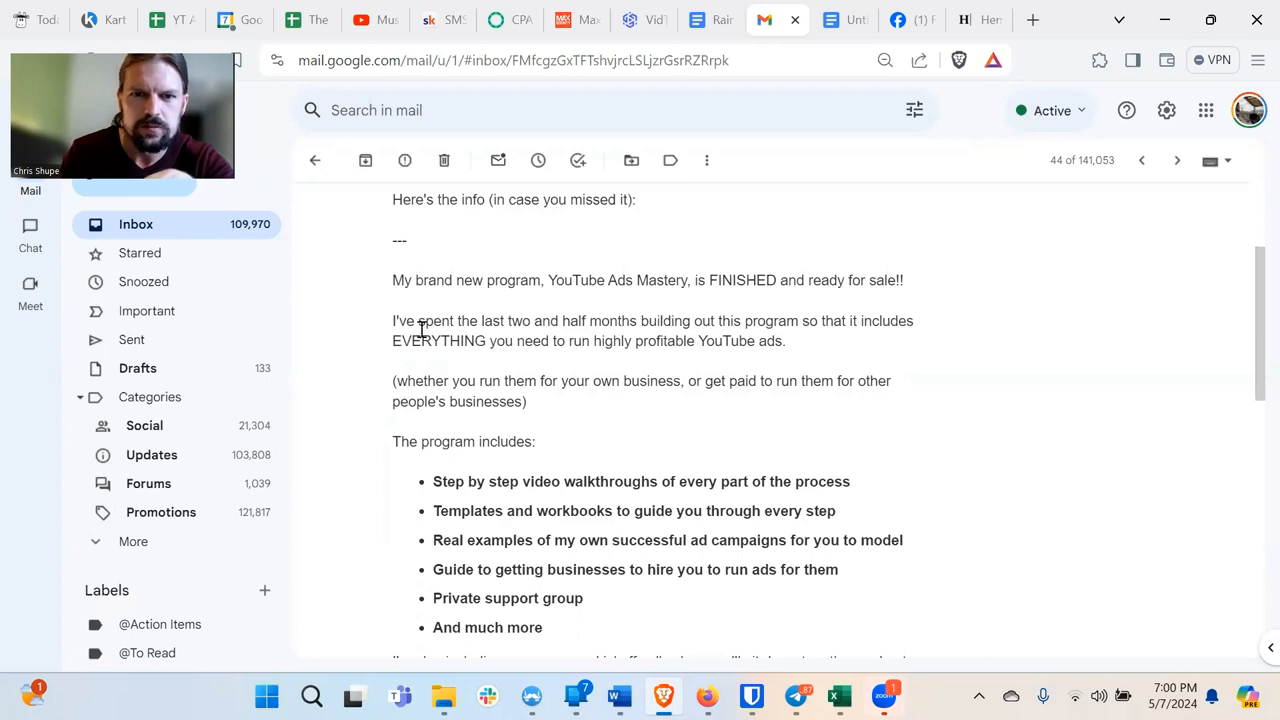
{"action": "mouse_move", "coordinate": [568, 430]}
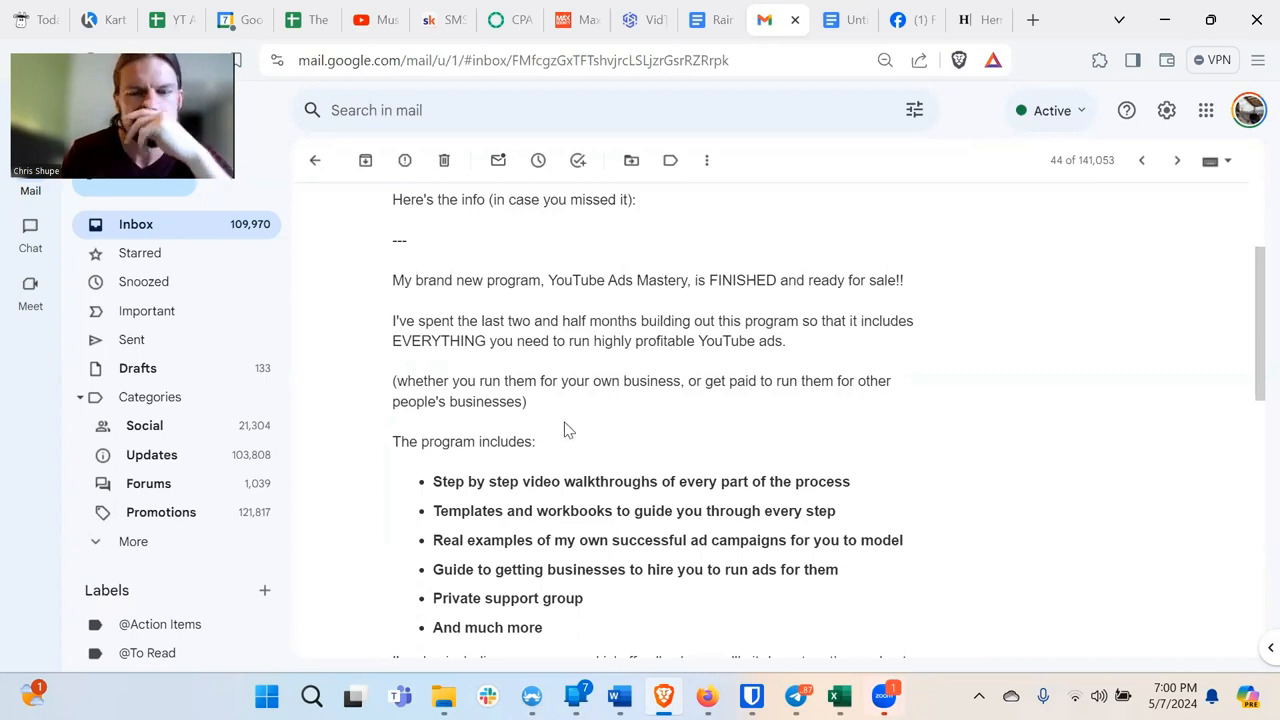
{"action": "mouse_move", "coordinate": [572, 418]}
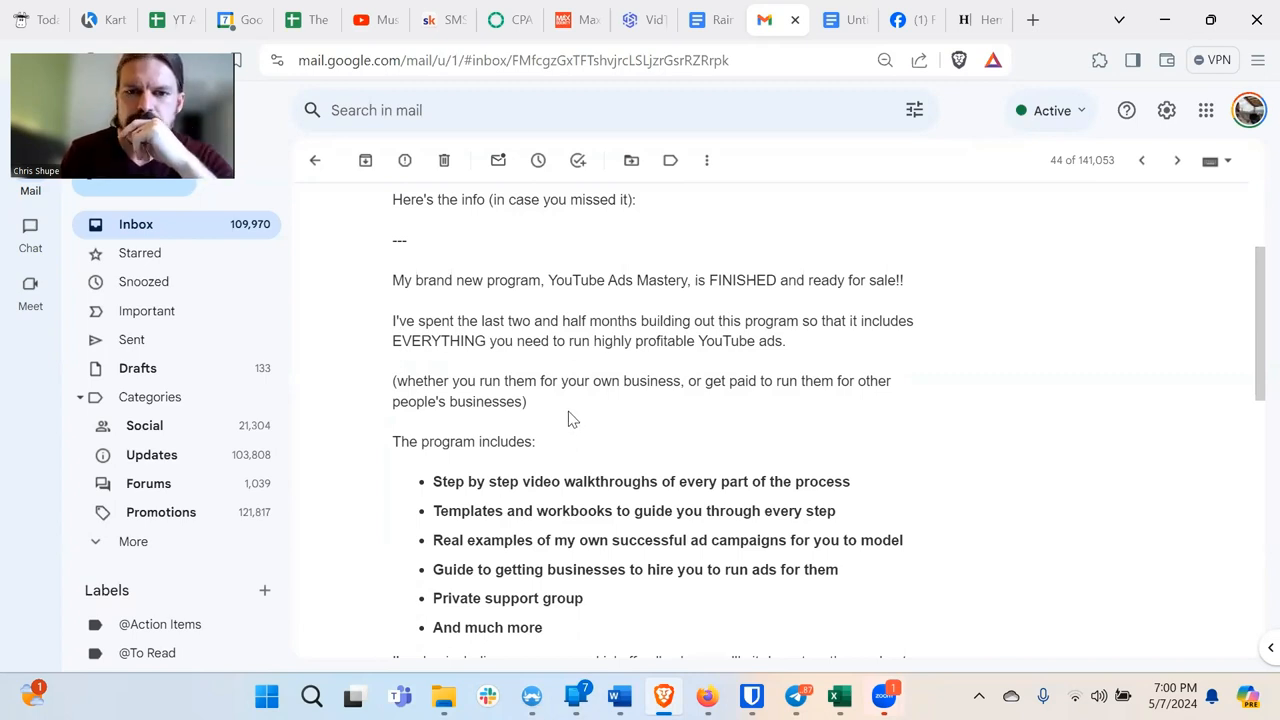
{"action": "scroll", "scroll_direction": "down", "scroll_amount": 3}
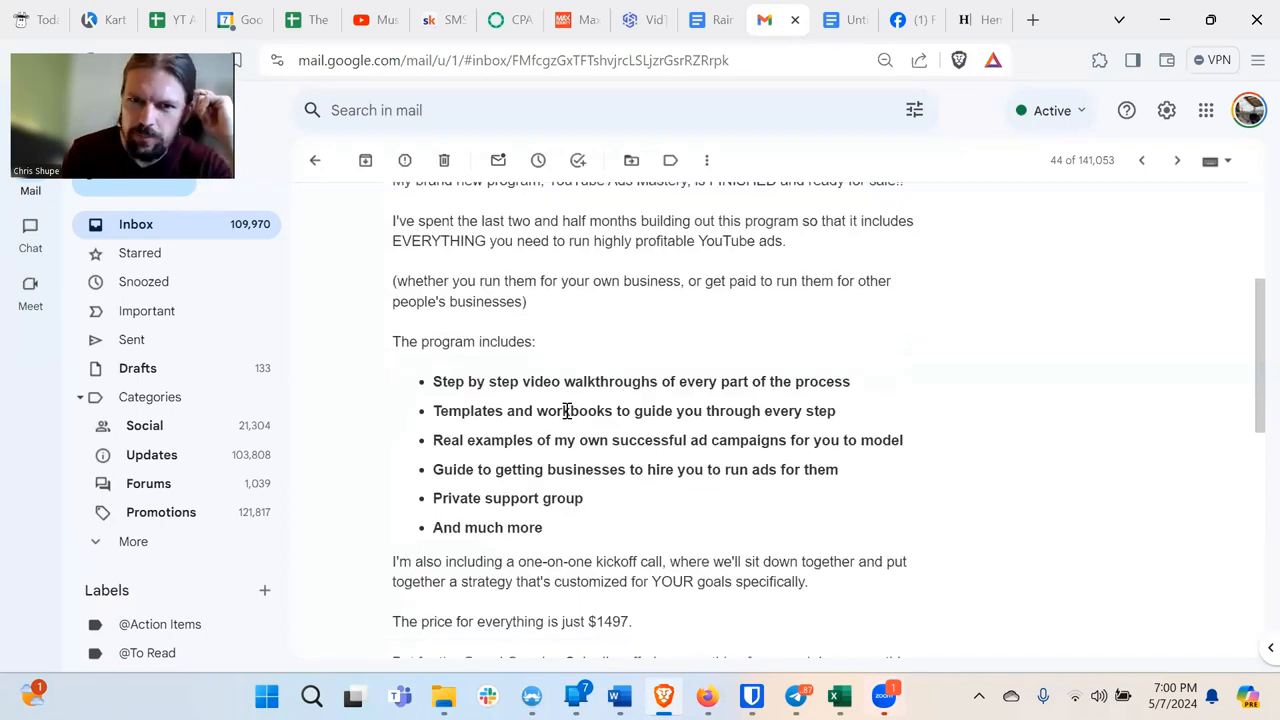
{"action": "scroll", "scroll_direction": "up", "scroll_amount": 3}
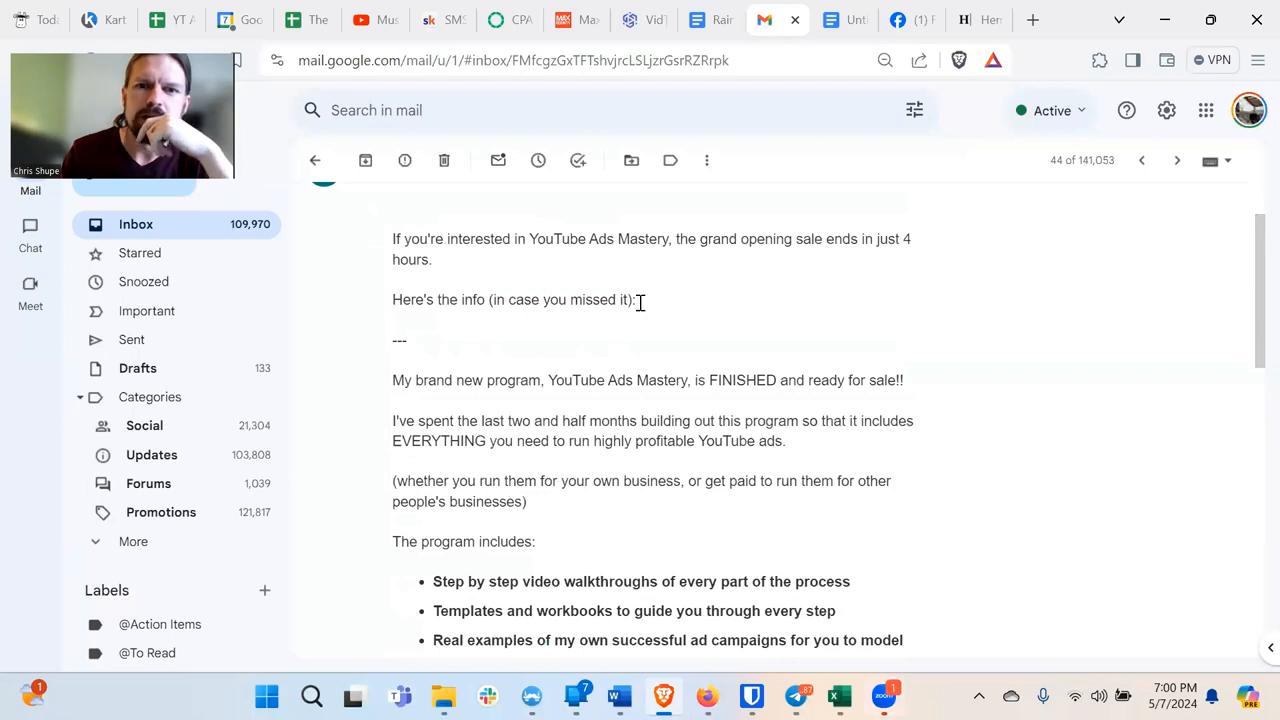
{"action": "mouse_move", "coordinate": [484, 378]}
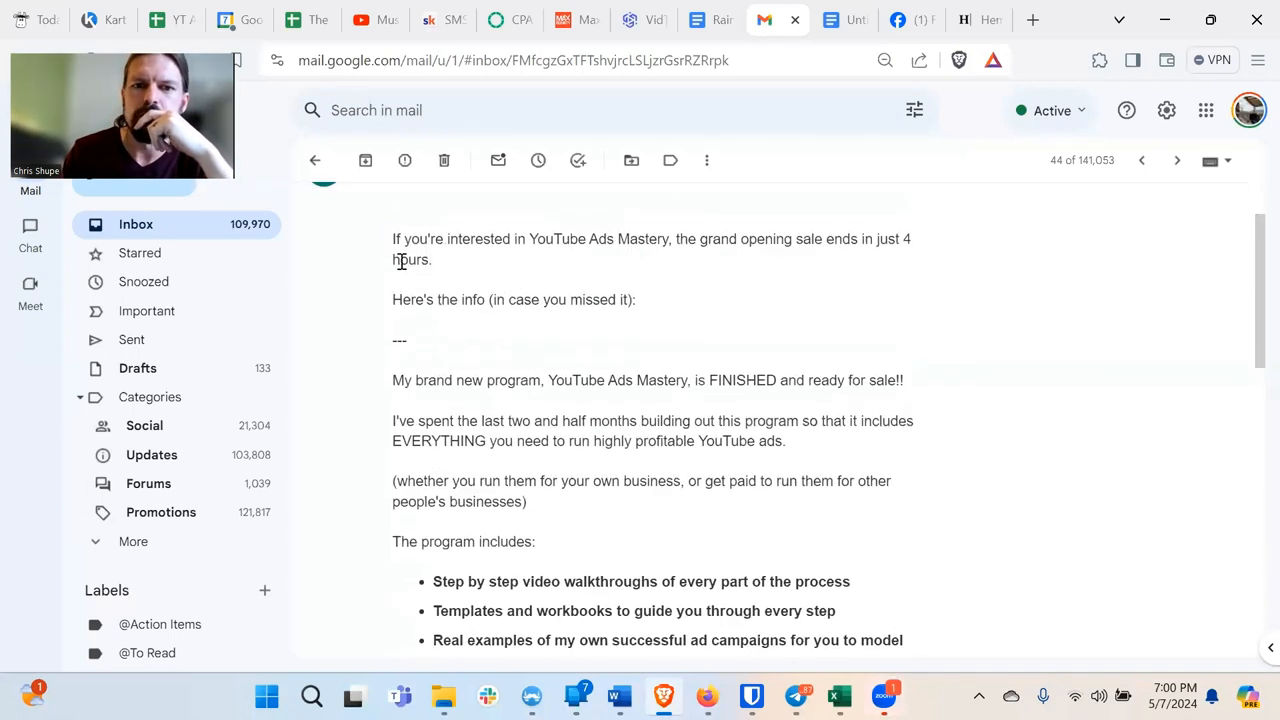
{"action": "left_click_drag", "start_coordinate": [392, 238], "coordinate": [636, 300]}
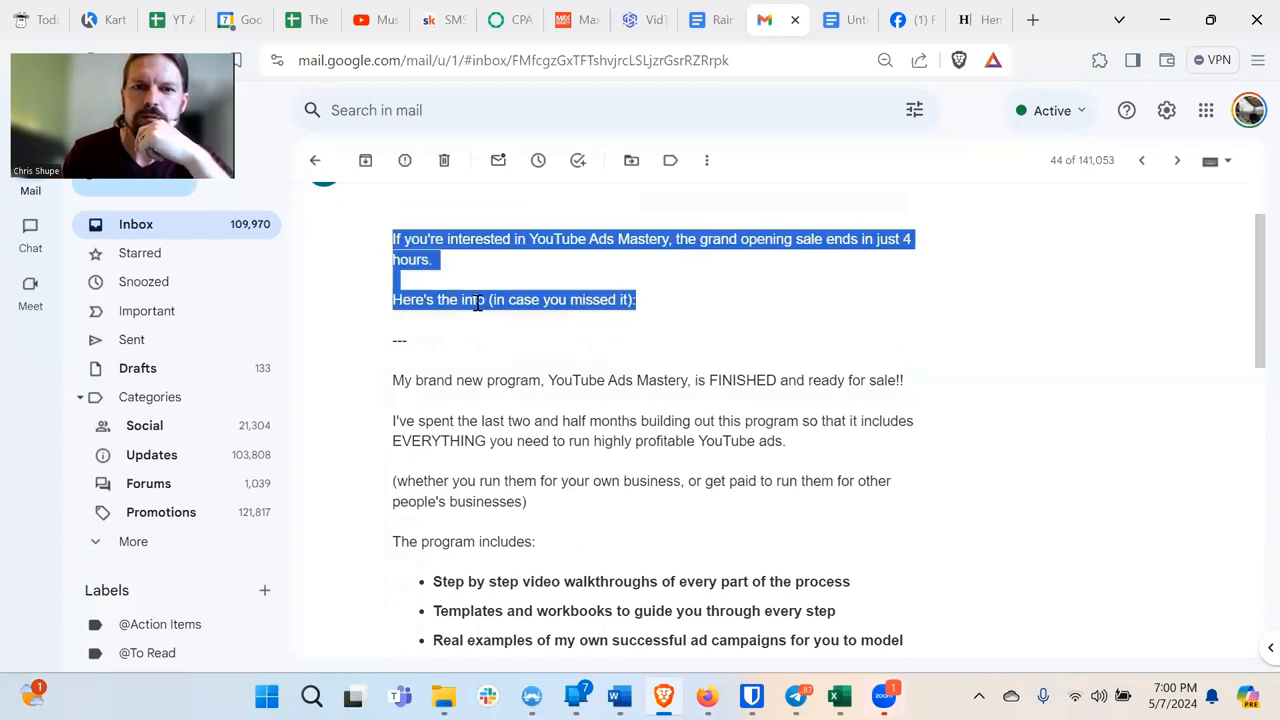
{"action": "scroll", "scroll_direction": "down", "scroll_amount": 3}
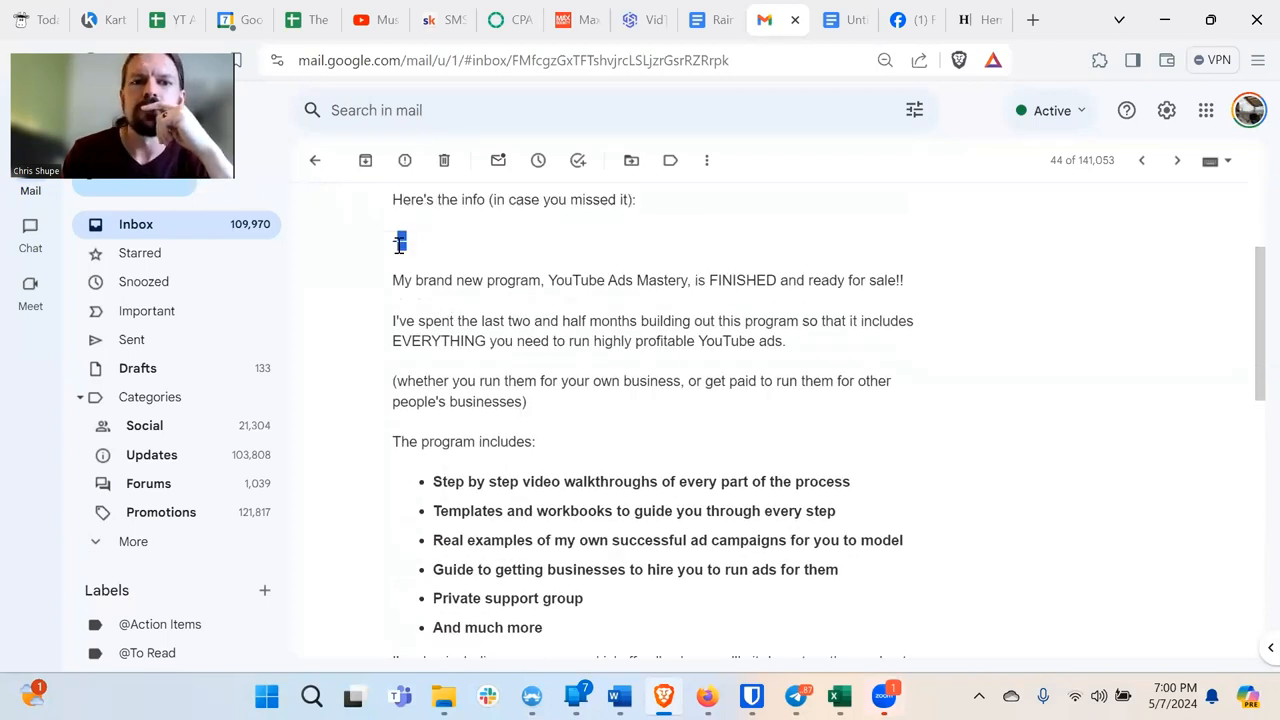
{"action": "scroll", "scroll_direction": "down", "scroll_amount": 3}
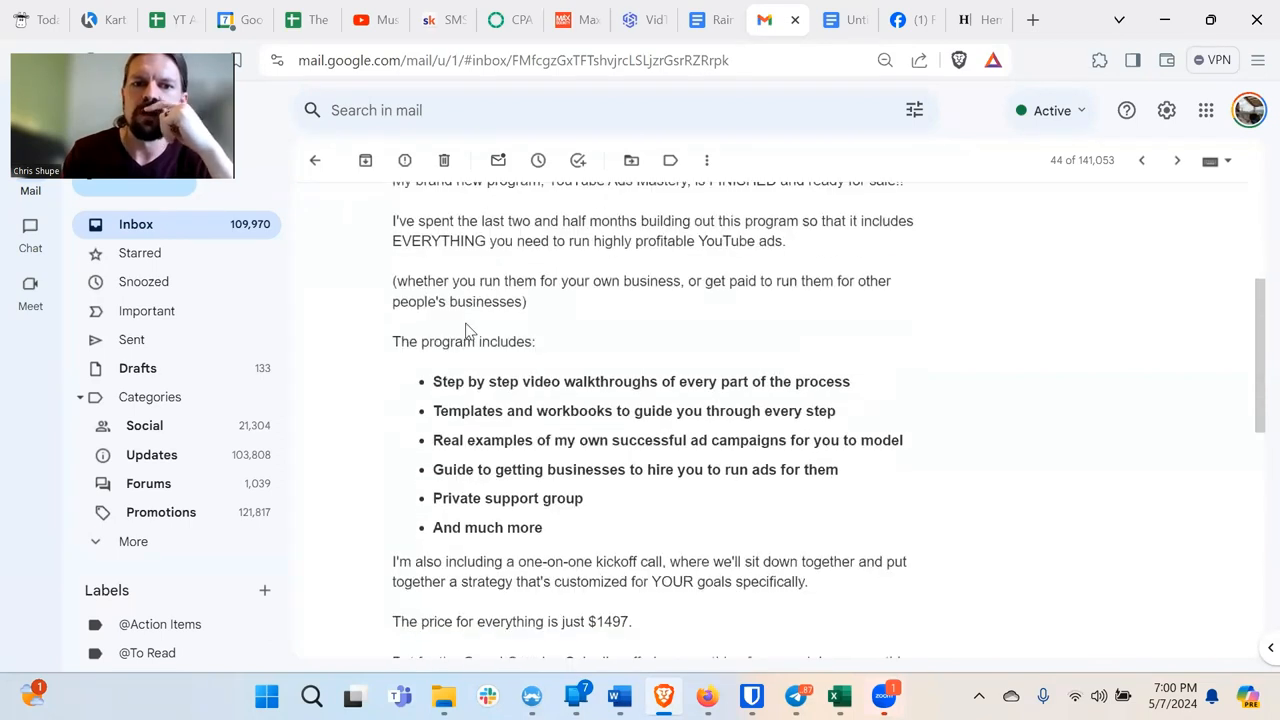
{"action": "mouse_move", "coordinate": [510, 430]}
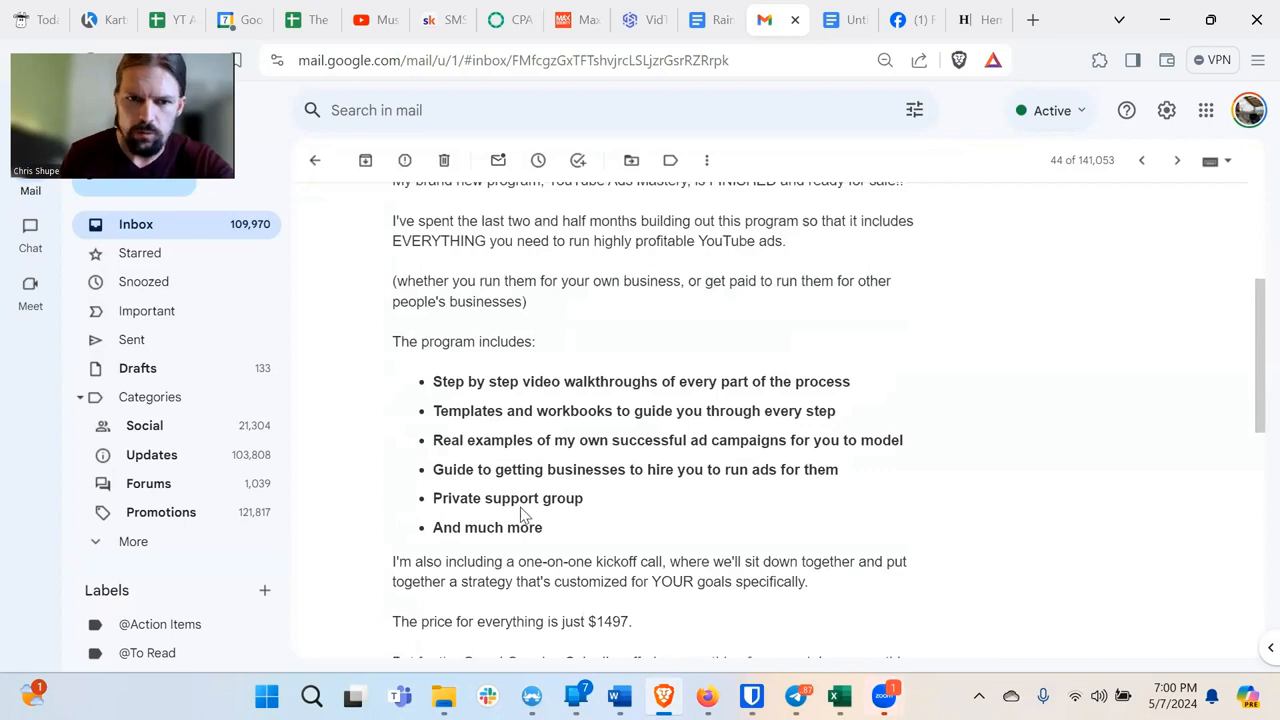
{"action": "scroll", "scroll_direction": "down", "scroll_amount": 3}
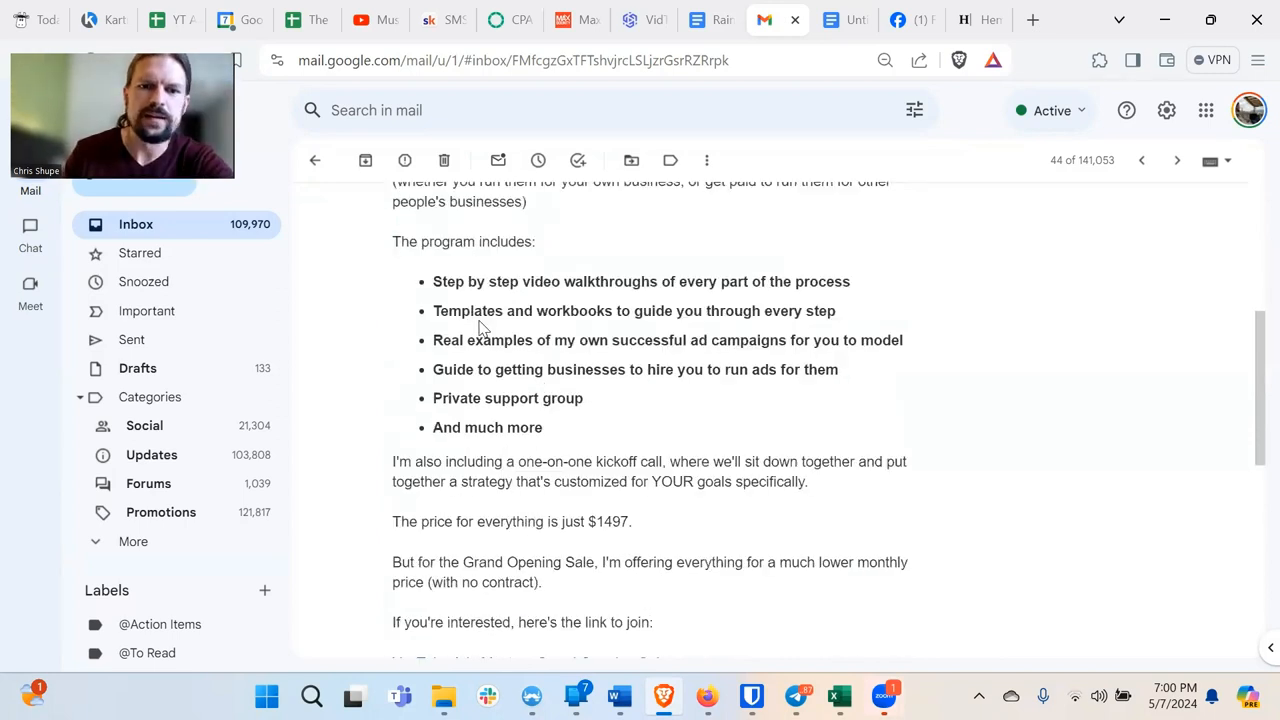
{"action": "scroll", "scroll_direction": "down", "scroll_amount": 3}
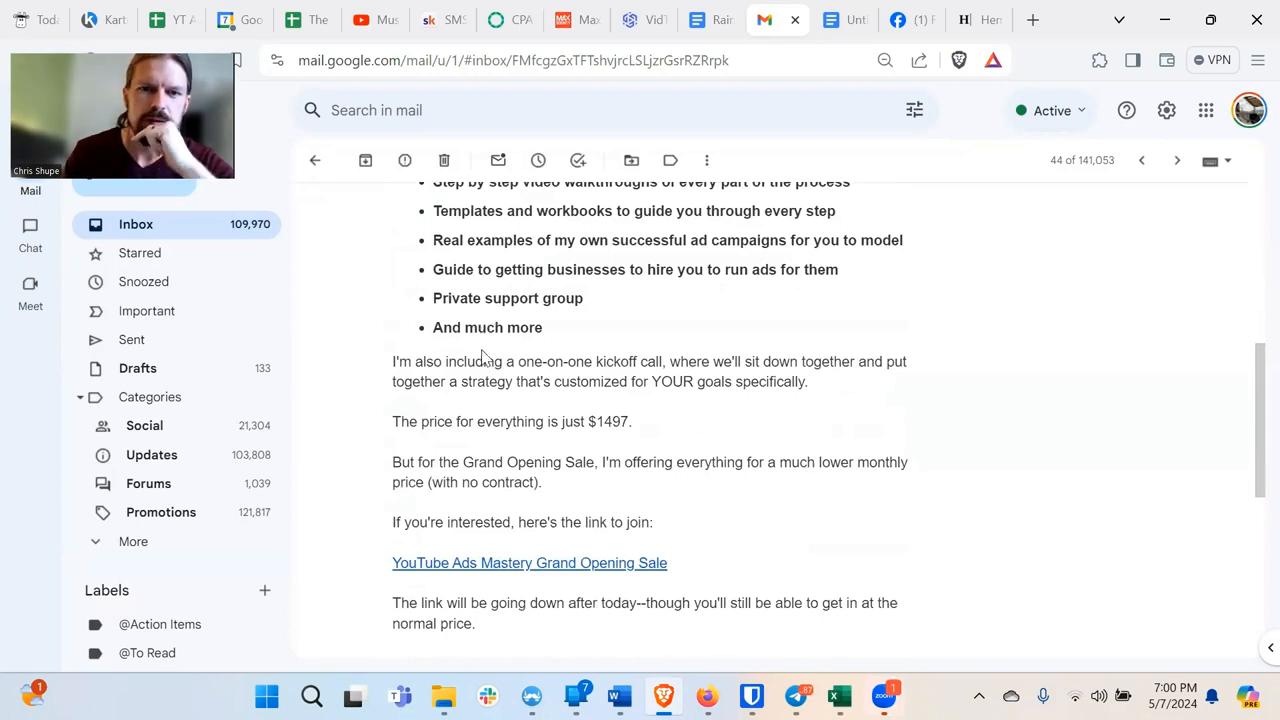
{"action": "scroll", "scroll_direction": "down", "scroll_amount": 3}
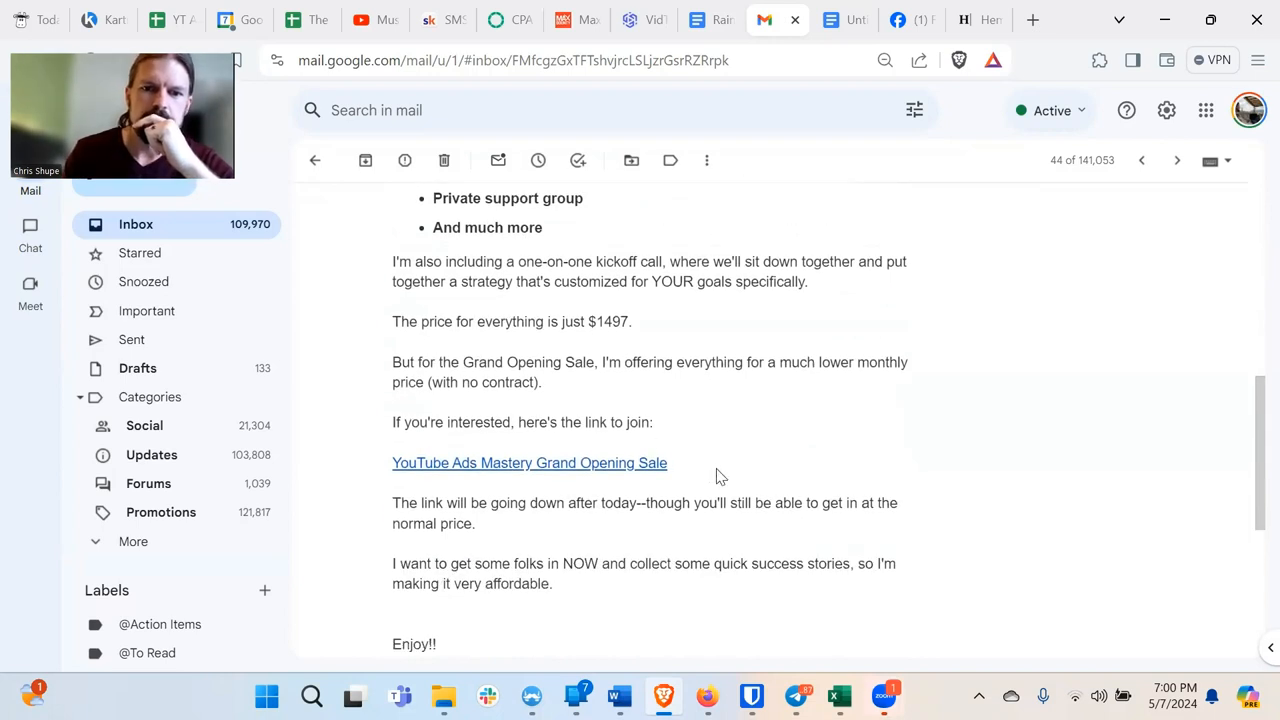
{"action": "scroll", "scroll_direction": "up", "scroll_amount": 3}
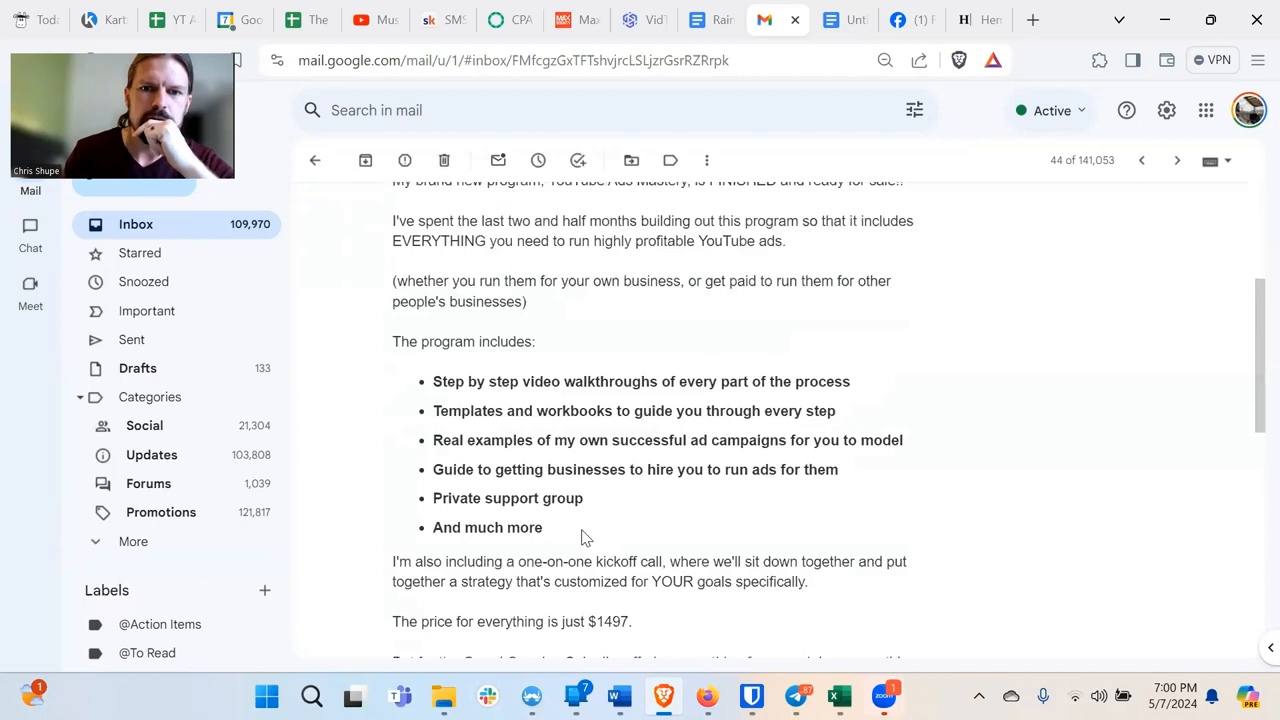
{"action": "scroll", "scroll_direction": "up", "scroll_amount": 3}
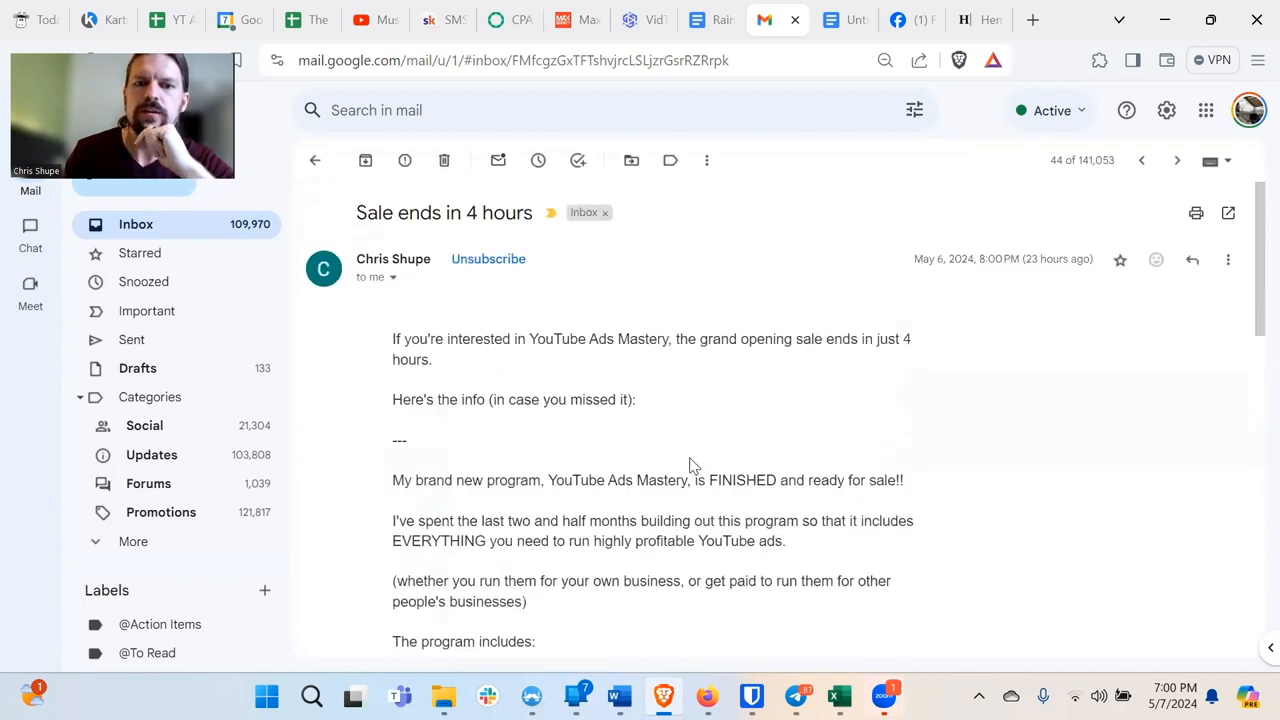
{"action": "mouse_move", "coordinate": [668, 464]}
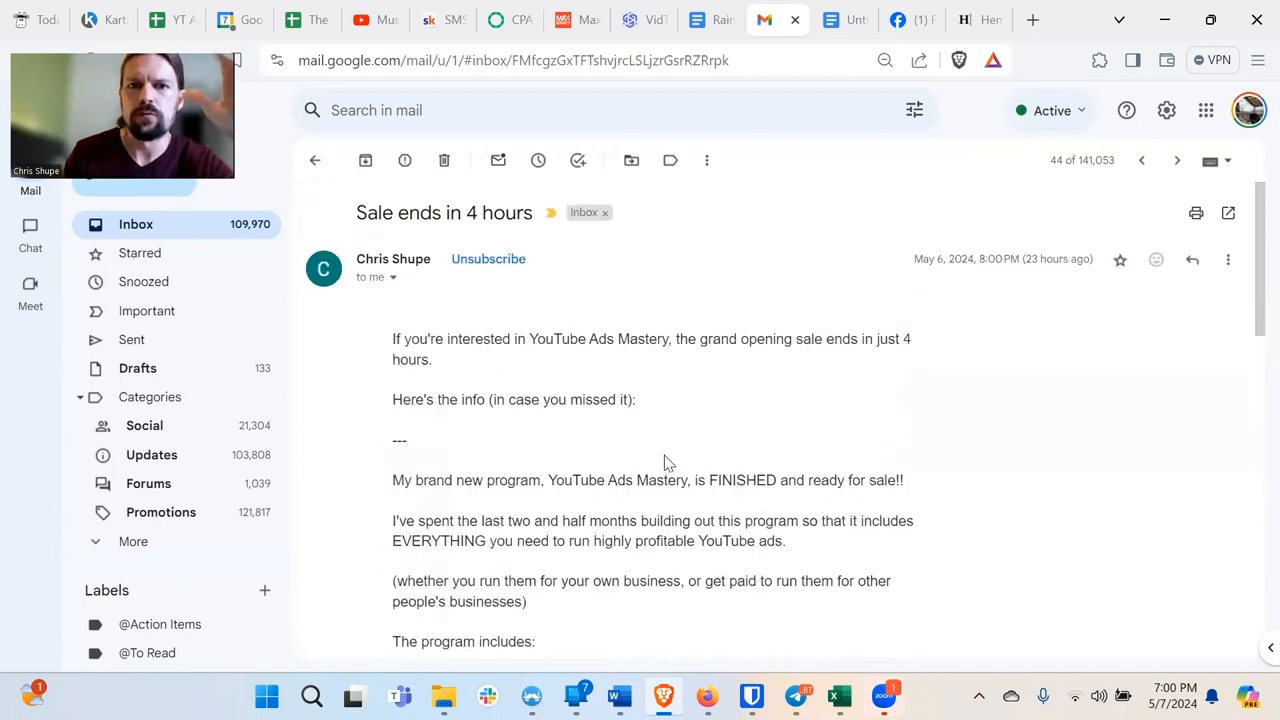
{"action": "scroll", "scroll_direction": "down", "scroll_amount": 3}
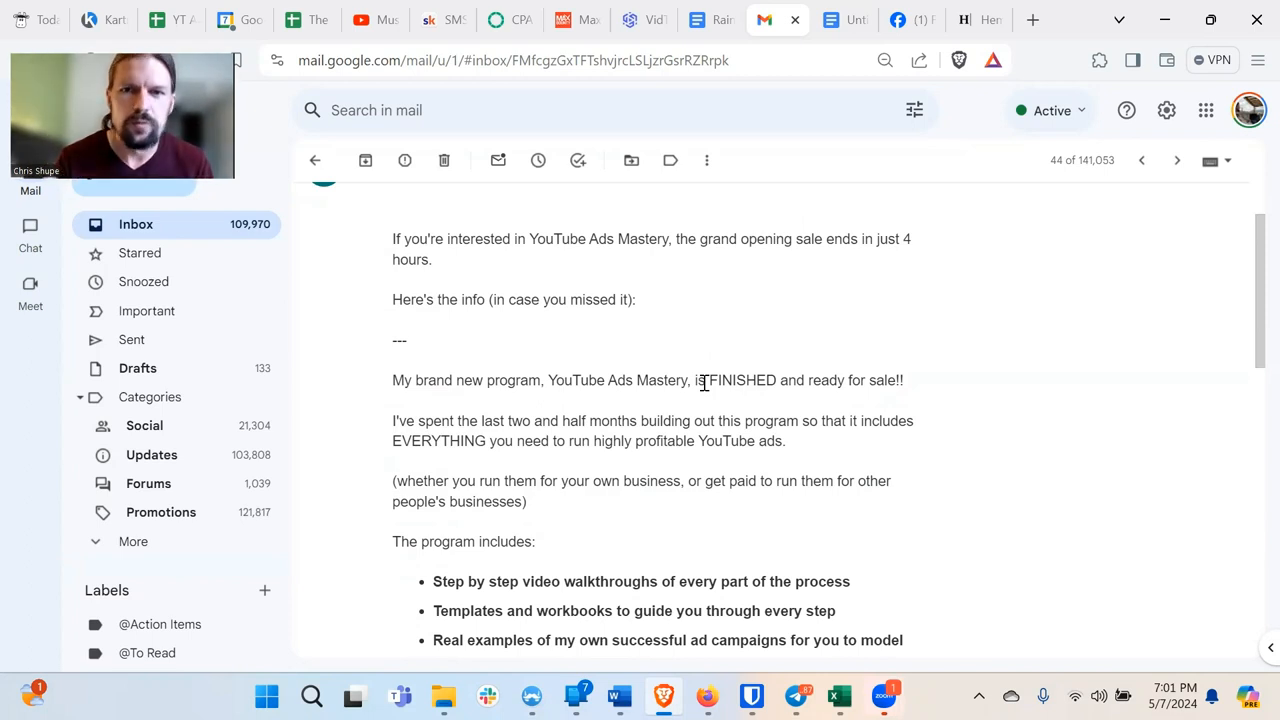
{"action": "mouse_move", "coordinate": [702, 380]}
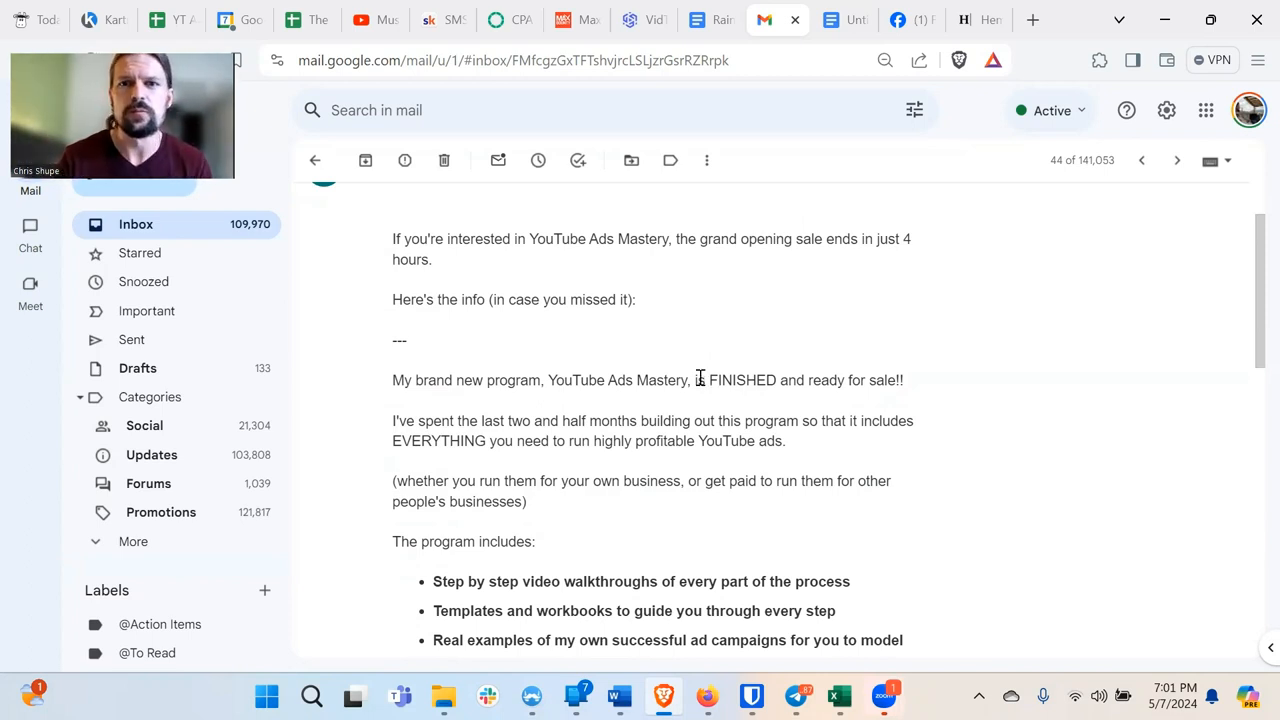
Glance at the Short, Simple Sentences note, then return to the sale email's $1497 price section.
{"action": "left_click", "coordinate": [830, 20]}
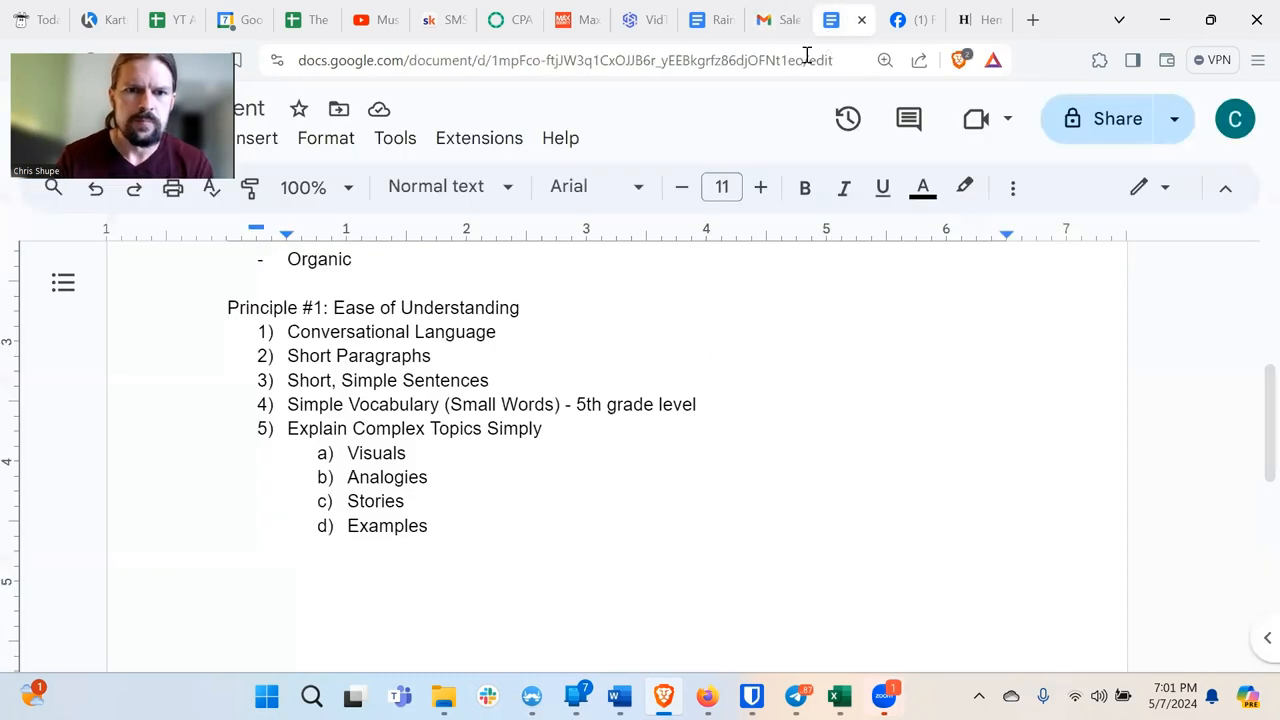
{"action": "left_click", "coordinate": [490, 380]}
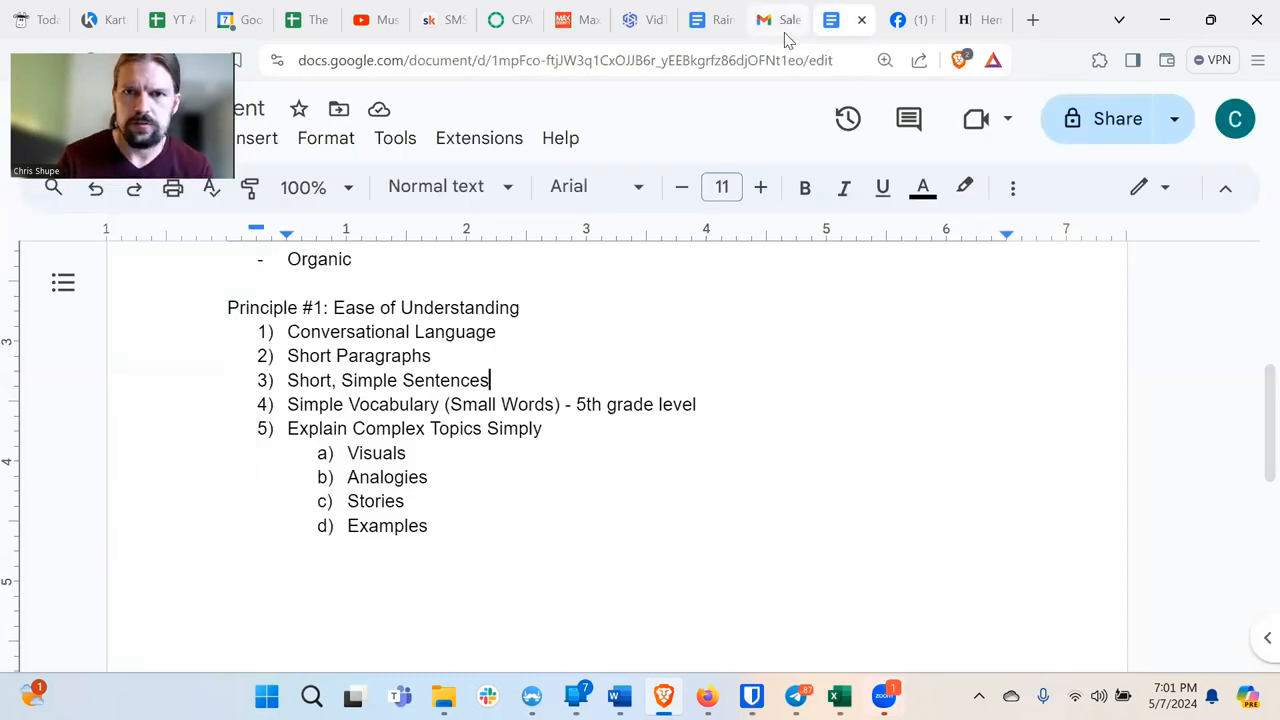
{"action": "left_click", "coordinate": [776, 20]}
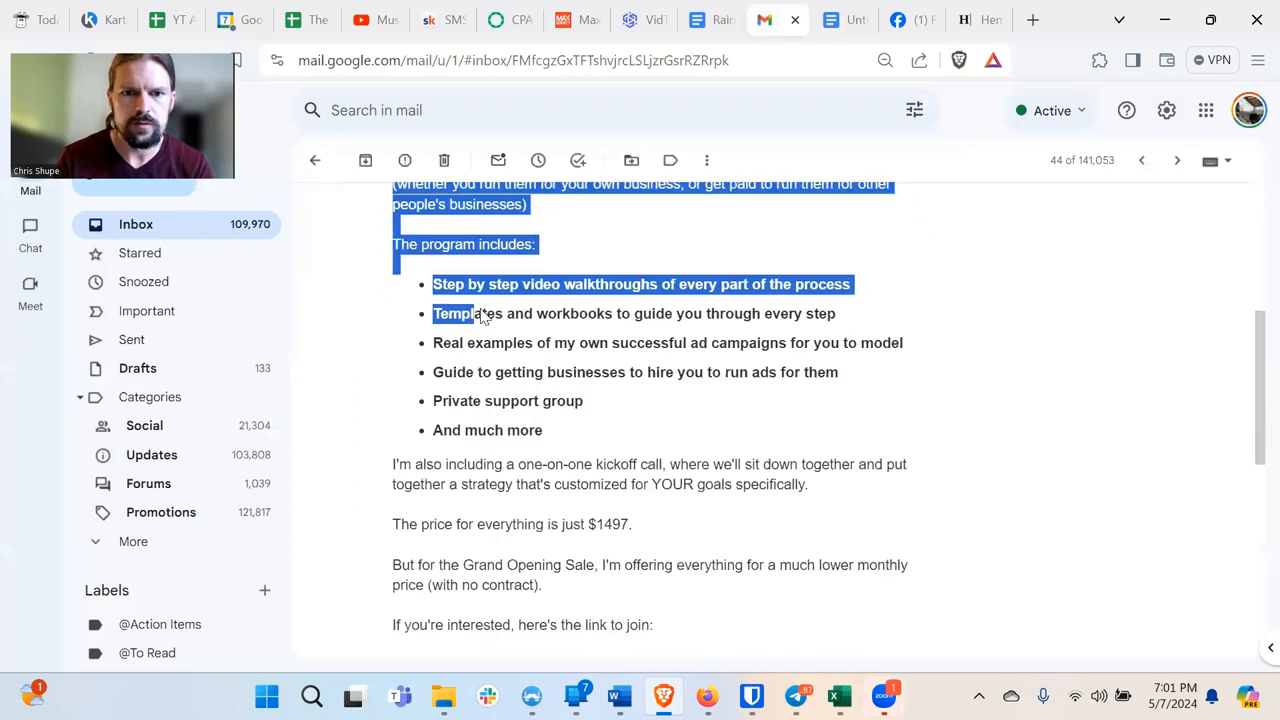
{"action": "scroll", "scroll_direction": "down", "scroll_amount": 3}
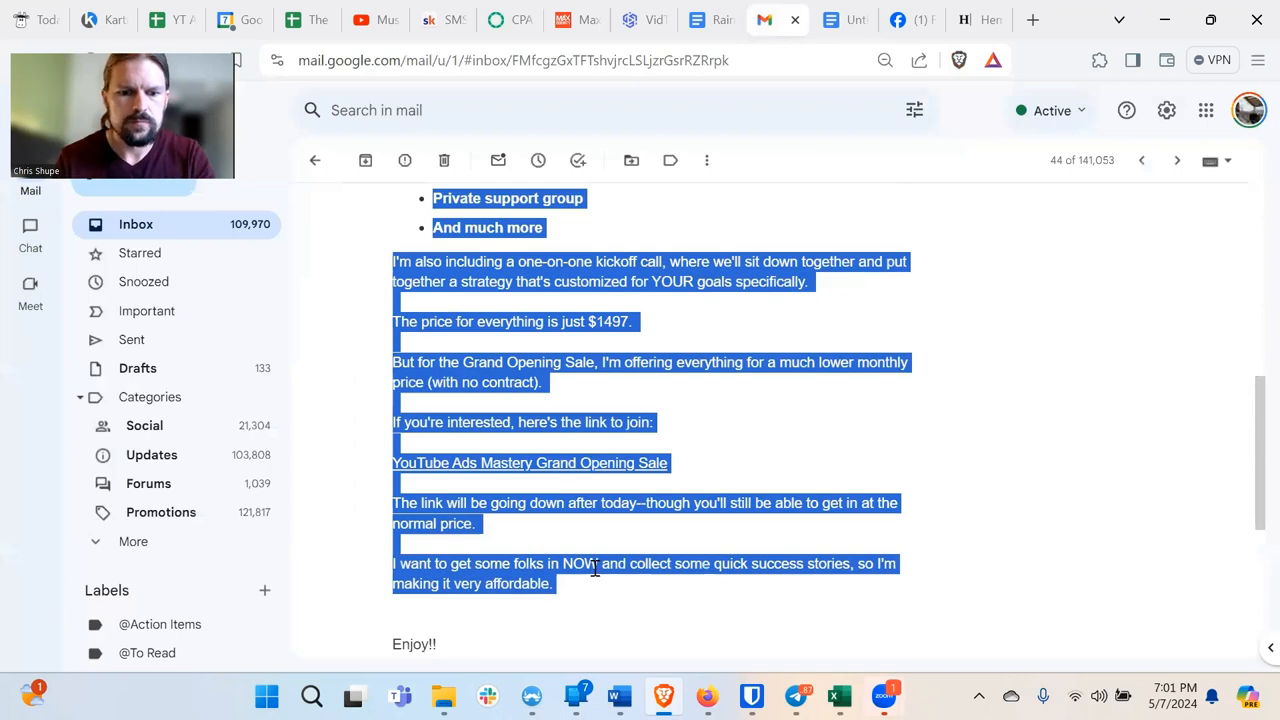
Review the sale email in Hemingway App: Grade 4, 243 words, with flagged hard-to-read sentences.
{"action": "left_click", "coordinate": [964, 20]}
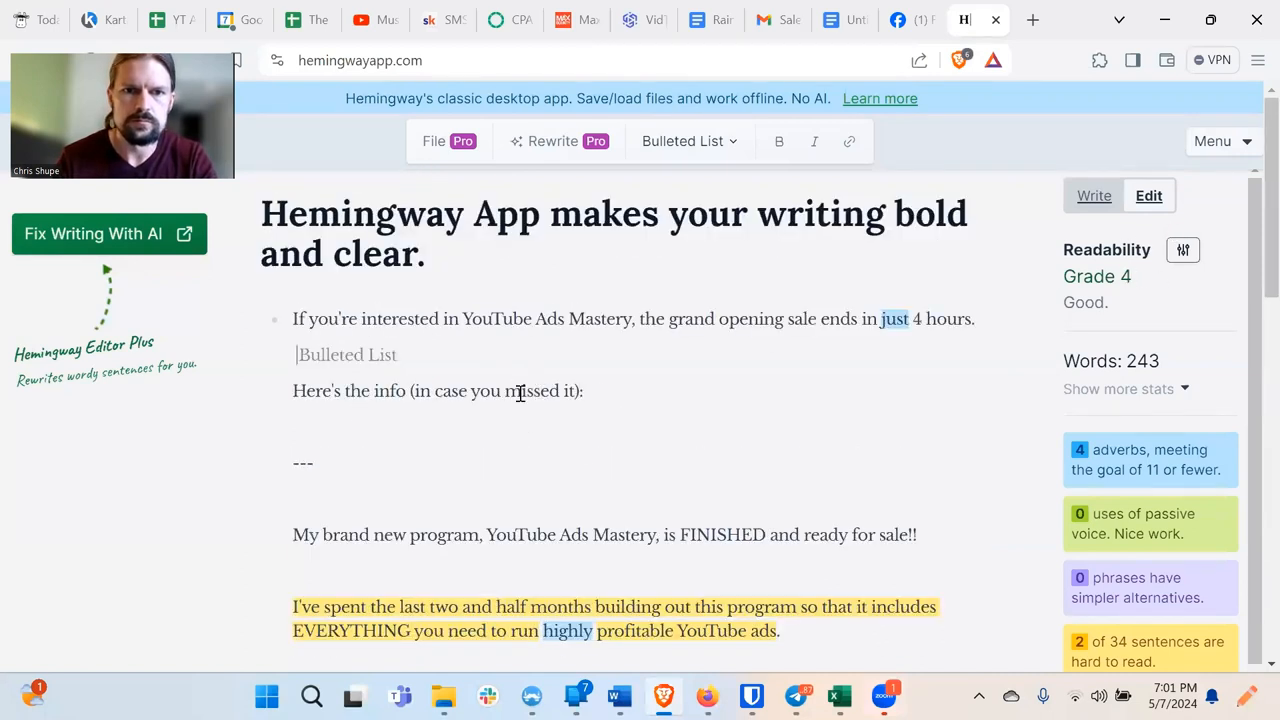
{"action": "scroll", "scroll_direction": "down", "scroll_amount": 3}
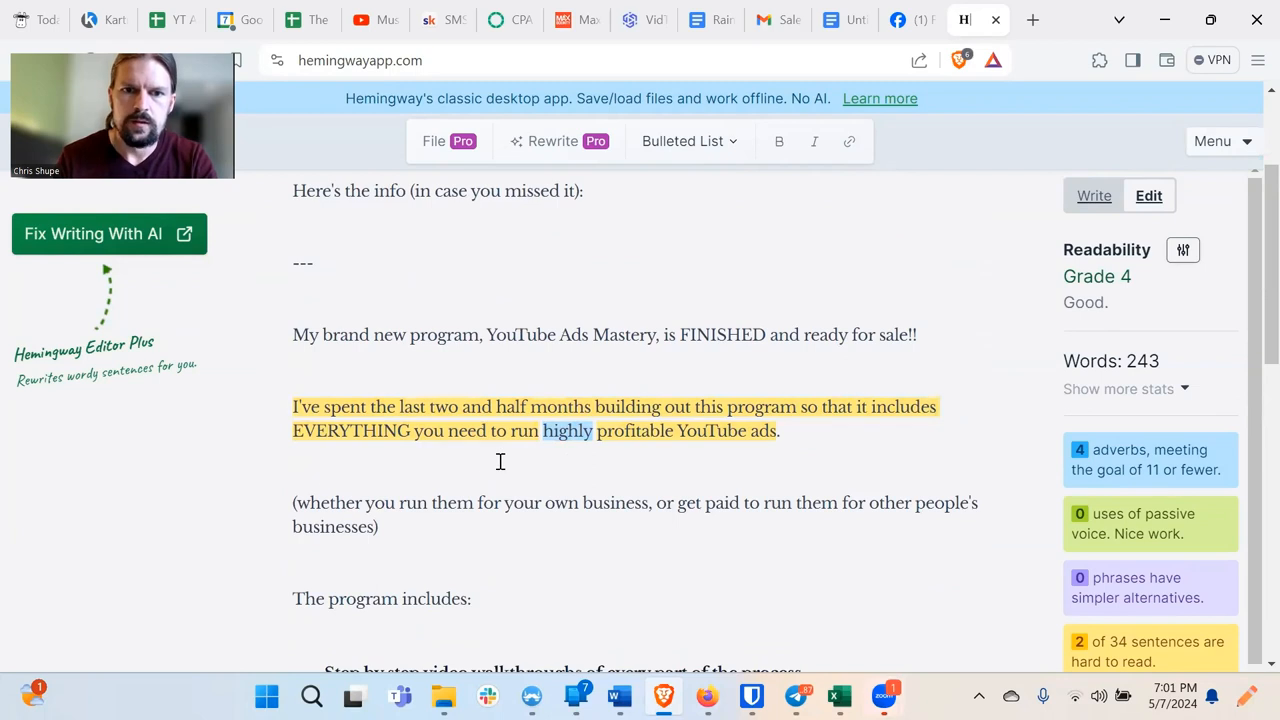
{"action": "scroll", "scroll_direction": "down", "scroll_amount": 3}
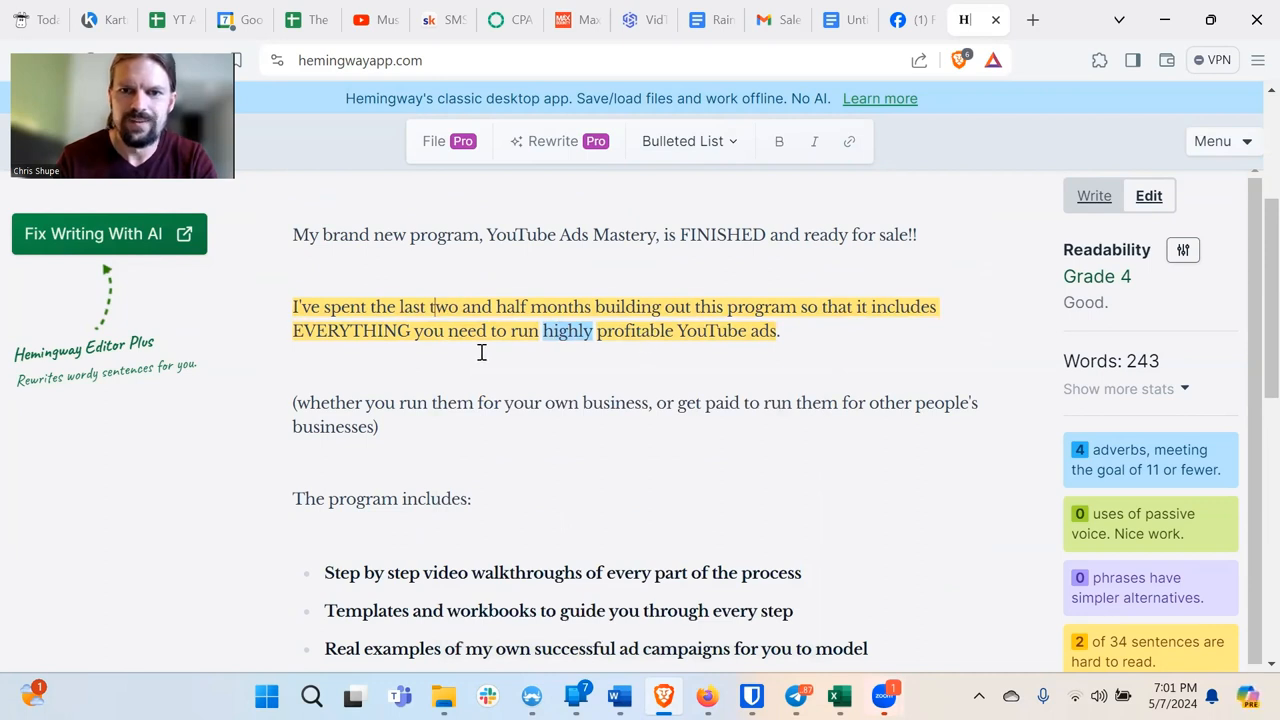
{"action": "scroll", "scroll_direction": "down", "scroll_amount": 3}
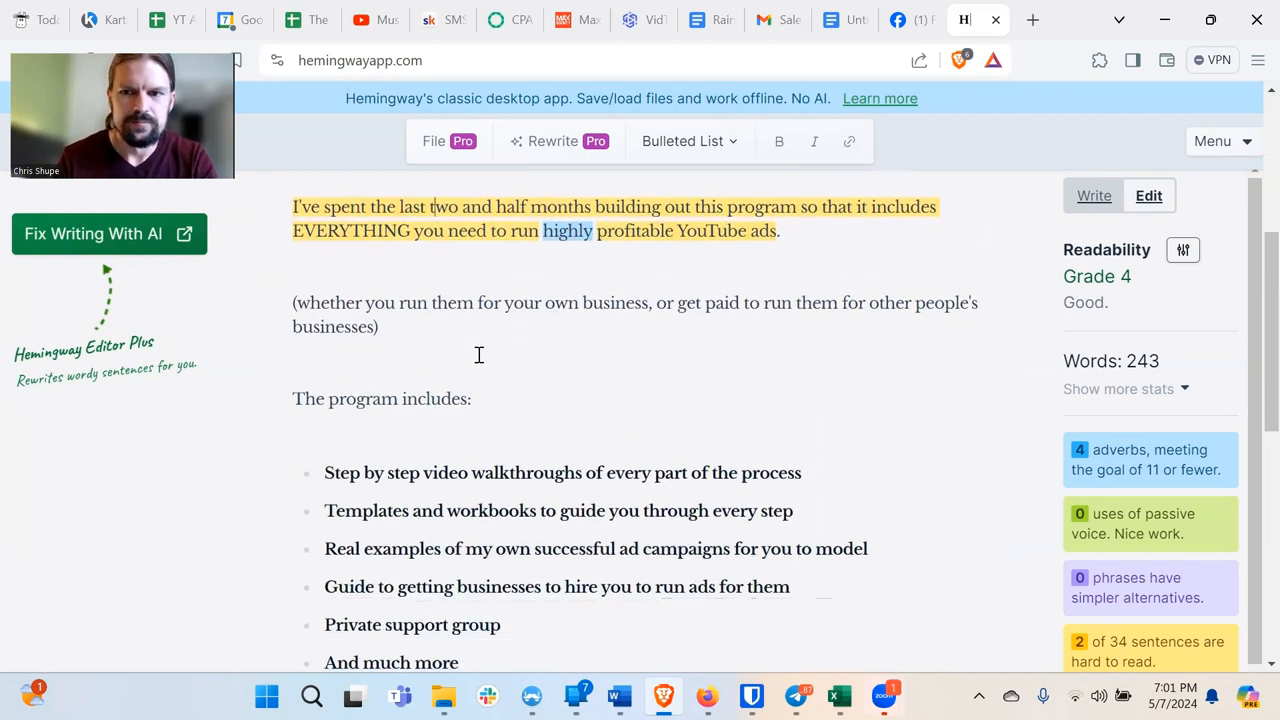
{"action": "scroll", "scroll_direction": "up", "scroll_amount": 3}
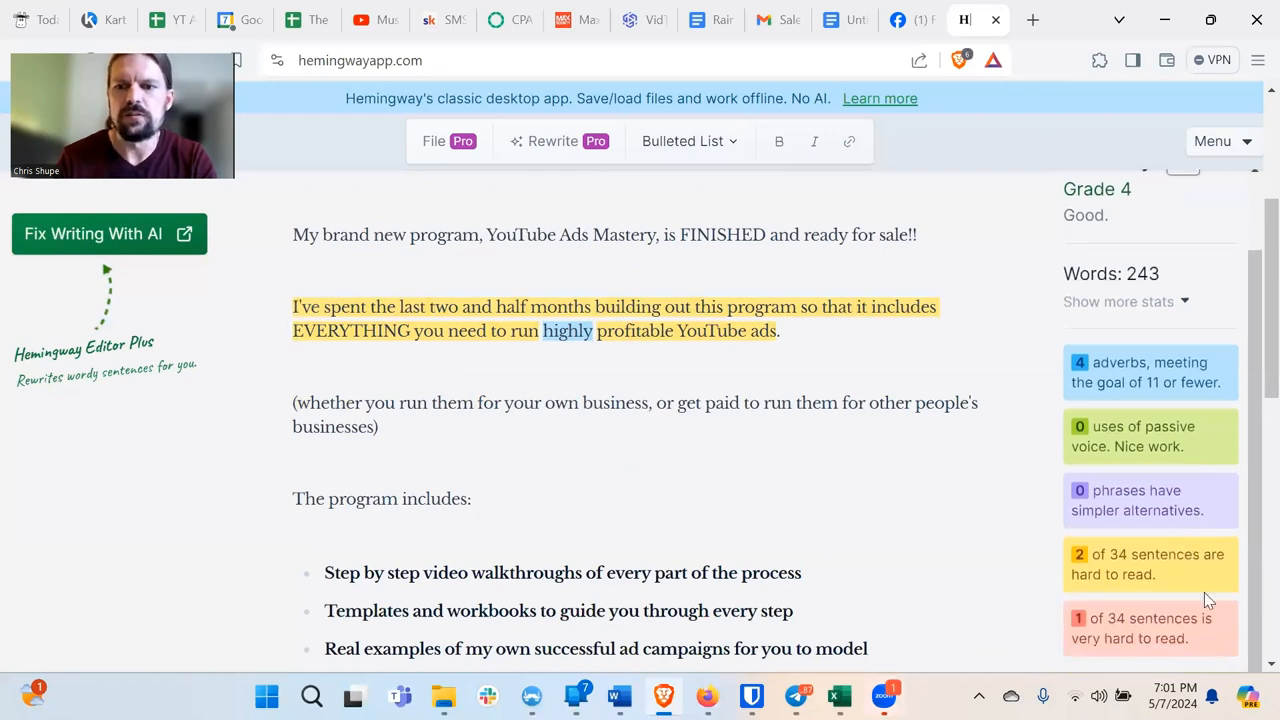
{"action": "mouse_move", "coordinate": [1124, 602]}
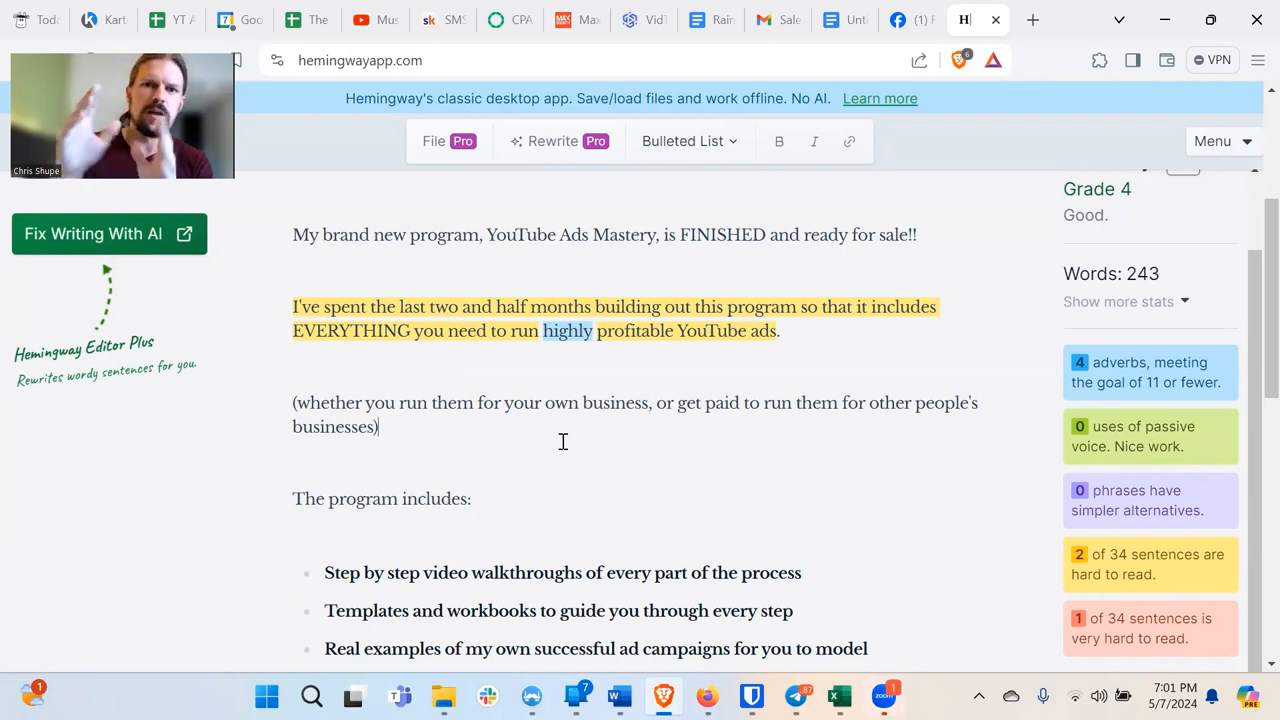
{"action": "mouse_move", "coordinate": [468, 402]}
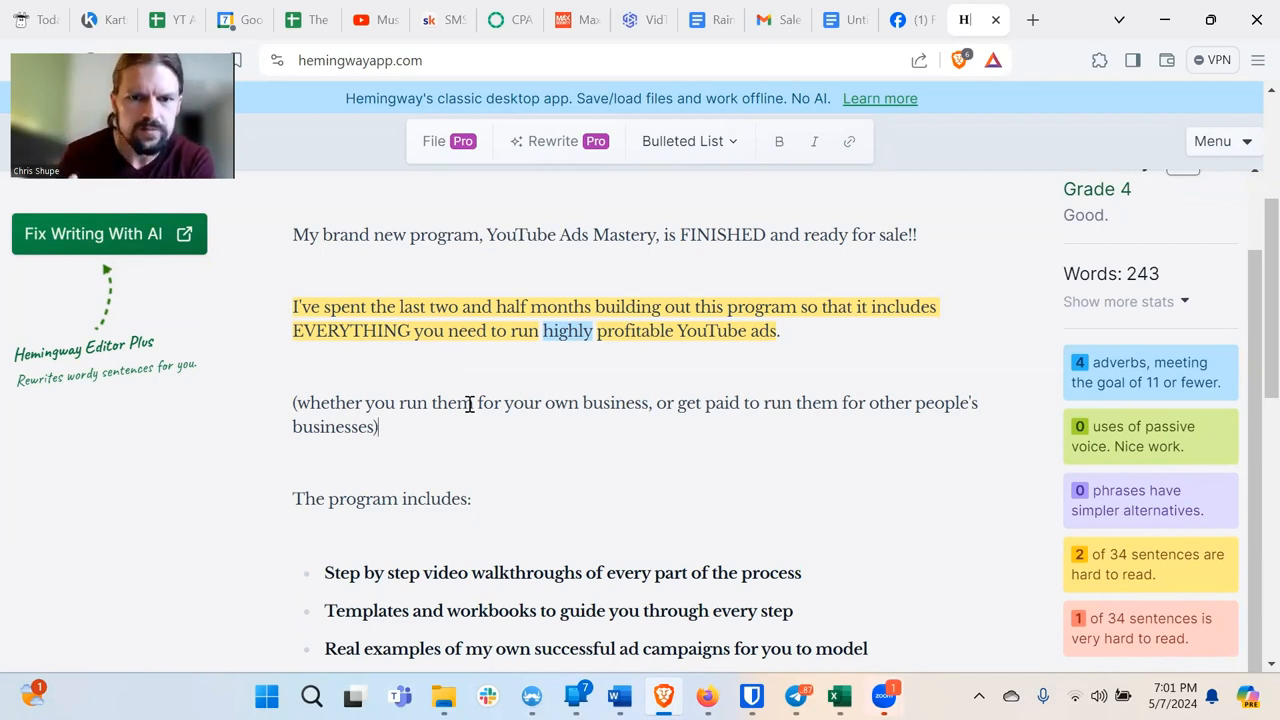
{"action": "scroll", "scroll_direction": "down", "scroll_amount": 3}
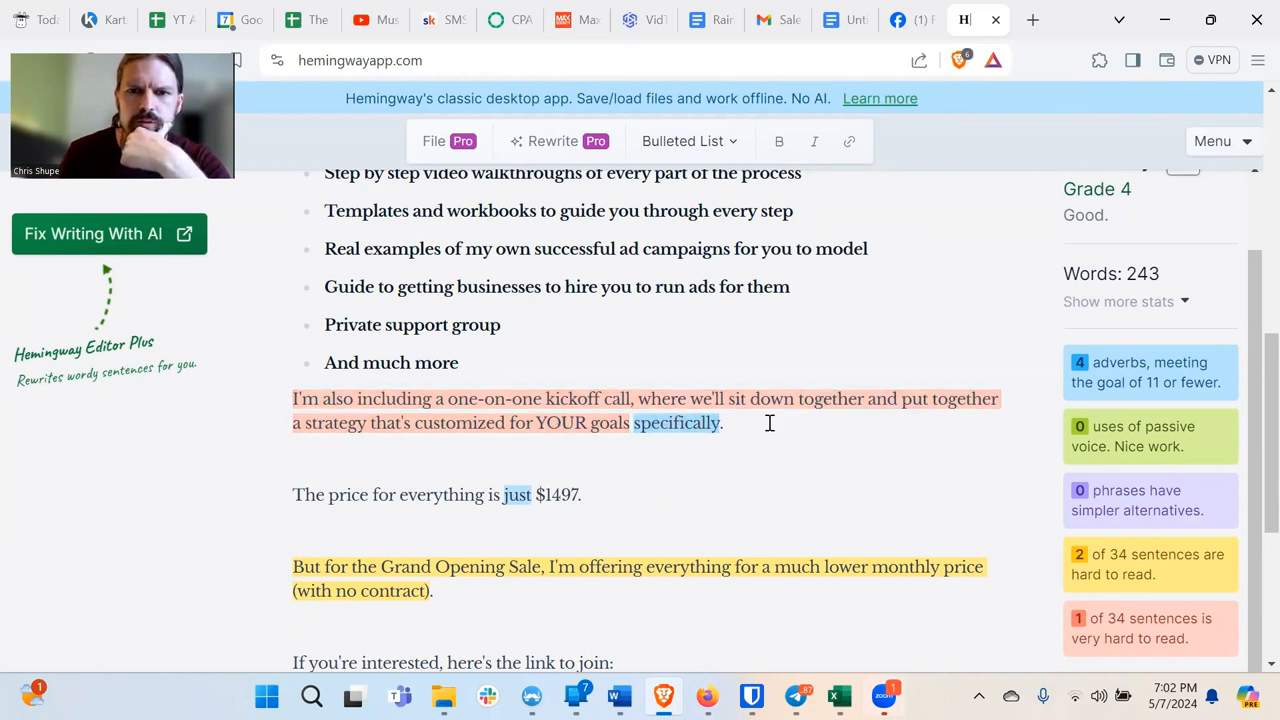
{"action": "mouse_move", "coordinate": [550, 432]}
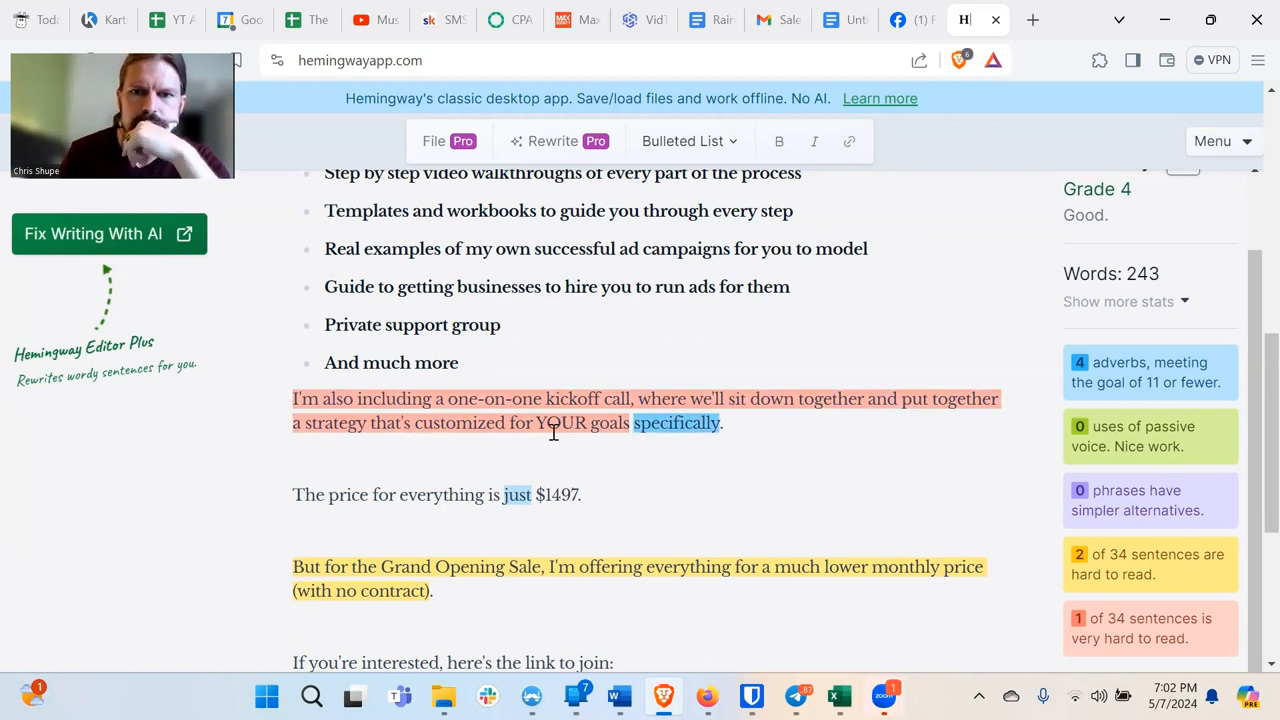
End the sentence after 'kickoff call' and start the next one with 'In this call,'.
{"action": "left_click", "coordinate": [640, 410]}
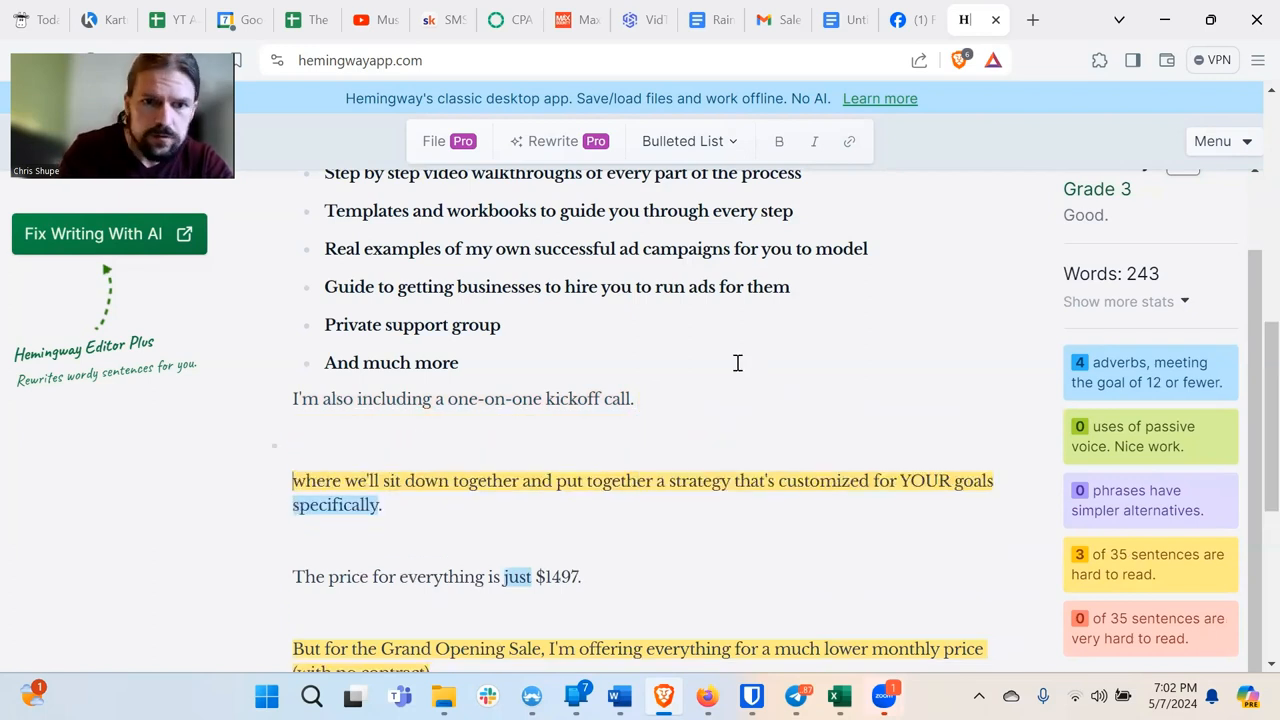
{"action": "double_click", "coordinate": [316, 480]}
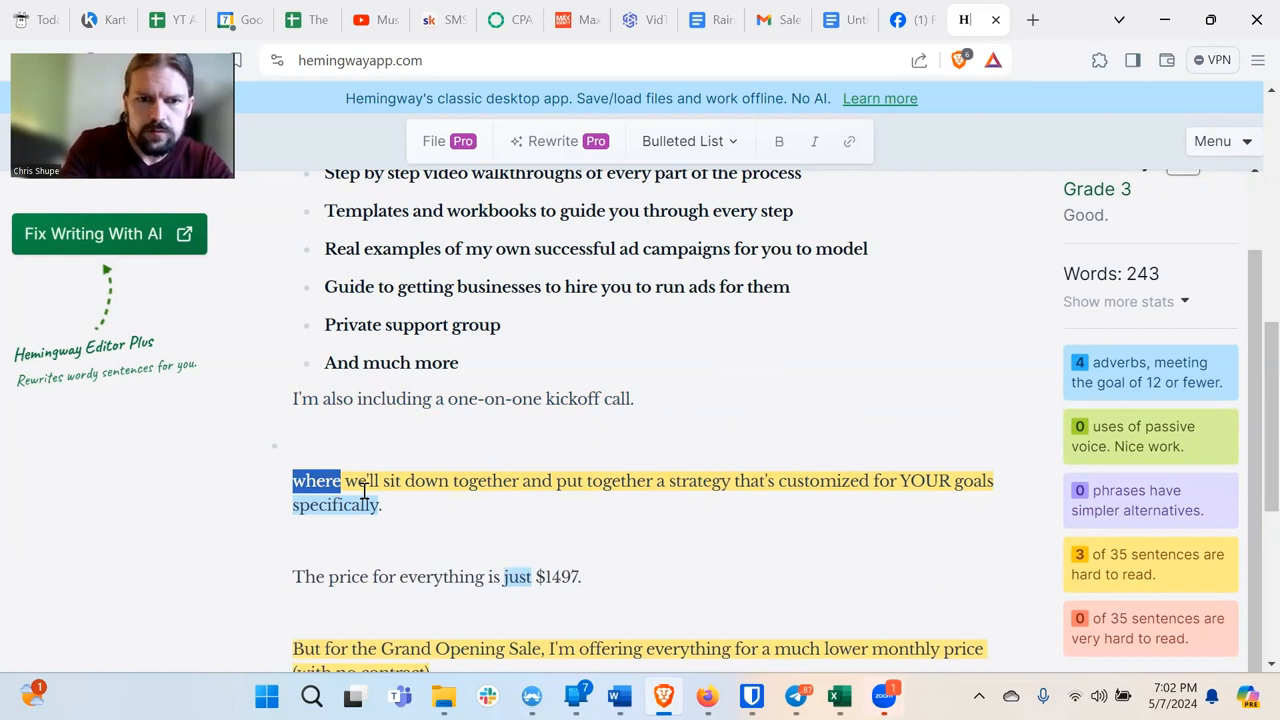
{"action": "type", "text": "In this call,"}
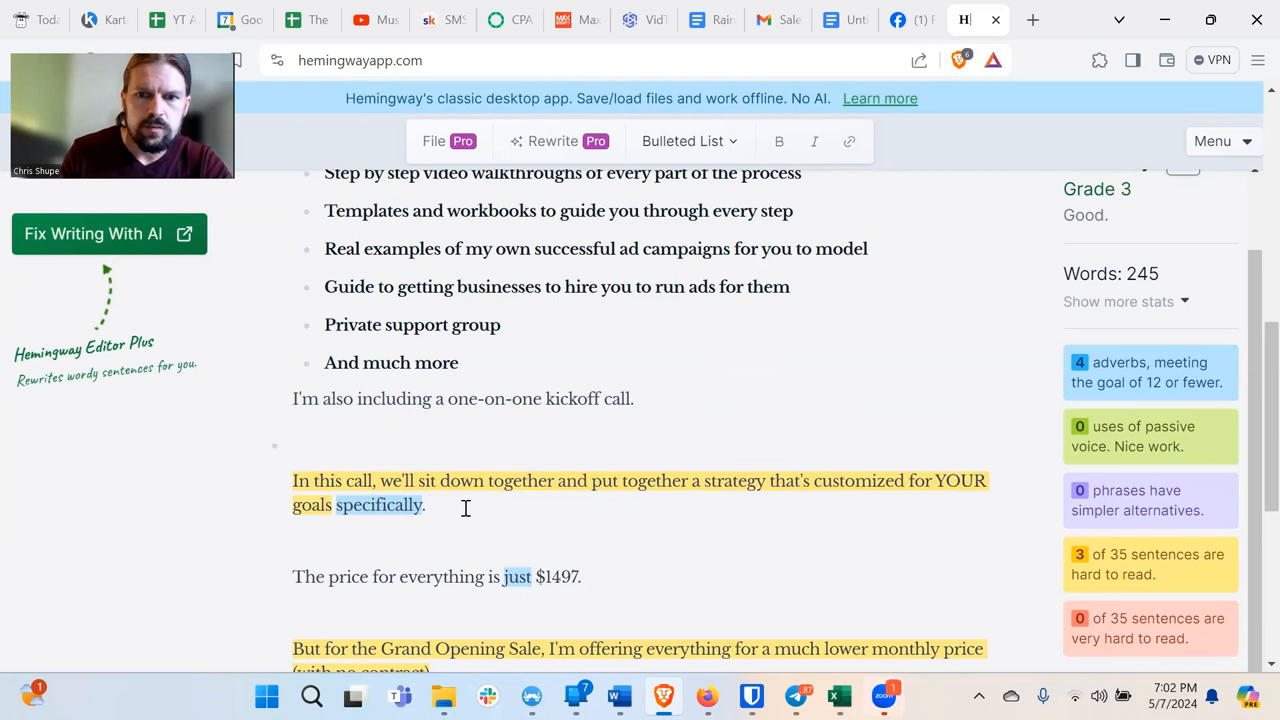
{"action": "mouse_move", "coordinate": [852, 504]}
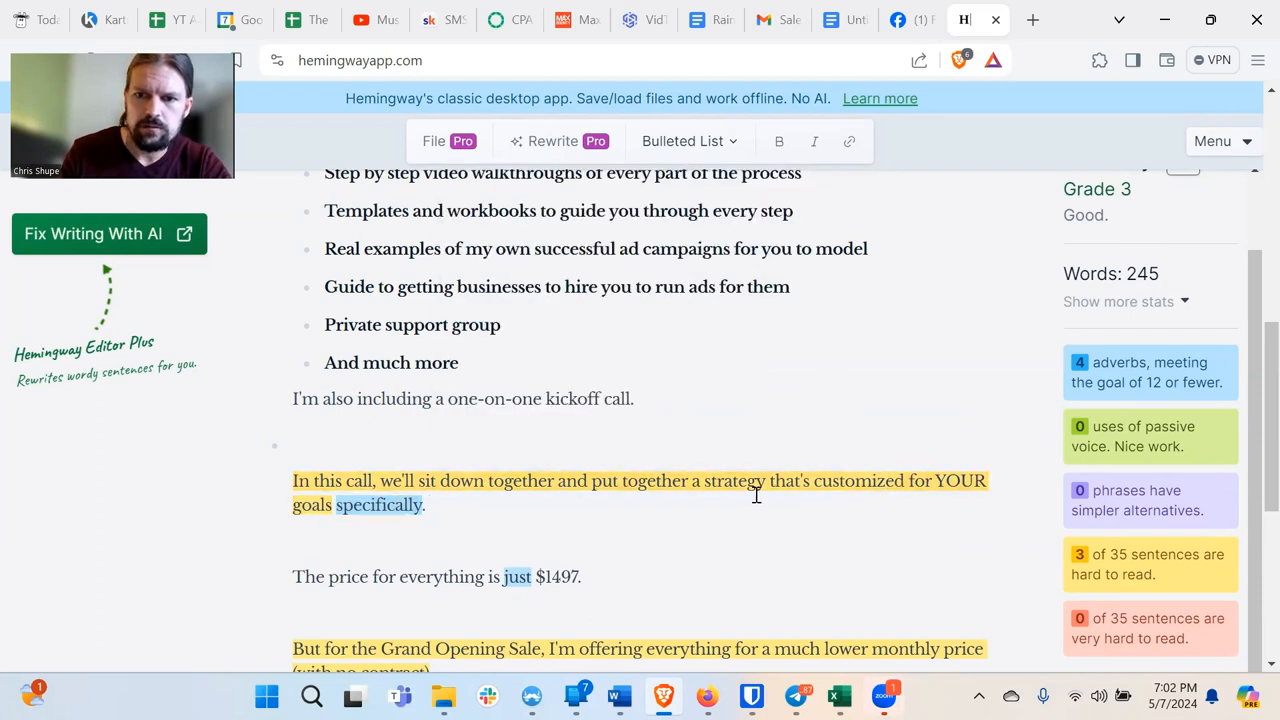
Reword the rest to 'create a strategy that's specific to your goals.'.
{"action": "scroll", "scroll_direction": "down", "scroll_amount": 3}
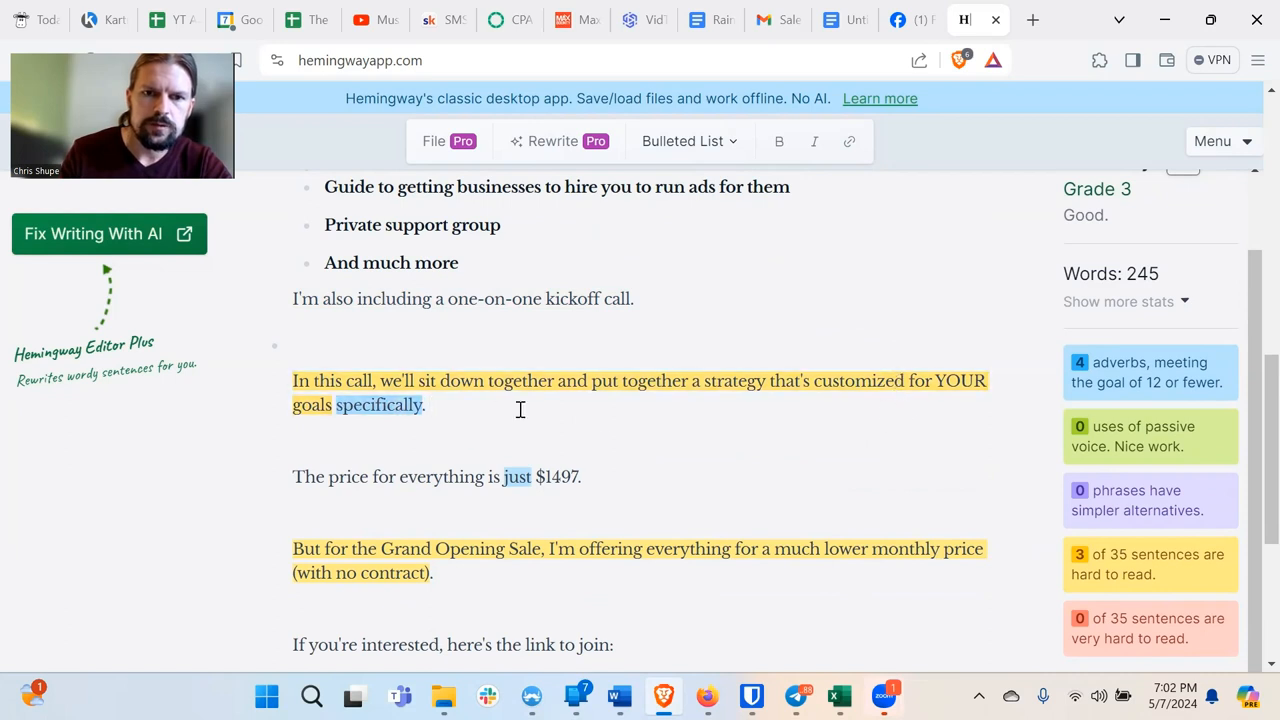
{"action": "mouse_move", "coordinate": [496, 432]}
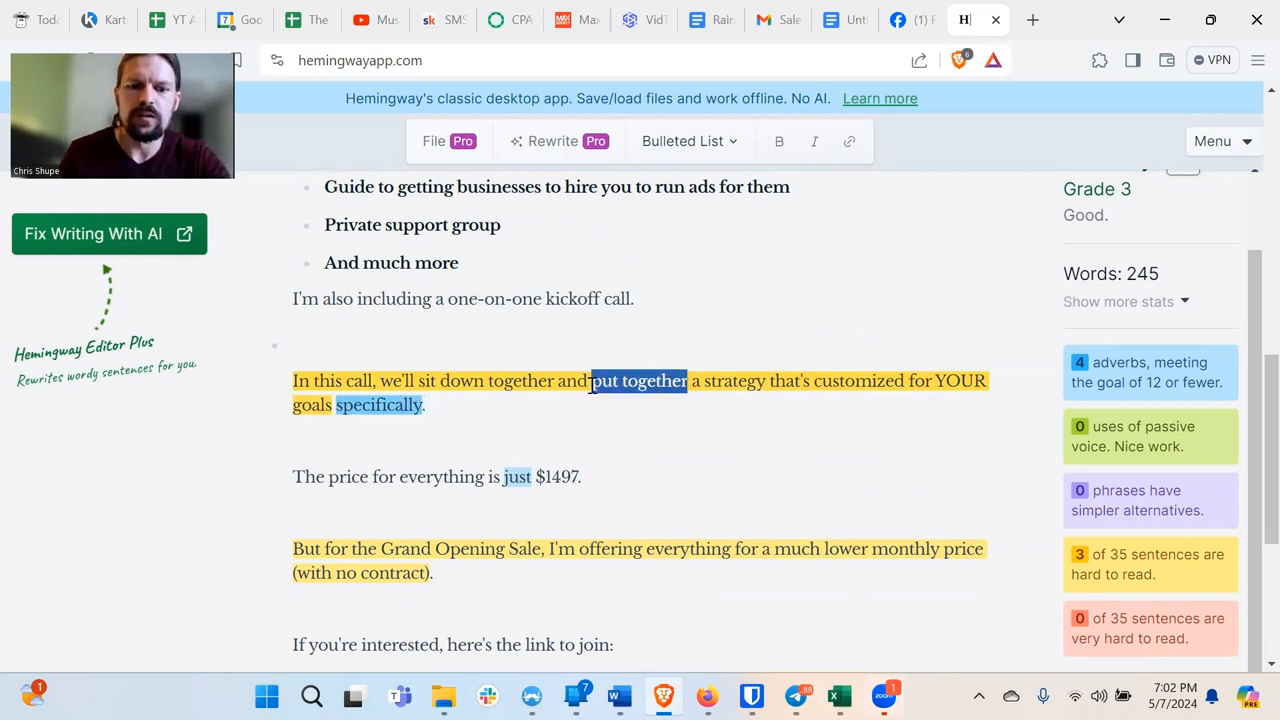
{"action": "type", "text": "create"}
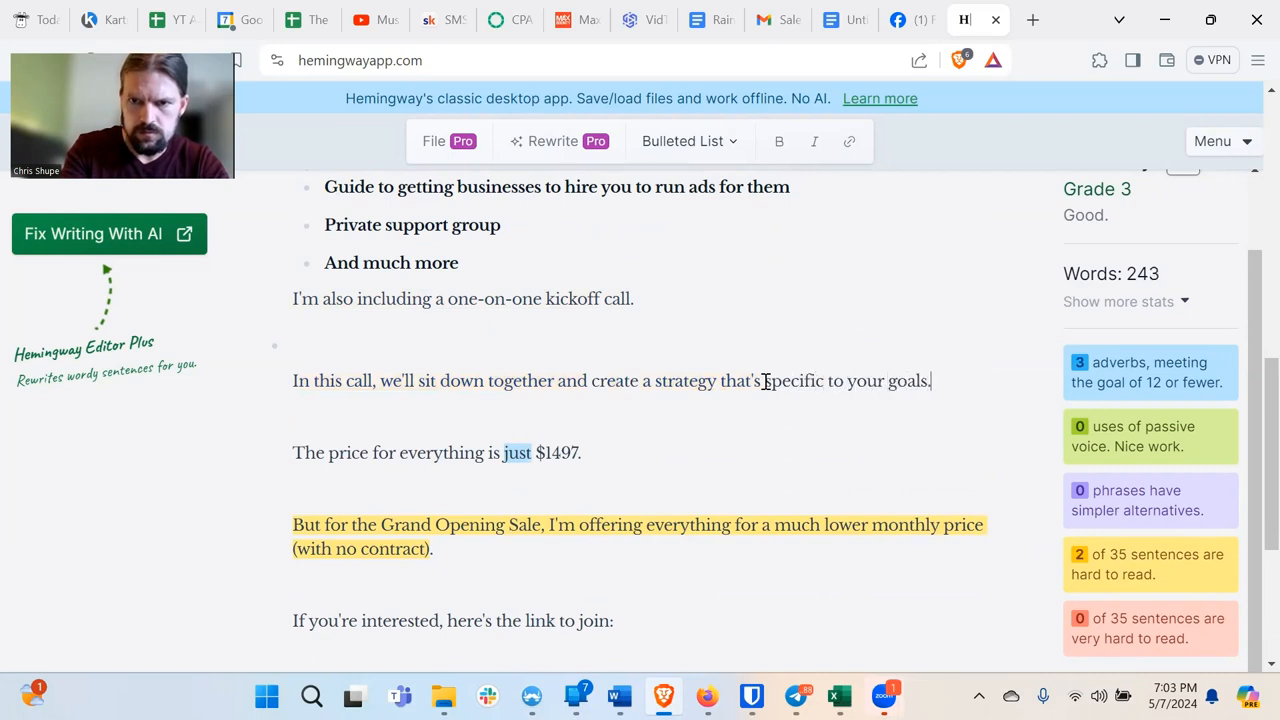
{"action": "scroll", "scroll_direction": "down", "scroll_amount": 3}
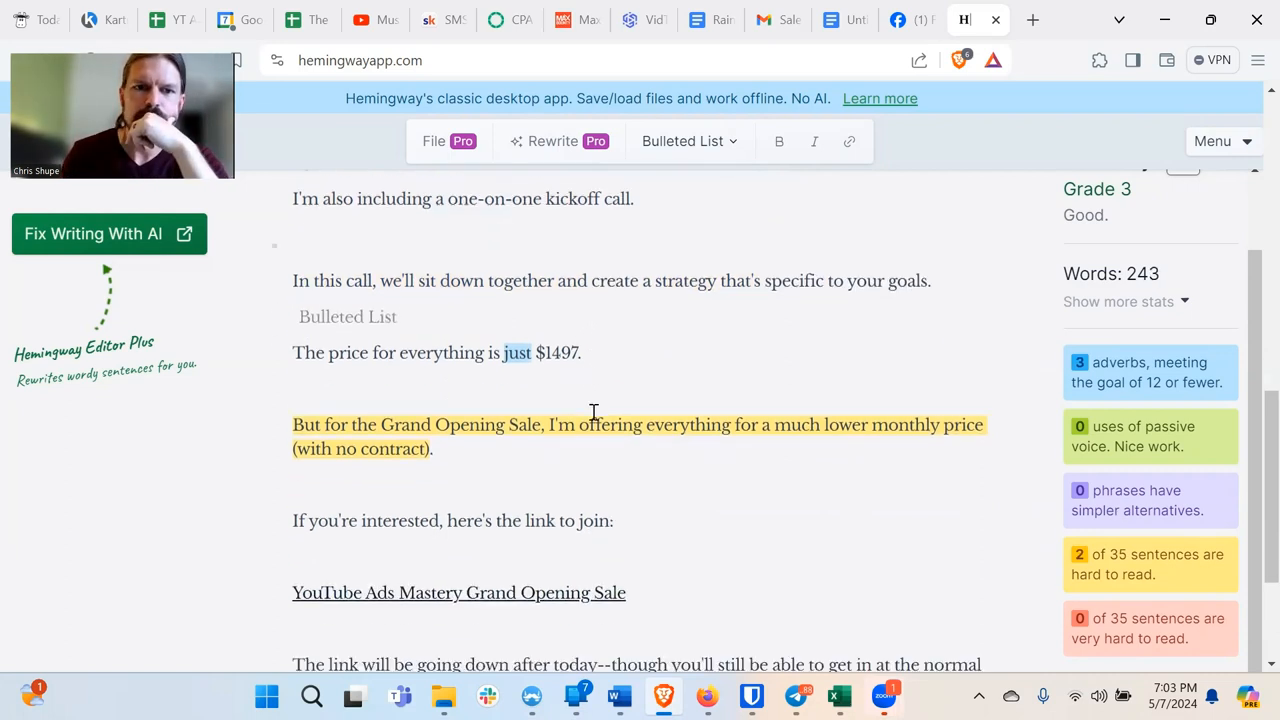
{"action": "mouse_move", "coordinate": [916, 40]}
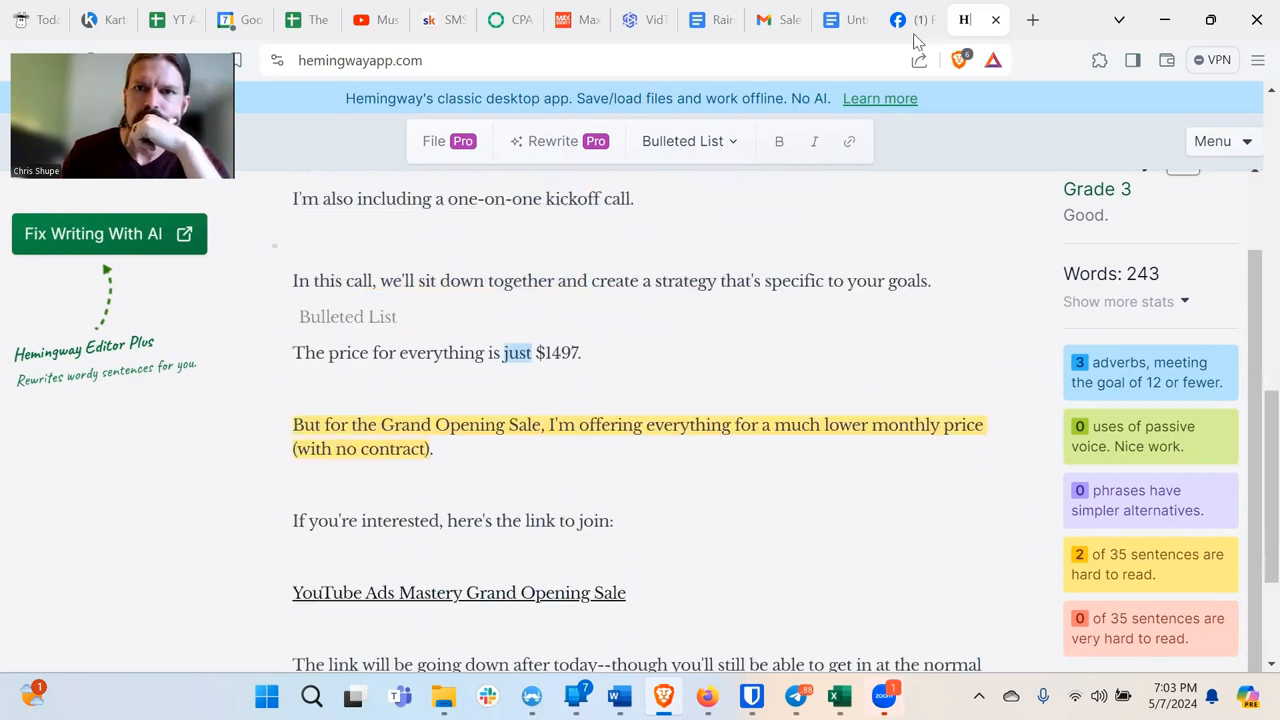
{"action": "left_click", "coordinate": [832, 20]}
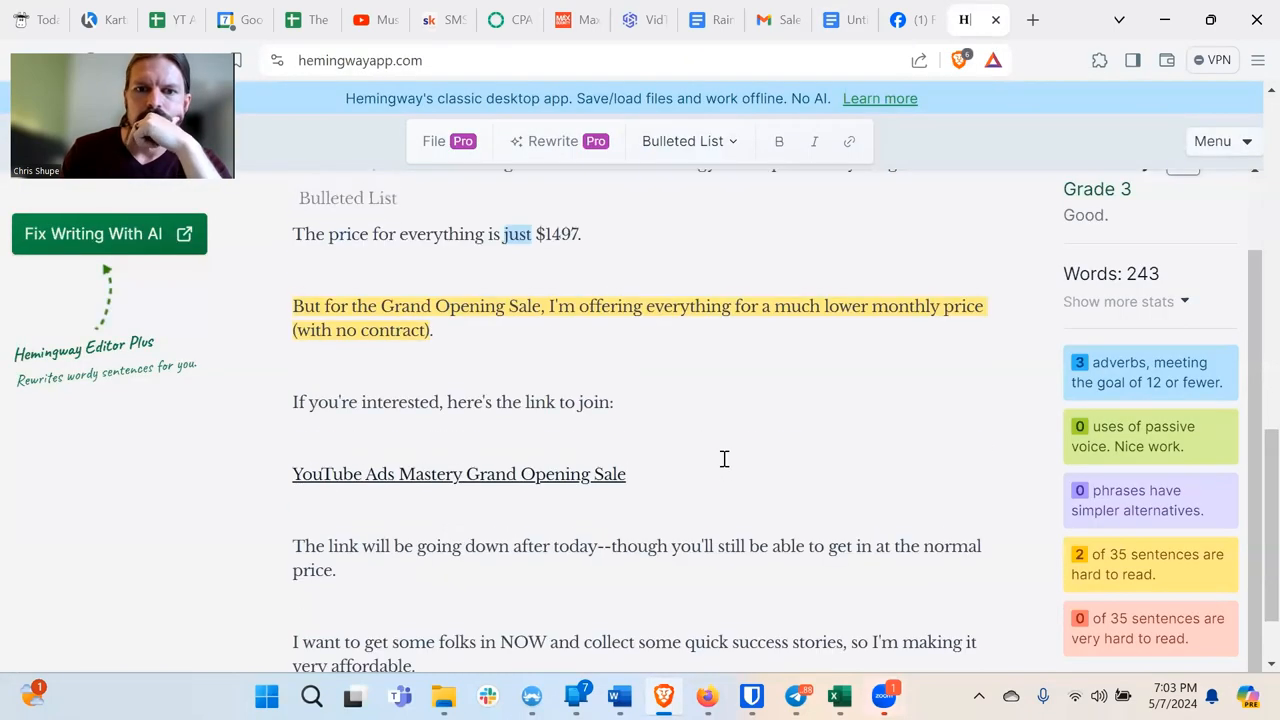
{"action": "scroll", "scroll_direction": "up", "scroll_amount": 3}
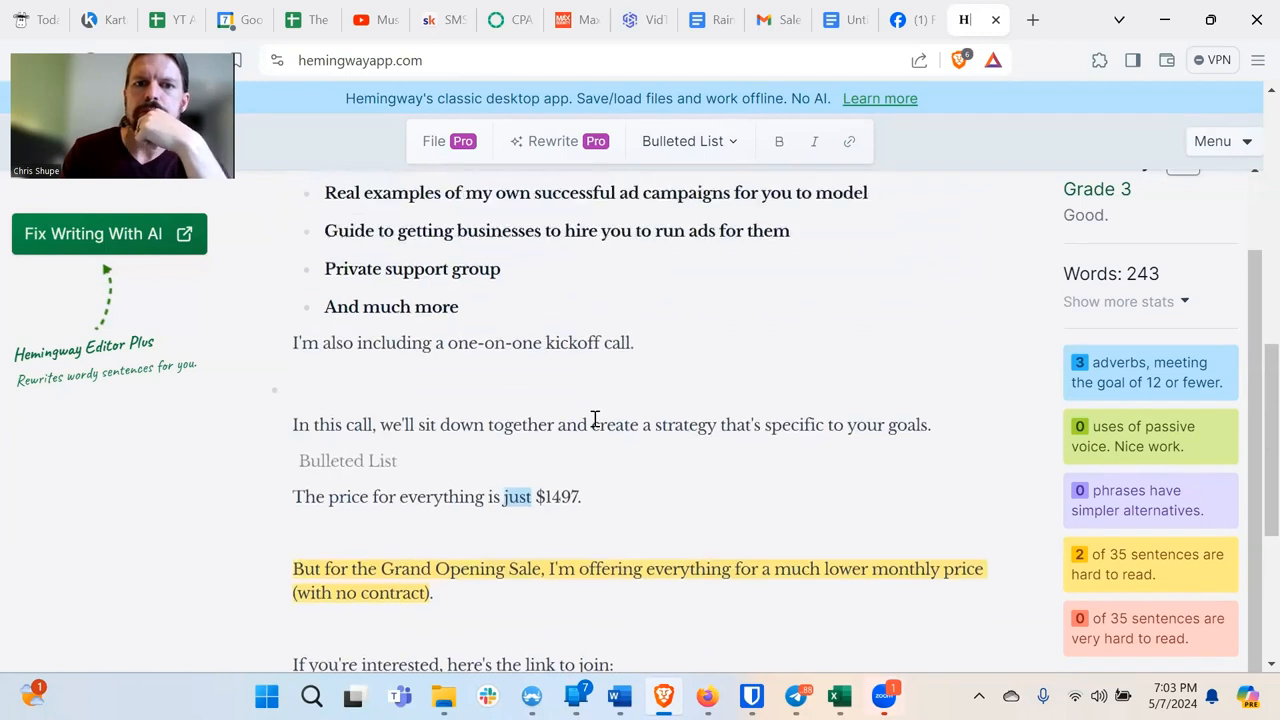
{"action": "scroll", "scroll_direction": "up", "scroll_amount": 3}
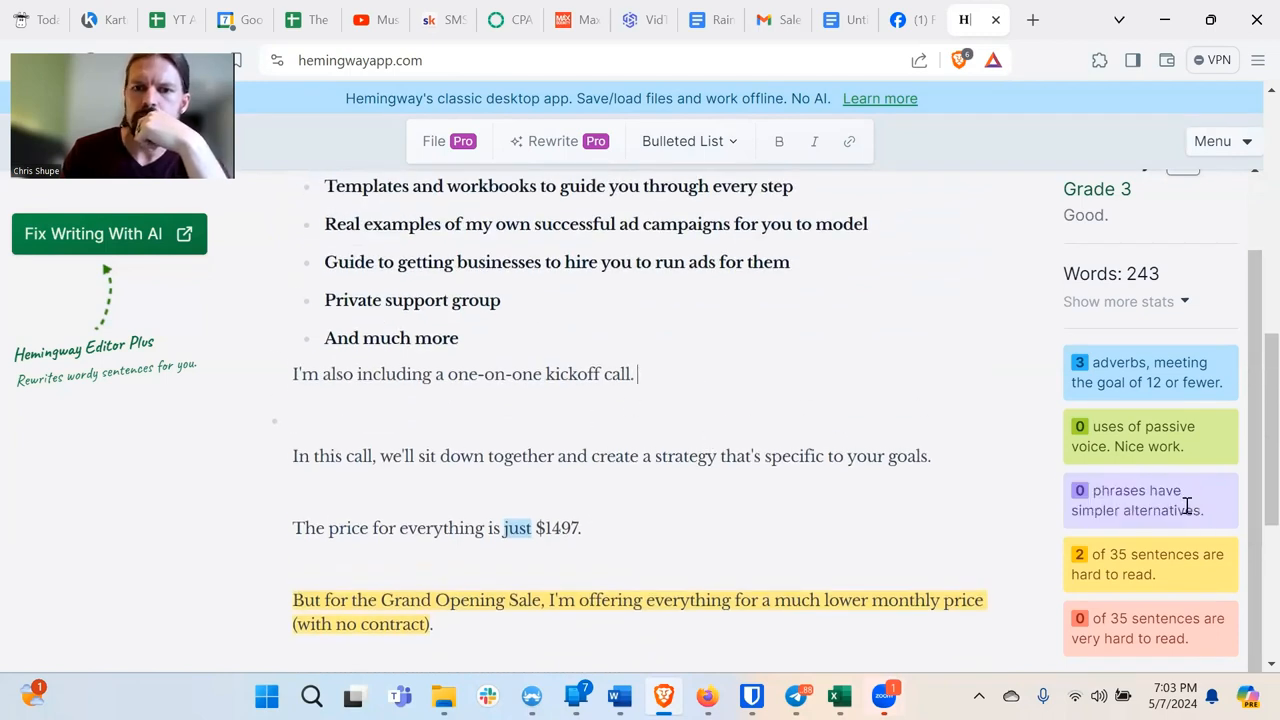
{"action": "scroll", "scroll_direction": "down", "scroll_amount": 3}
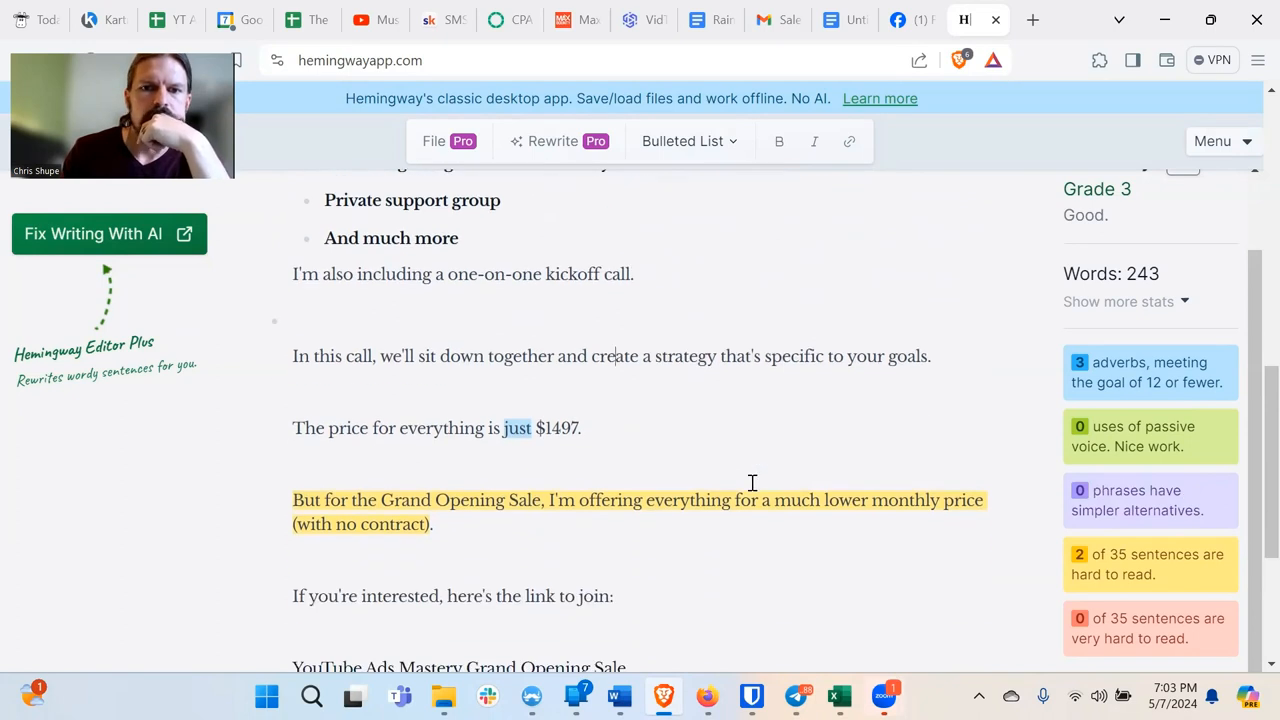
{"action": "mouse_move", "coordinate": [656, 384]}
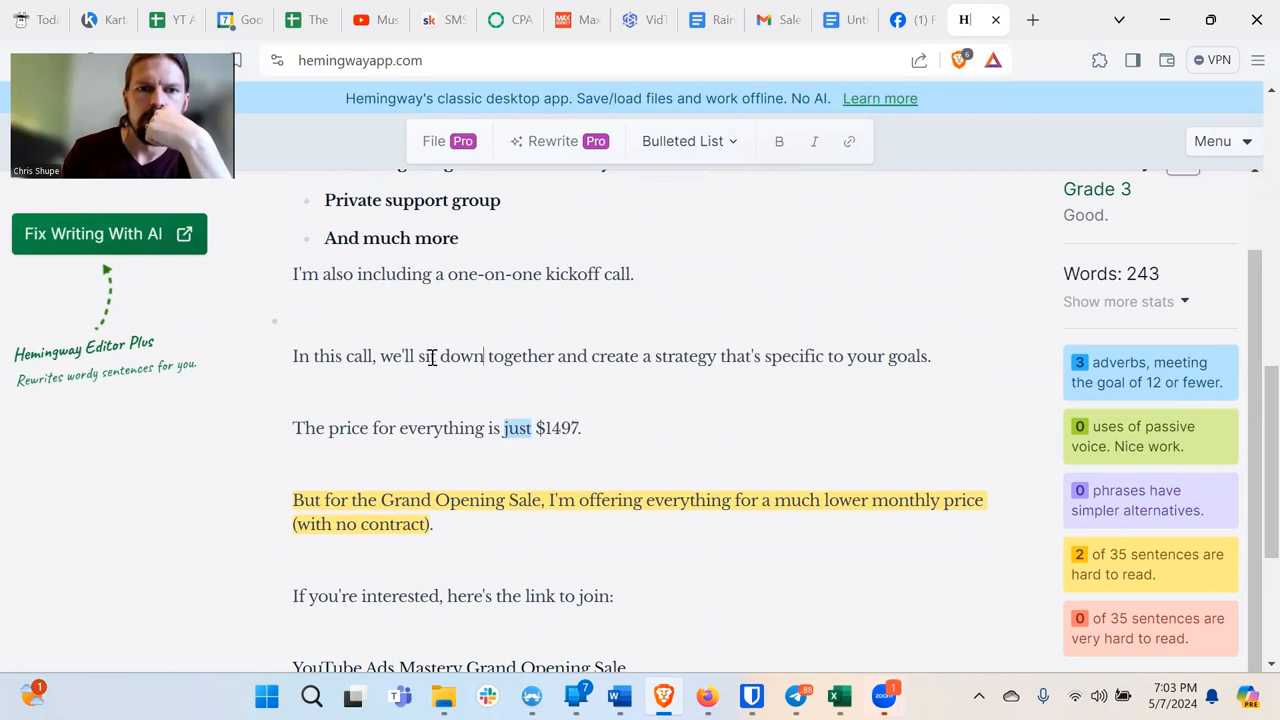
Replace 'sit down together and create' with 'corroborate on' in the kickoff-call sentence.
{"action": "double_click", "coordinate": [424, 356]}
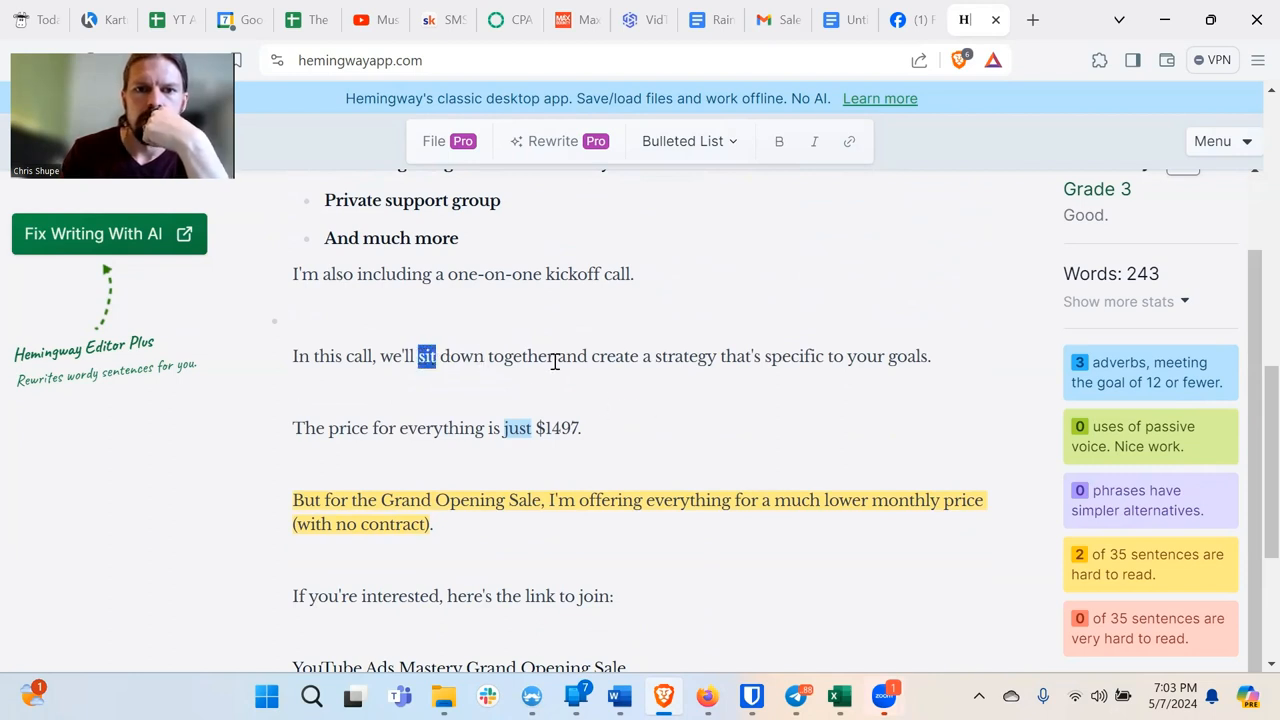
{"action": "left_click_drag", "start_coordinate": [418, 356], "coordinate": [588, 356]}
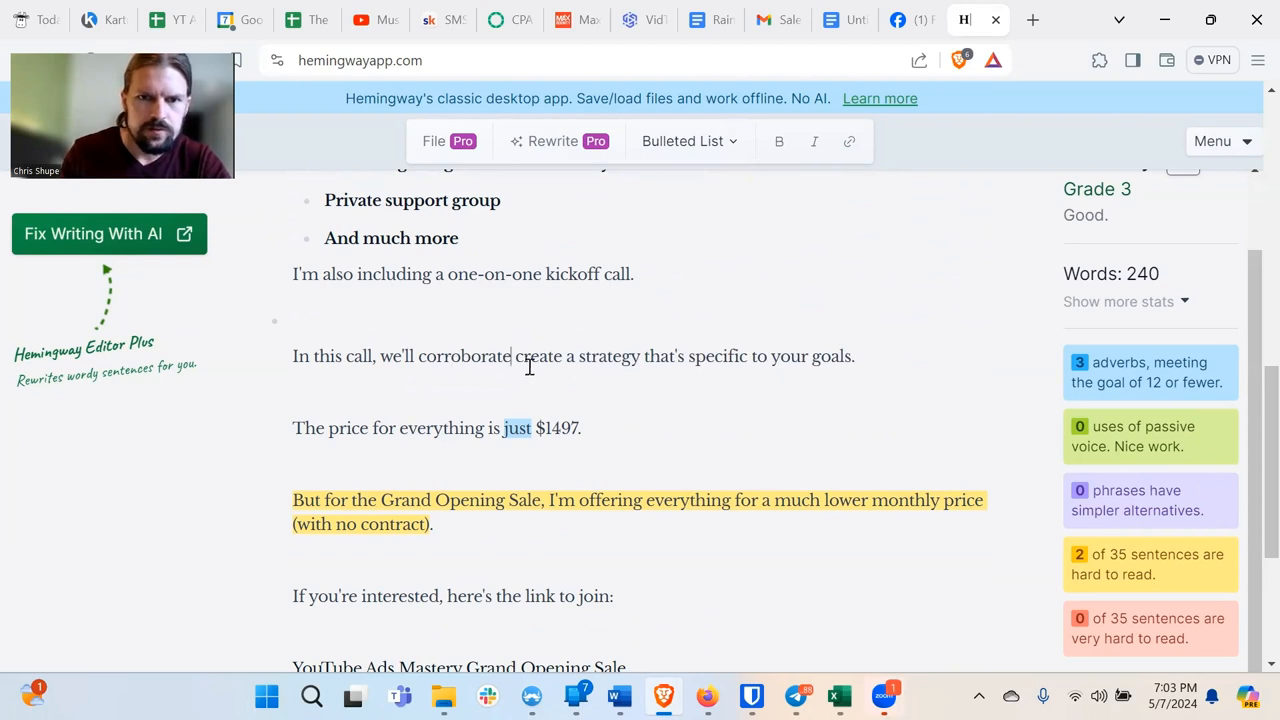
{"action": "double_click", "coordinate": [538, 356]}
{"action": "type", "text": "on"}
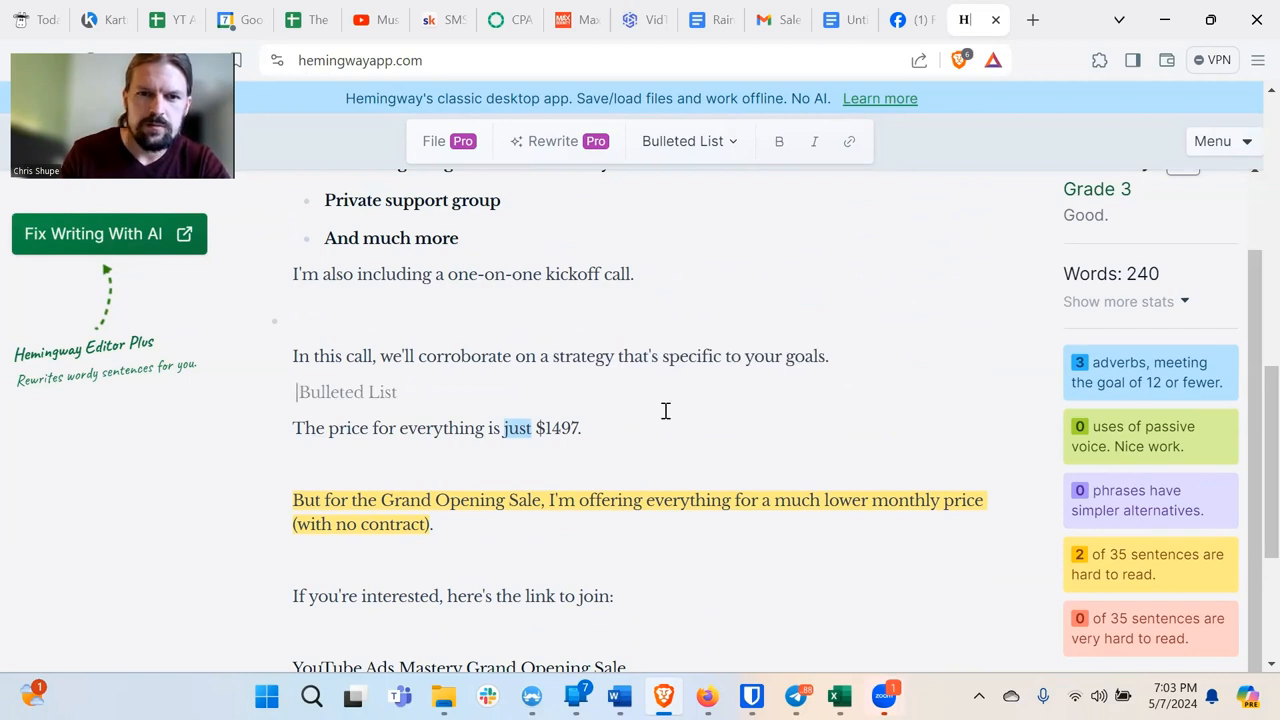
{"action": "left_click", "coordinate": [420, 356]}
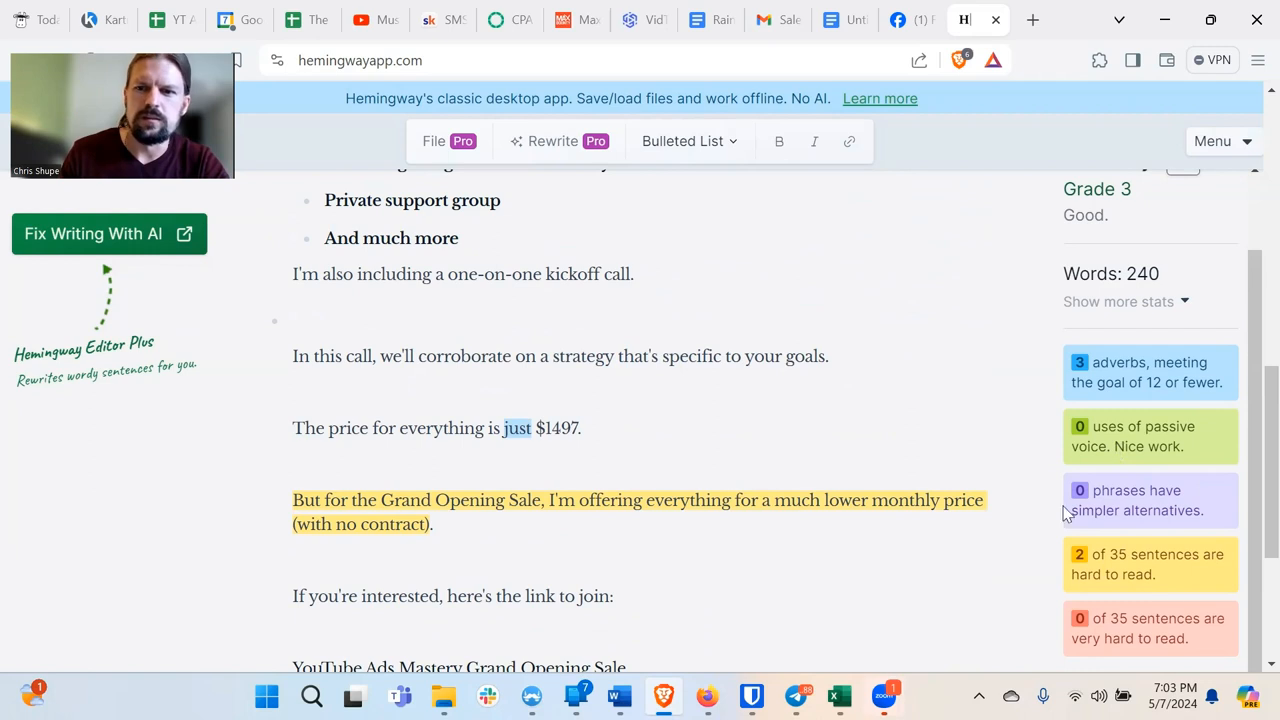
{"action": "mouse_move", "coordinate": [1166, 240]}
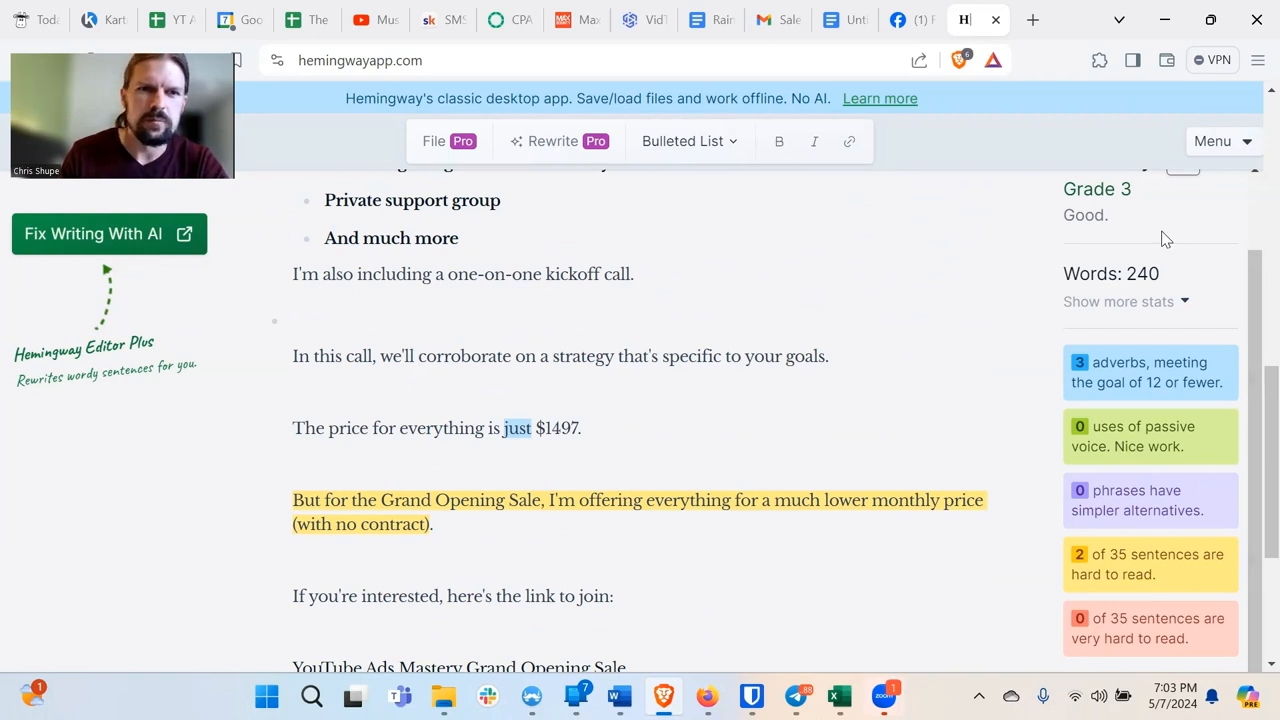
{"action": "scroll", "scroll_direction": "down", "scroll_amount": 3}
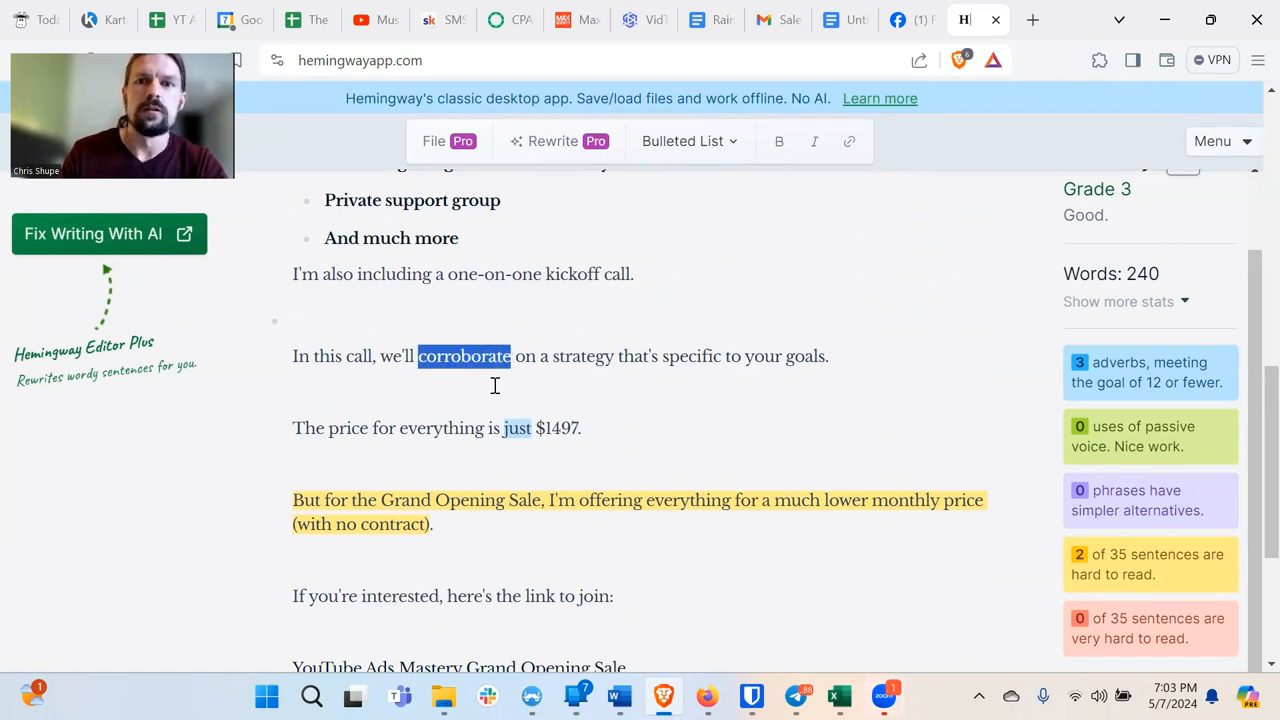
{"action": "mouse_move", "coordinate": [834, 50]}
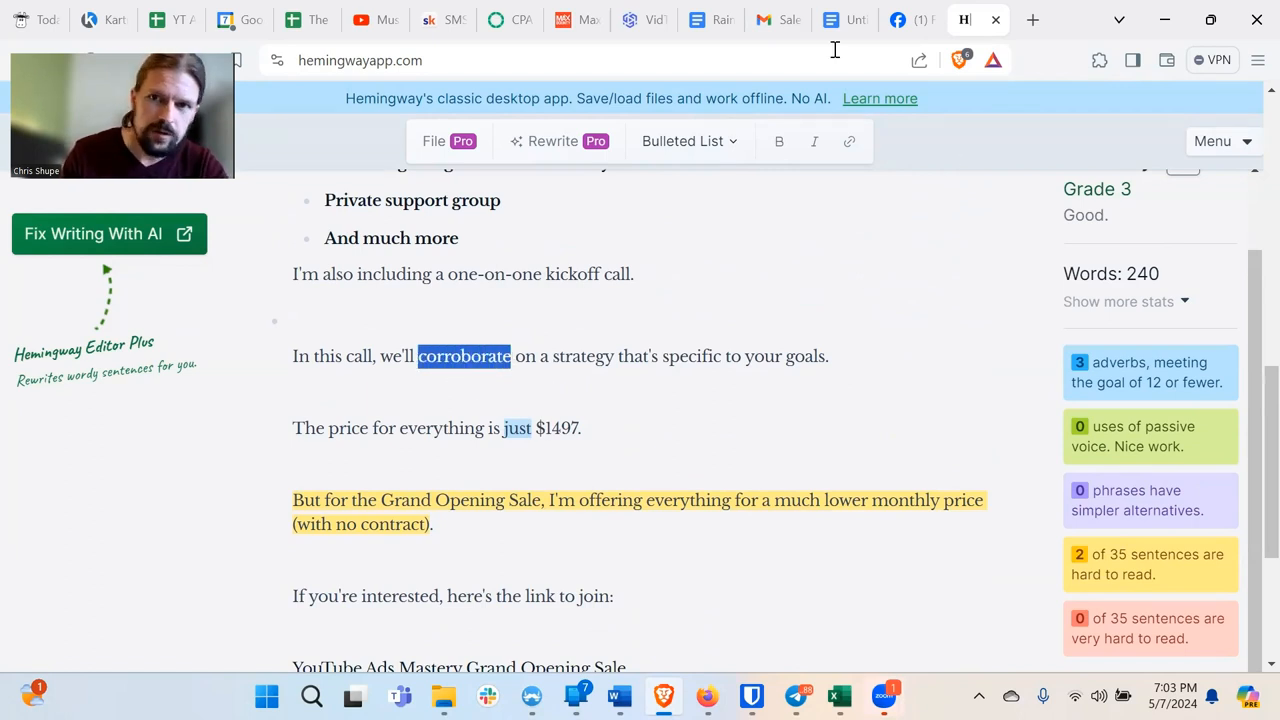
Glance at the Principle #1 list in the lecture notes, then return to the Gmail sales email.
{"action": "left_click", "coordinate": [832, 20]}
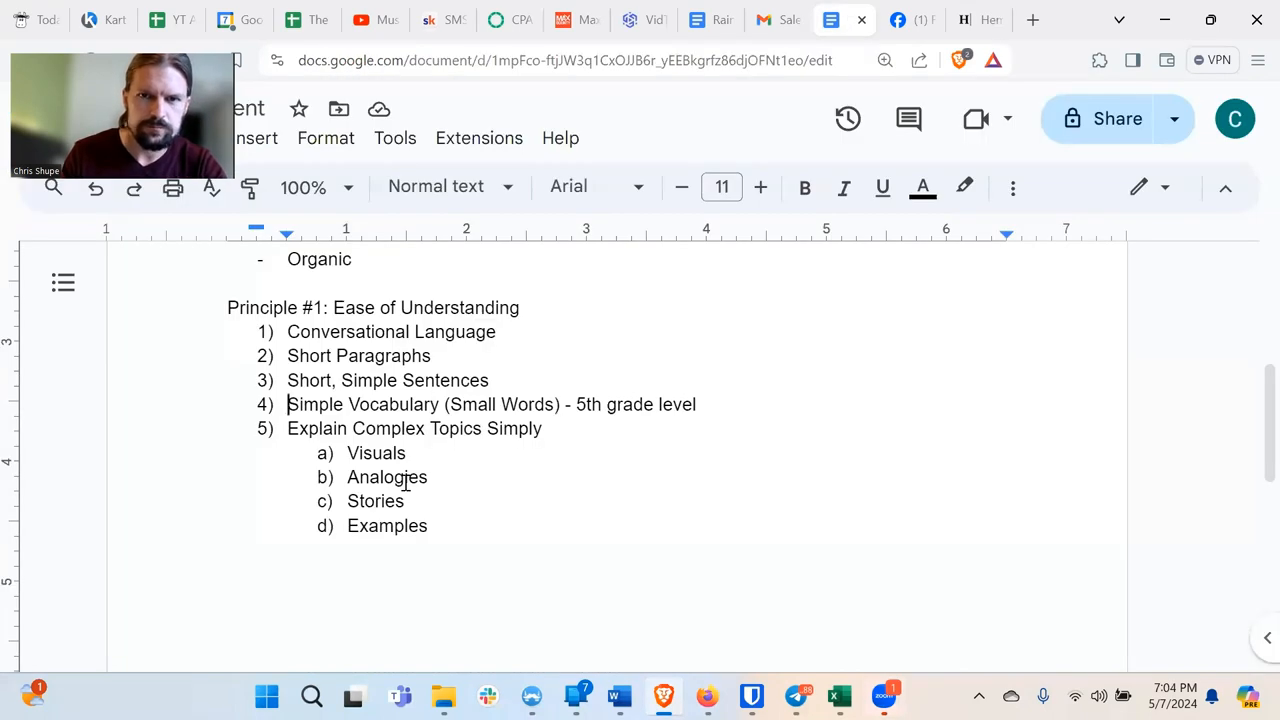
{"action": "mouse_move", "coordinate": [448, 464]}
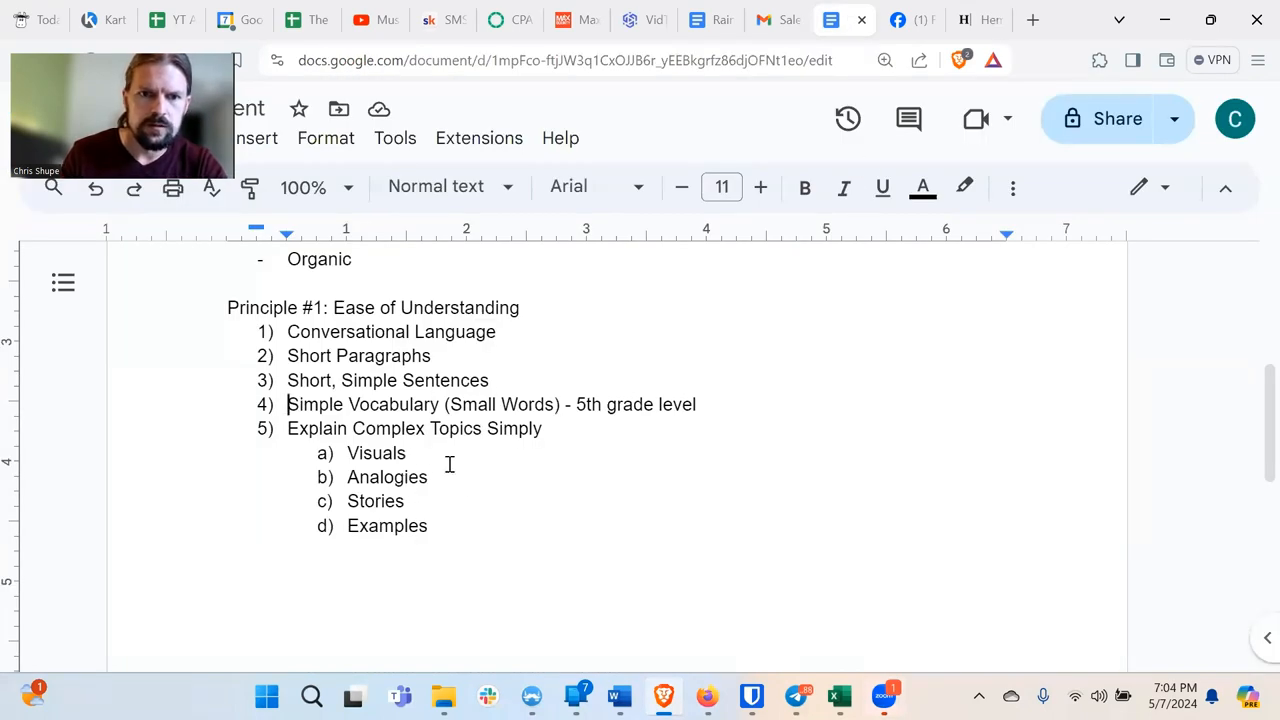
{"action": "left_click", "coordinate": [544, 428]}
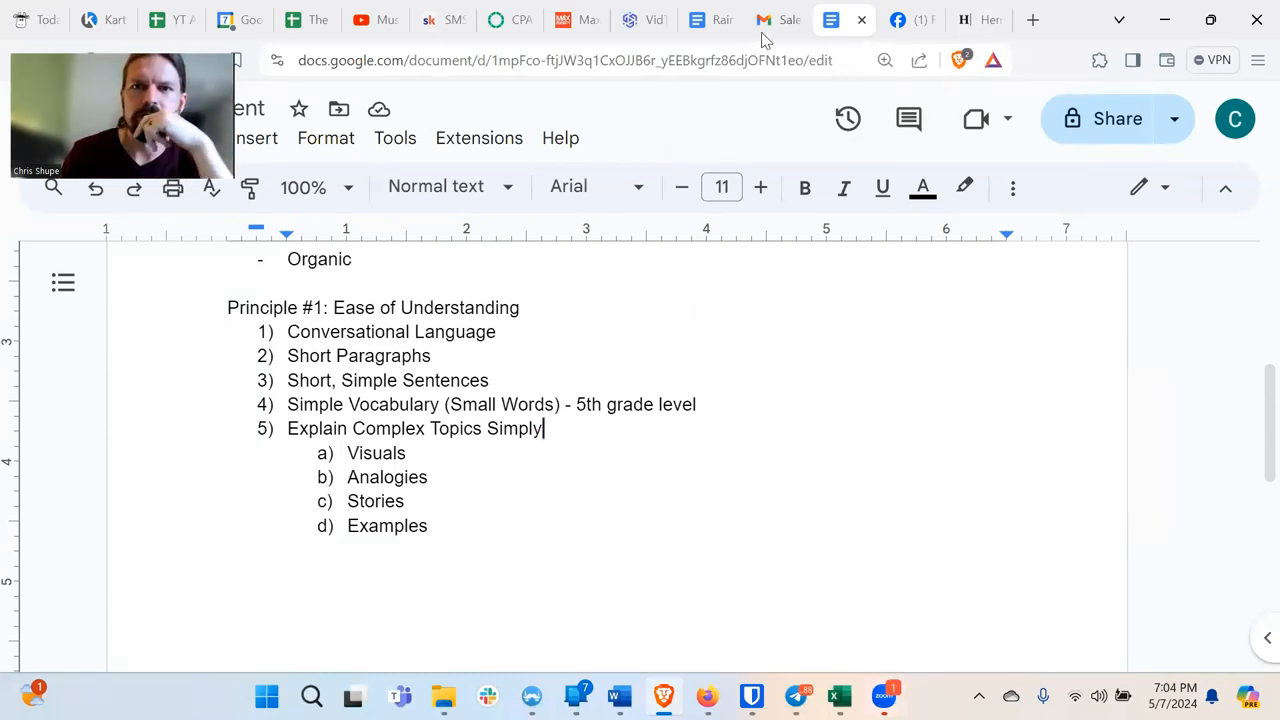
{"action": "left_click", "coordinate": [776, 20]}
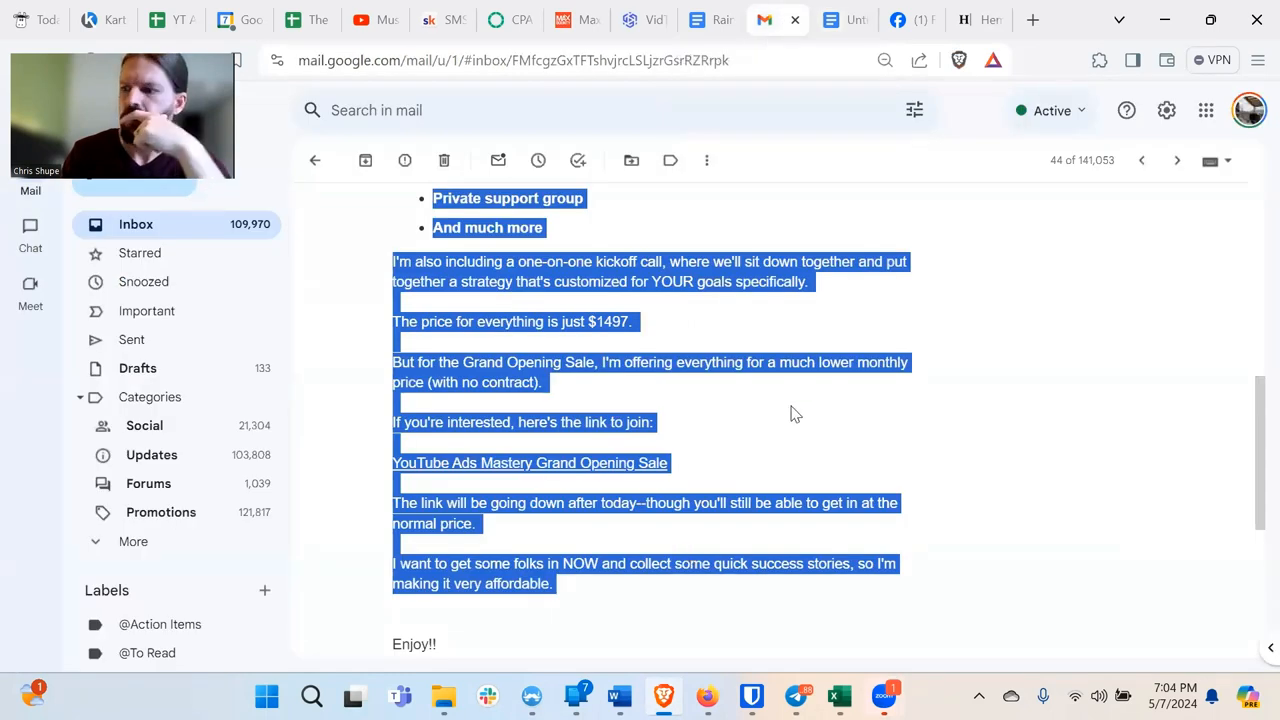
Deselect the email text and return to the Principle #1 list in the lecture notes.
{"action": "left_click", "coordinate": [740, 398]}
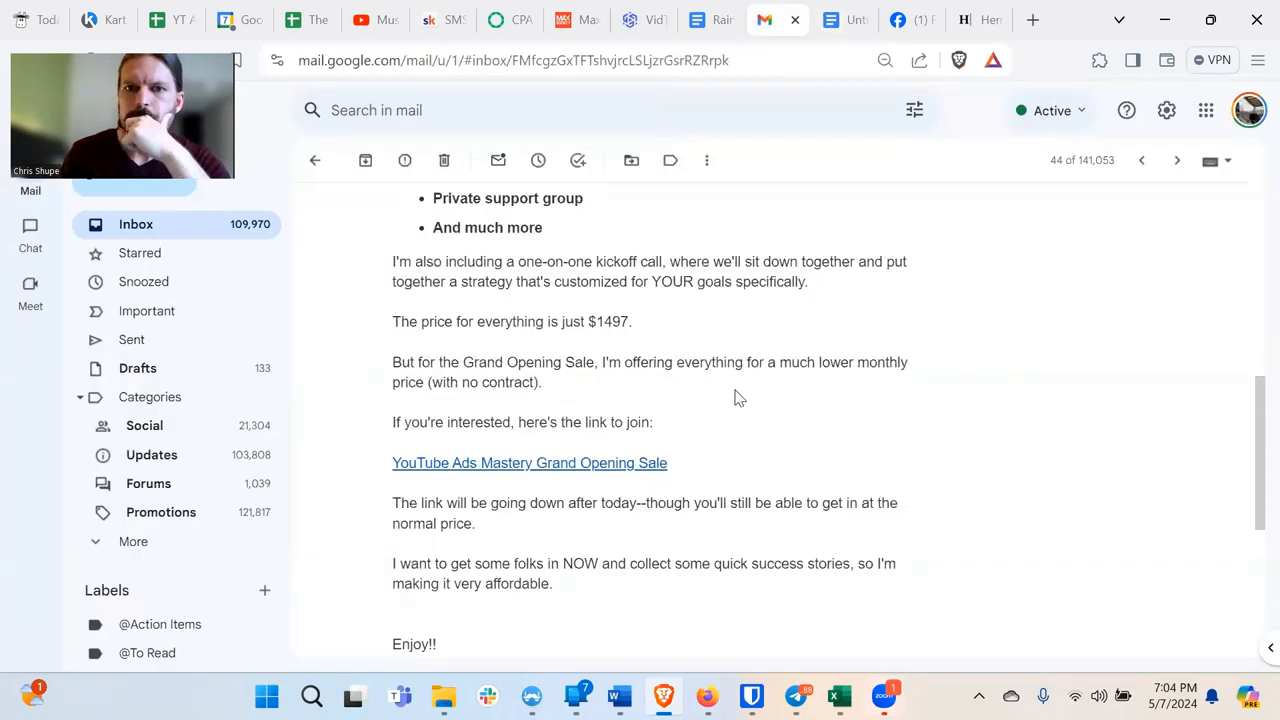
{"action": "left_click", "coordinate": [830, 20]}
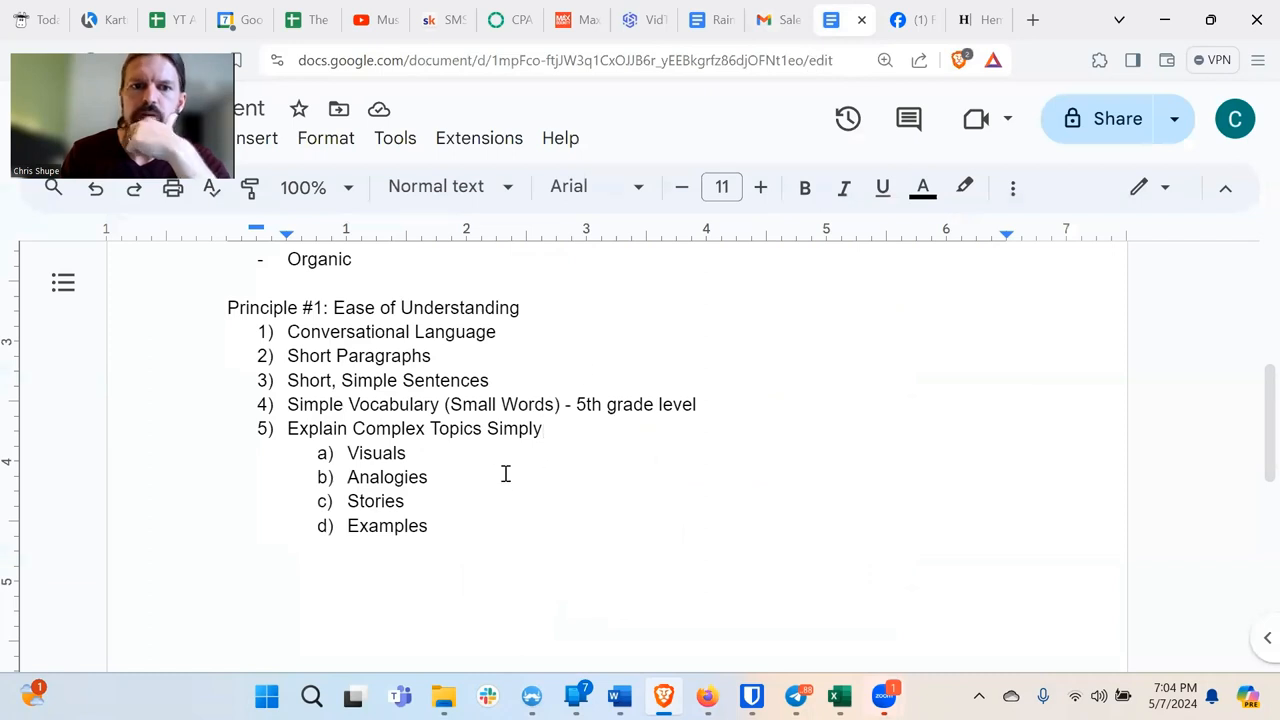
{"action": "left_click", "coordinate": [428, 524]}
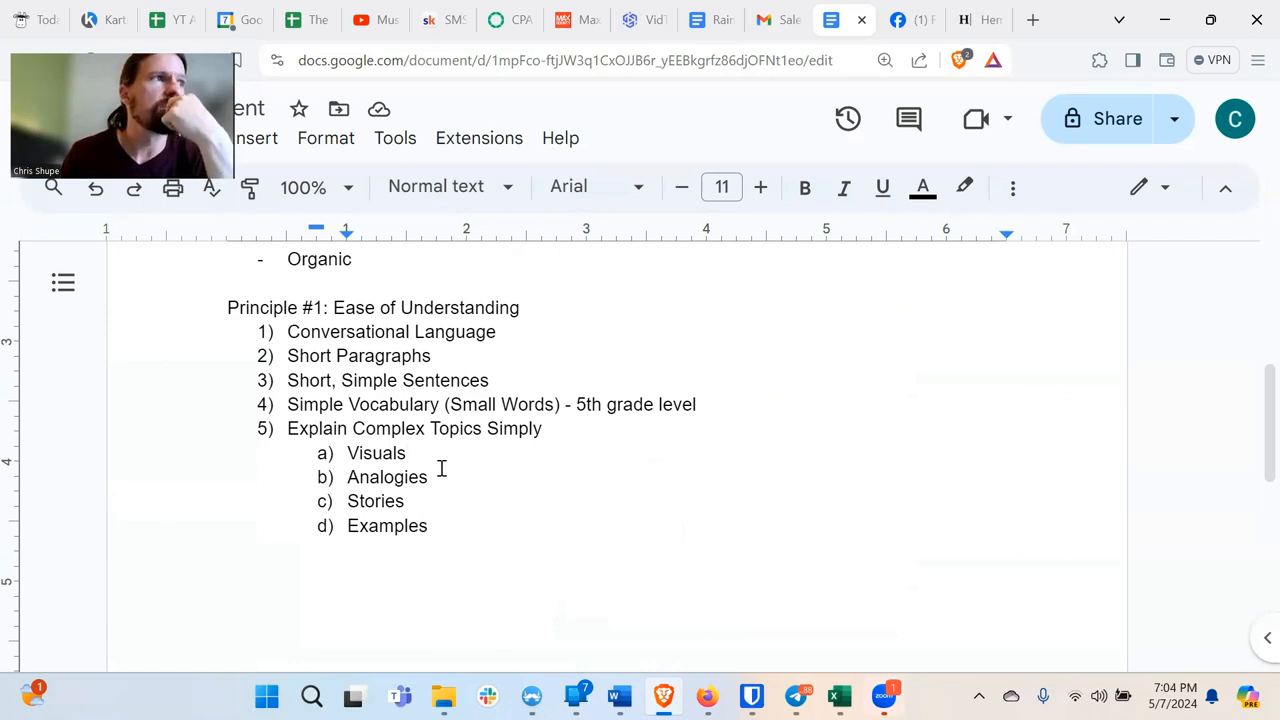
{"action": "left_click", "coordinate": [408, 452]}
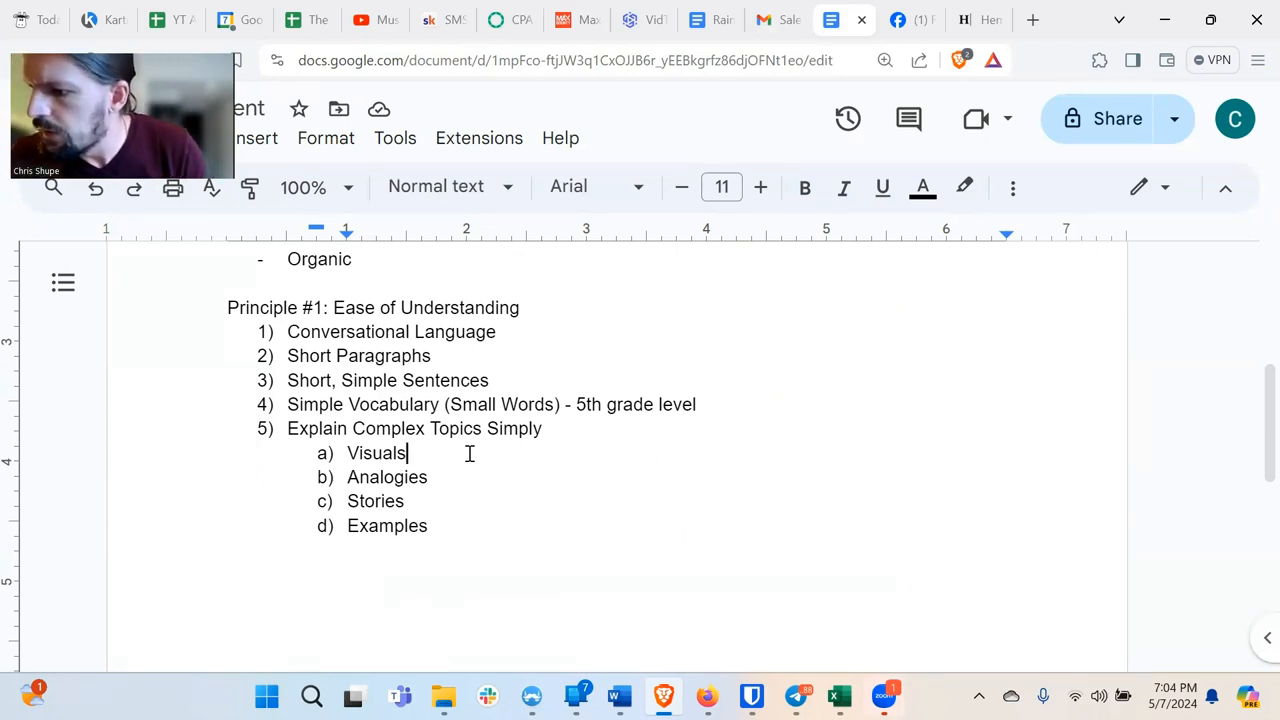
{"action": "mouse_move", "coordinate": [456, 464]}
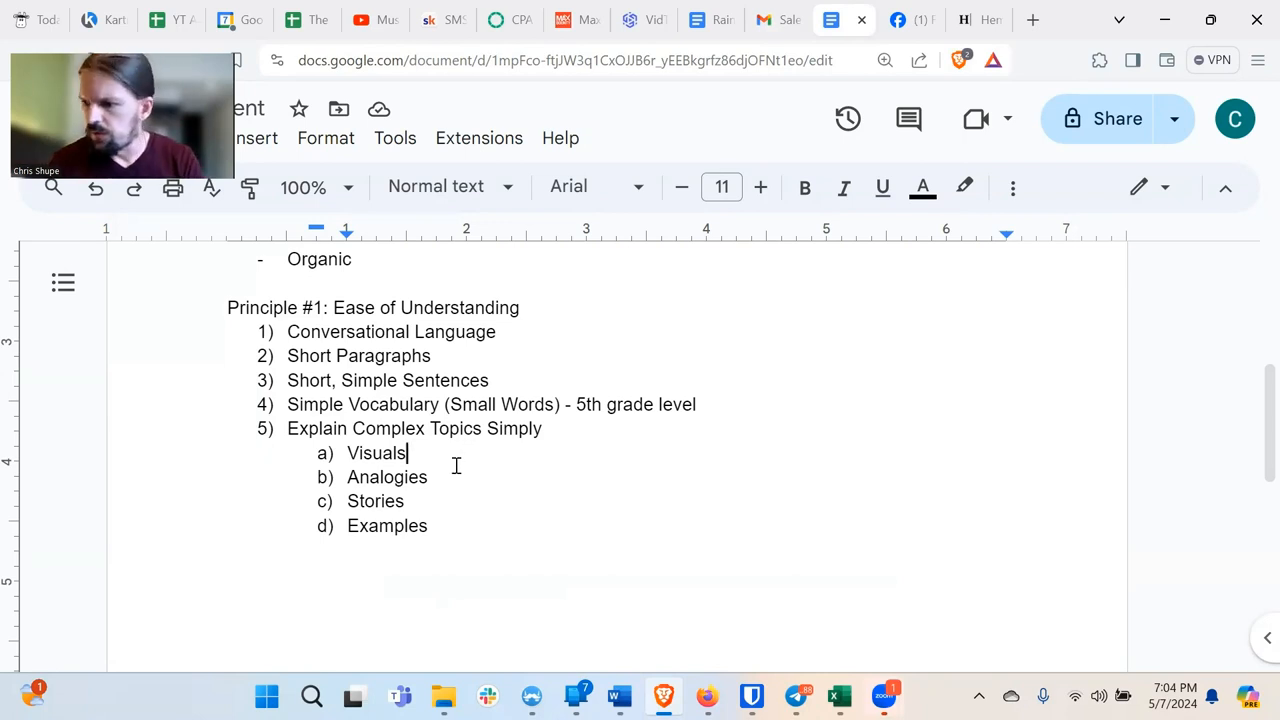
{"action": "mouse_move", "coordinate": [452, 500]}
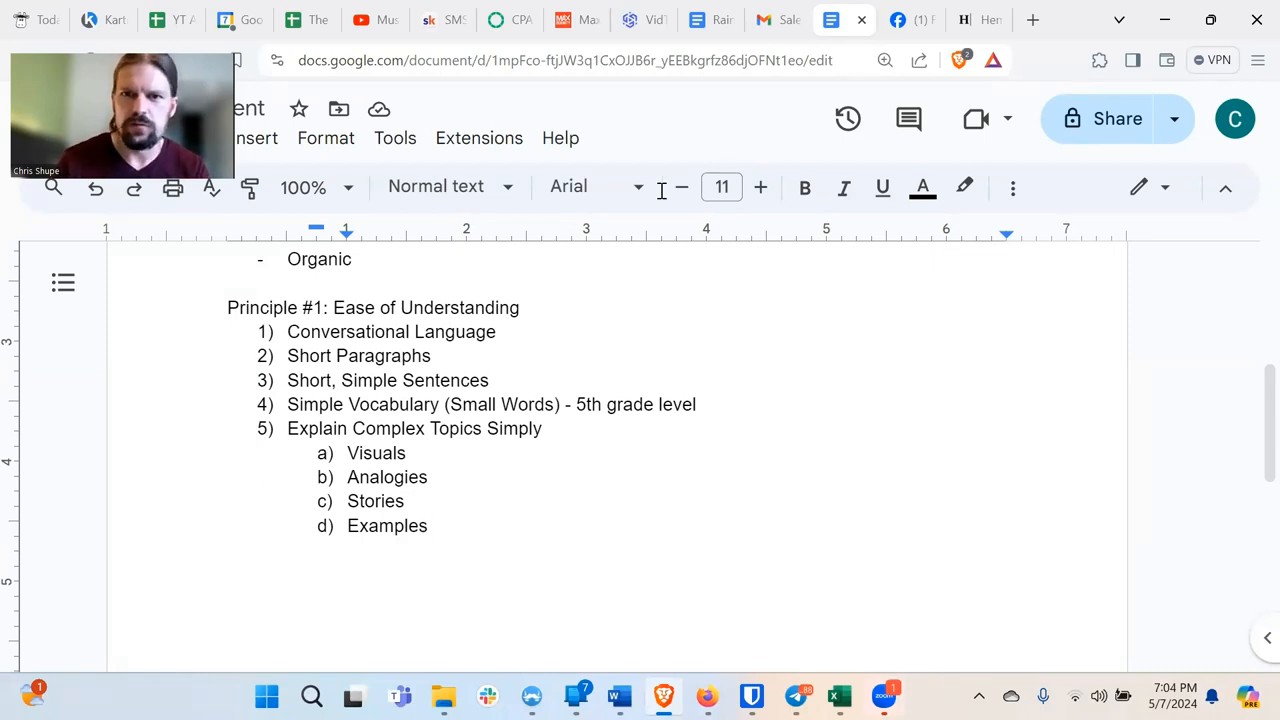
{"action": "left_click", "coordinate": [764, 20]}
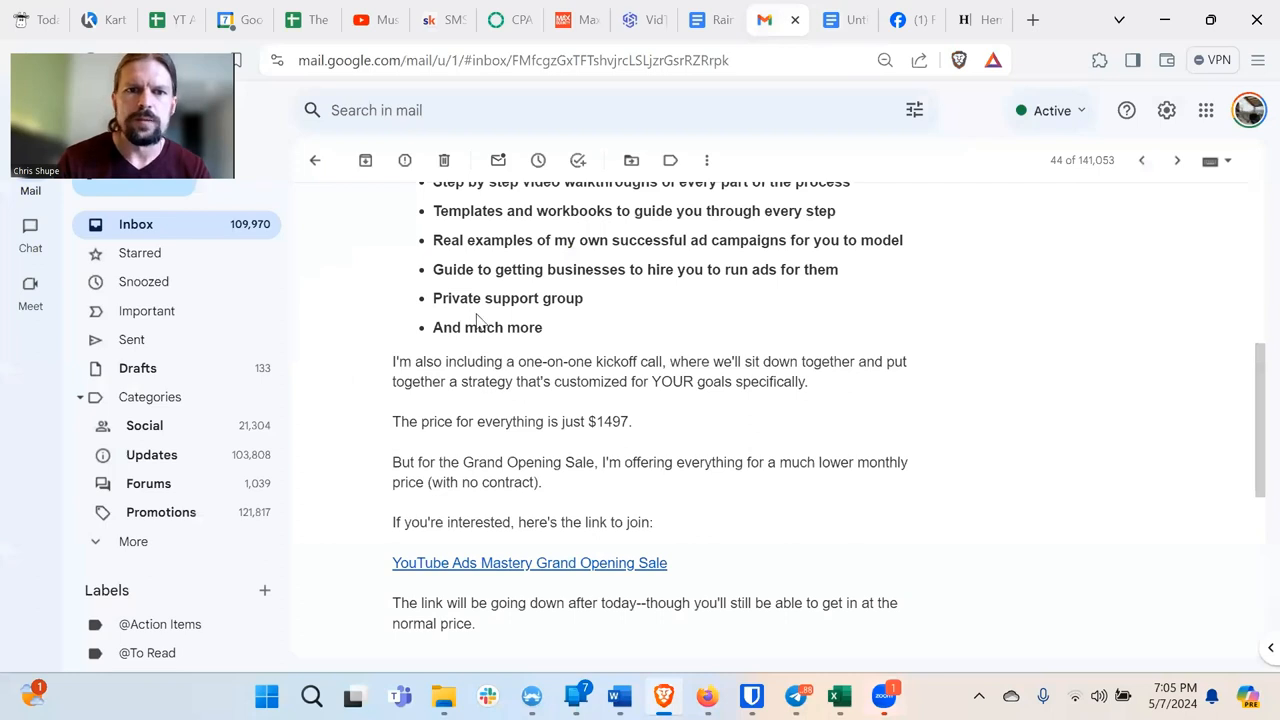
{"action": "scroll", "scroll_direction": "up", "scroll_amount": 3}
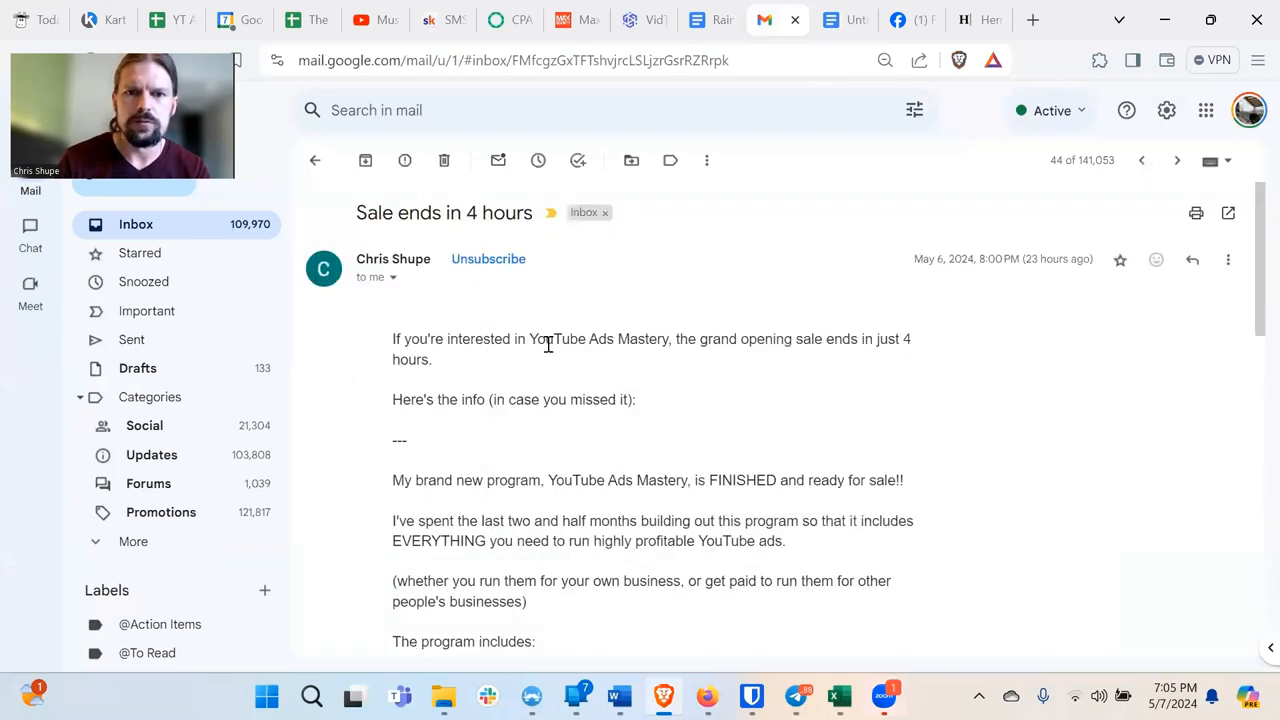
{"action": "mouse_move", "coordinate": [640, 376]}
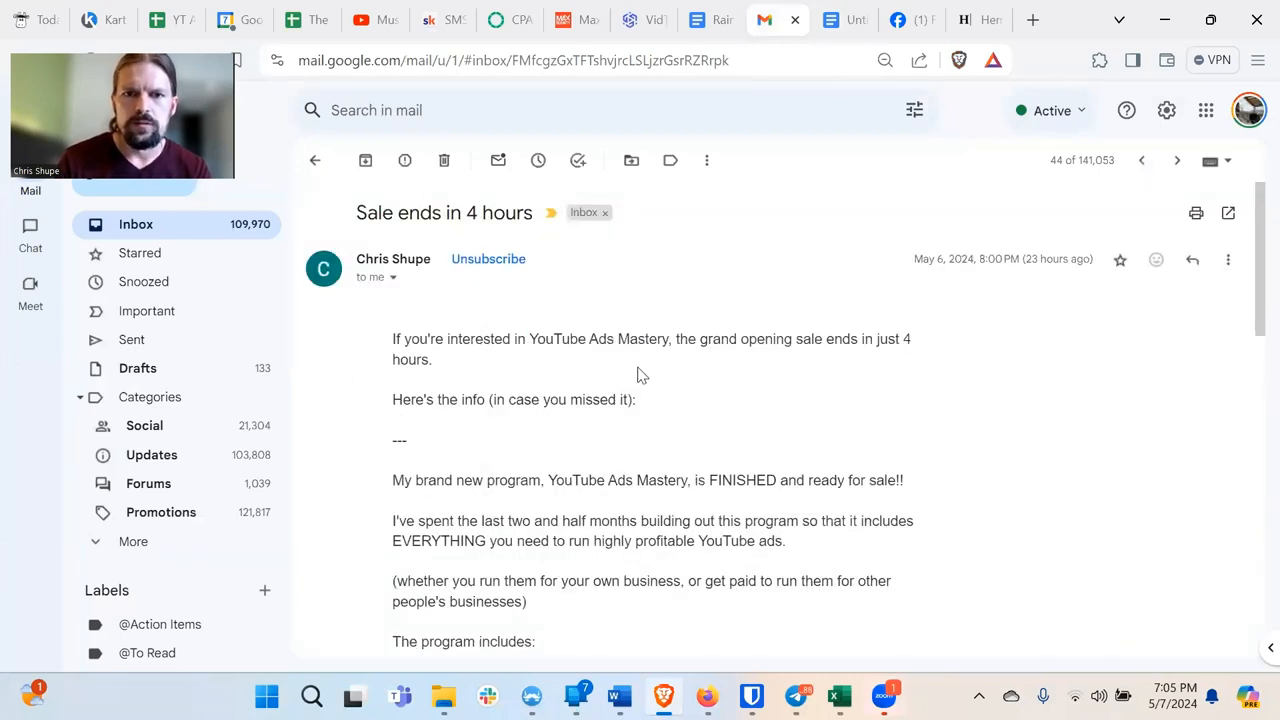
{"action": "scroll", "scroll_direction": "down", "scroll_amount": 3}
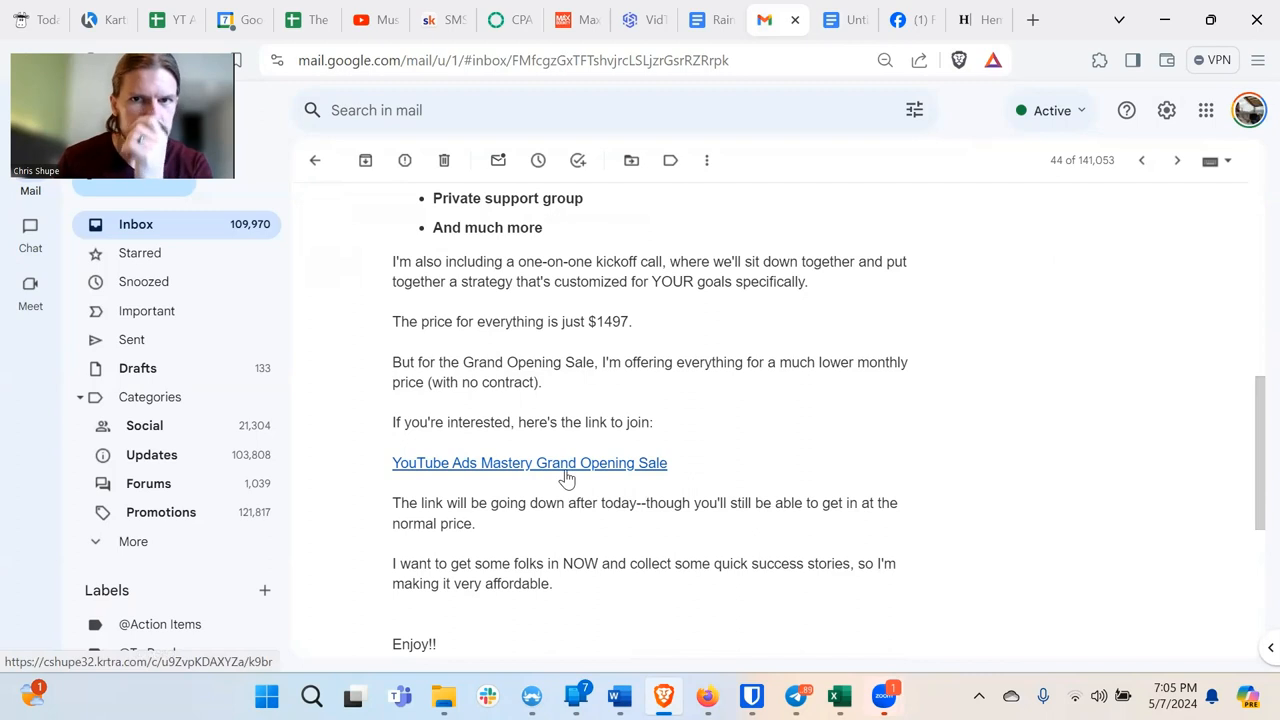
{"action": "mouse_move", "coordinate": [680, 312]}
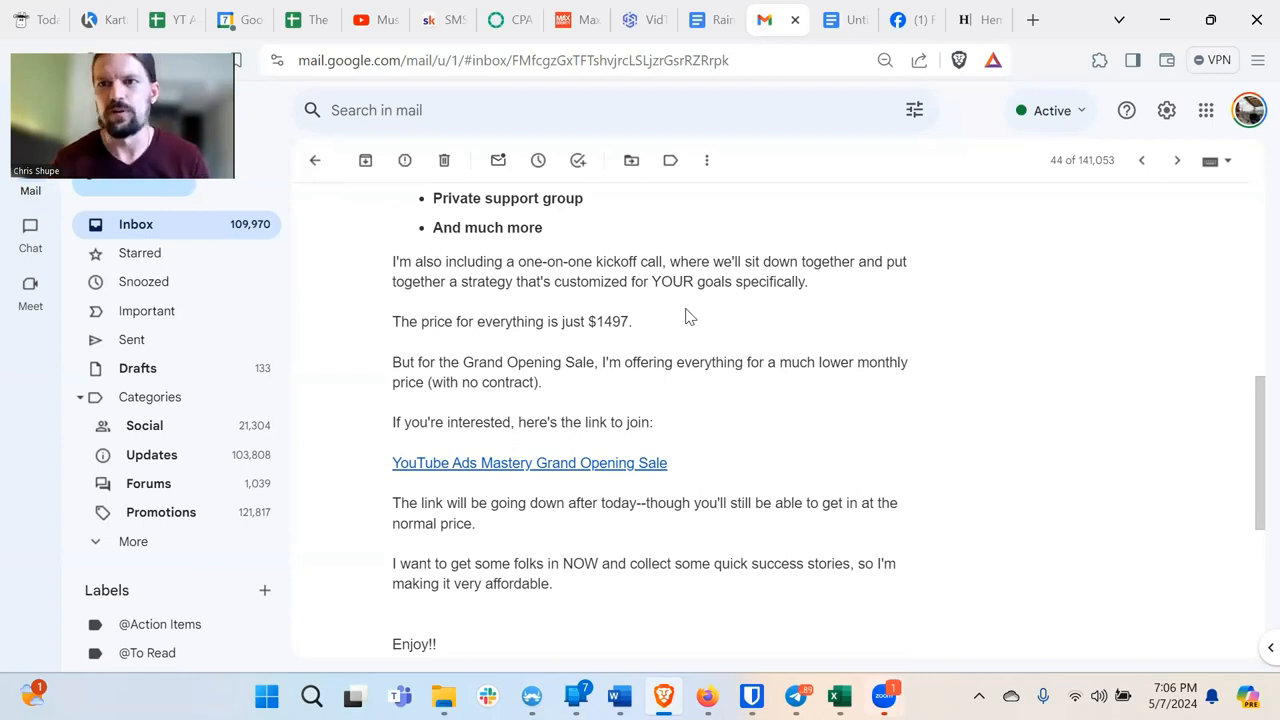
{"action": "mouse_move", "coordinate": [604, 240]}
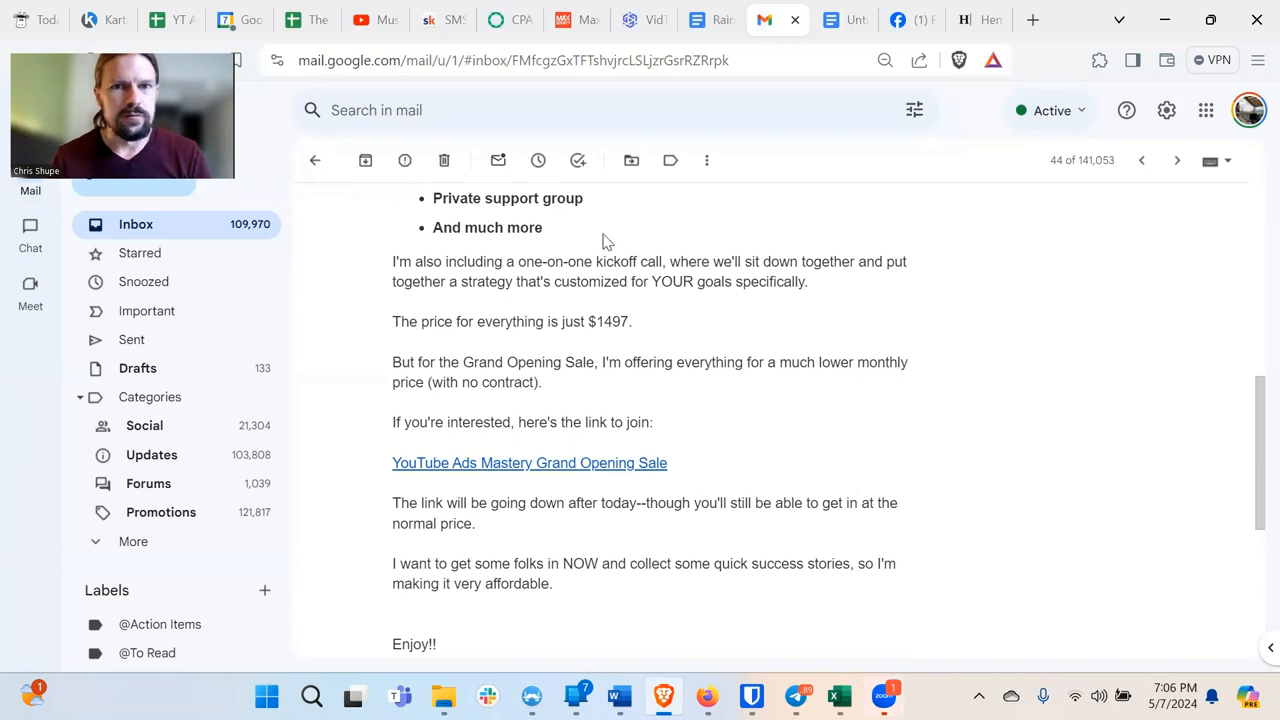
{"action": "mouse_move", "coordinate": [520, 180]}
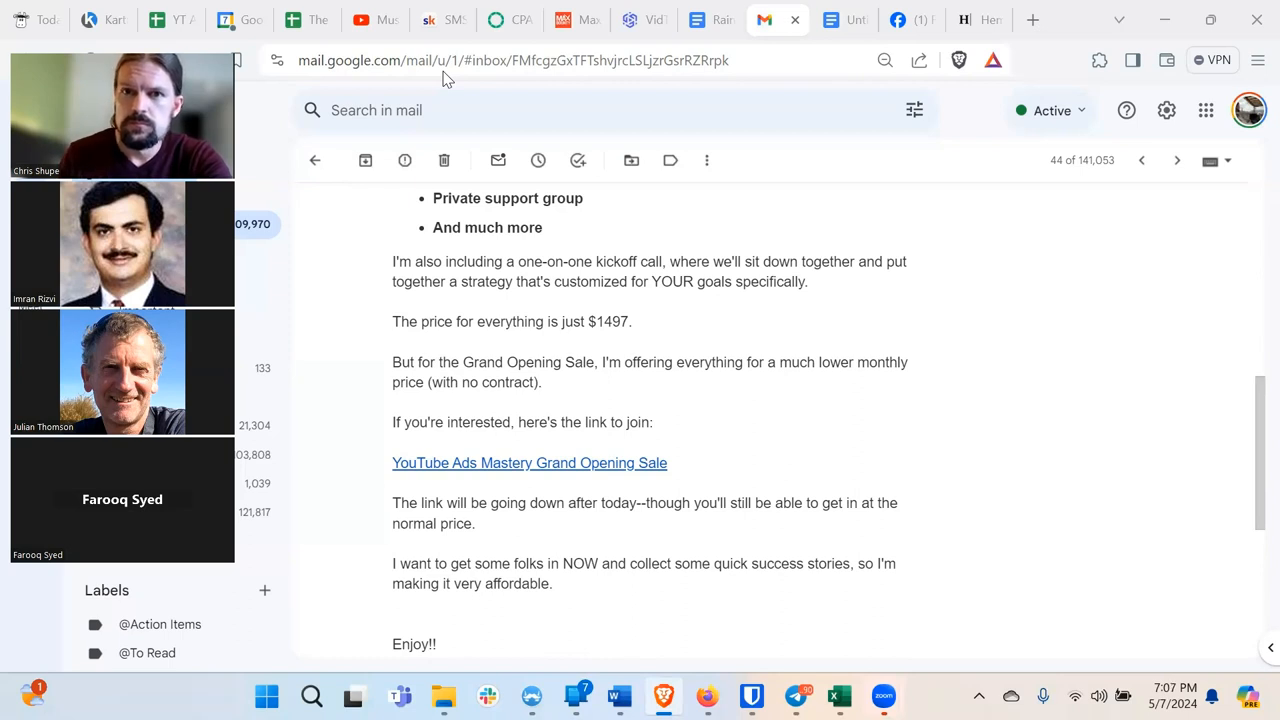
{"action": "mouse_move", "coordinate": [708, 20]}
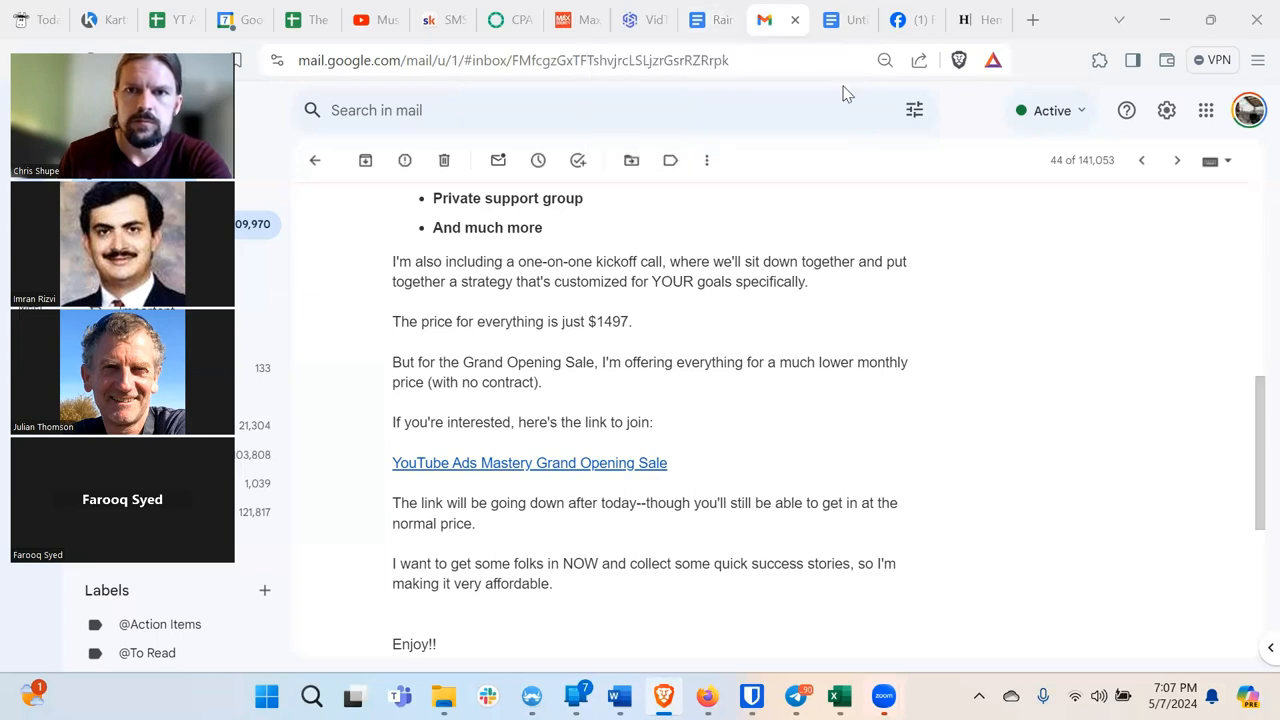
Reread the Ease of Understanding notes, then return to the Hemingway App analysis.
{"action": "left_click", "coordinate": [844, 20]}
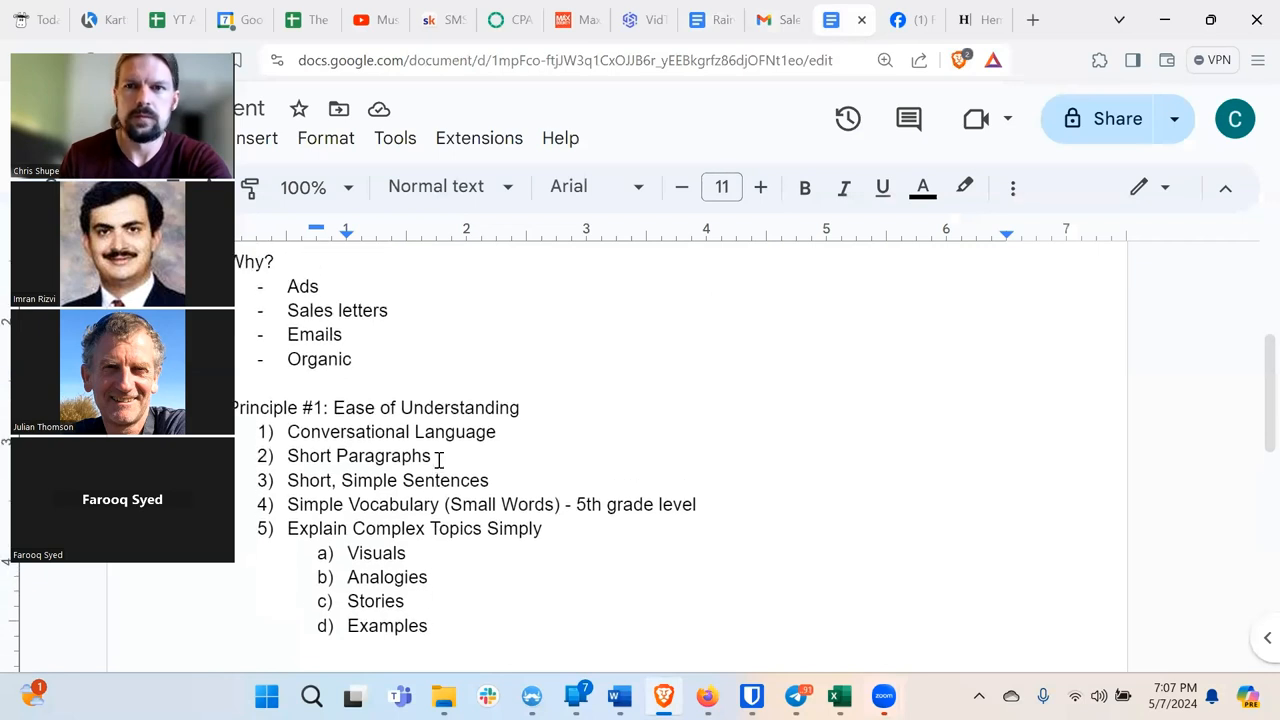
{"action": "scroll", "scroll_direction": "up", "scroll_amount": 3}
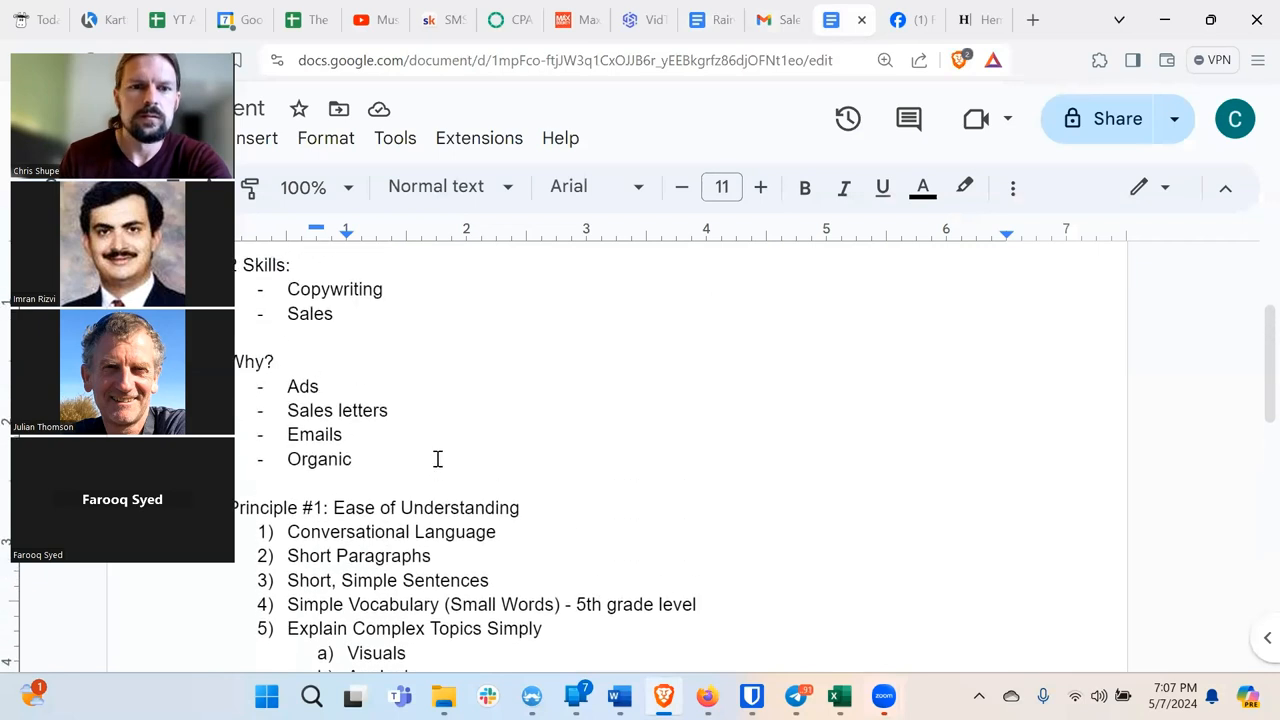
{"action": "scroll", "scroll_direction": "down", "scroll_amount": 3}
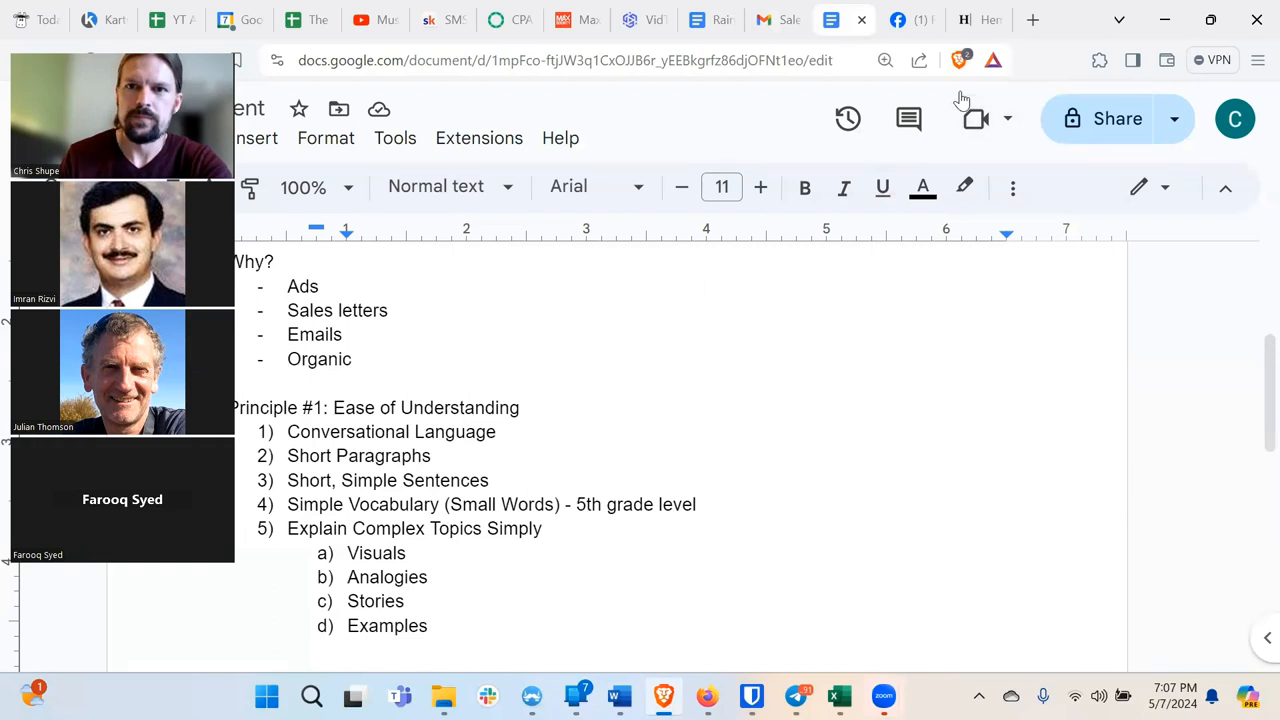
{"action": "left_click", "coordinate": [964, 20]}
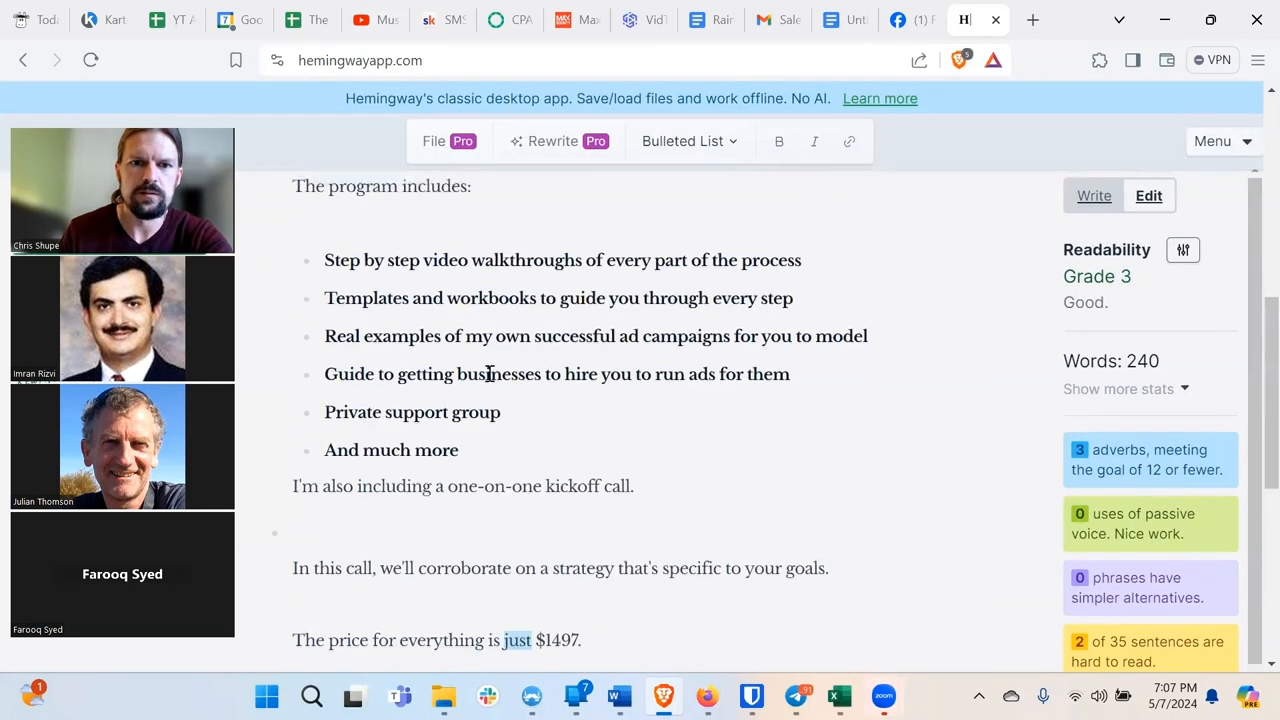
Scroll through the analyzed email in Hemingway App, then return to the Google Docs notes.
{"action": "scroll", "scroll_direction": "up", "scroll_amount": 3}
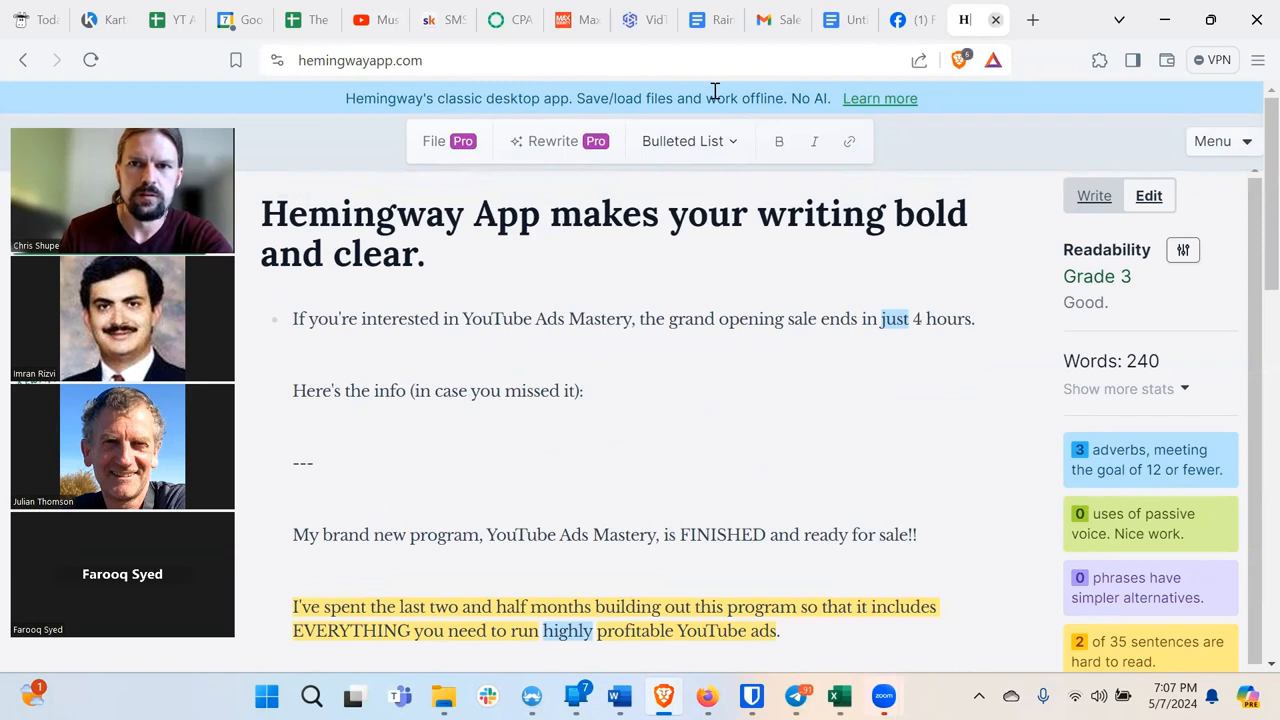
{"action": "left_click", "coordinate": [1032, 20]}
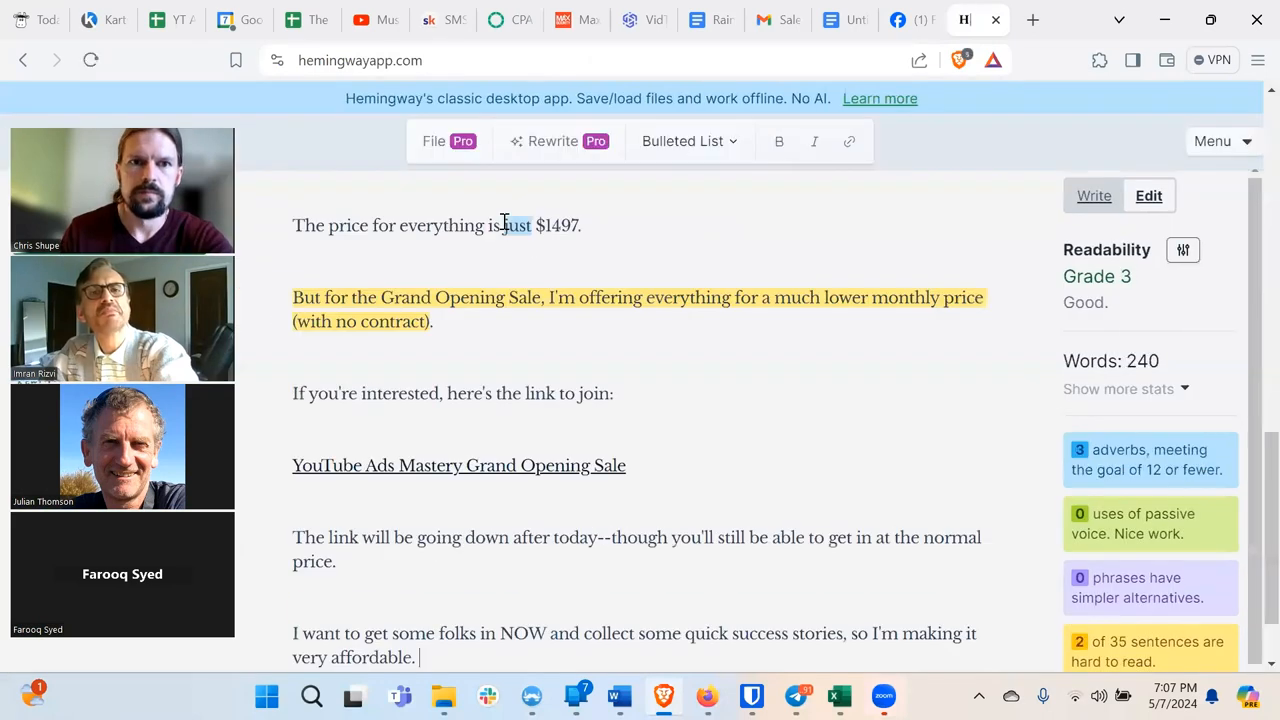
{"action": "scroll", "scroll_direction": "down", "scroll_amount": 3}
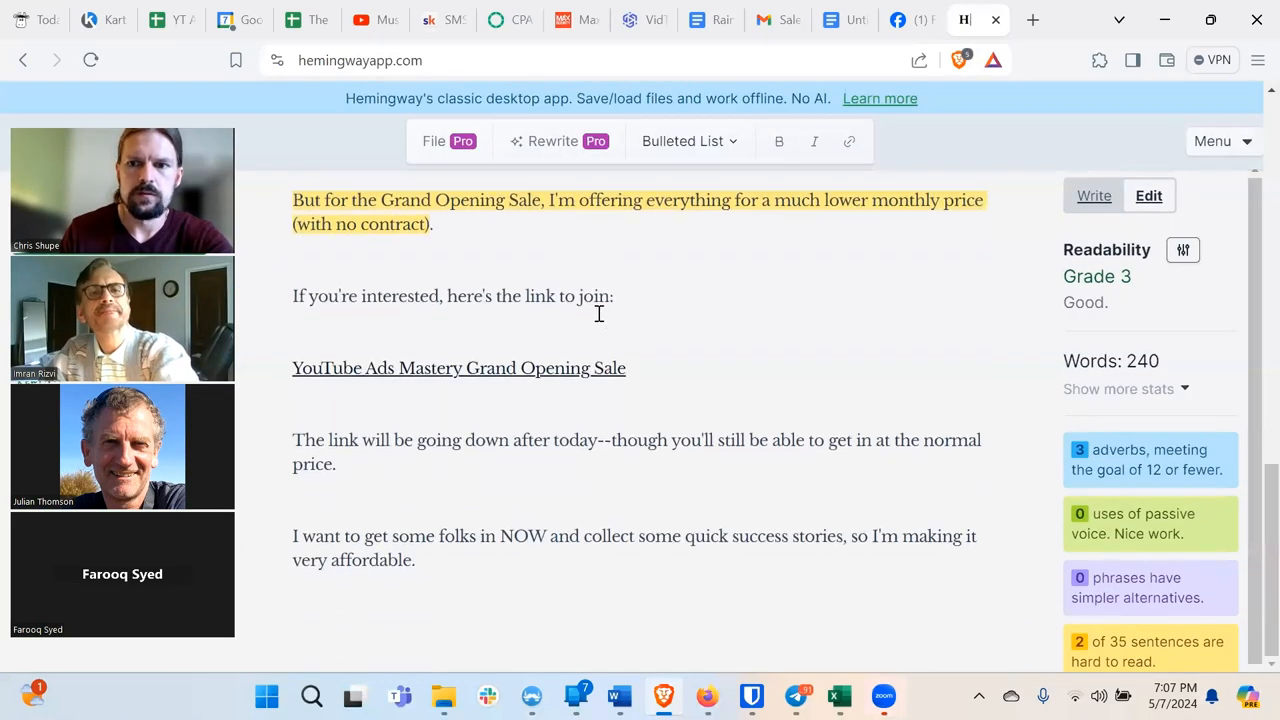
{"action": "scroll", "scroll_direction": "up", "scroll_amount": 3}
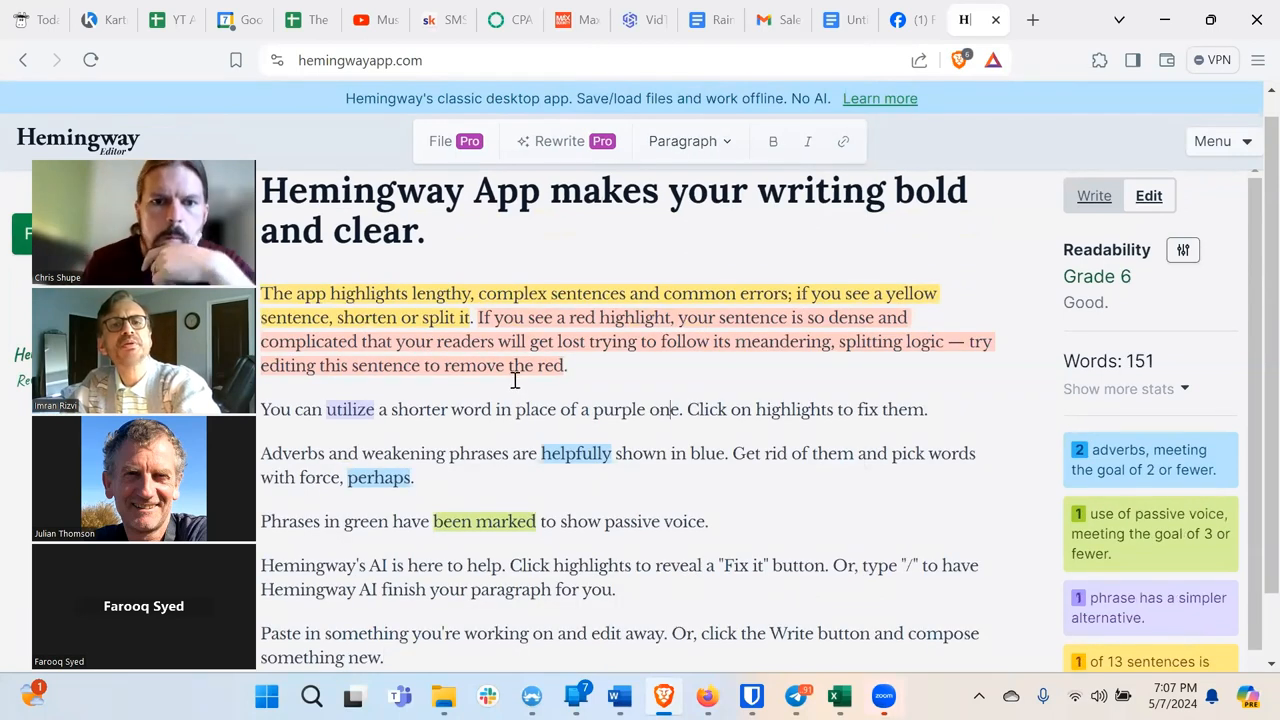
{"action": "scroll", "scroll_direction": "up", "scroll_amount": 3}
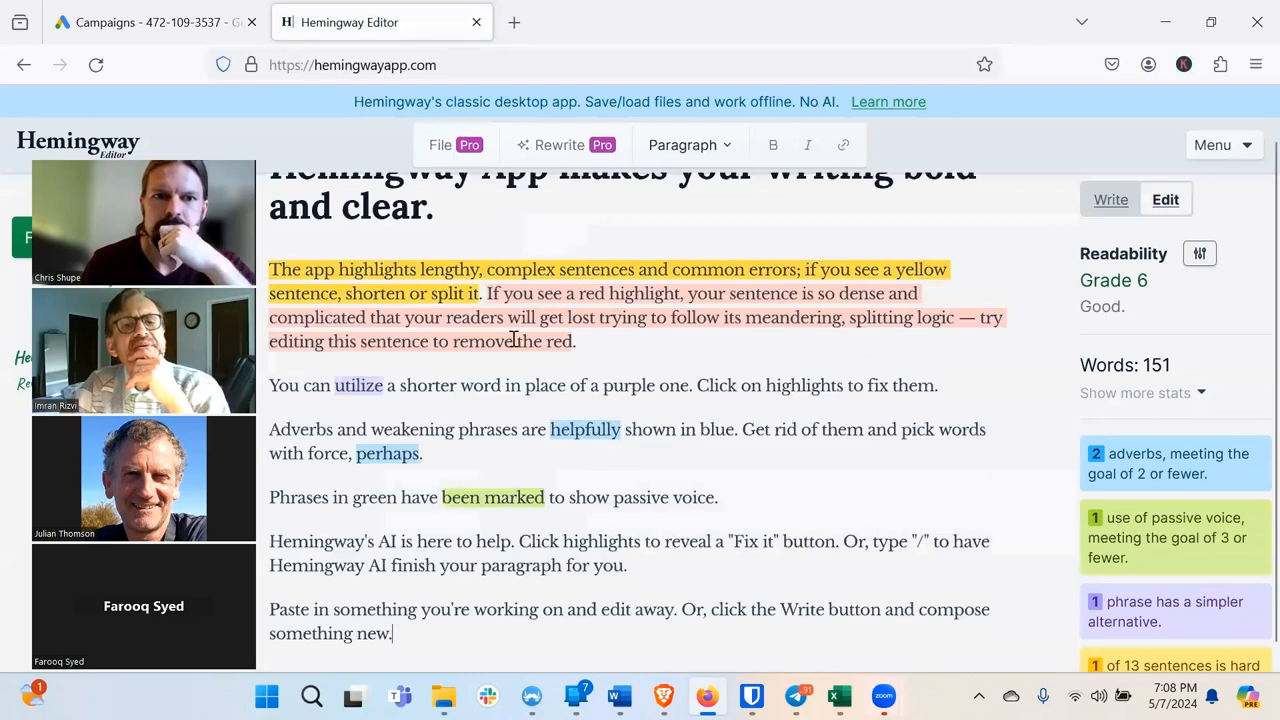
{"action": "scroll", "scroll_direction": "up", "scroll_amount": 3}
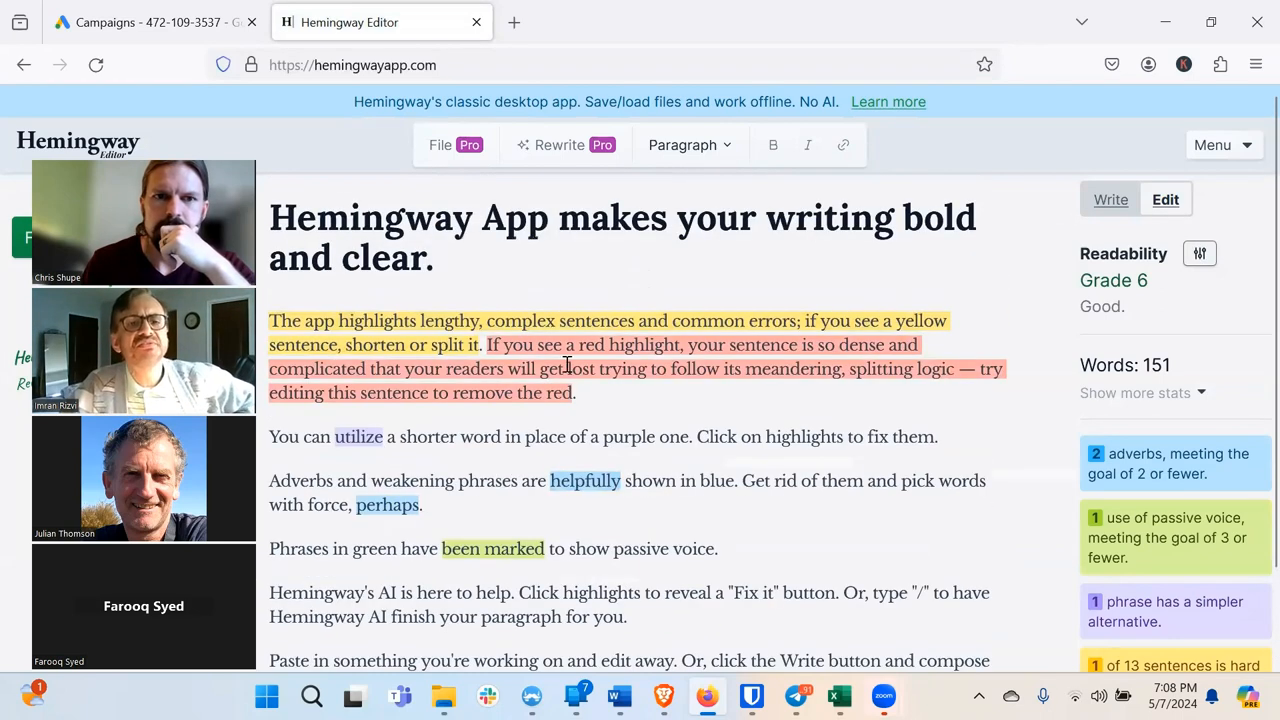
{"action": "scroll", "scroll_direction": "down", "scroll_amount": 3}
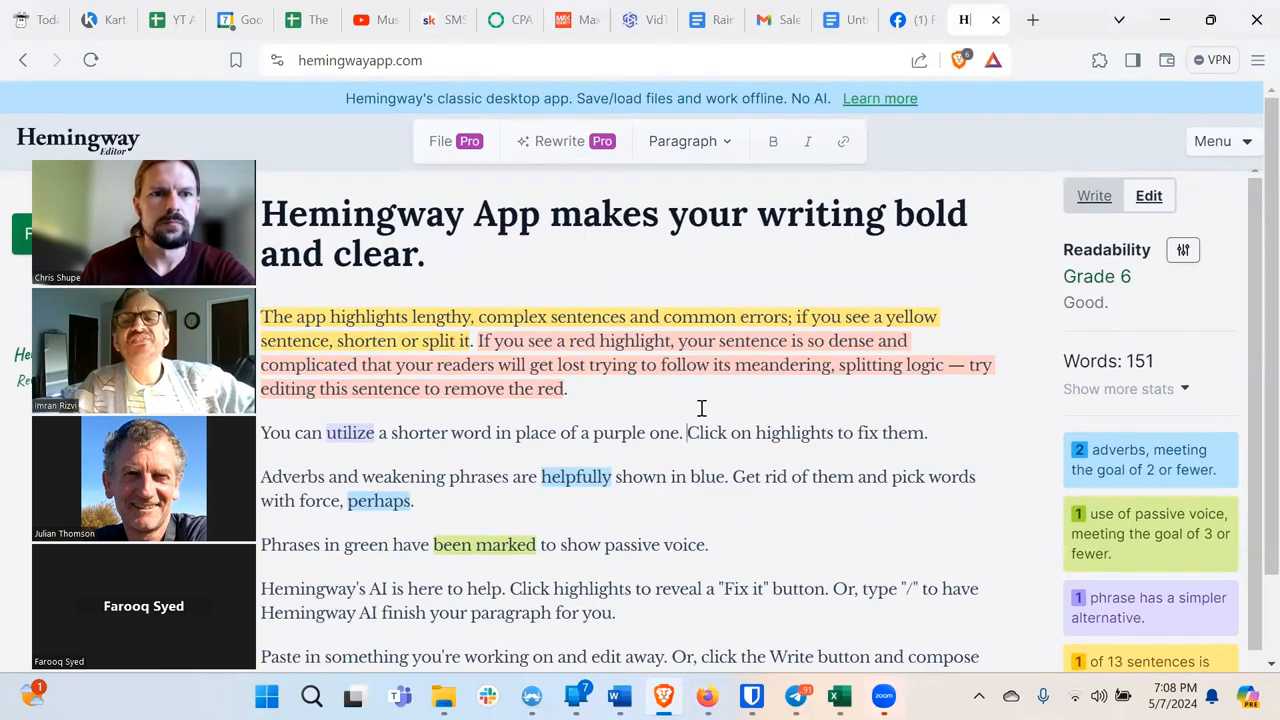
{"action": "mouse_move", "coordinate": [808, 140]}
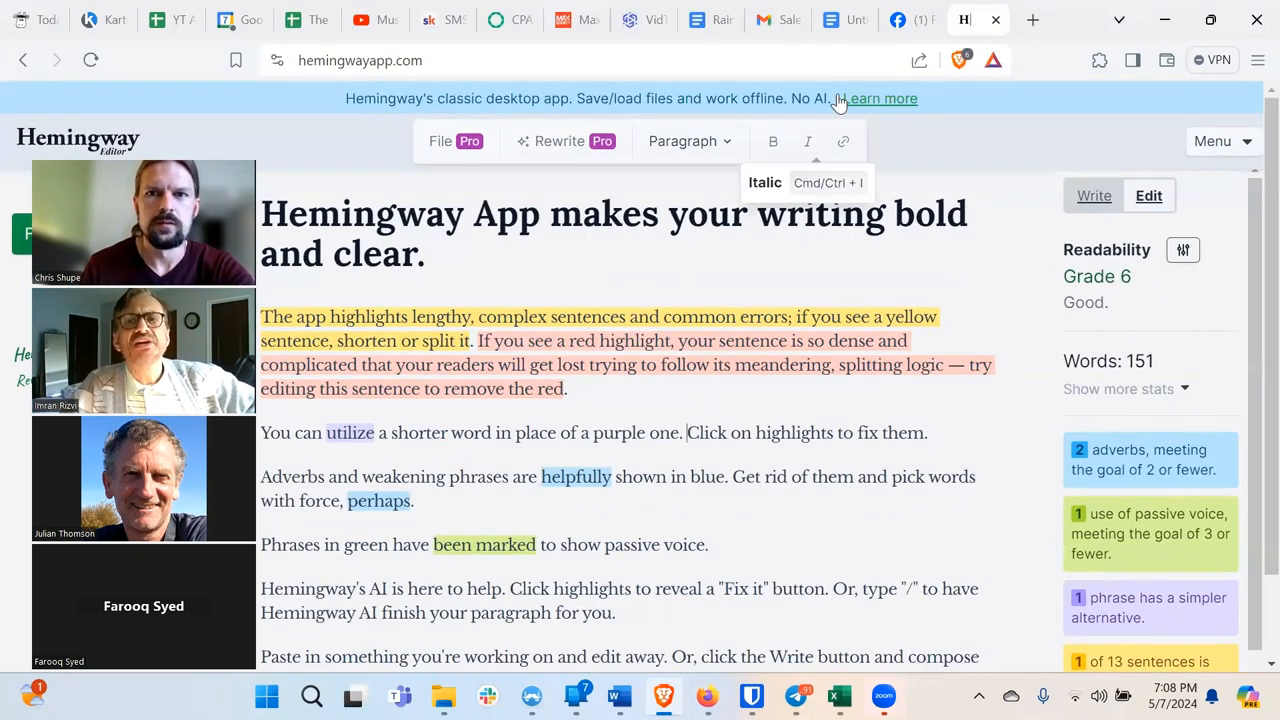
{"action": "mouse_move", "coordinate": [760, 112]}
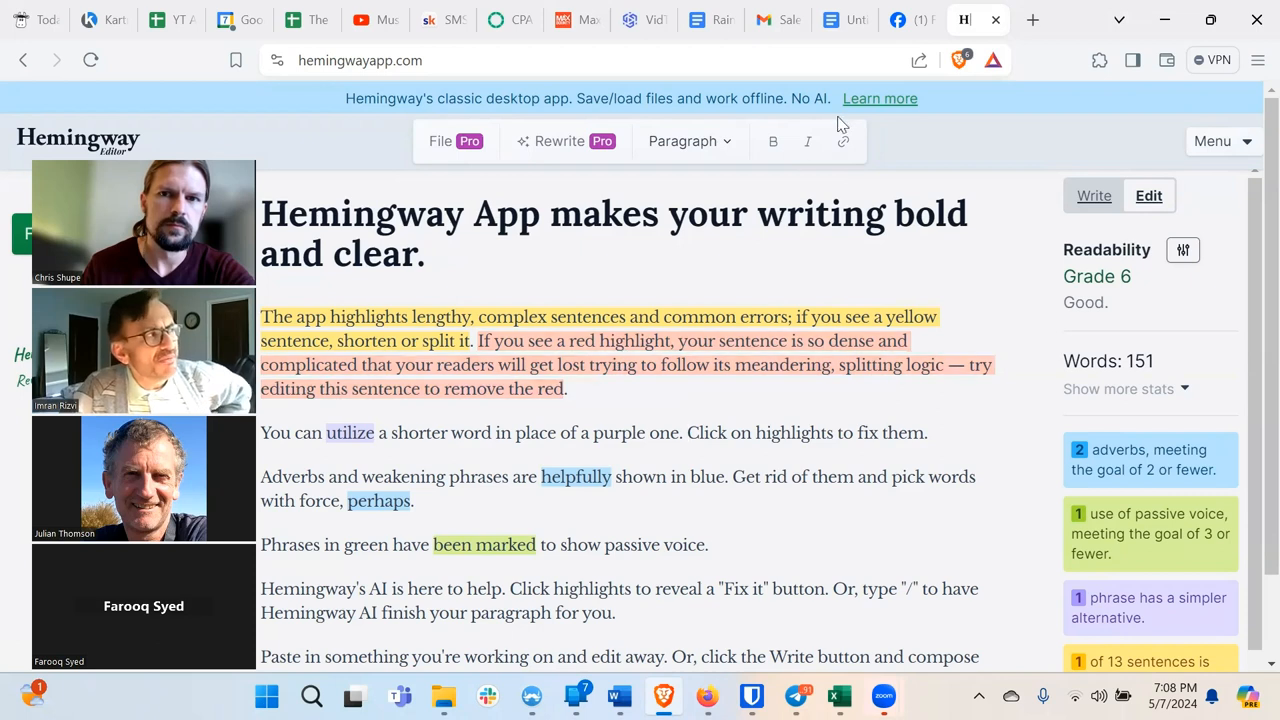
{"action": "left_click", "coordinate": [832, 20]}
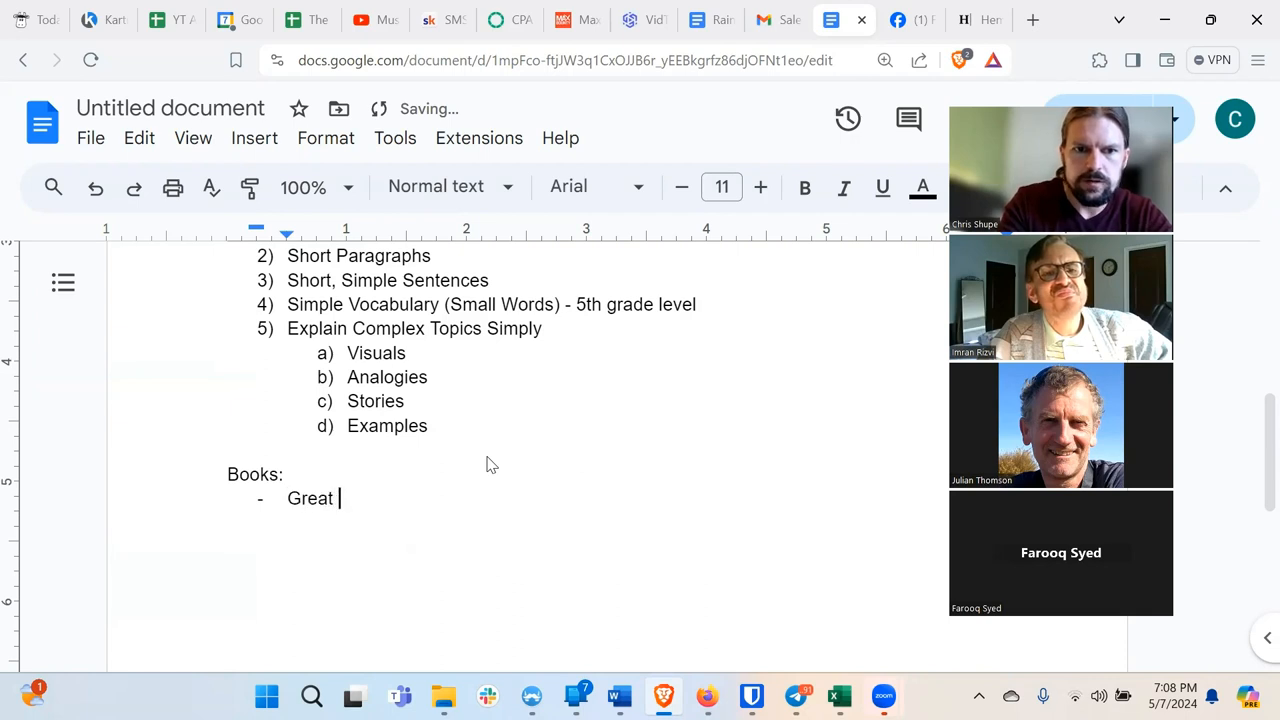
List 'Great Leads by Michael Masterson' under Books and add a 'Kyle Milligan' entry.
{"action": "type", "text": "Leads by Michael"}
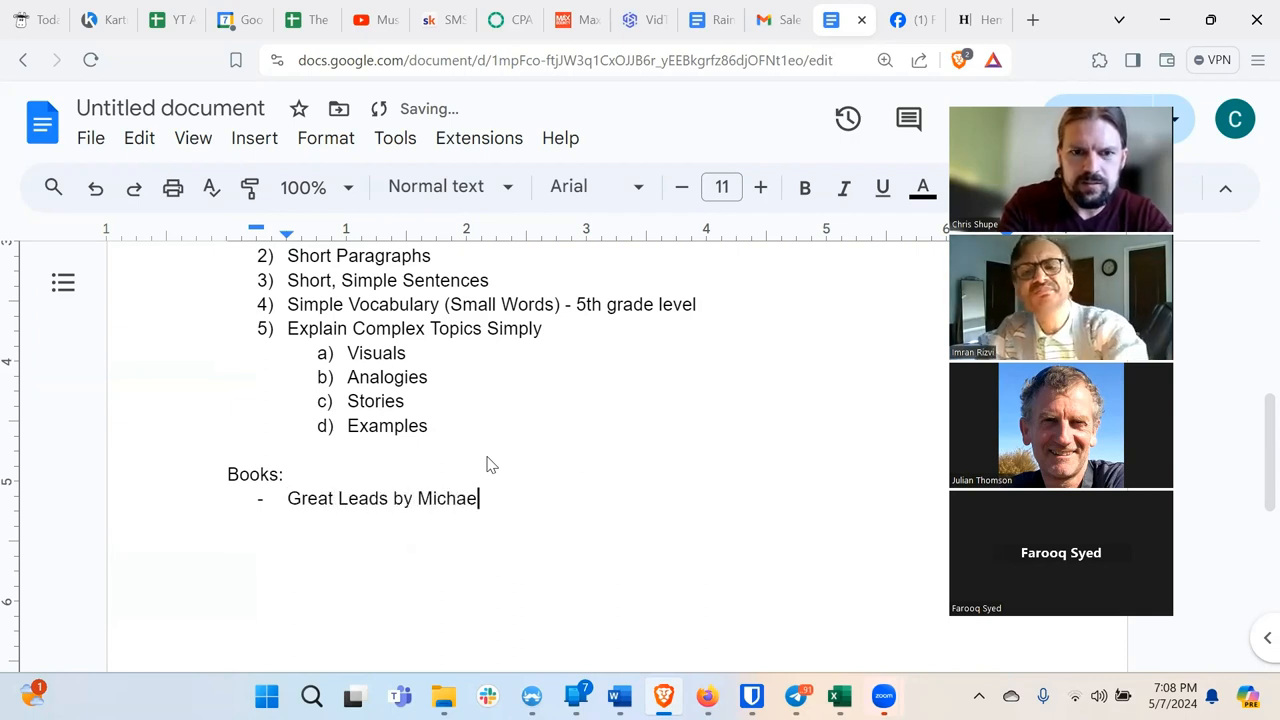
{"action": "type", "text": "Masterson"}
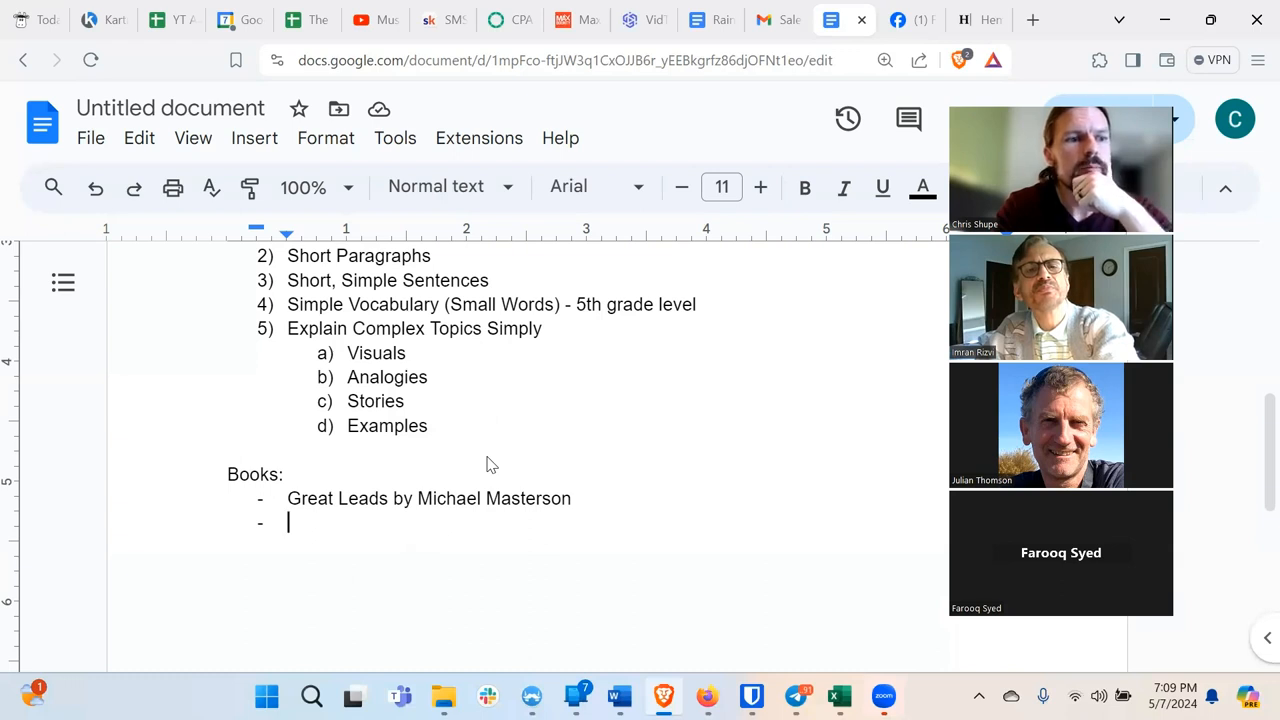
{"action": "type", "text": "Kye"}
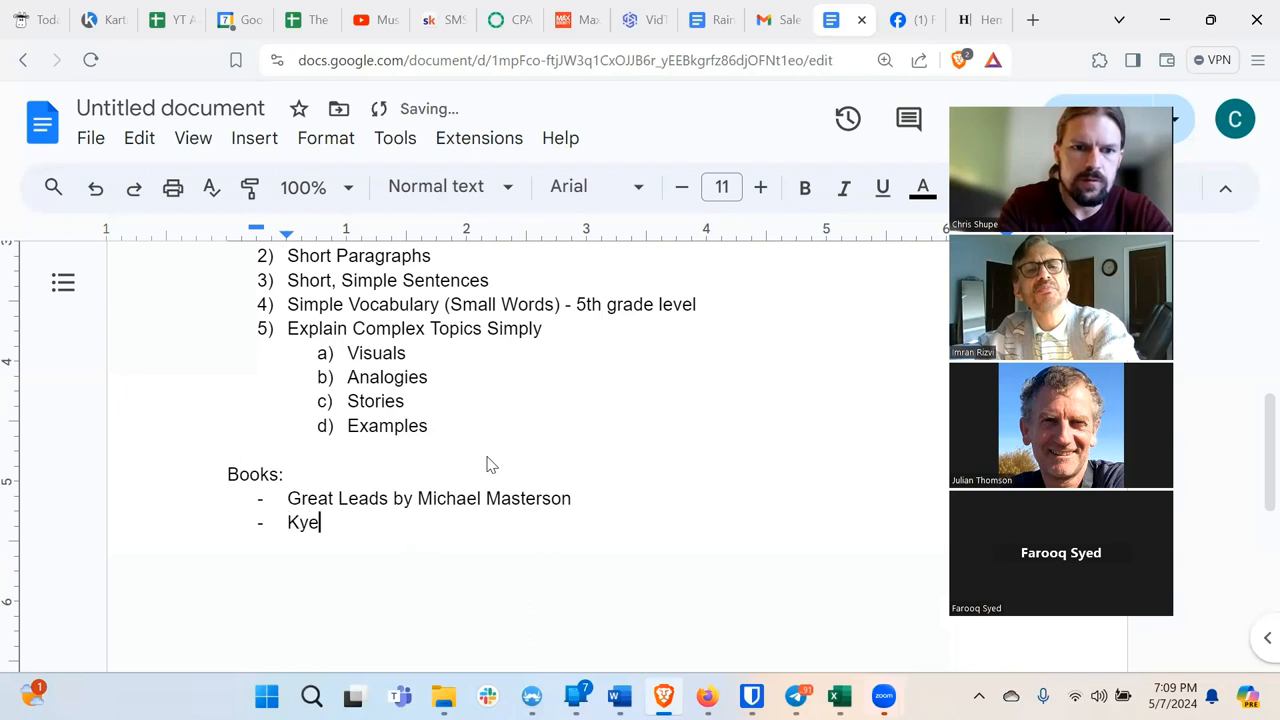
{"action": "type", "text": "le Milligan"}
{"action": "type", "text": "kyle"}
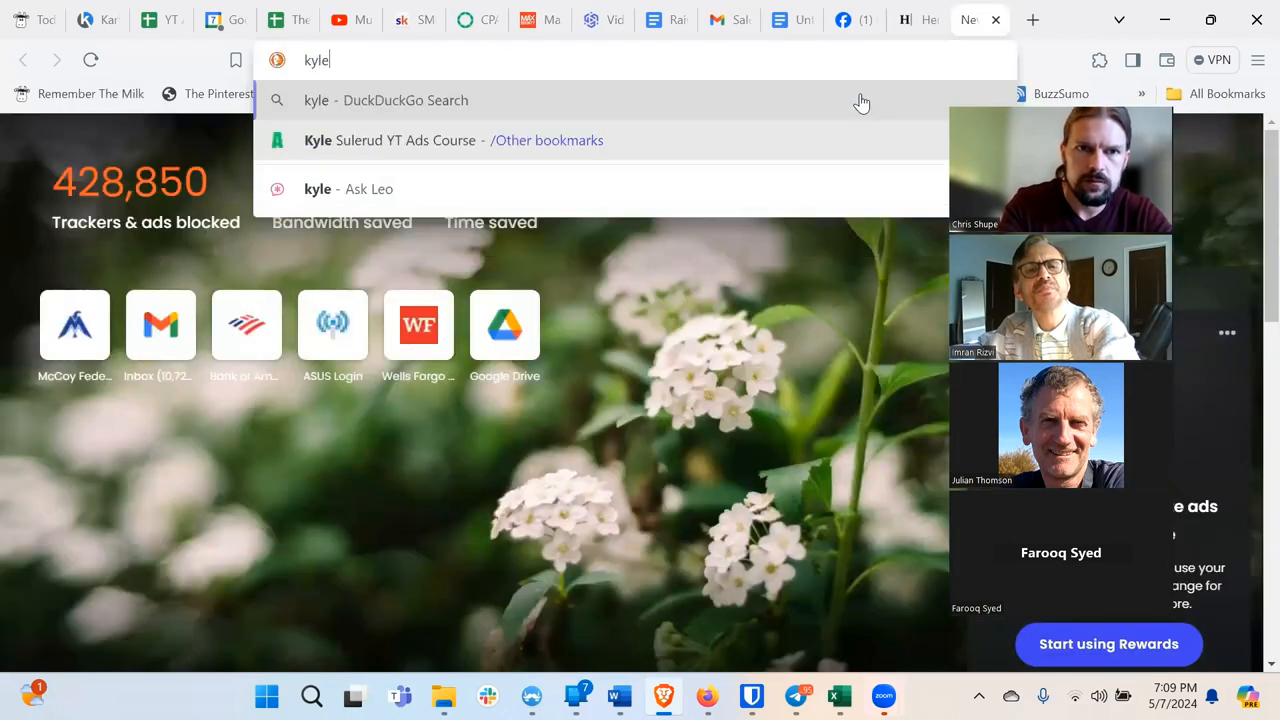
Search DuckDuckGo for 'kyle milligan book' and open the Amazon page for Take Their Money.
{"action": "type", "text": "milligan bo"}
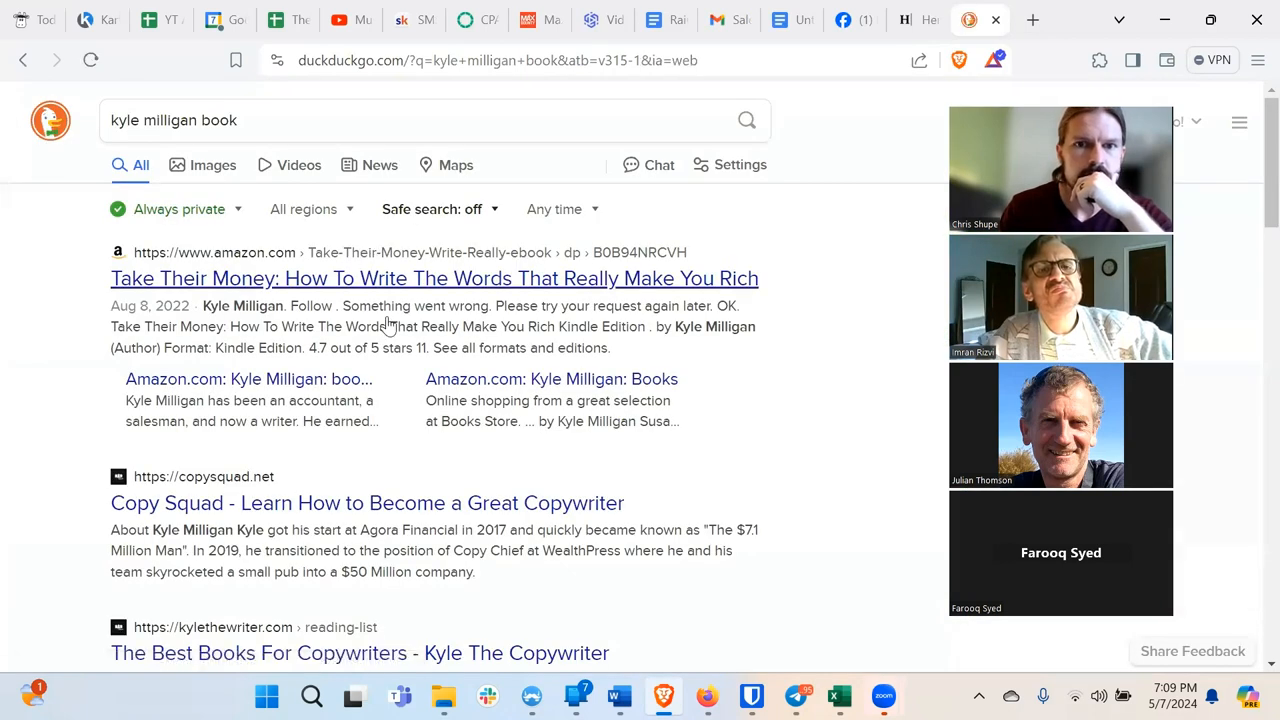
{"action": "scroll", "scroll_direction": "down", "scroll_amount": 3}
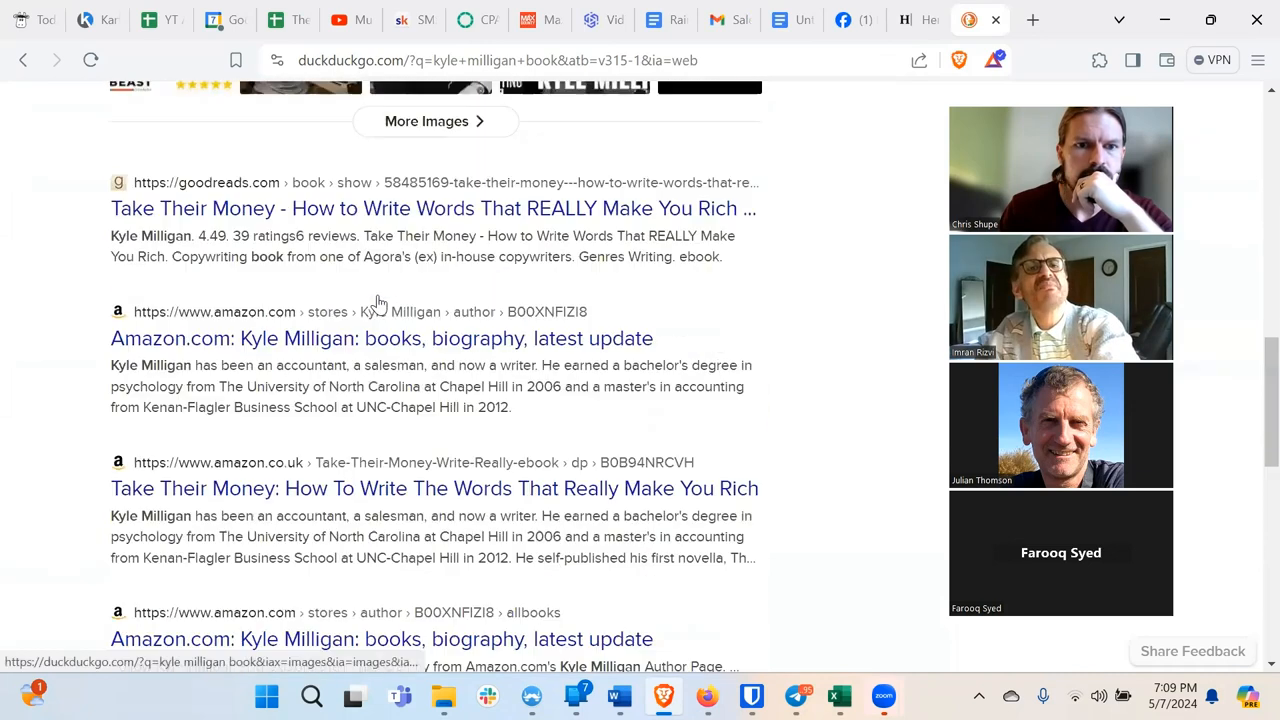
{"action": "scroll", "scroll_direction": "down", "scroll_amount": 3}
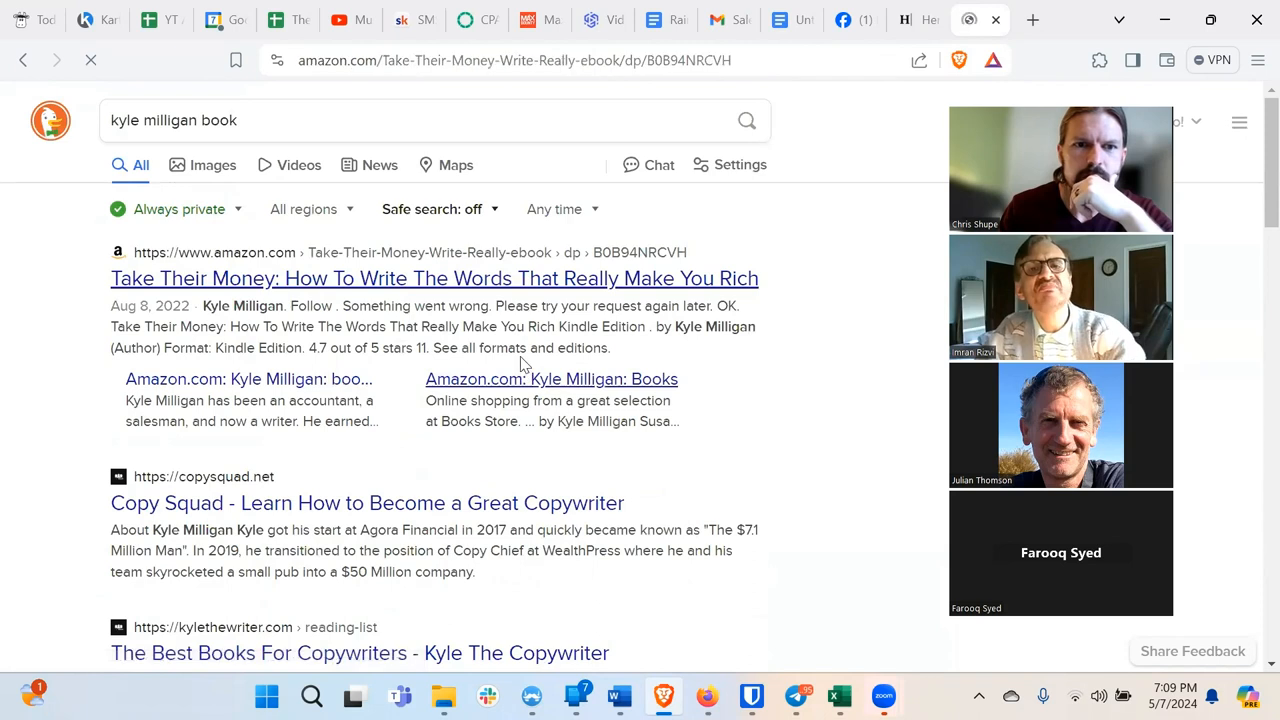
{"action": "left_click", "coordinate": [434, 278]}
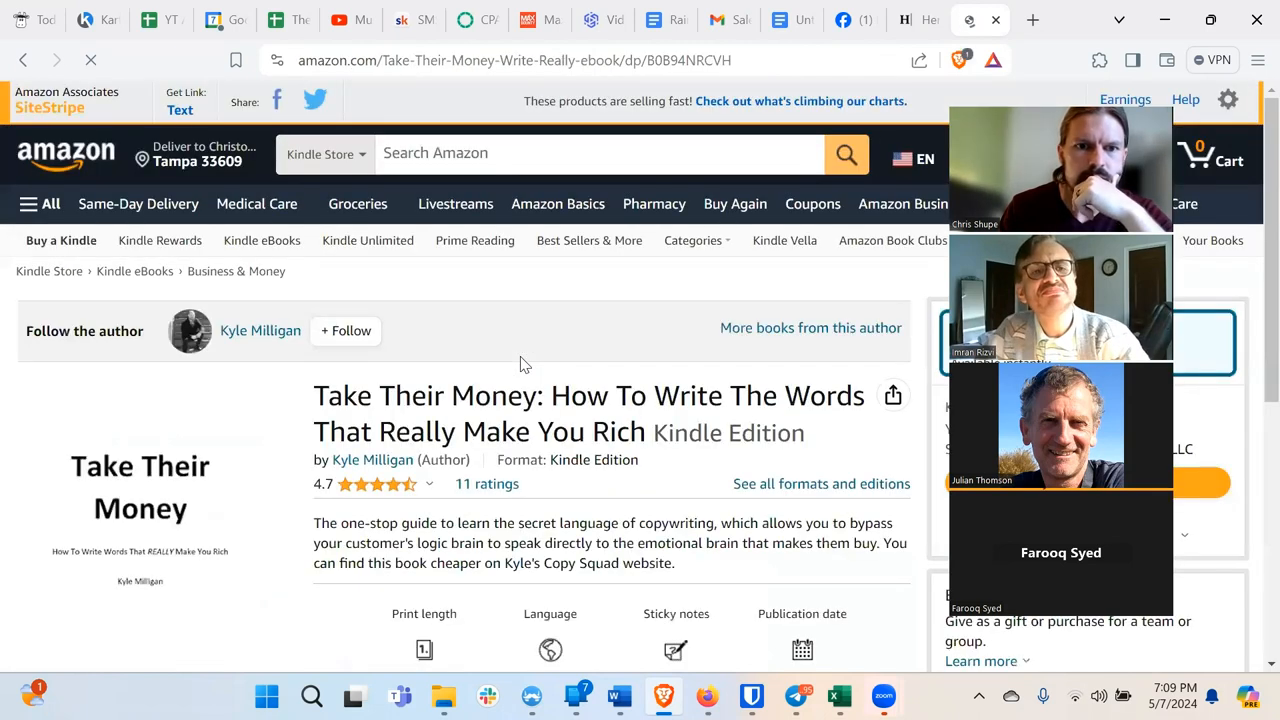
Look over the book's description, recommendations and reviews, then return to the top.
{"action": "scroll", "scroll_direction": "down", "scroll_amount": 3}
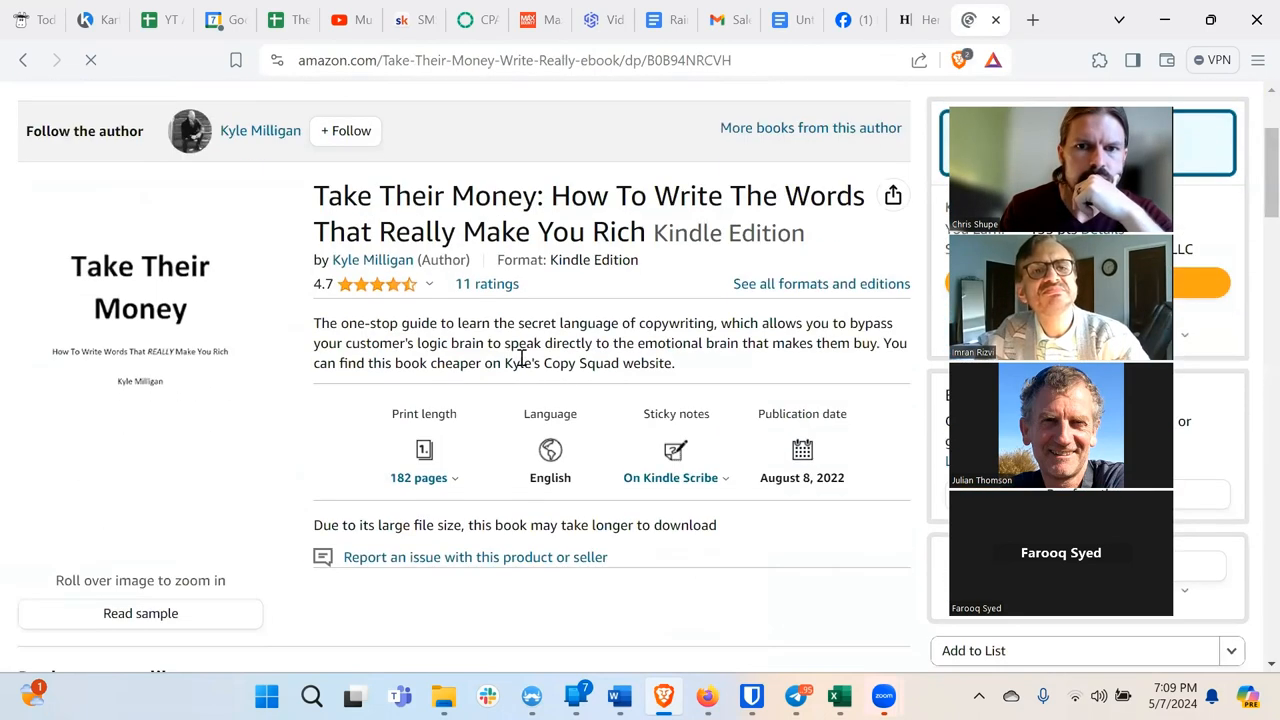
{"action": "scroll", "scroll_direction": "down", "scroll_amount": 3}
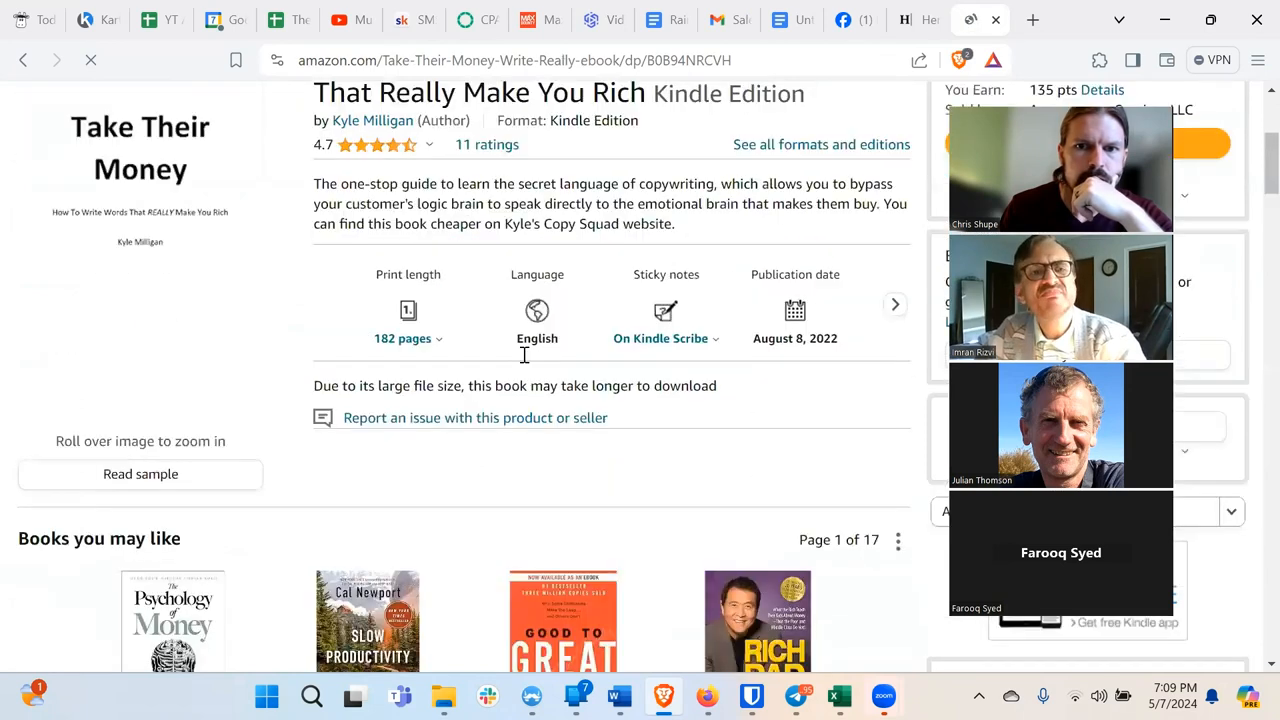
{"action": "scroll", "scroll_direction": "down", "scroll_amount": 3}
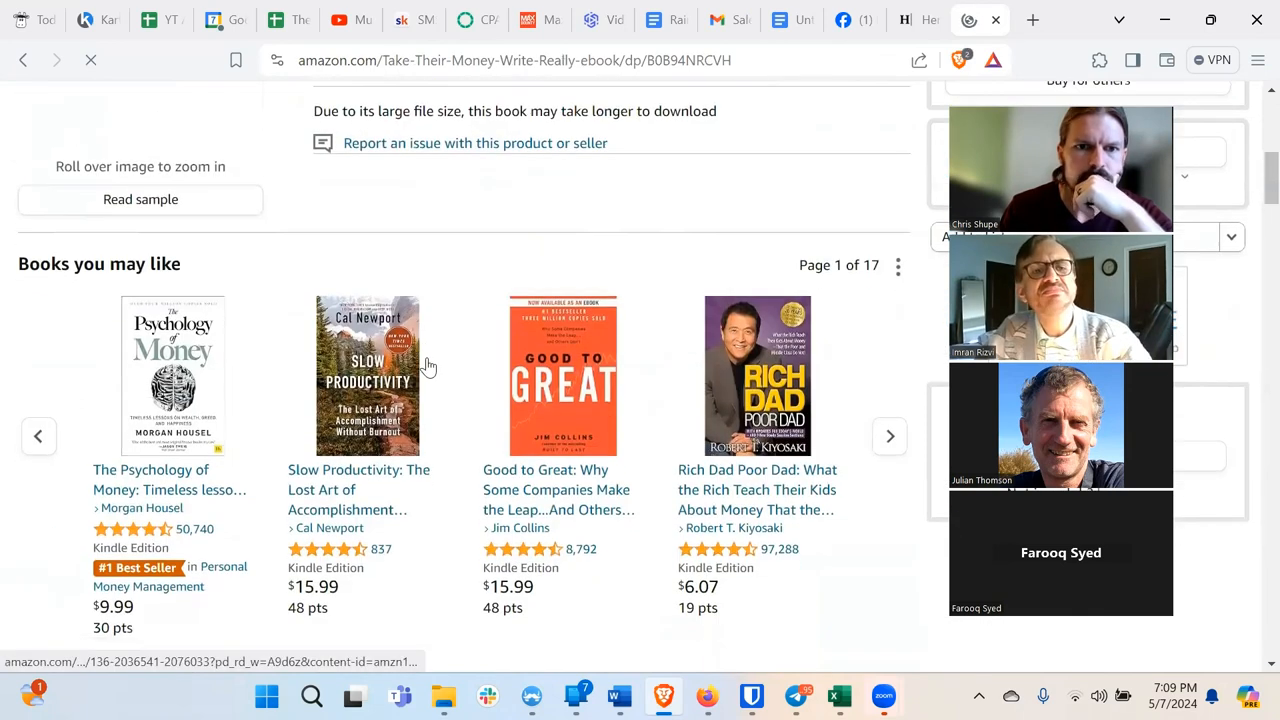
{"action": "scroll", "scroll_direction": "down", "scroll_amount": 3}
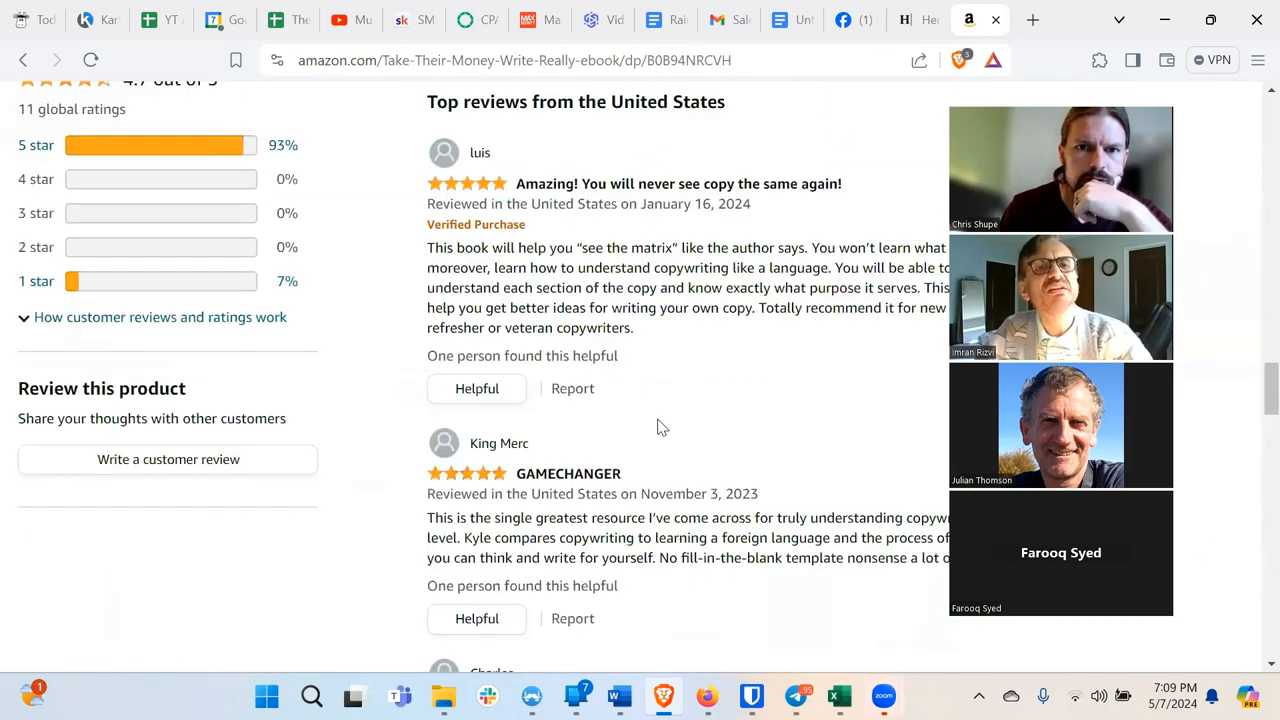
{"action": "scroll", "scroll_direction": "up", "scroll_amount": 3}
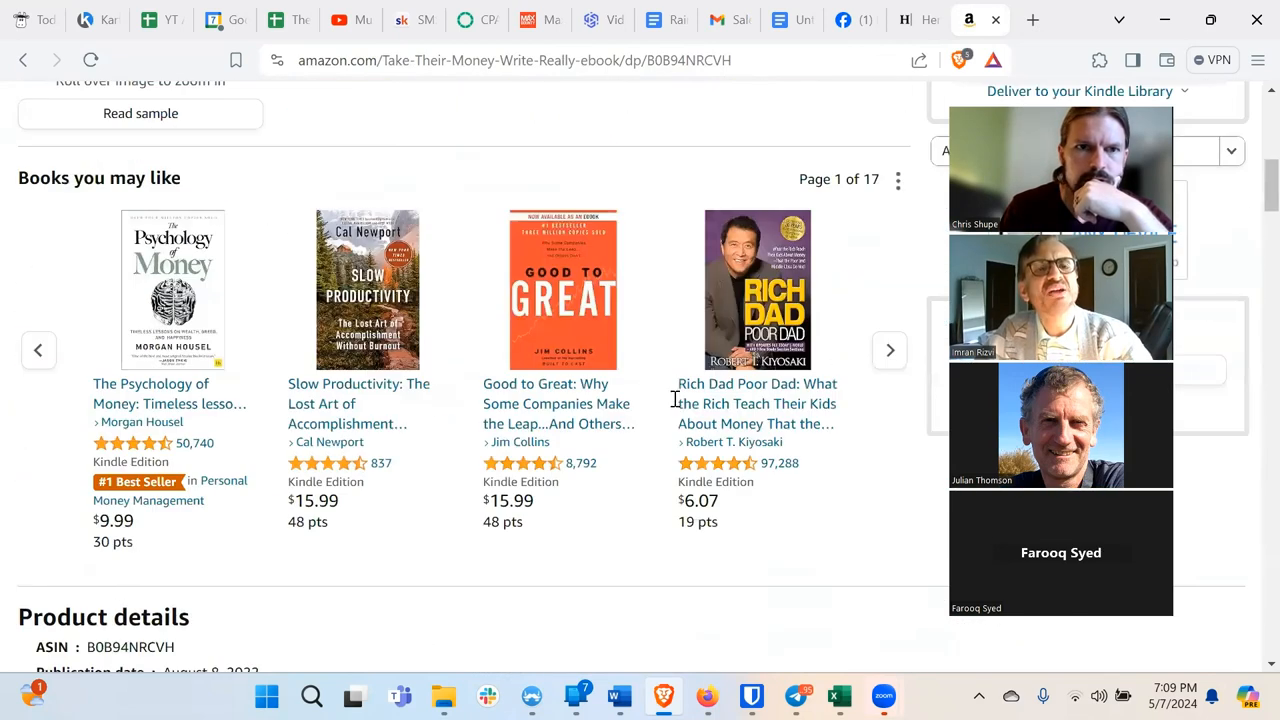
{"action": "scroll", "scroll_direction": "up", "scroll_amount": 3}
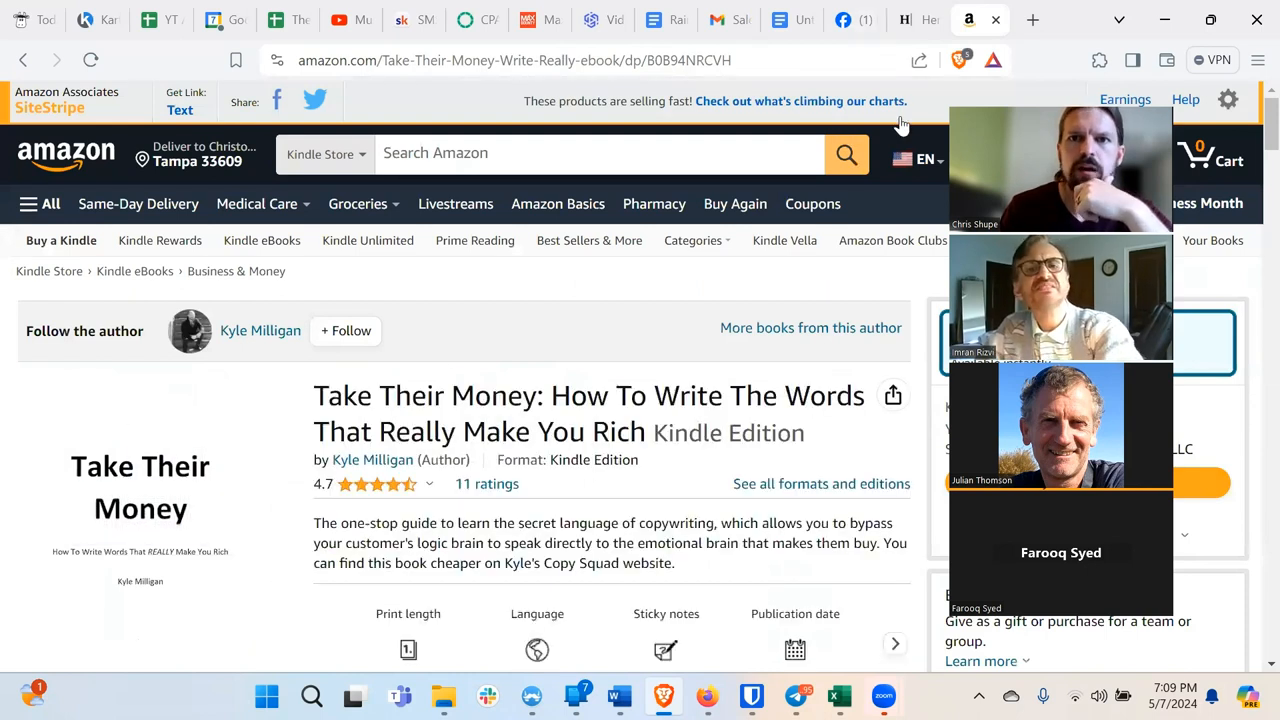
Complete the second Books entry as 'Kyle Milligan - Take Their Money'.
{"action": "left_click", "coordinate": [780, 20]}
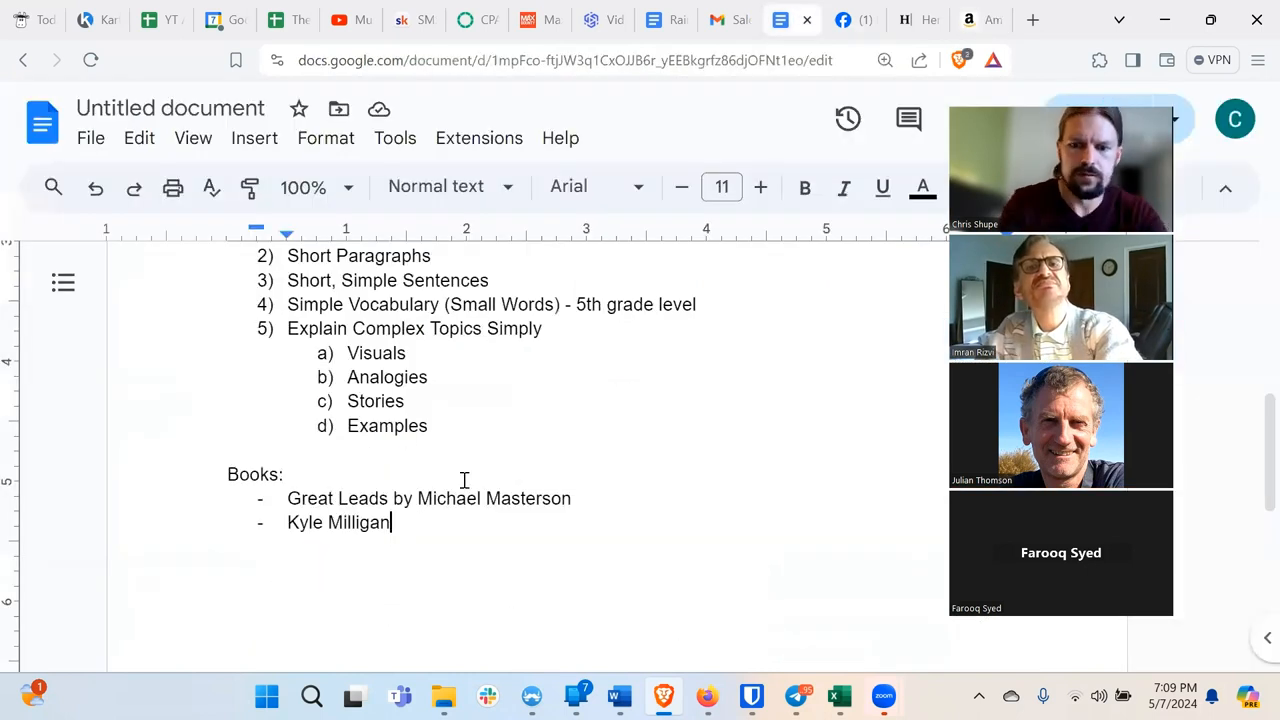
{"action": "type", "text": "- Take Their Mon"}
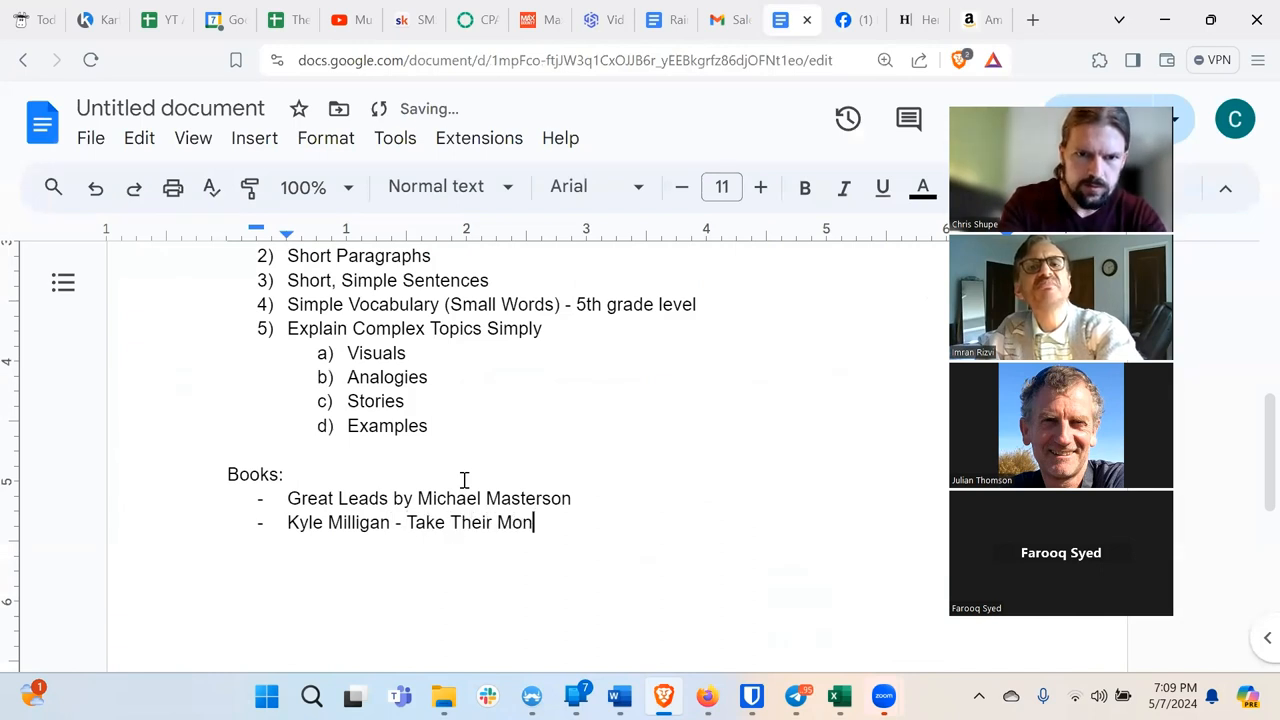
{"action": "type", "text": "ey"}
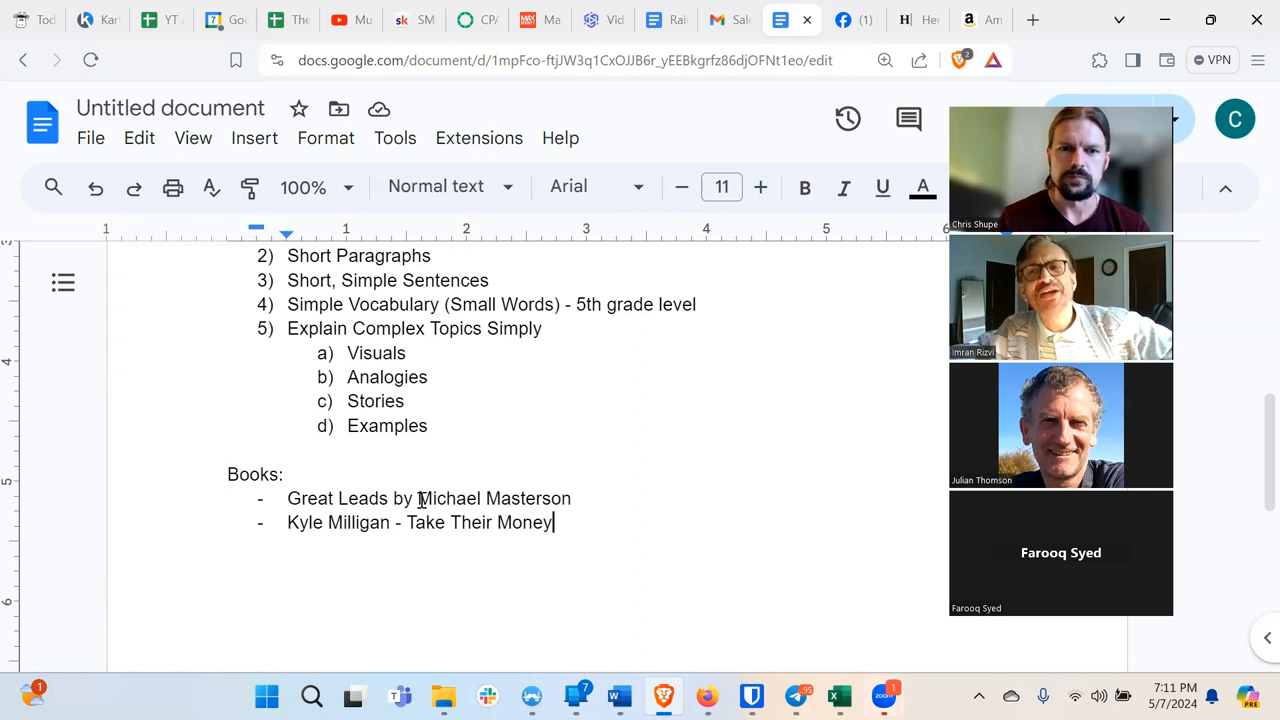
{"action": "mouse_move", "coordinate": [464, 414]}
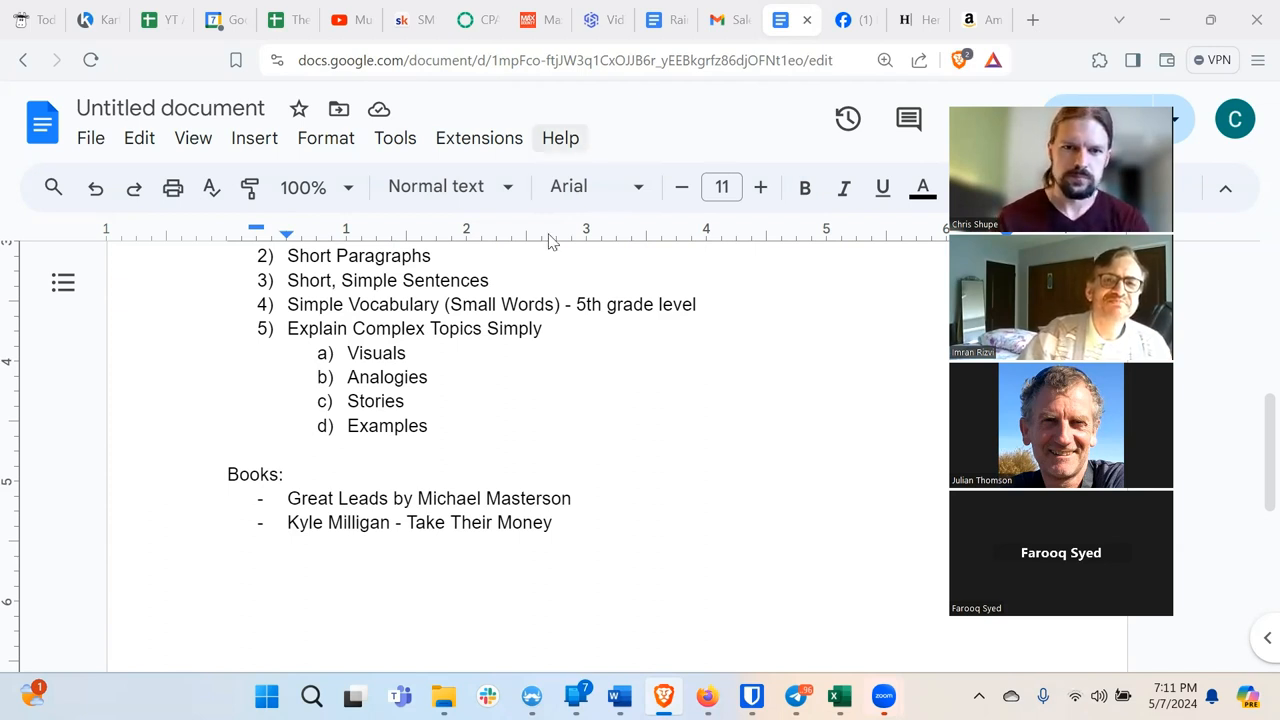
{"action": "mouse_move", "coordinate": [530, 248]}
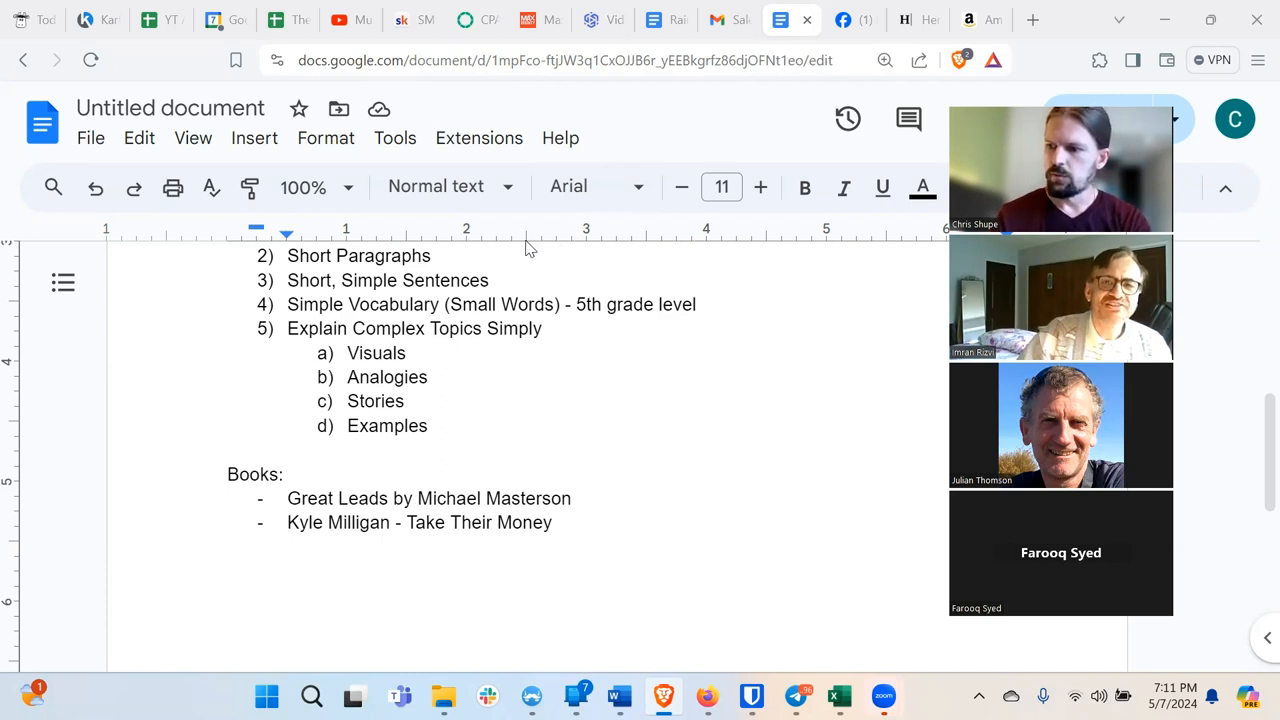
{"action": "mouse_move", "coordinate": [912, 376]}
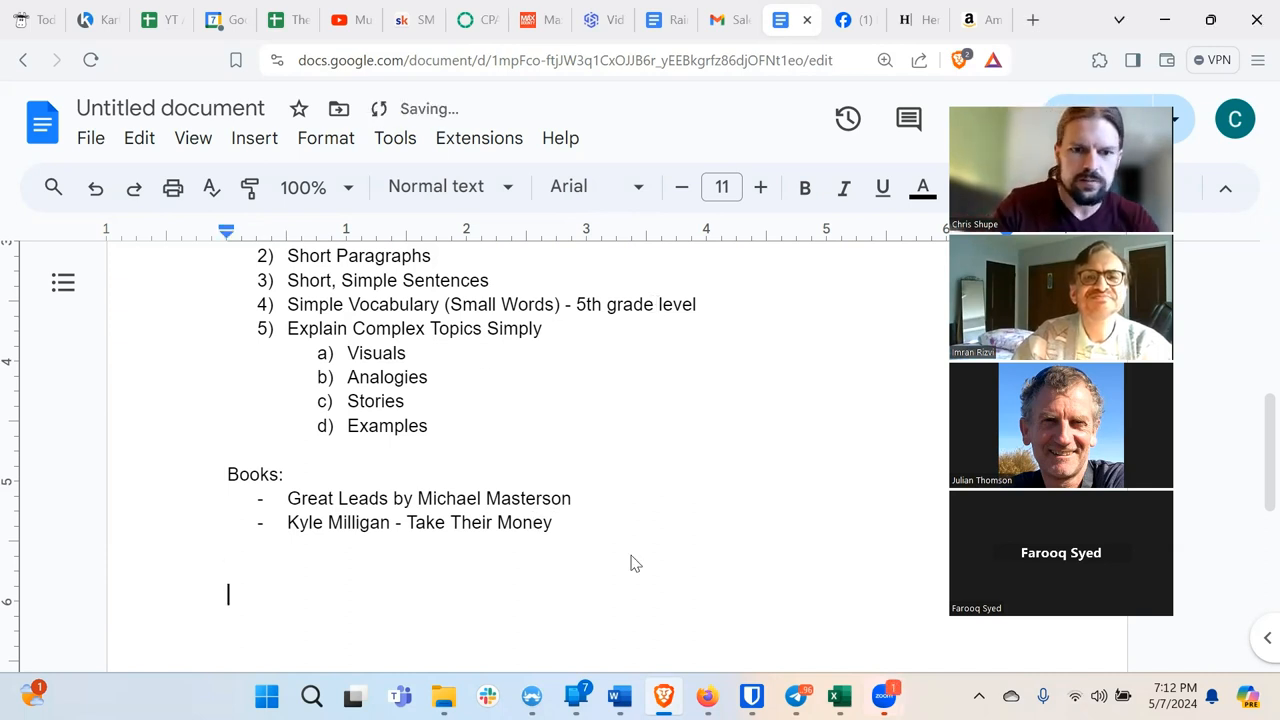
Add an 'HW:' heading with the item 'Write an email promoting your product.'.
{"action": "type", "text": "HW:"}
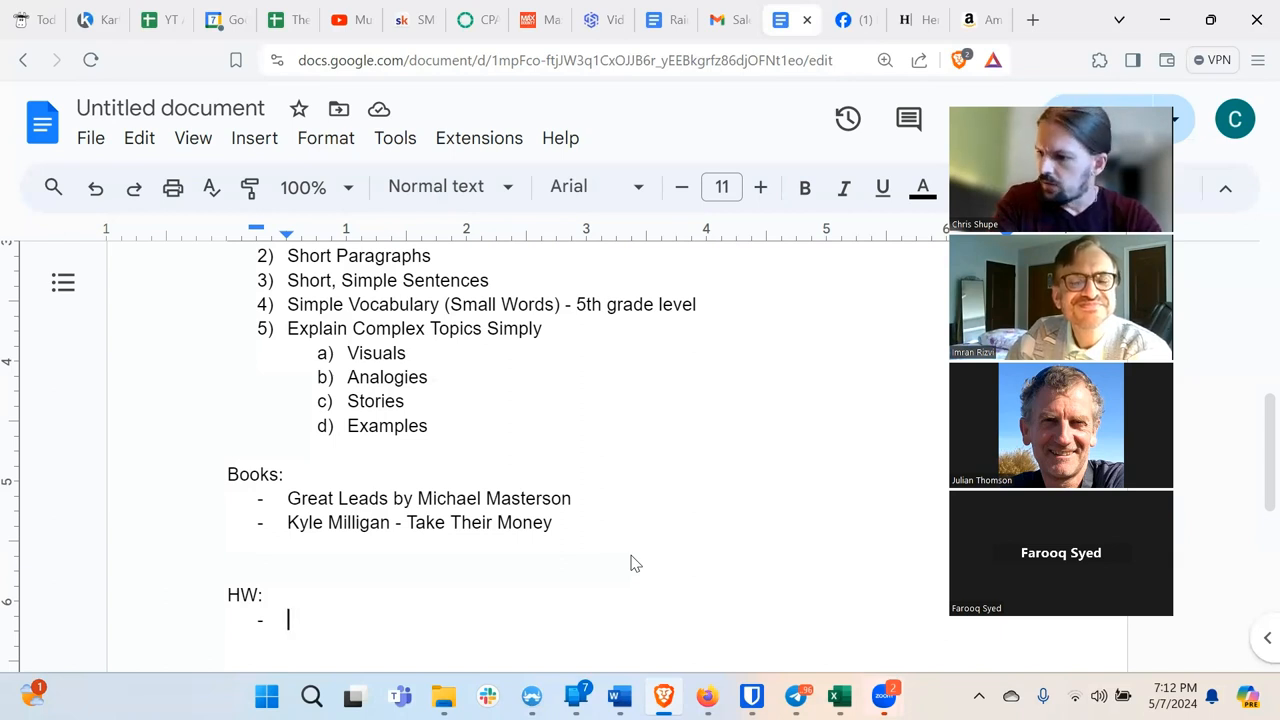
{"action": "type", "text": "Wr"}
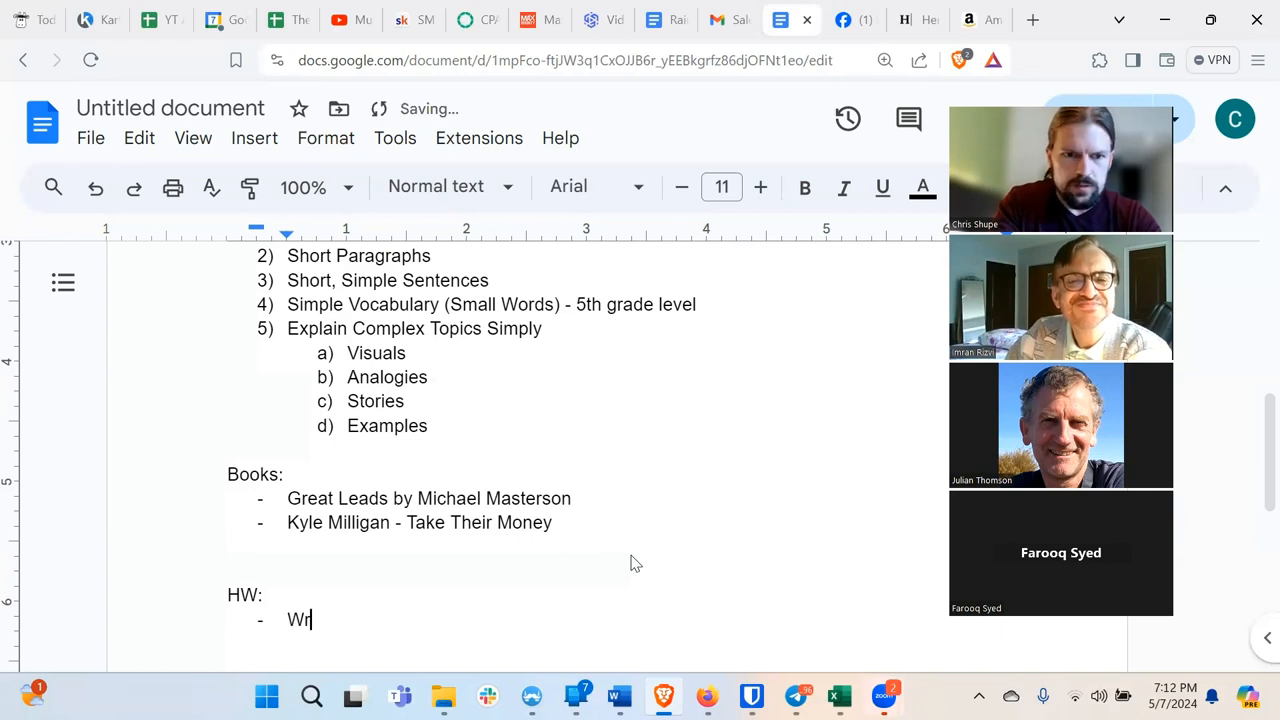
{"action": "type", "text": "ite an email"}
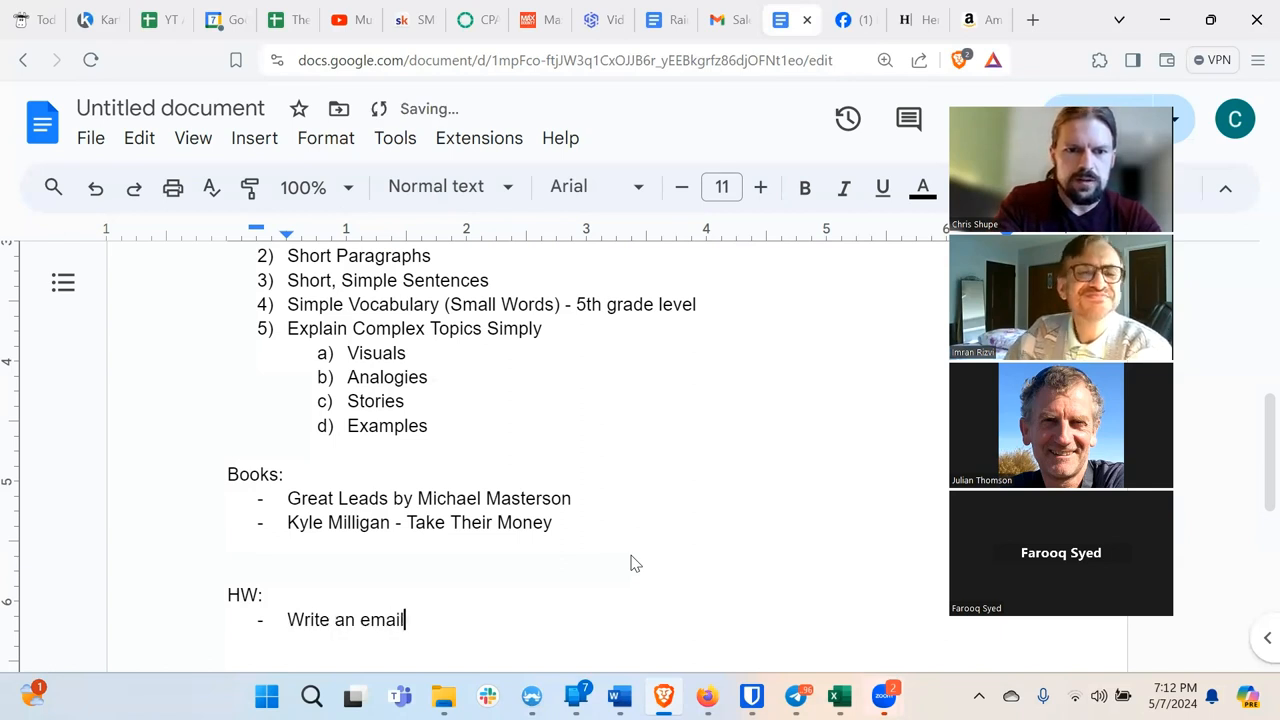
{"action": "type", "text": "promoting your pro"}
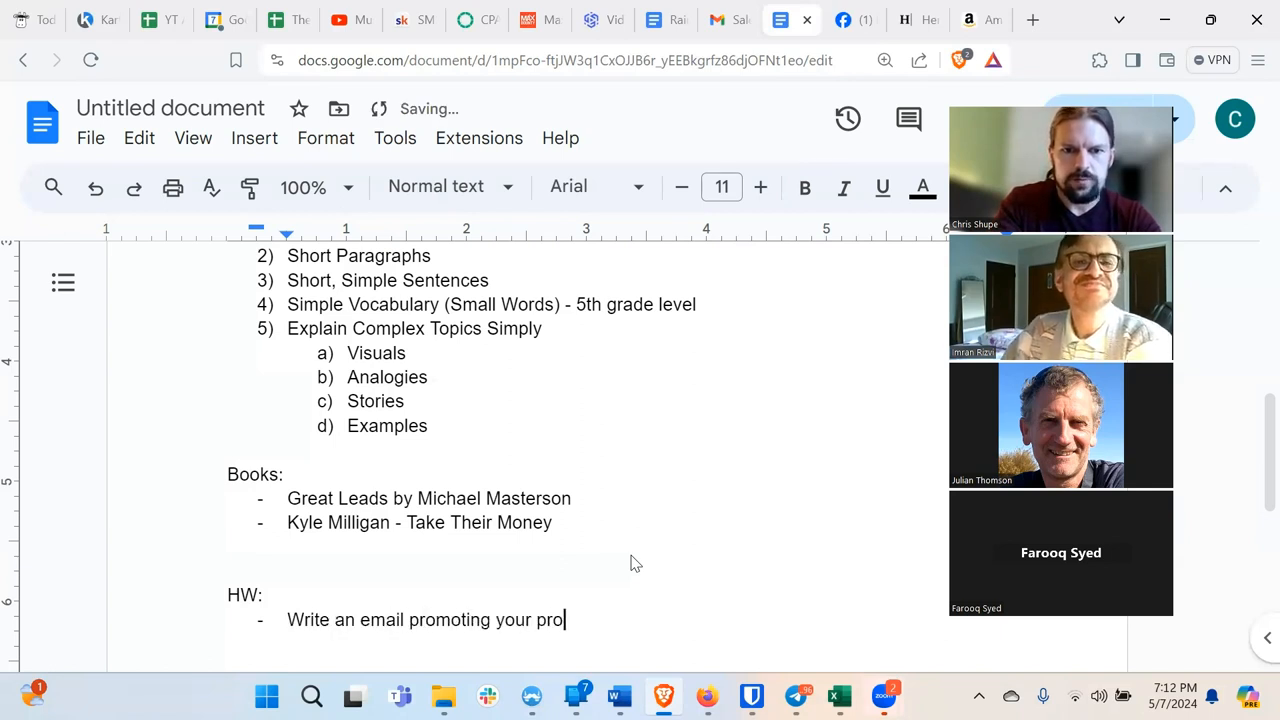
{"action": "type", "text": "duct."}
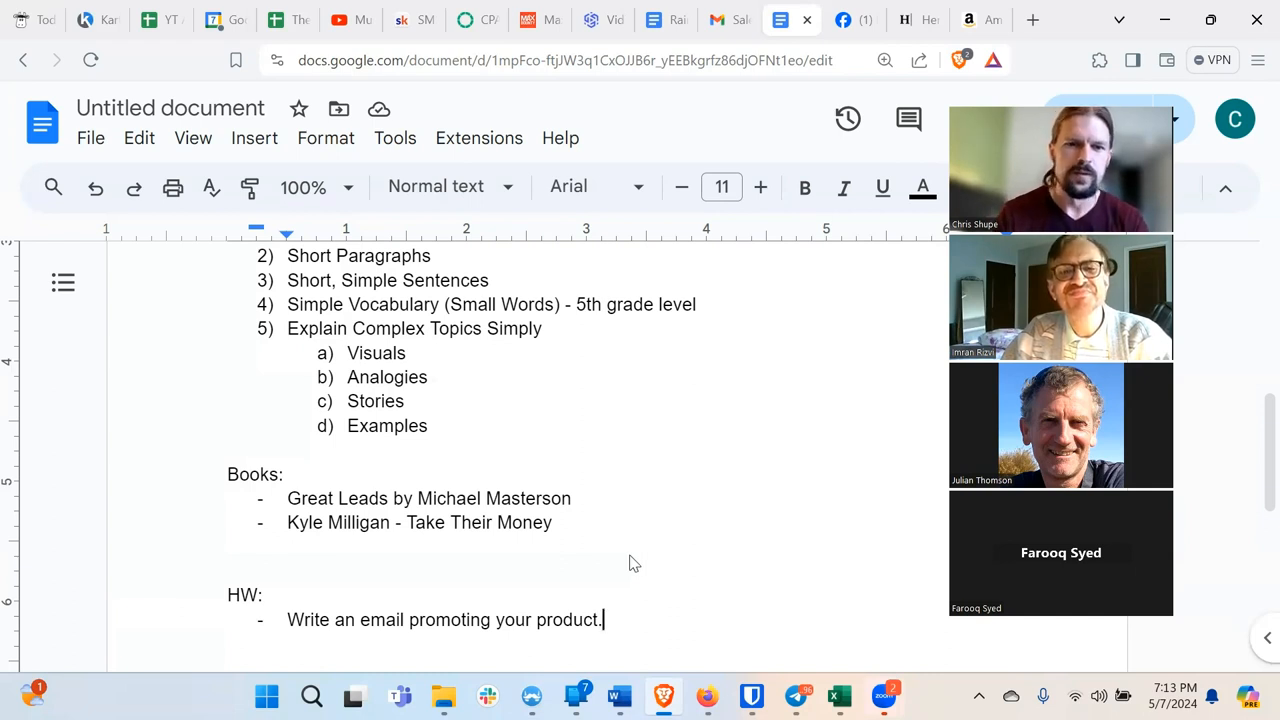
Review the notes, briefly highlighting the Conversational Language principle while scrolling through.
{"action": "scroll", "scroll_direction": "up", "scroll_amount": 3}
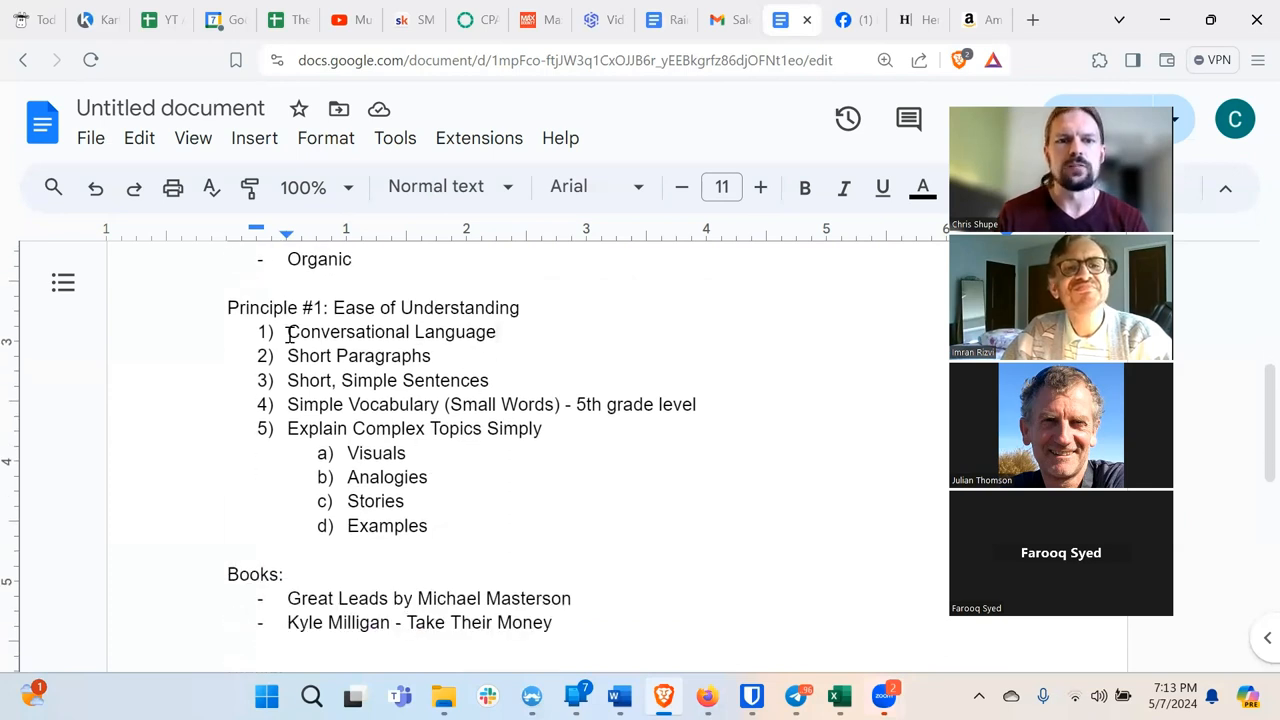
{"action": "left_click_drag", "start_coordinate": [288, 332], "coordinate": [436, 526]}
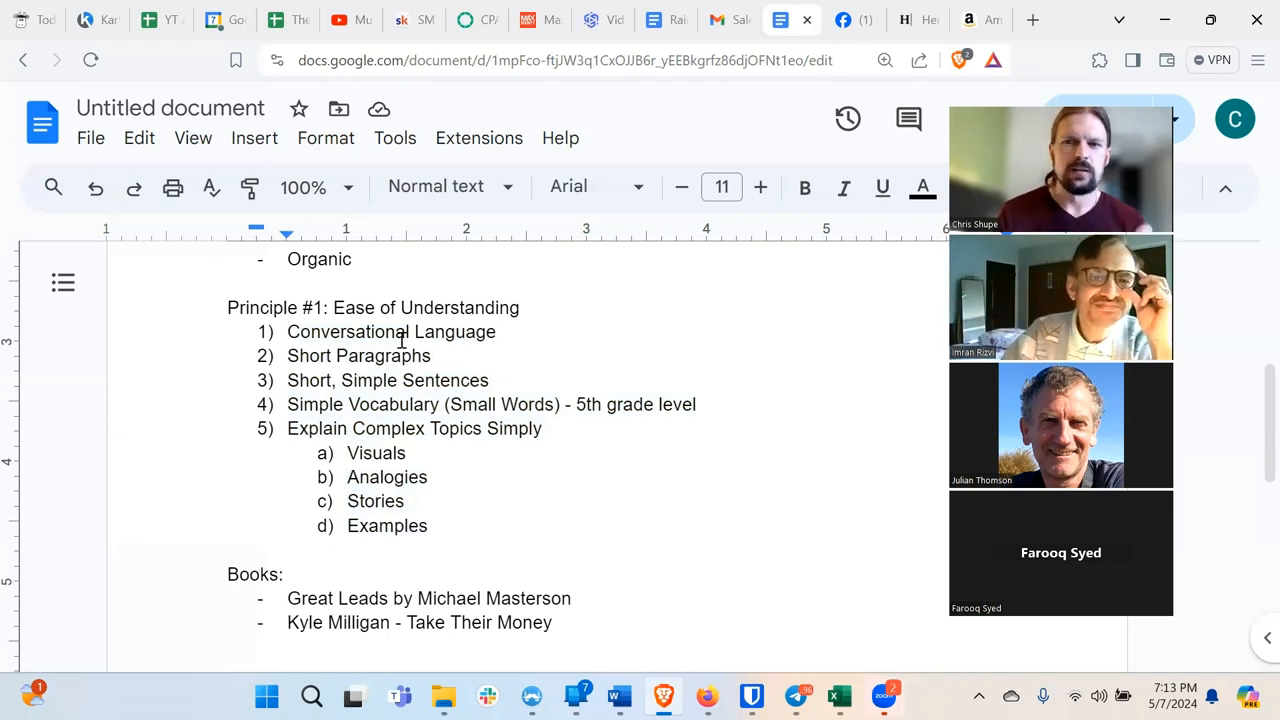
{"action": "double_click", "coordinate": [390, 332]}
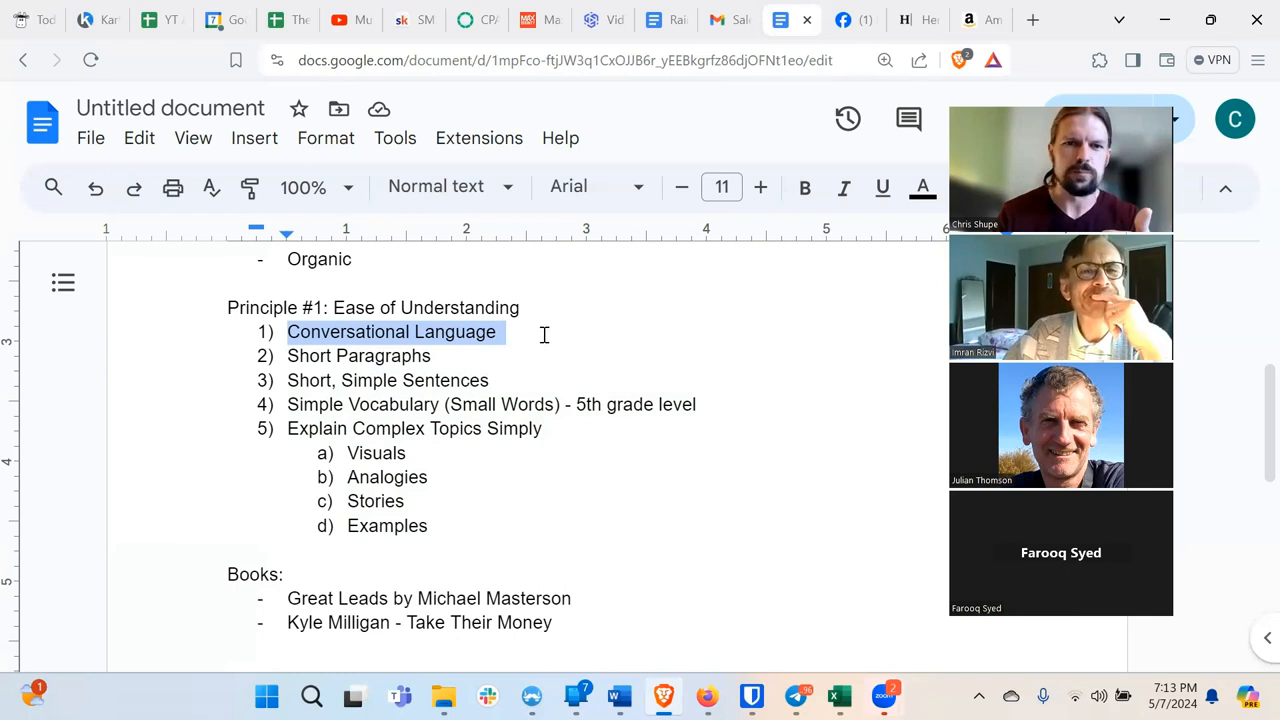
{"action": "left_click", "coordinate": [434, 356]}
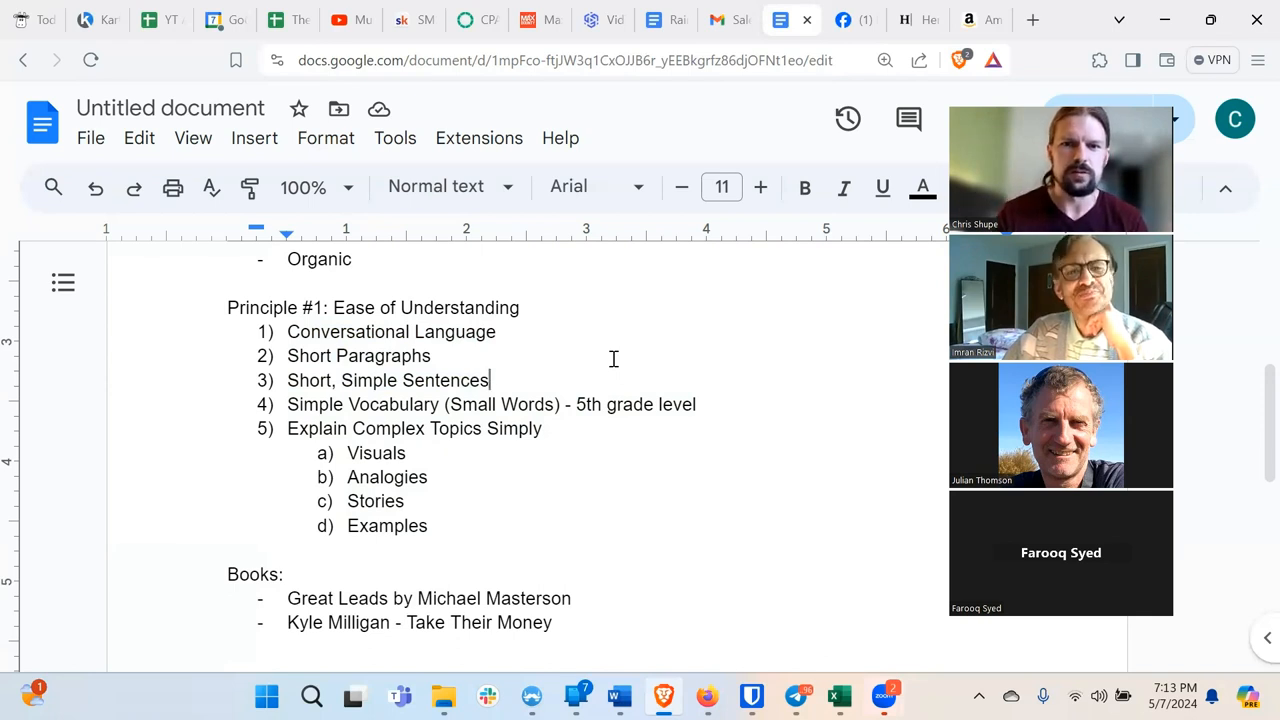
{"action": "scroll", "scroll_direction": "down", "scroll_amount": 3}
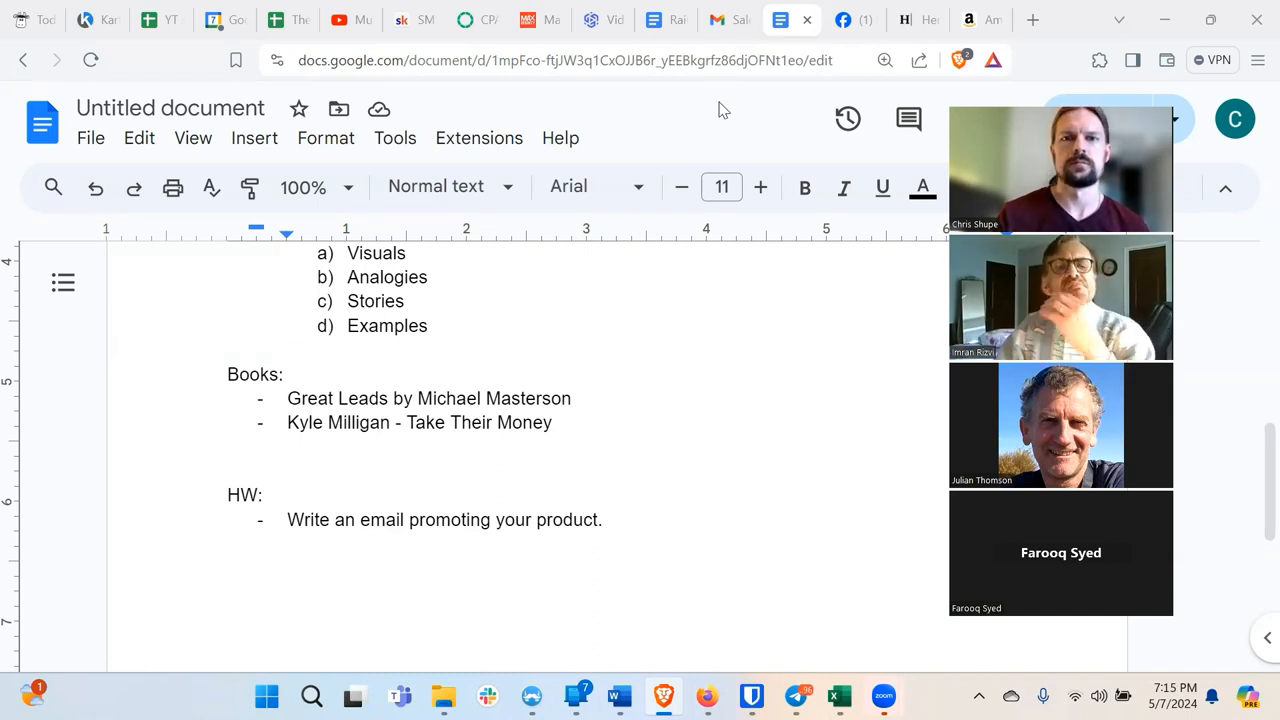
{"action": "mouse_move", "coordinate": [596, 320]}
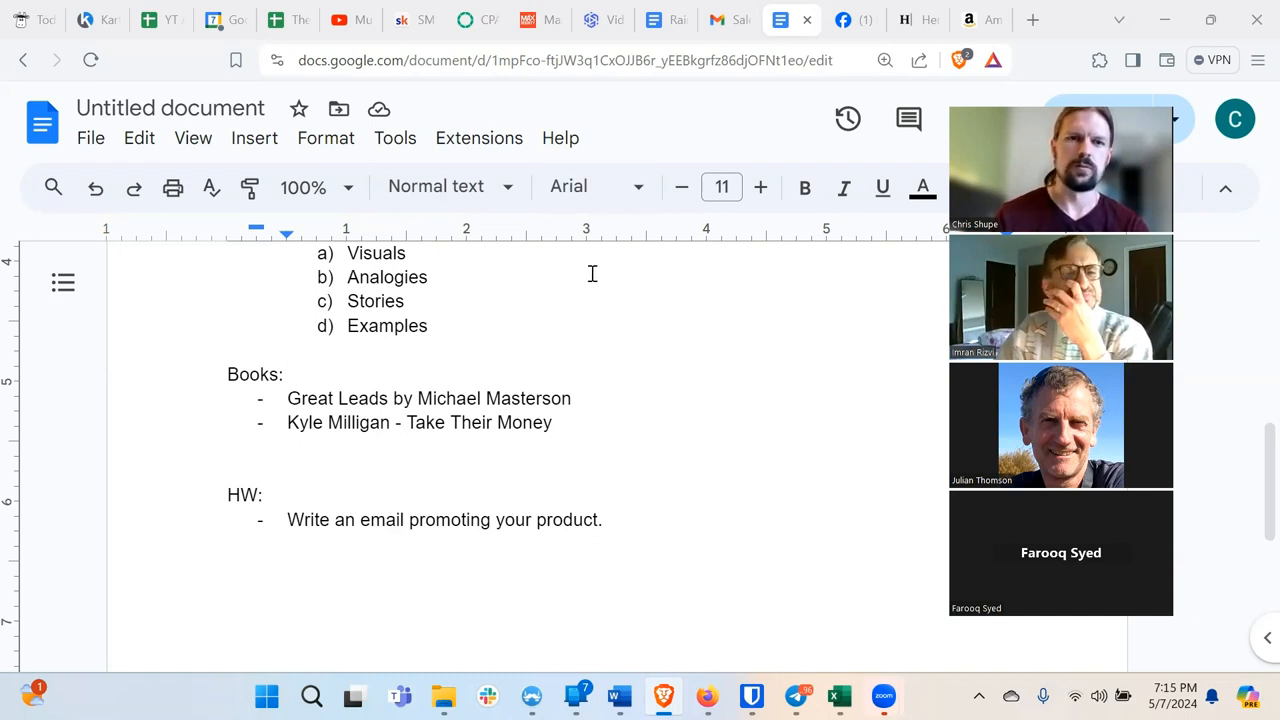
{"action": "scroll", "scroll_direction": "up", "scroll_amount": 3}
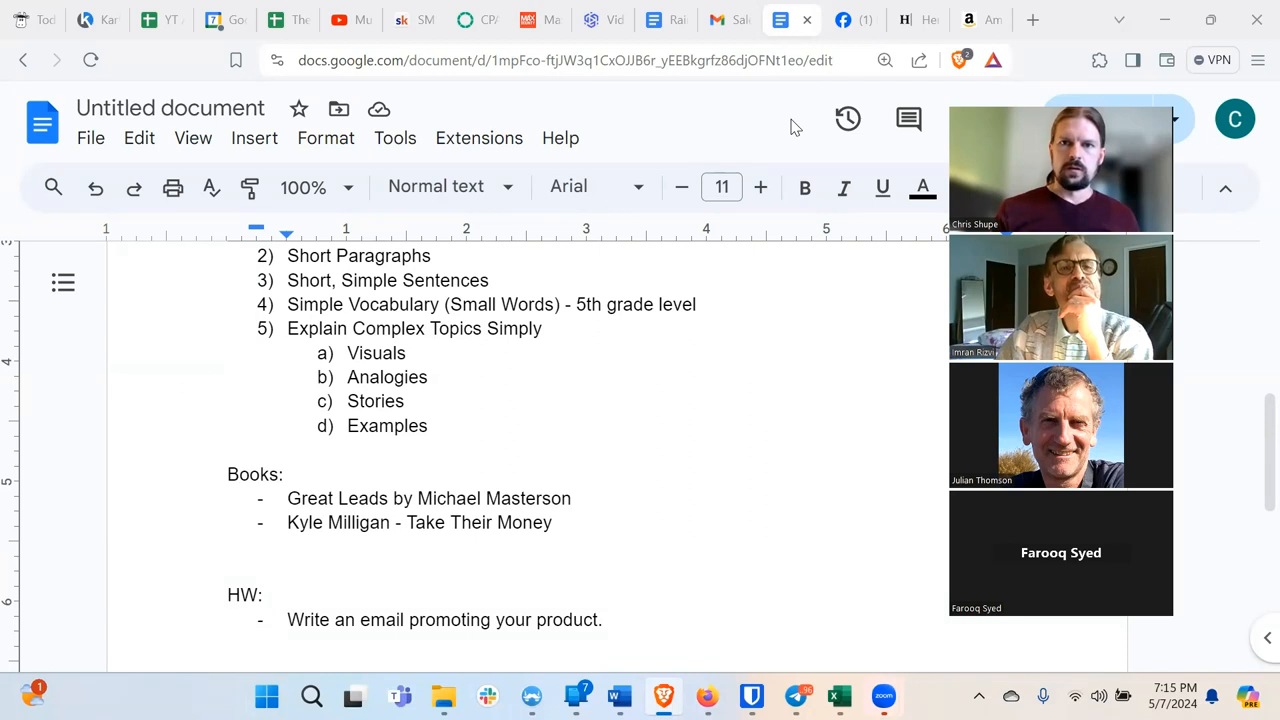
{"action": "mouse_move", "coordinate": [720, 136]}
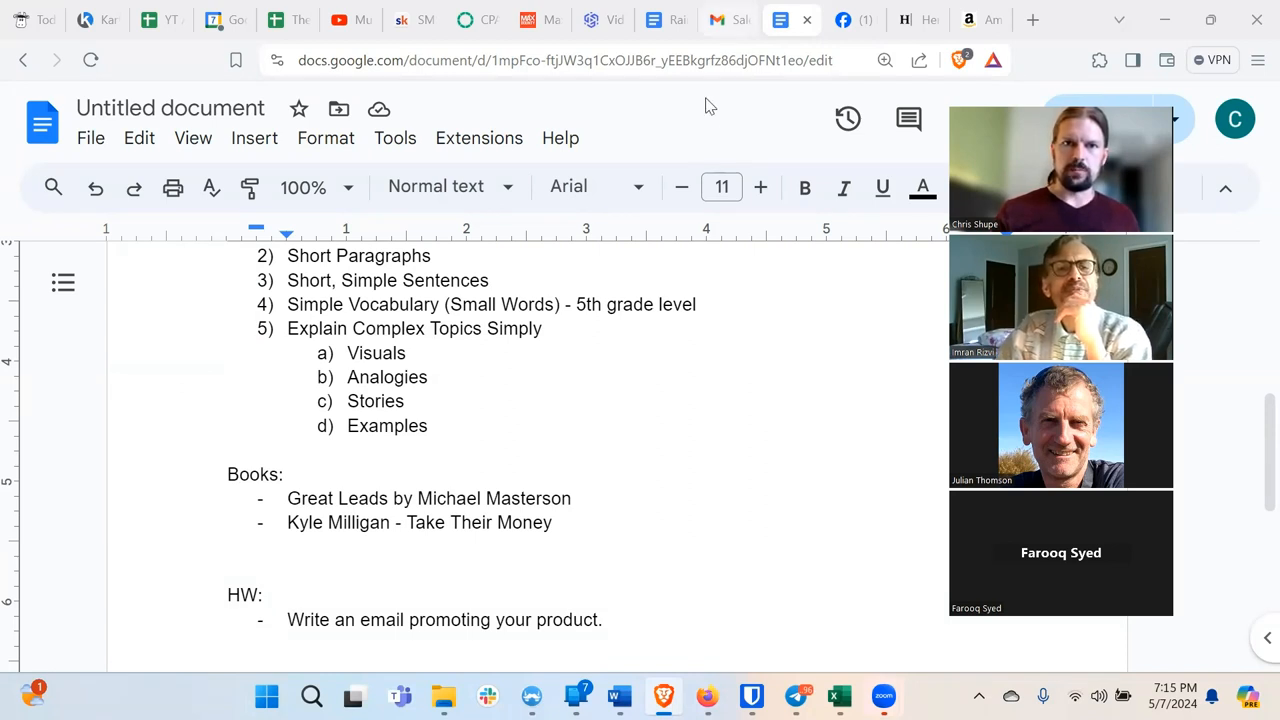
Switch to a different open Google Docs document in another browser tab.
{"action": "left_click", "coordinate": [654, 20]}
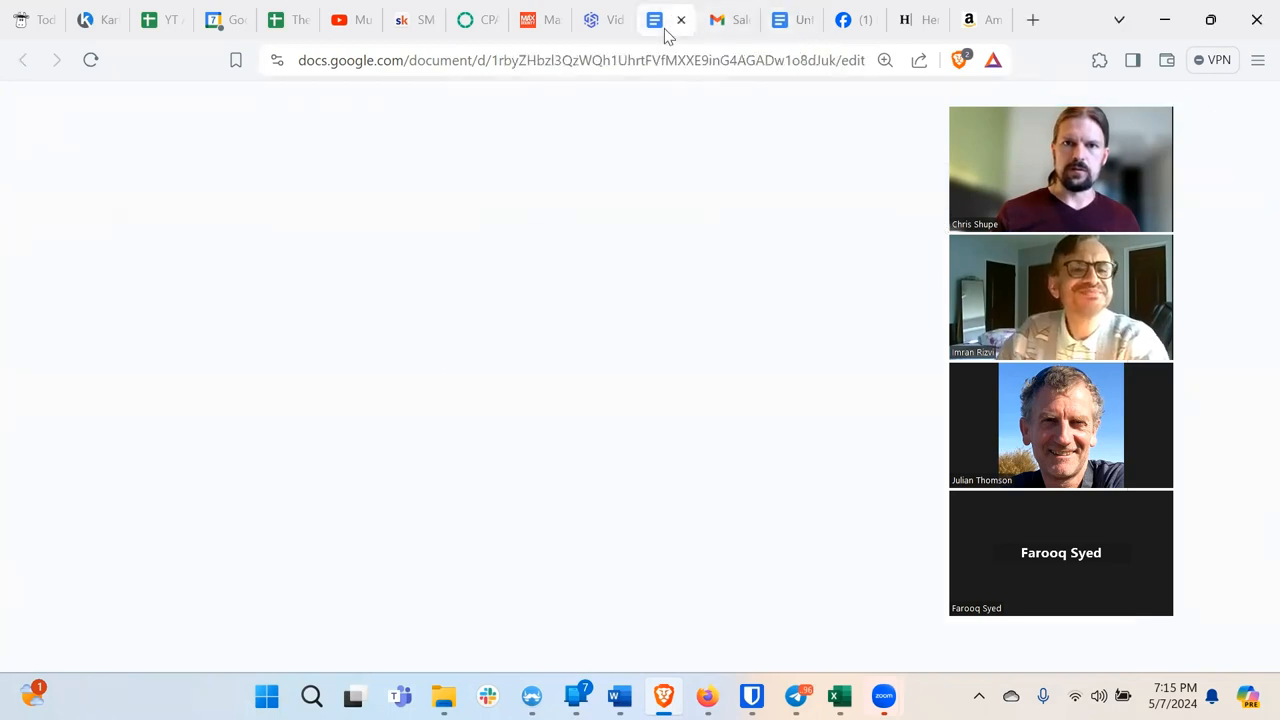